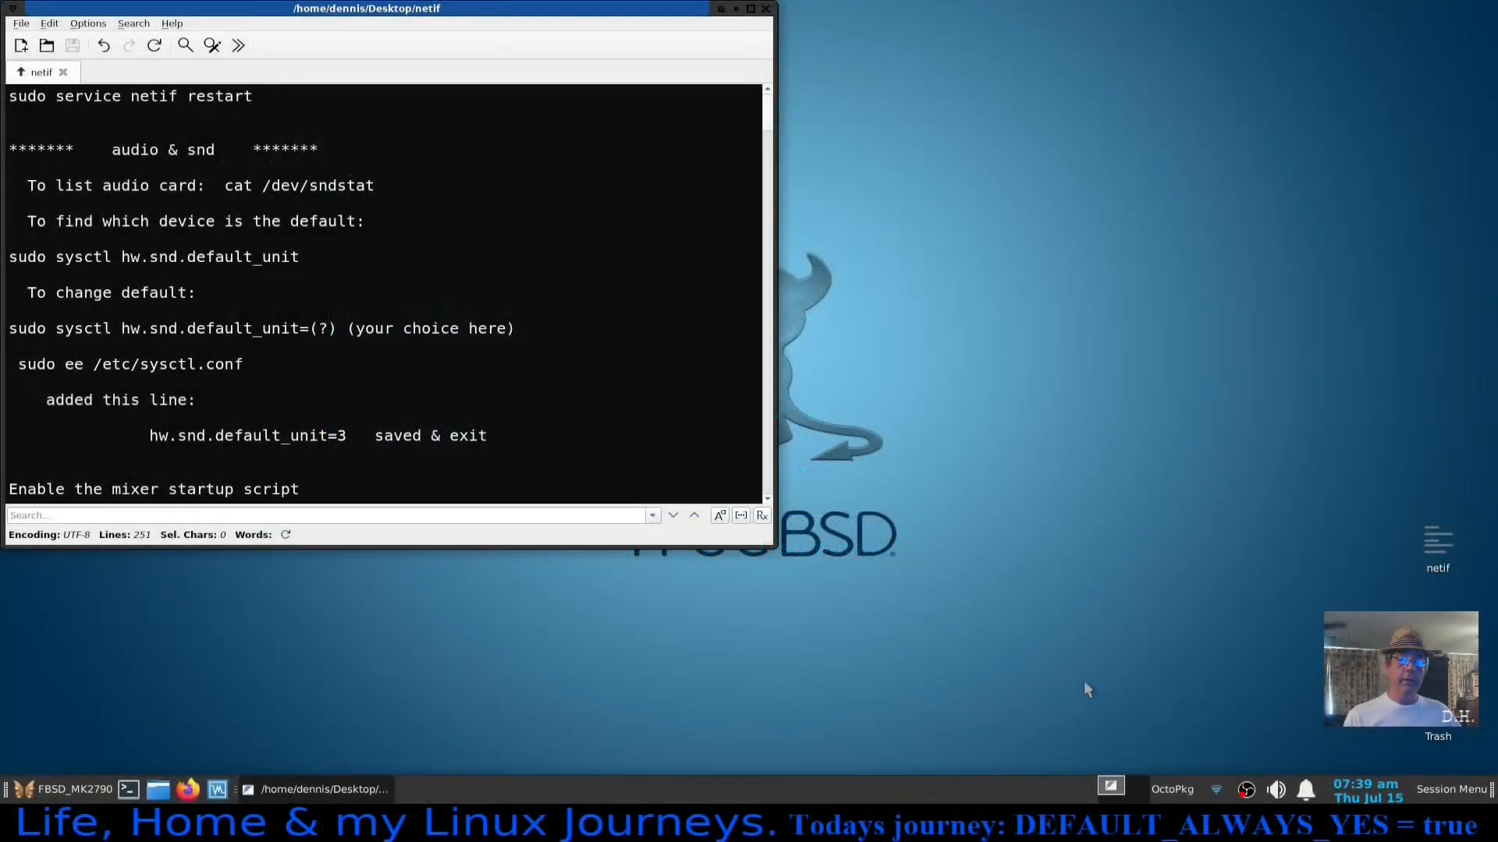
{"action": "mouse_move", "coordinate": [1098, 501]}
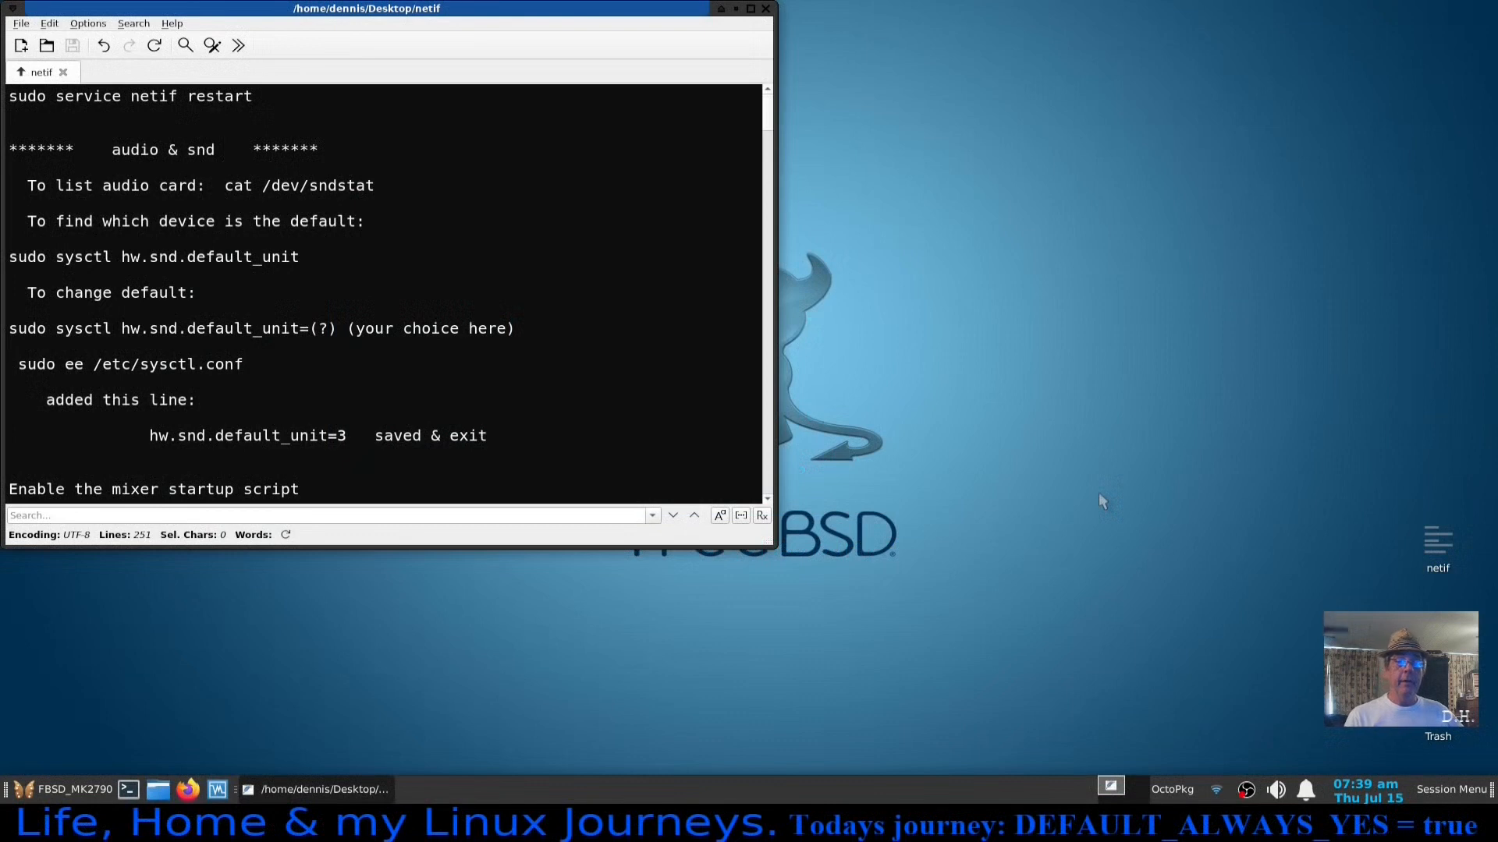
{"action": "mouse_move", "coordinate": [816, 581]}
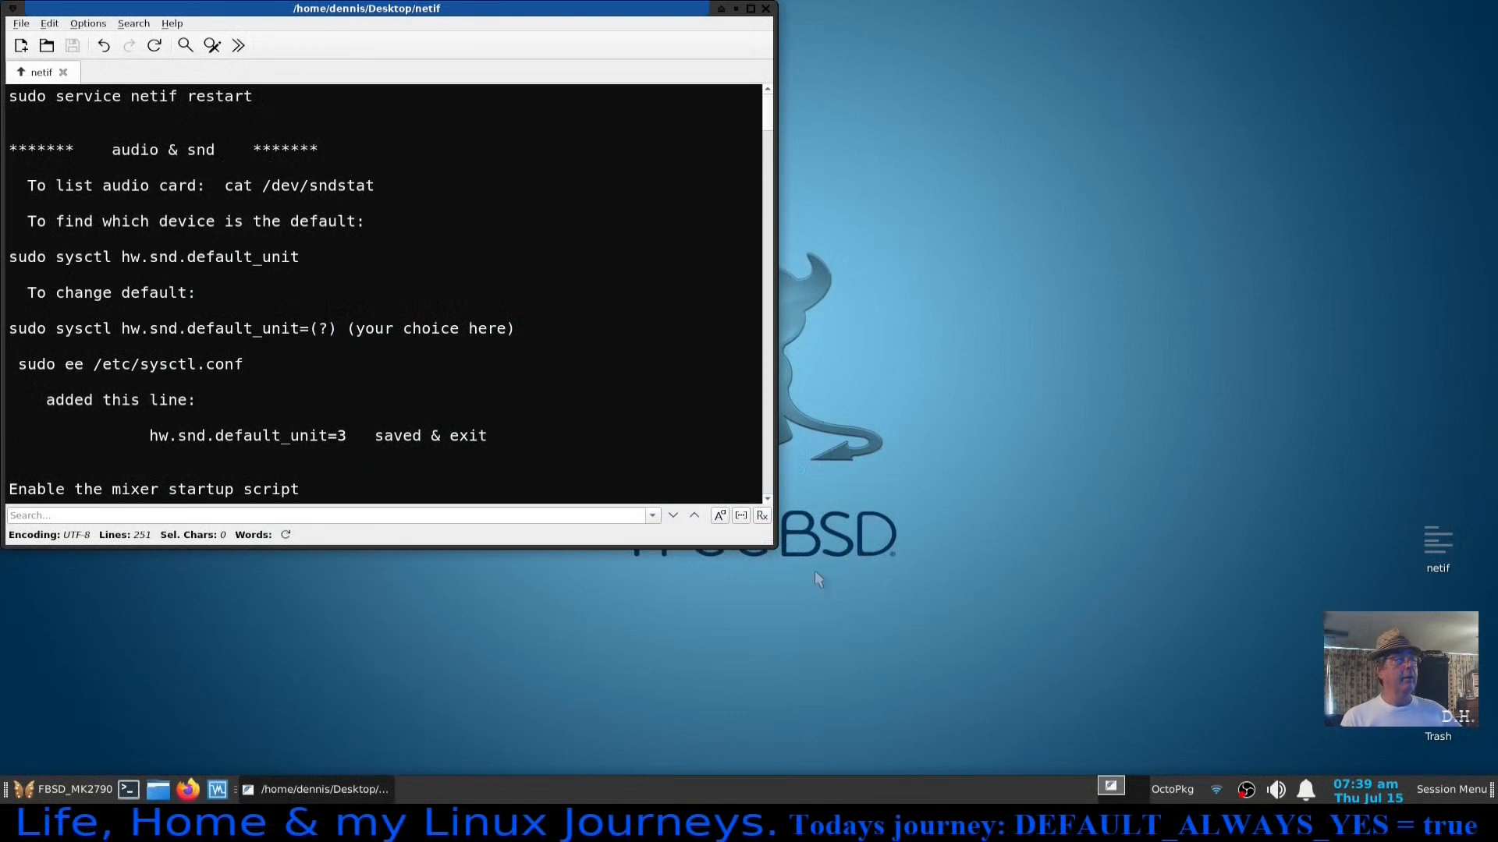
{"action": "mouse_move", "coordinate": [1150, 462]}
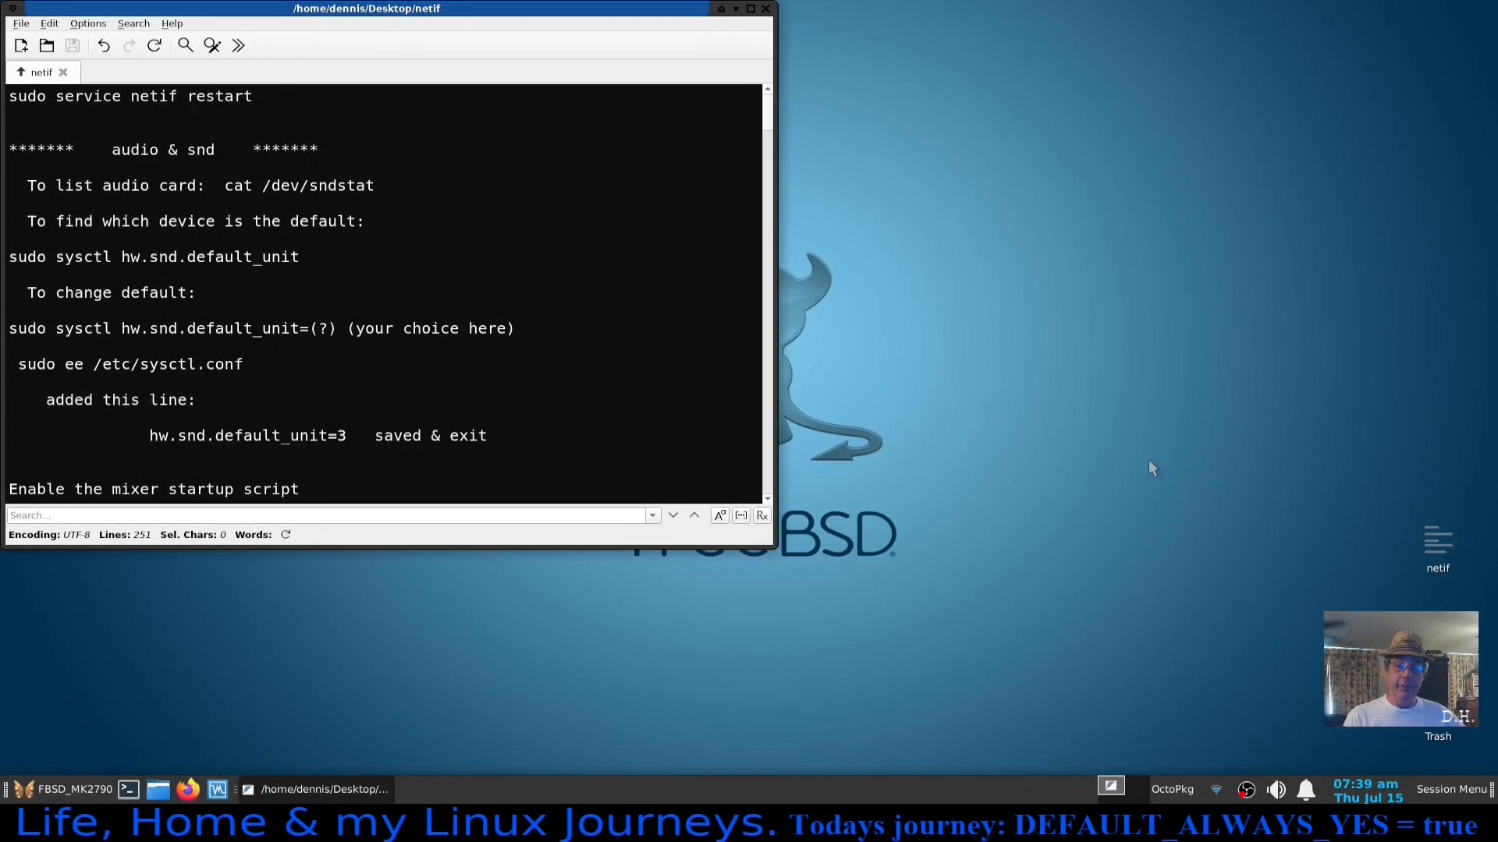
{"action": "mouse_move", "coordinate": [1177, 474]}
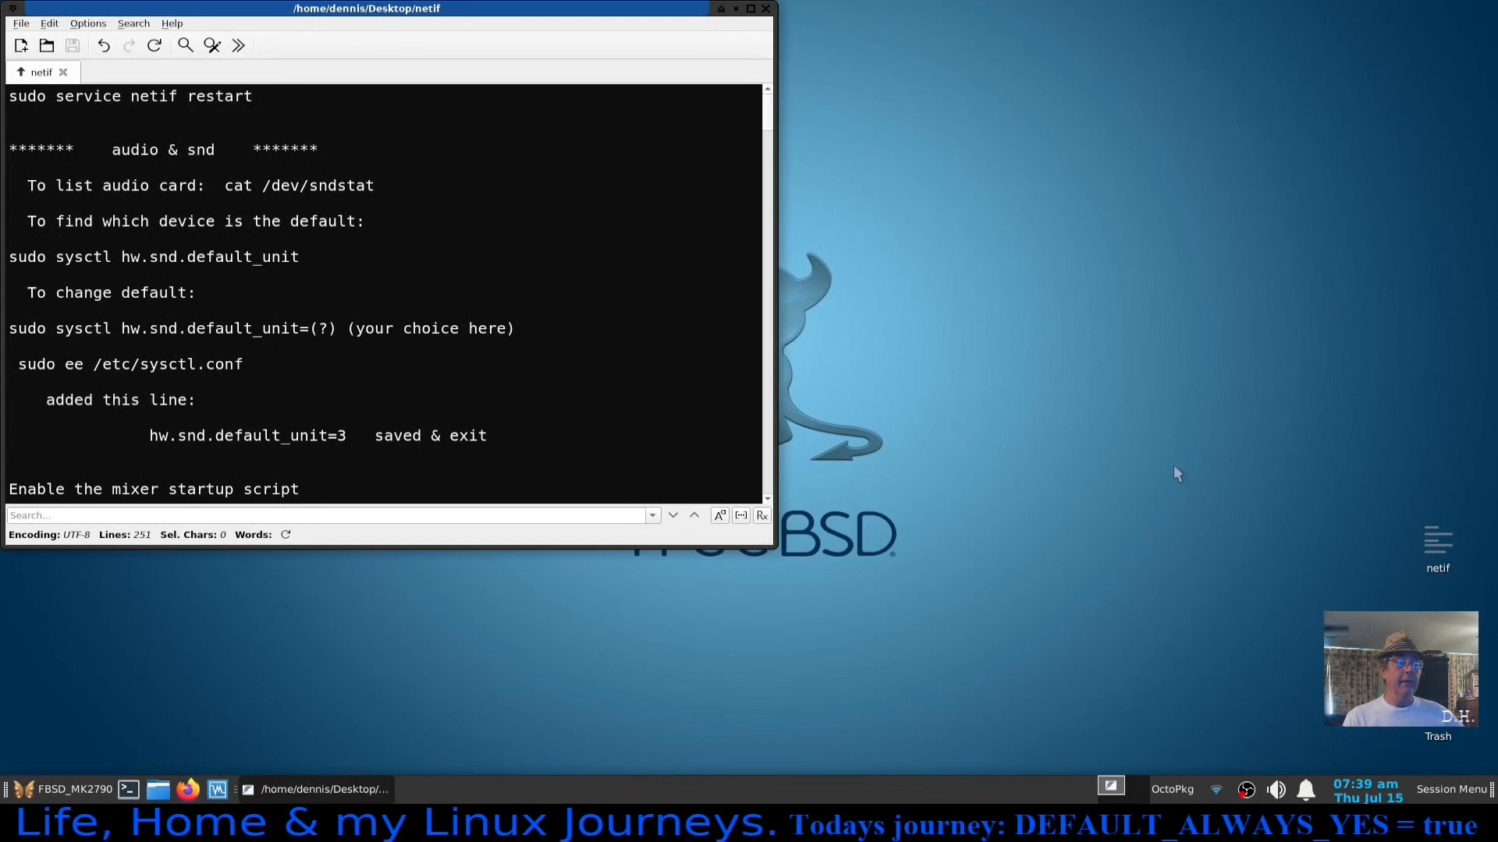
{"action": "mouse_move", "coordinate": [1142, 490]}
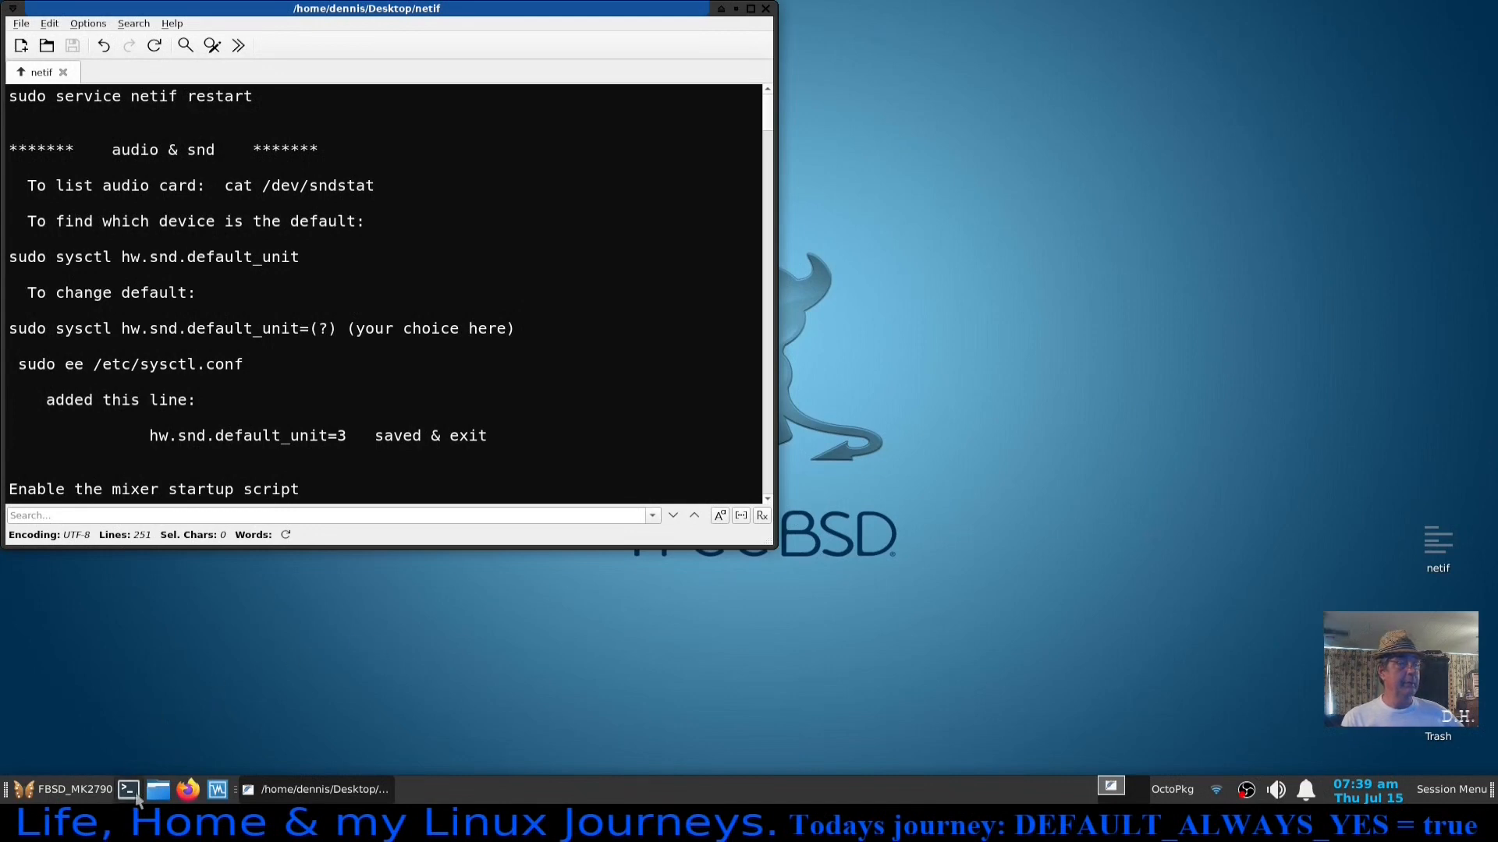
Launch a new terminal window from the taskbar beside the notes.
{"action": "left_click", "coordinate": [129, 789]}
{"action": "type", "text": "neofetch"}
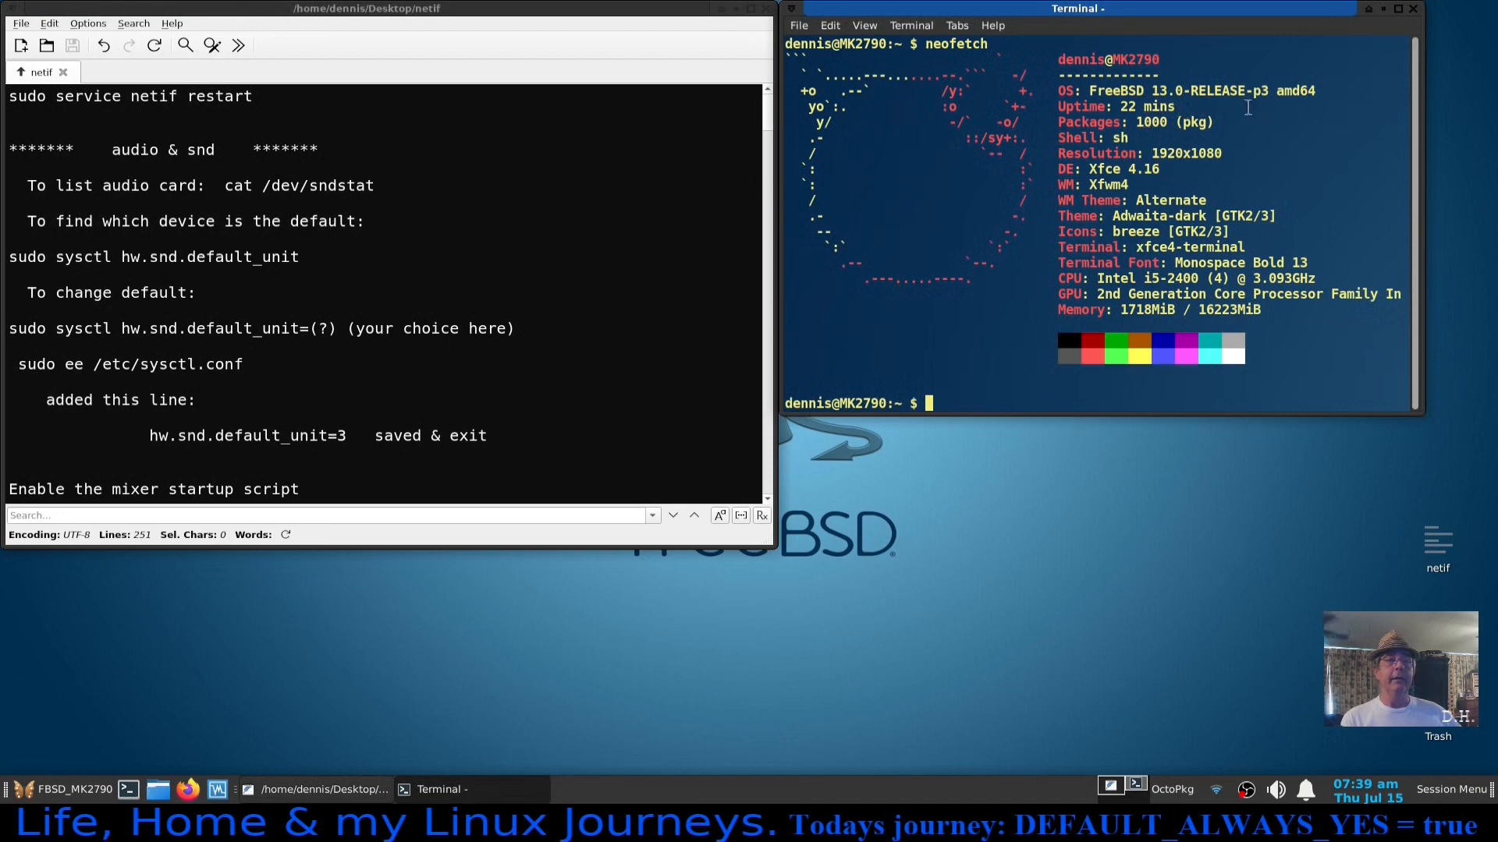
{"action": "mouse_move", "coordinate": [1326, 193]}
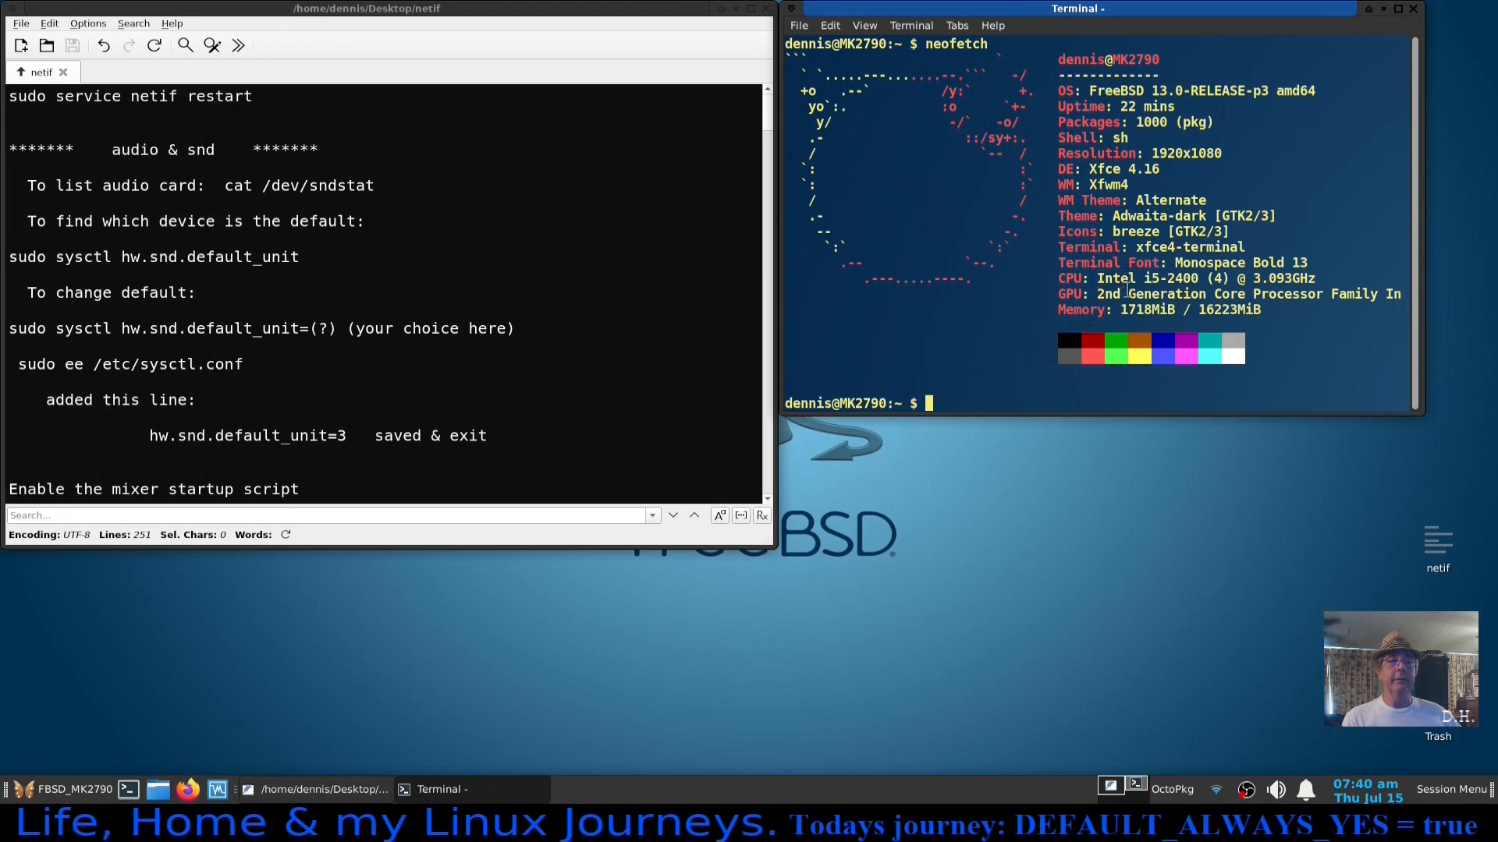
{"action": "mouse_move", "coordinate": [1079, 320]}
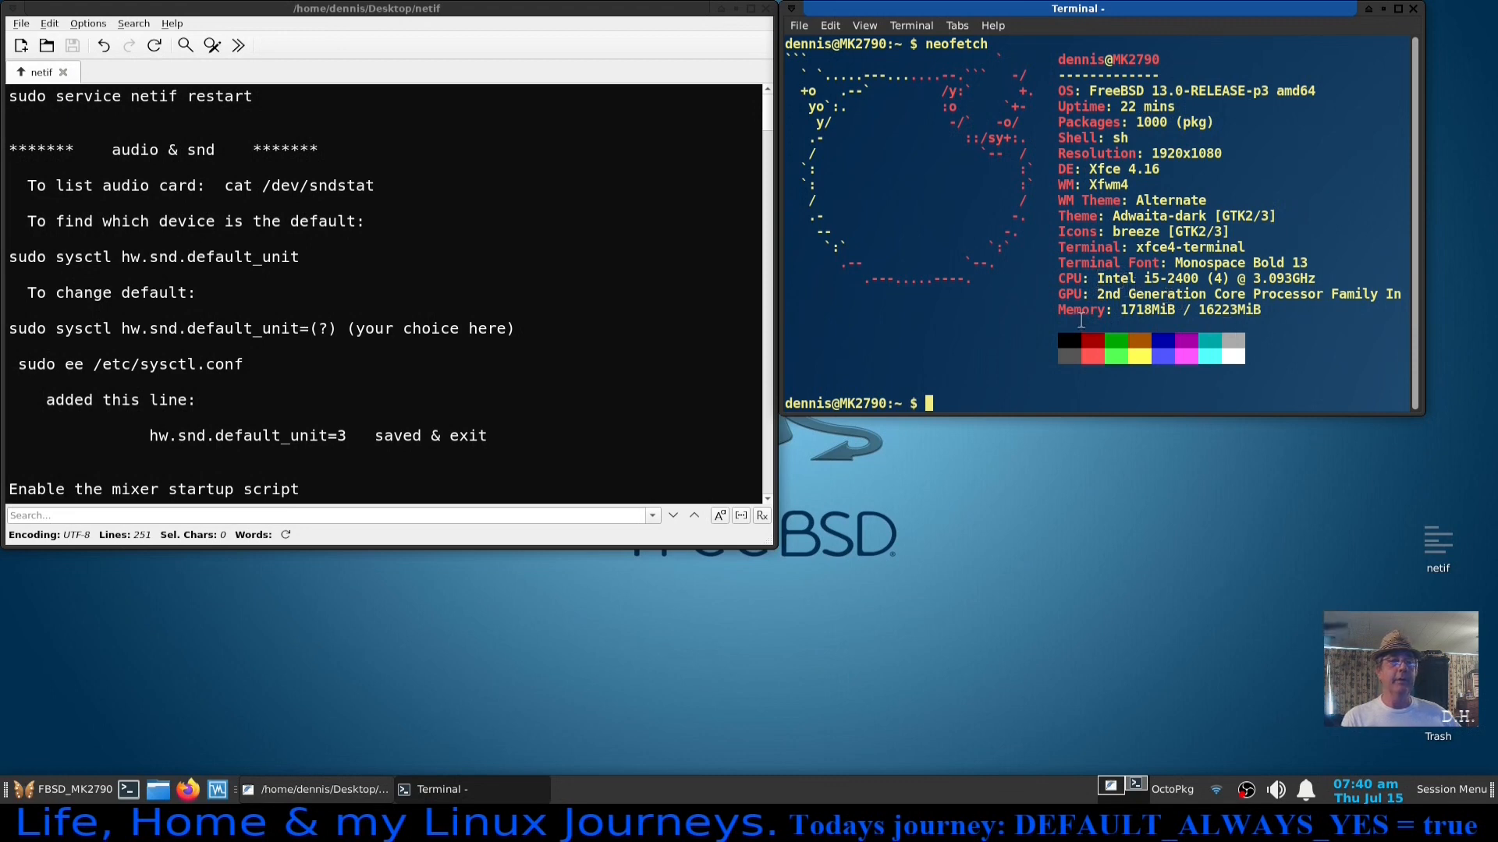
{"action": "mouse_move", "coordinate": [1225, 328]}
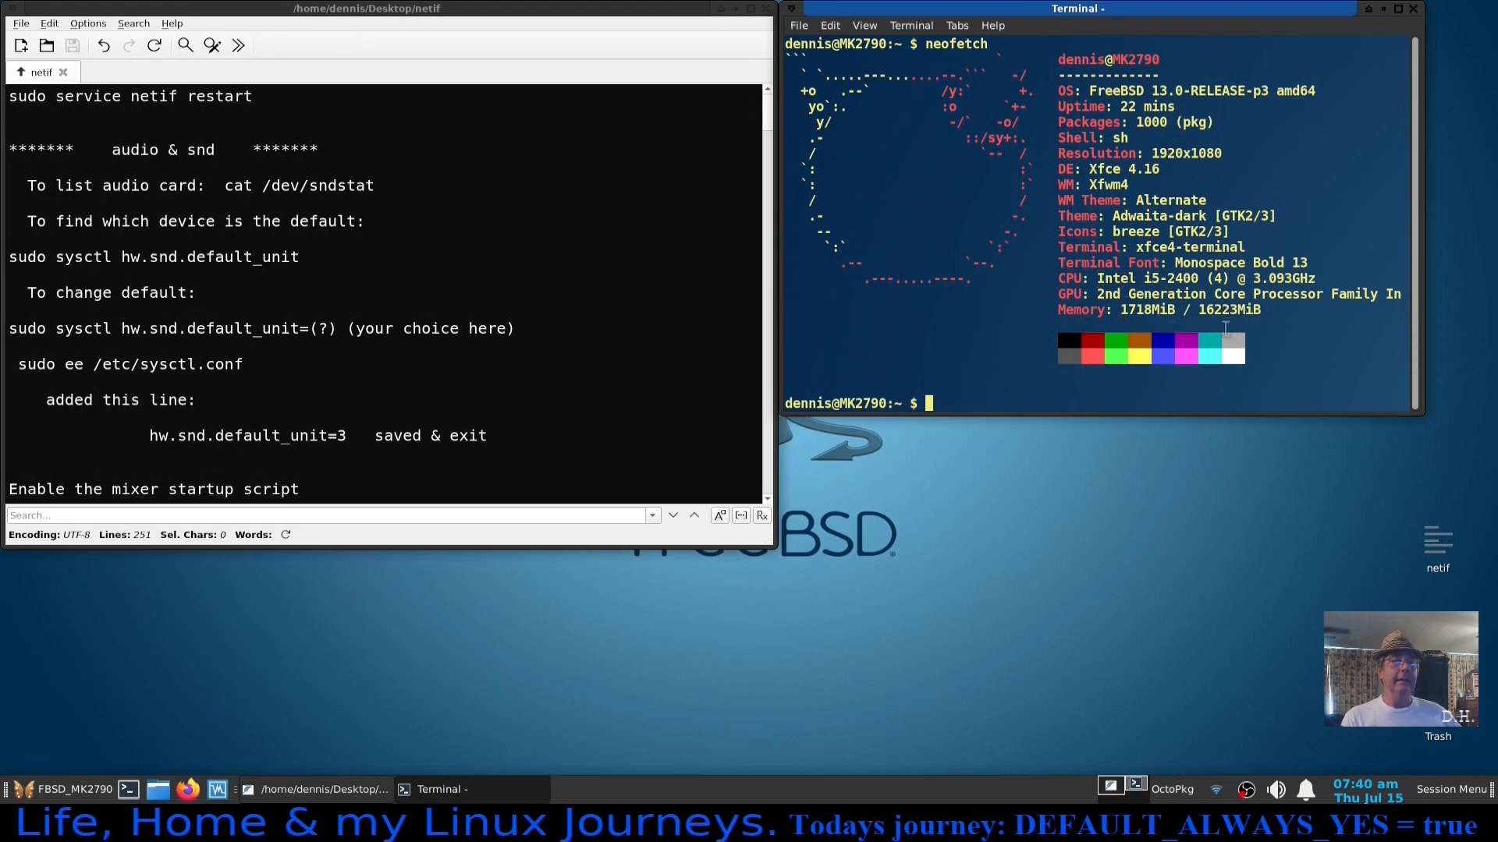
{"action": "mouse_move", "coordinate": [1083, 402]}
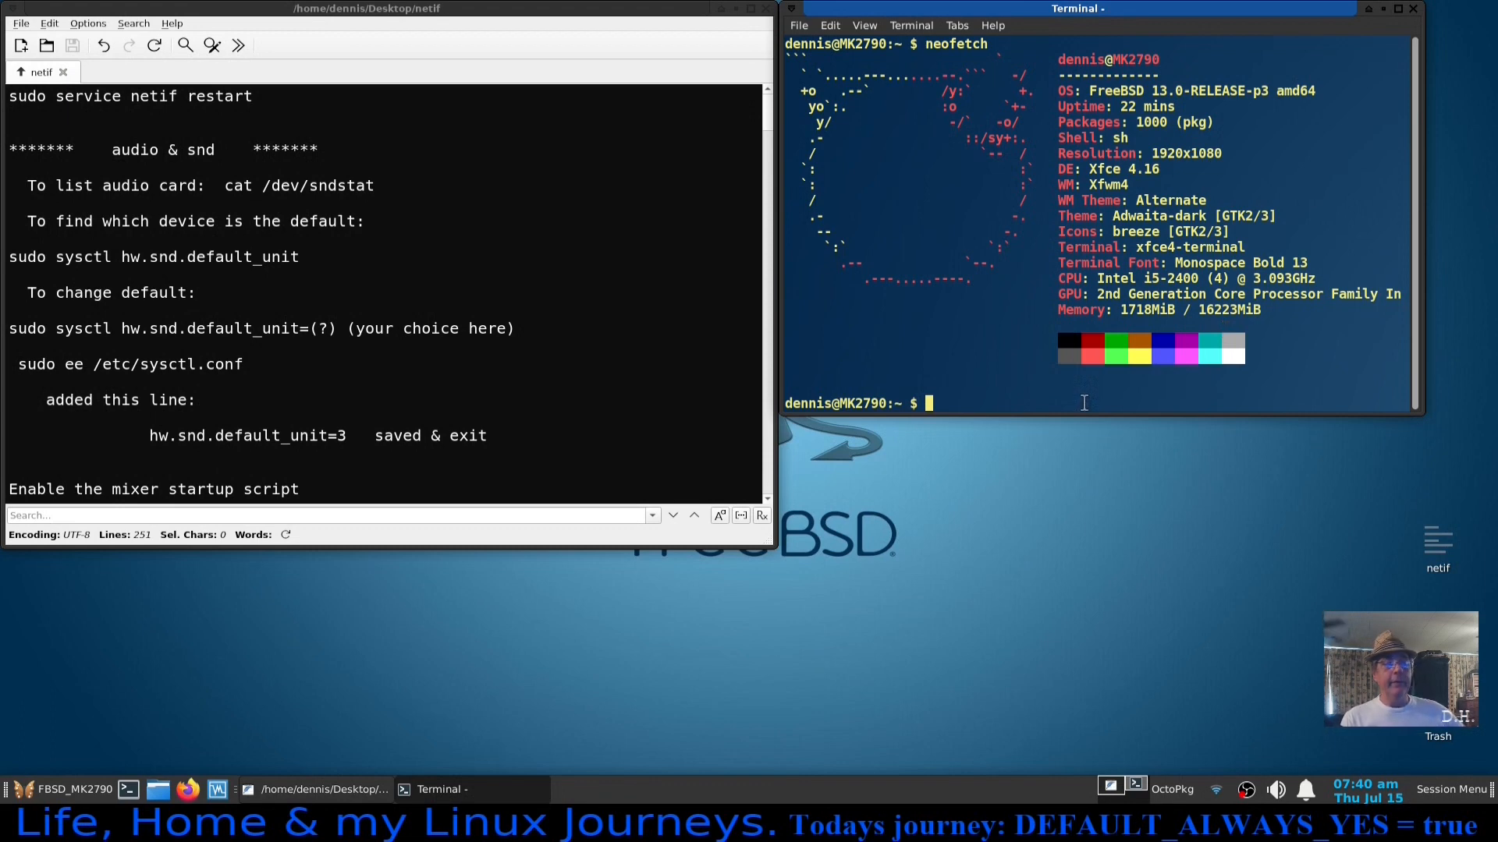
{"action": "mouse_move", "coordinate": [545, 347]}
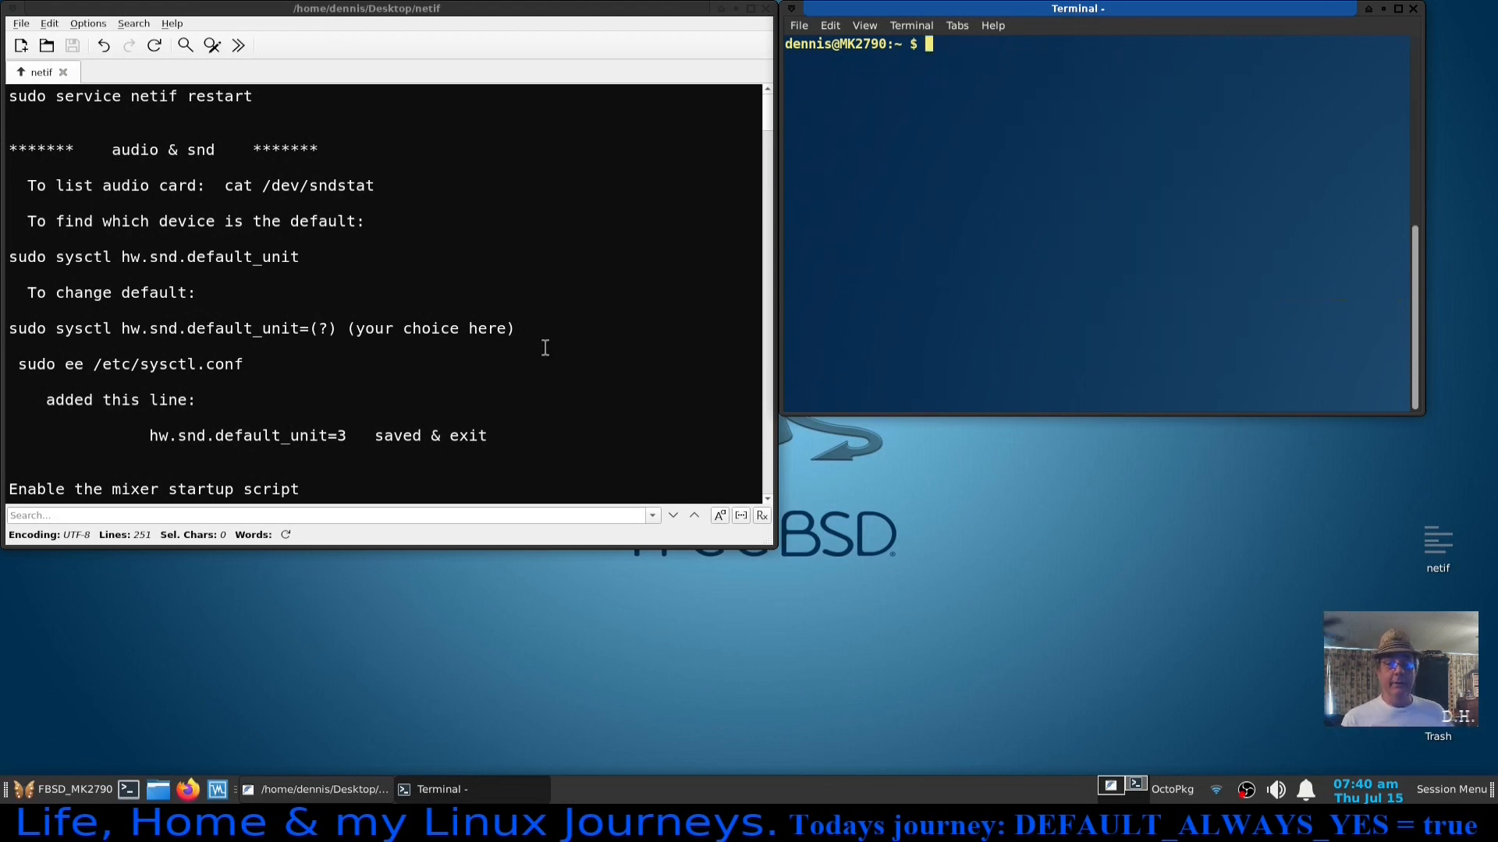
{"action": "mouse_move", "coordinate": [814, 325]}
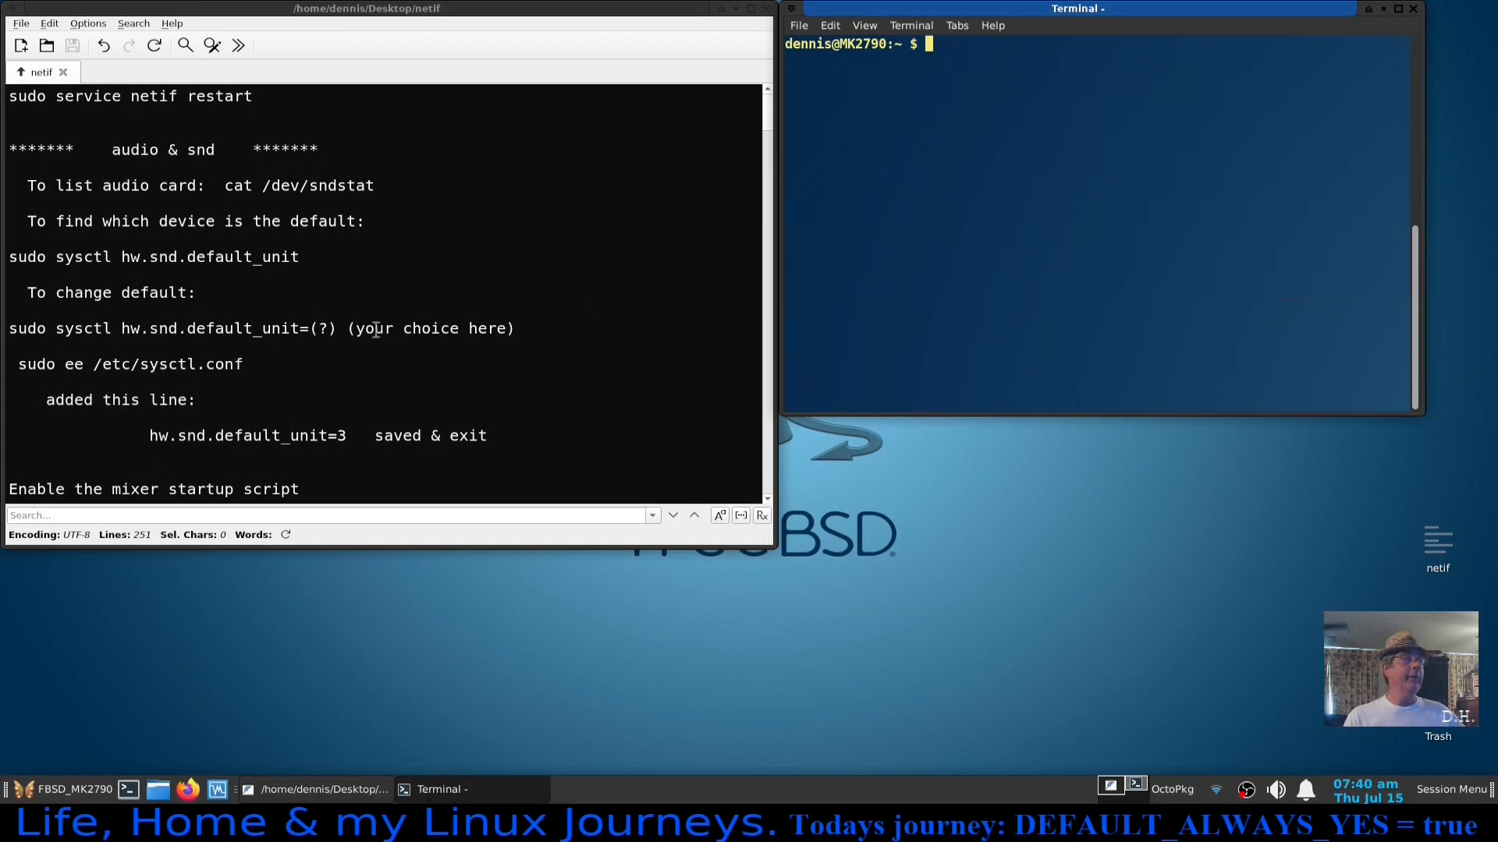
{"action": "mouse_move", "coordinate": [589, 323]}
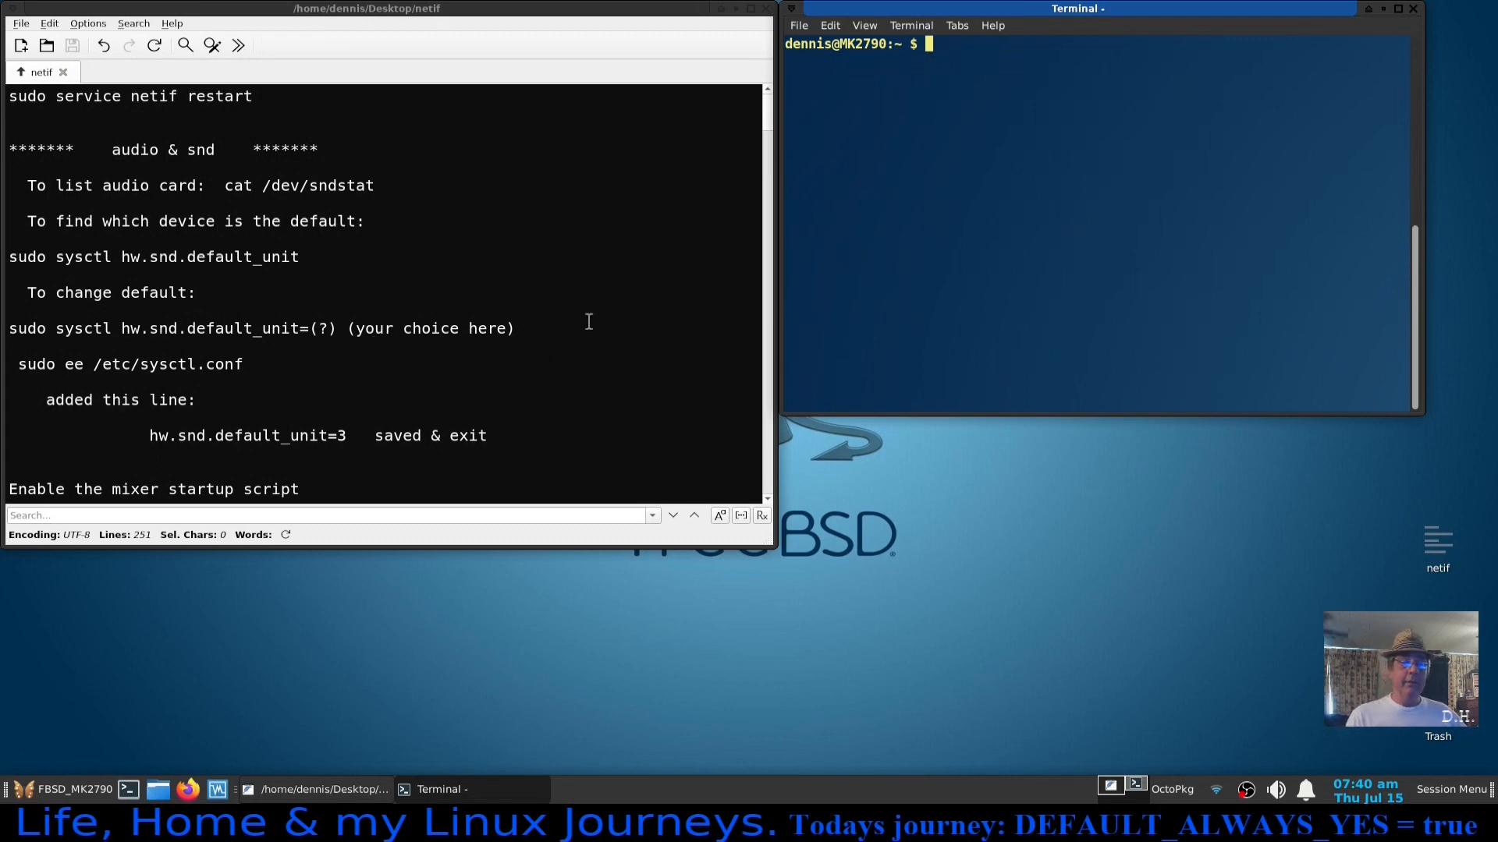
{"action": "mouse_move", "coordinate": [114, 261]}
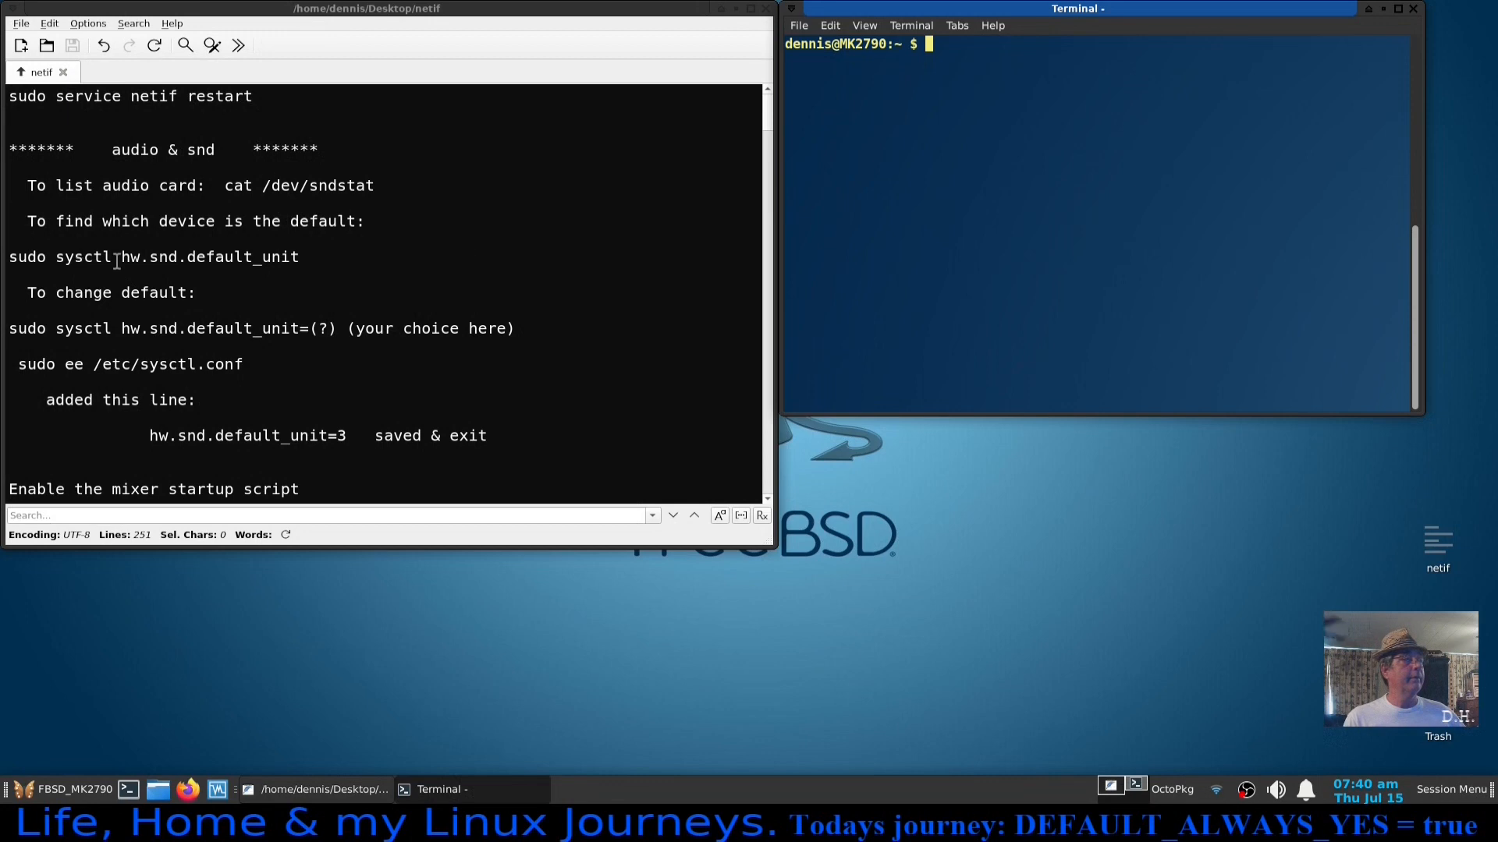
Run 'cat /dev/sndstat' copied from the notes to list sound devices, pcm3 default.
{"action": "double_click", "coordinate": [300, 186]}
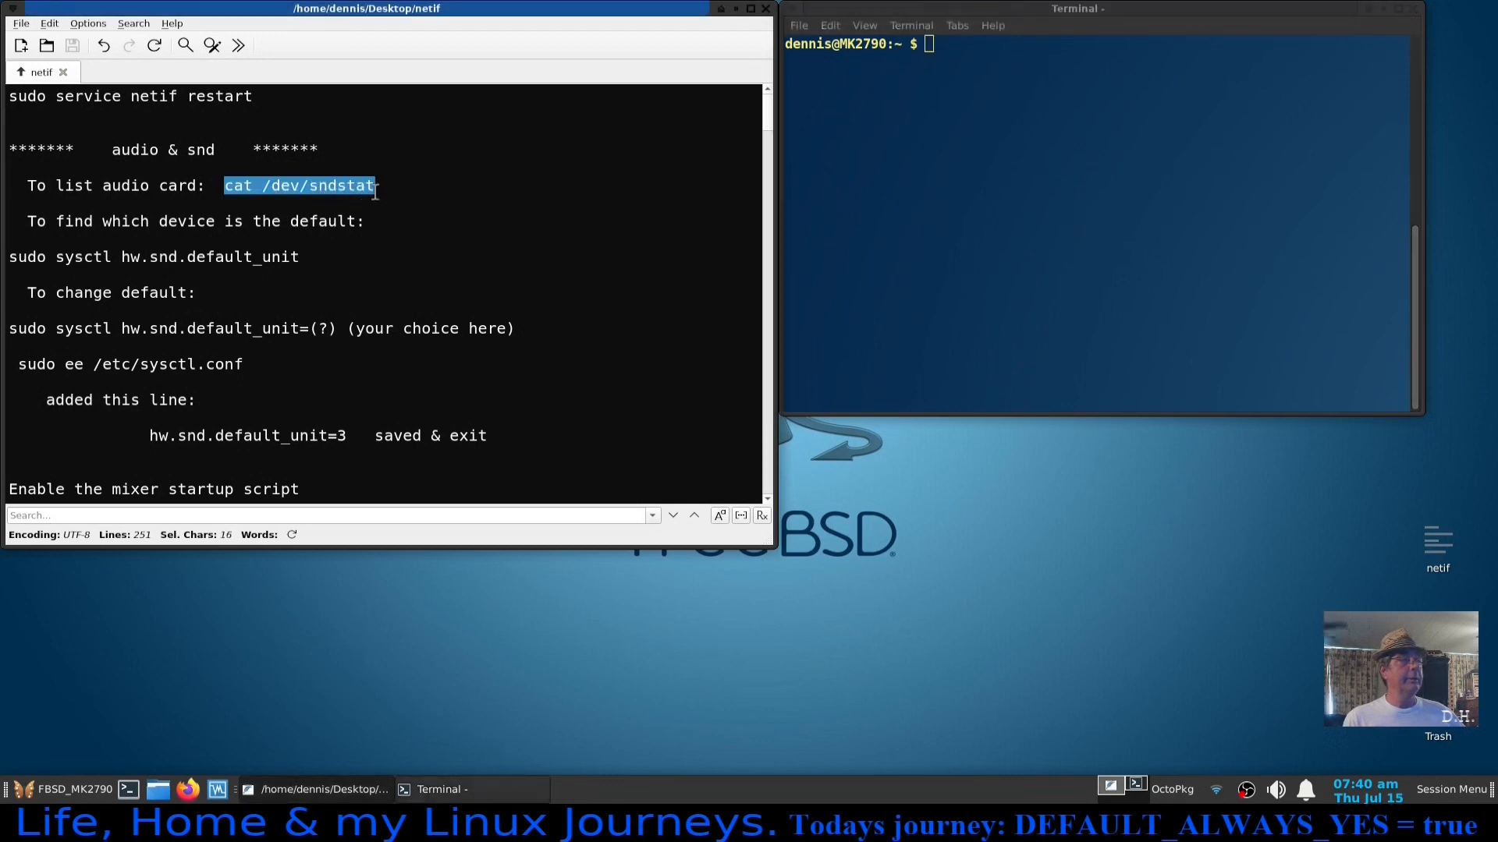
{"action": "right_click", "coordinate": [299, 185]}
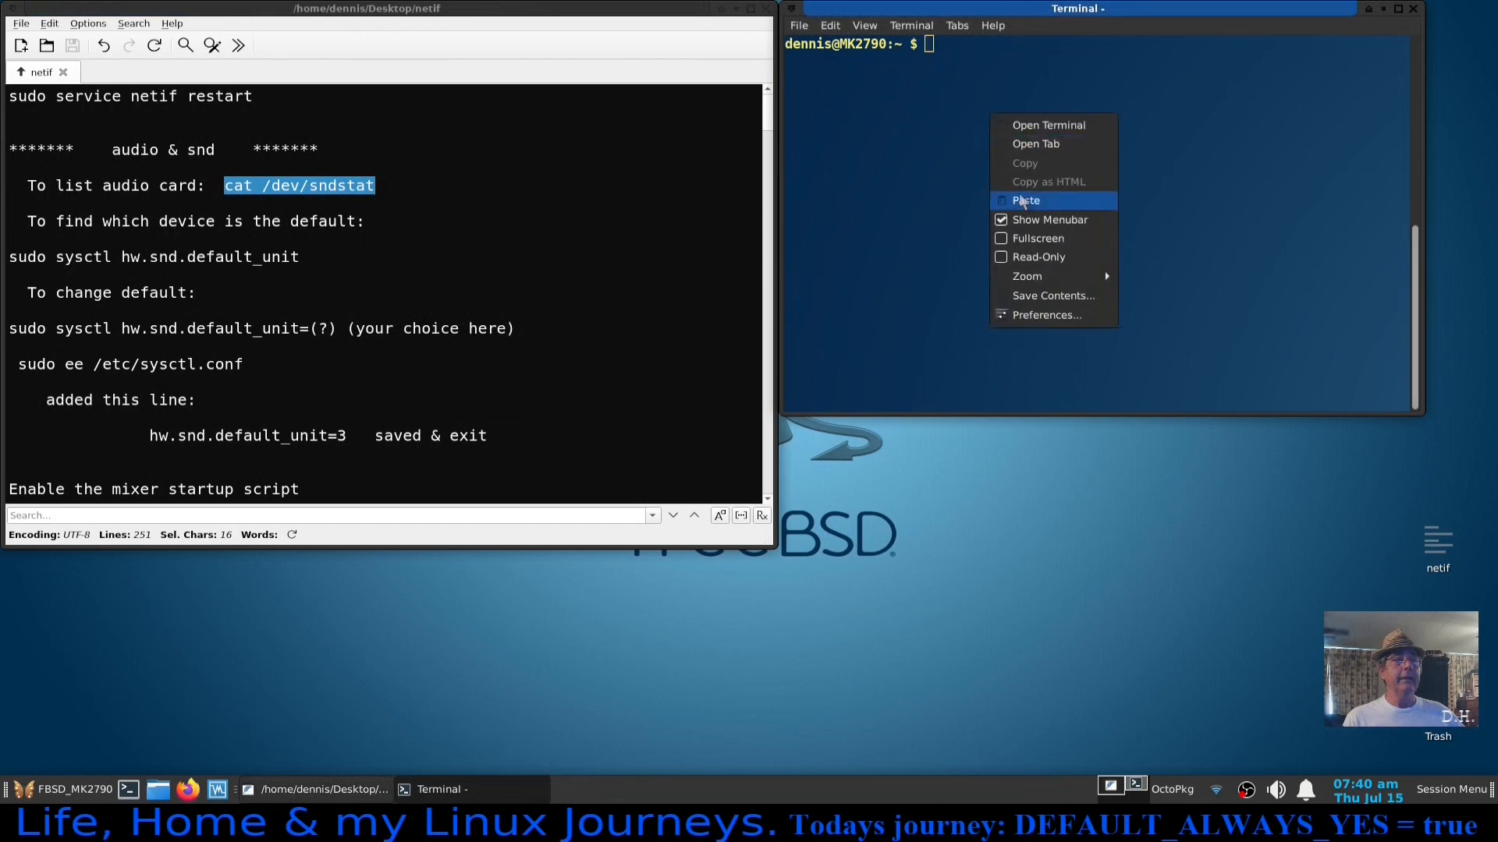
{"action": "left_click", "coordinate": [1026, 201]}
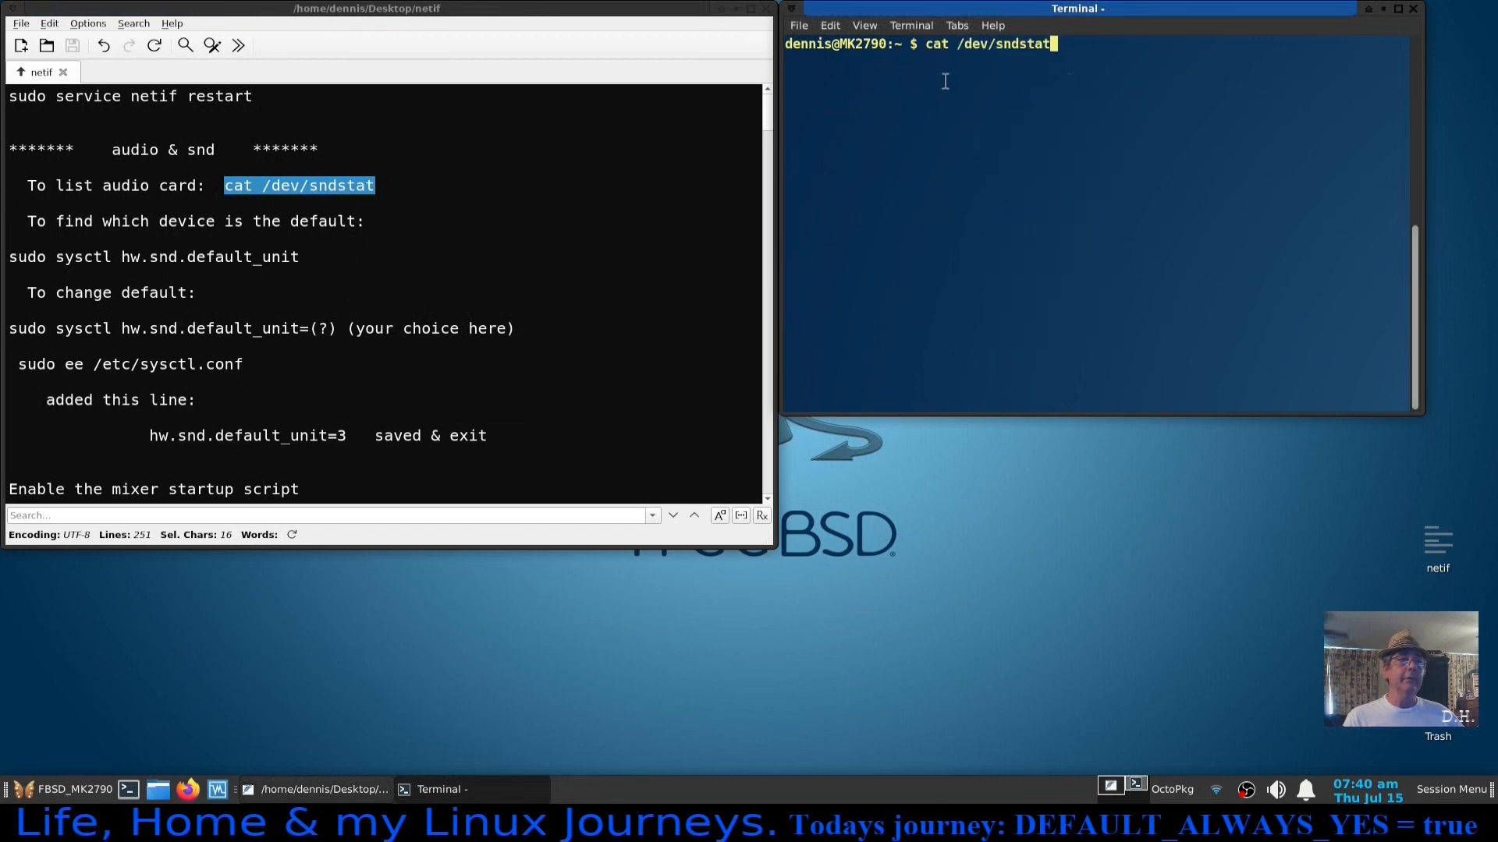
{"action": "mouse_move", "coordinate": [997, 80]}
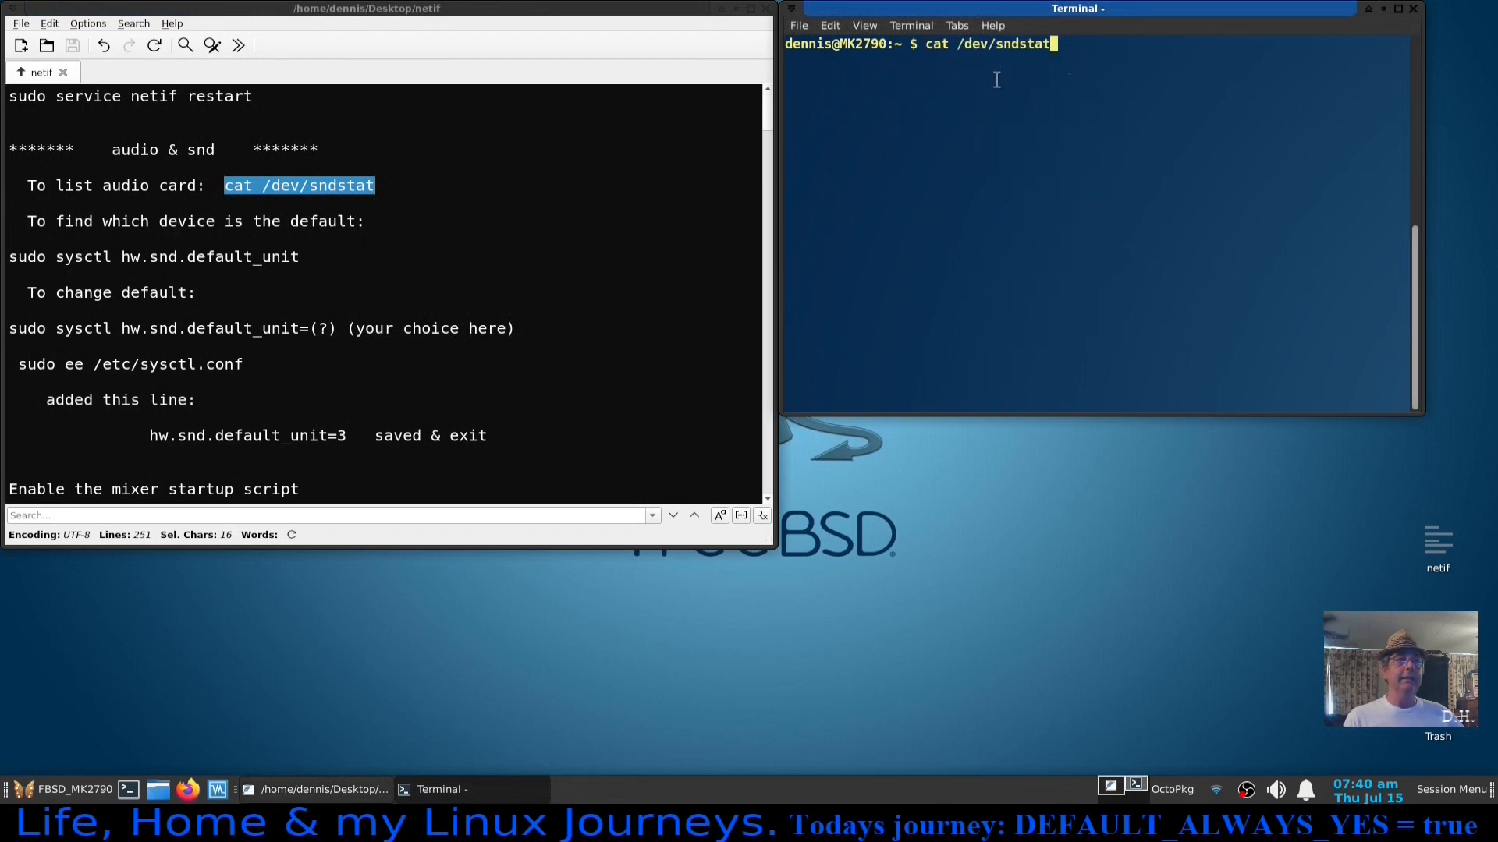
{"action": "mouse_move", "coordinate": [1203, 125]}
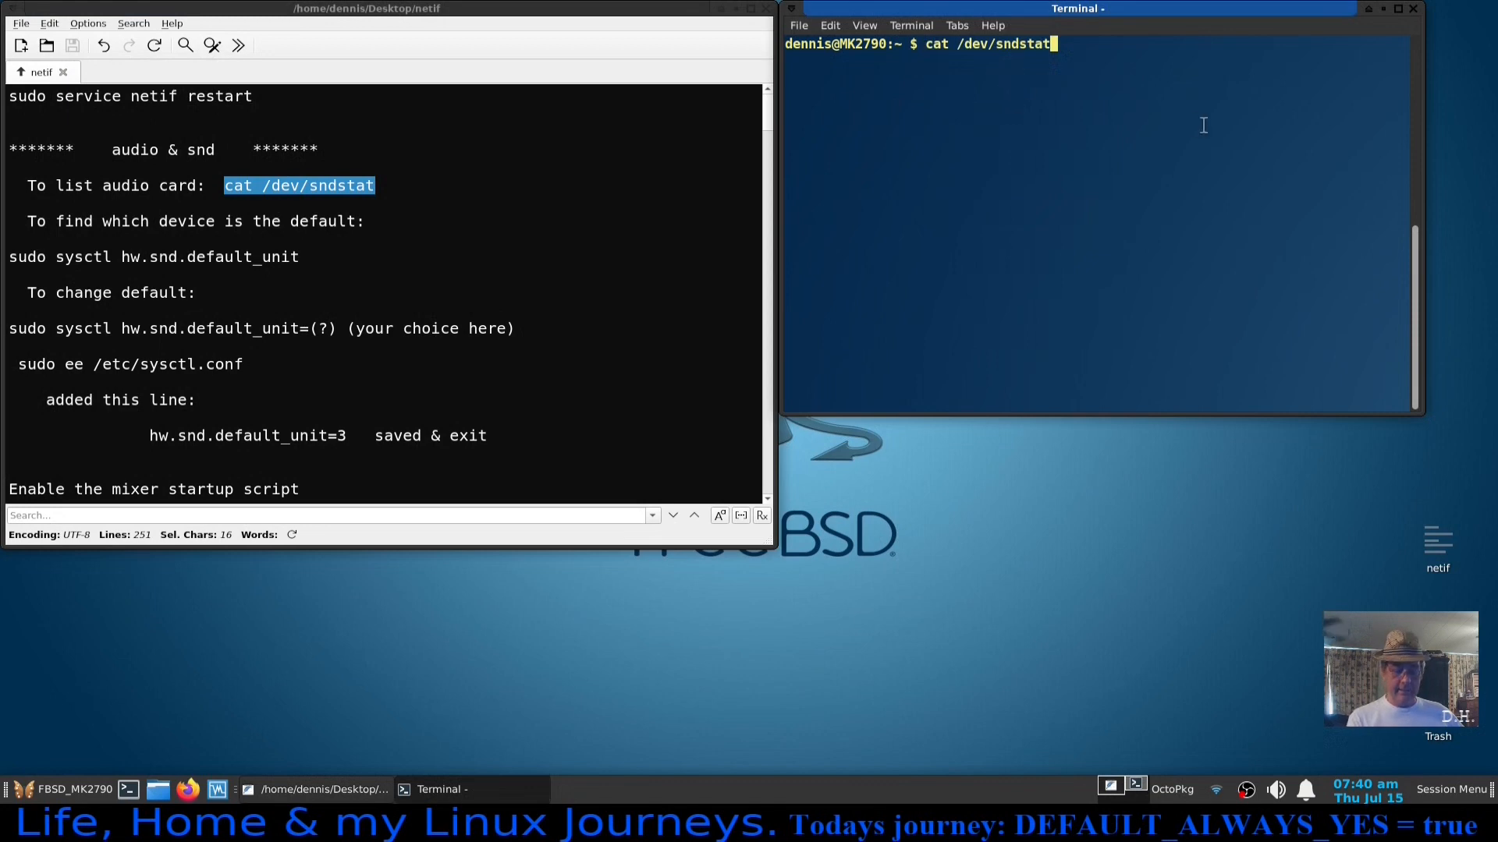
{"action": "key", "text": "Return"}
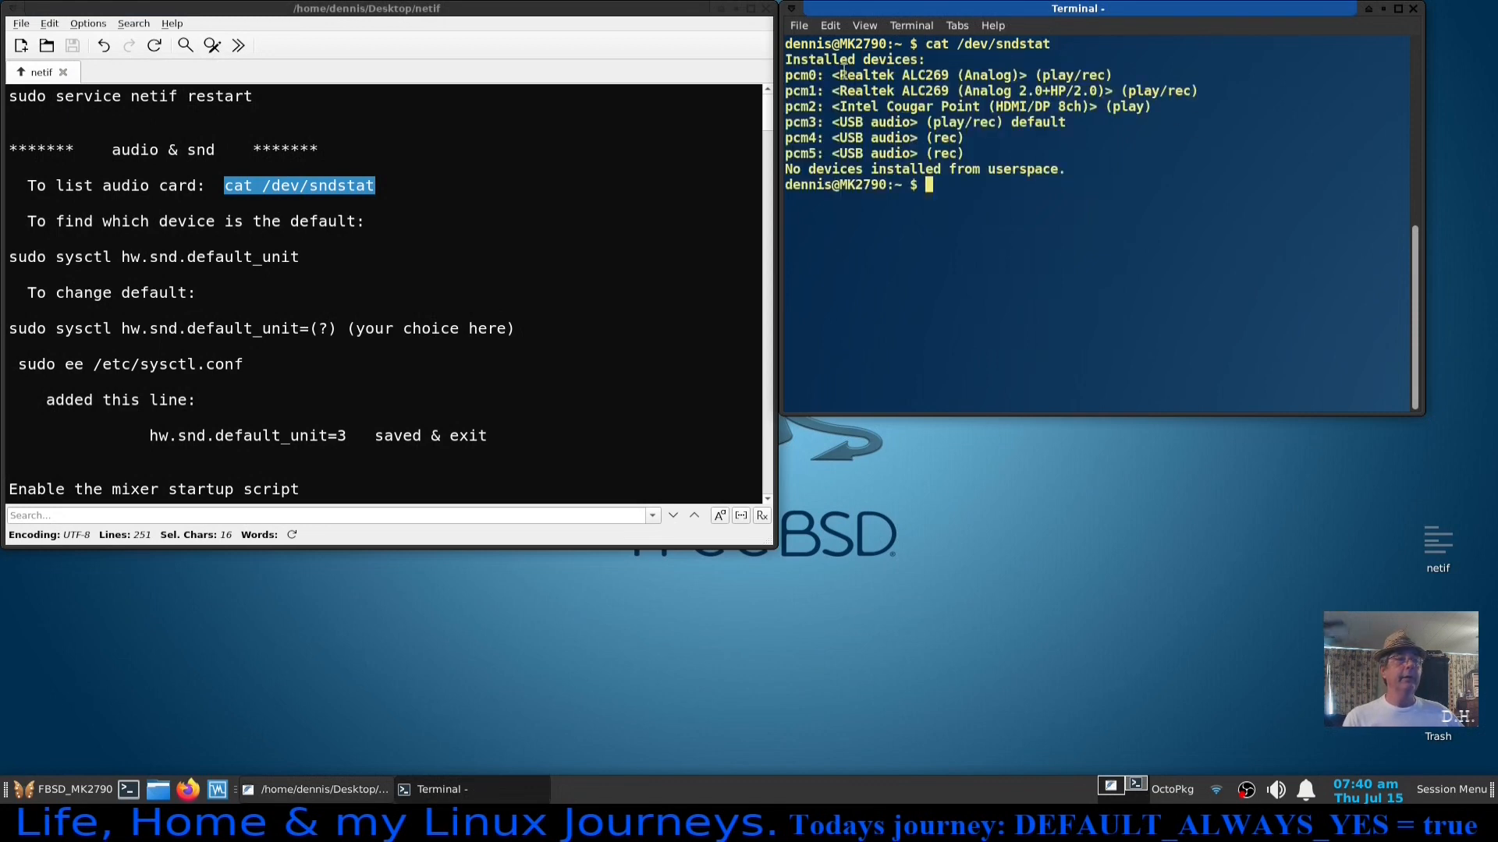
{"action": "mouse_move", "coordinate": [1079, 202]}
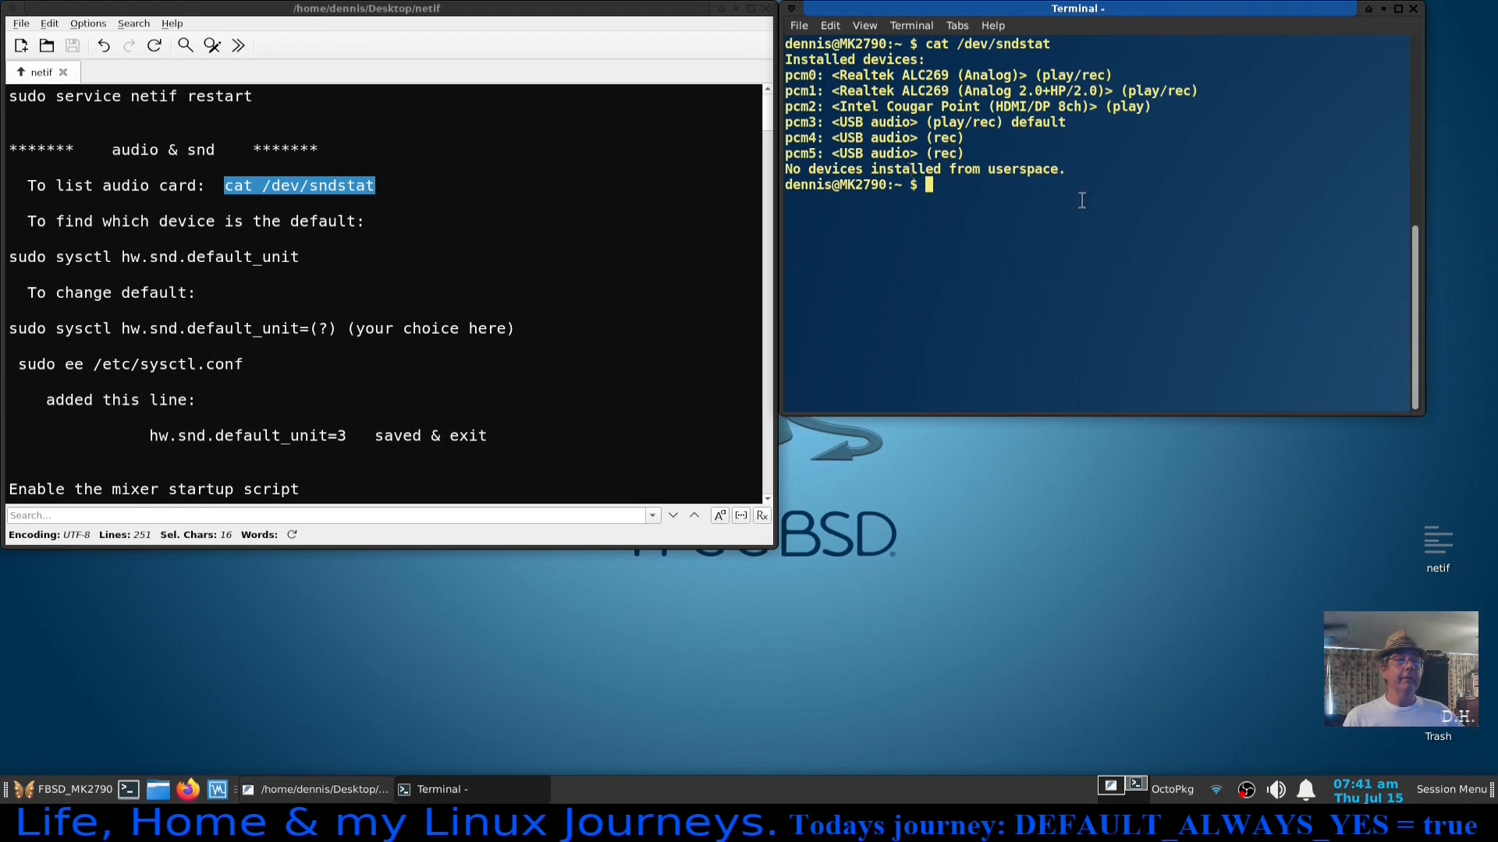
{"action": "mouse_move", "coordinate": [1028, 226]}
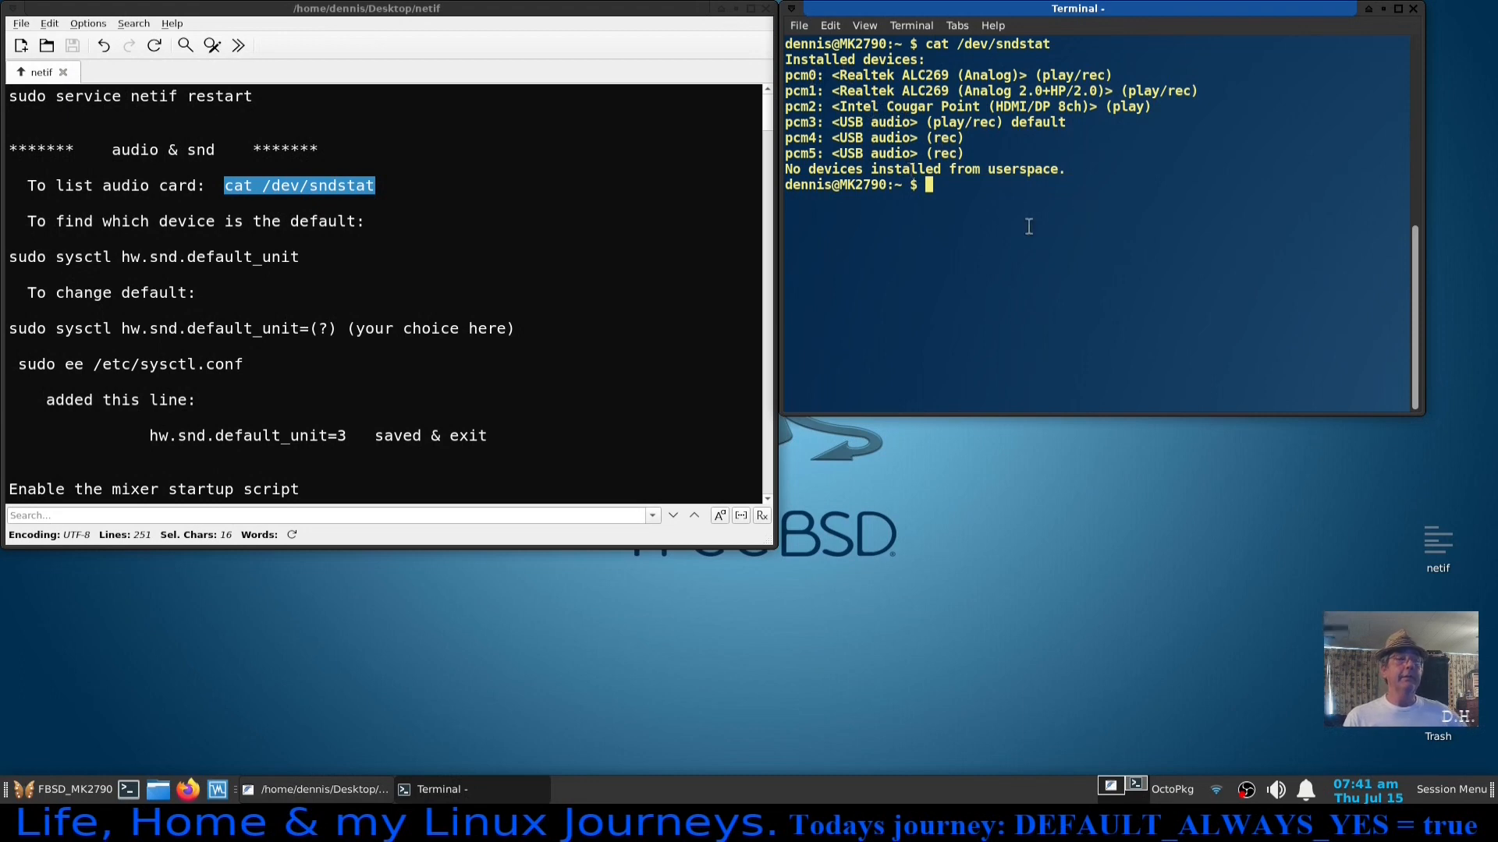
{"action": "mouse_move", "coordinate": [1036, 224]}
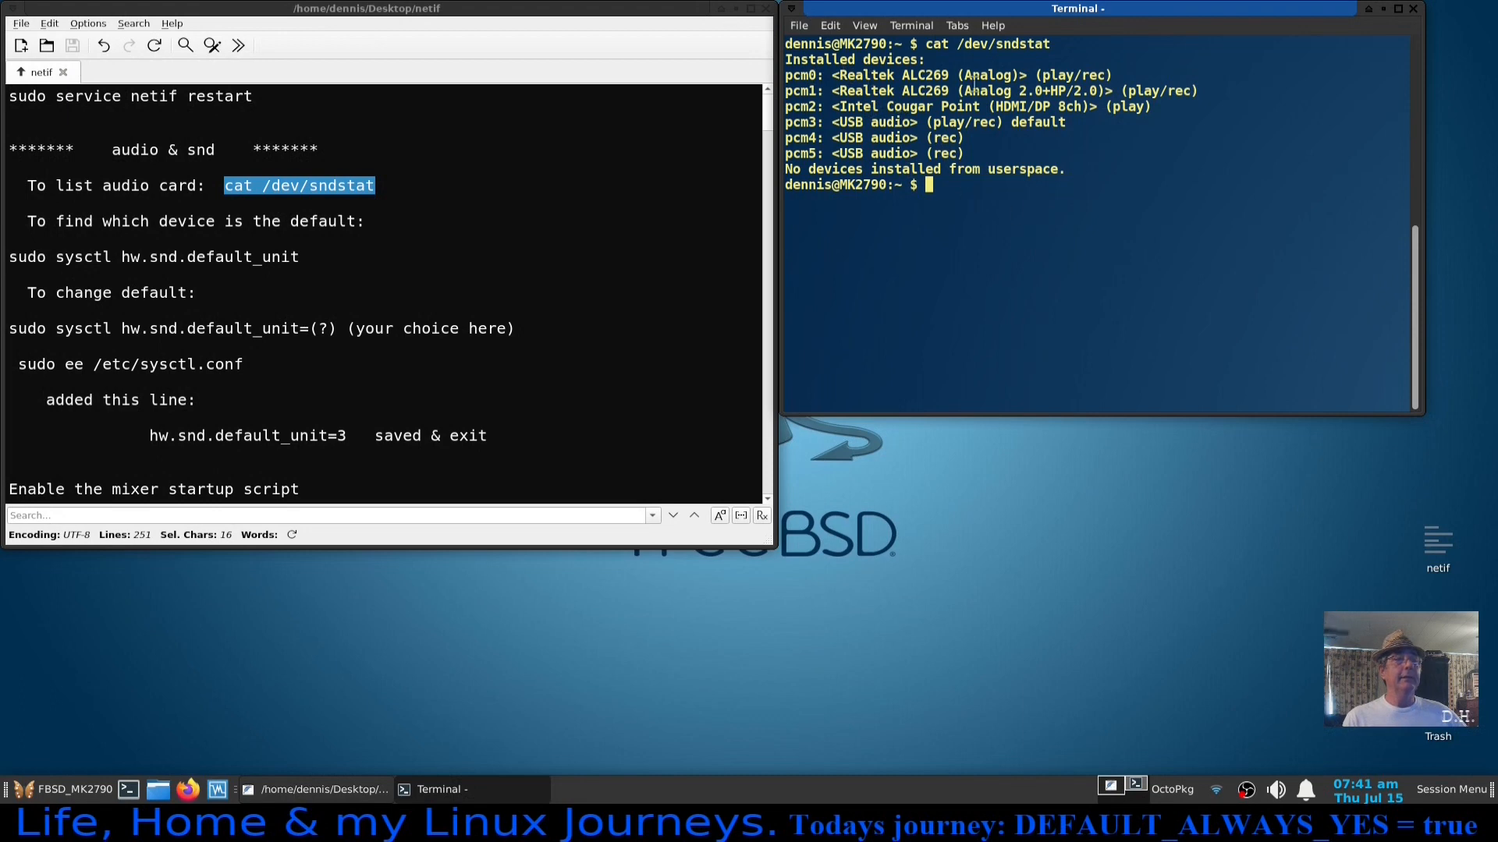
{"action": "mouse_move", "coordinate": [916, 290]}
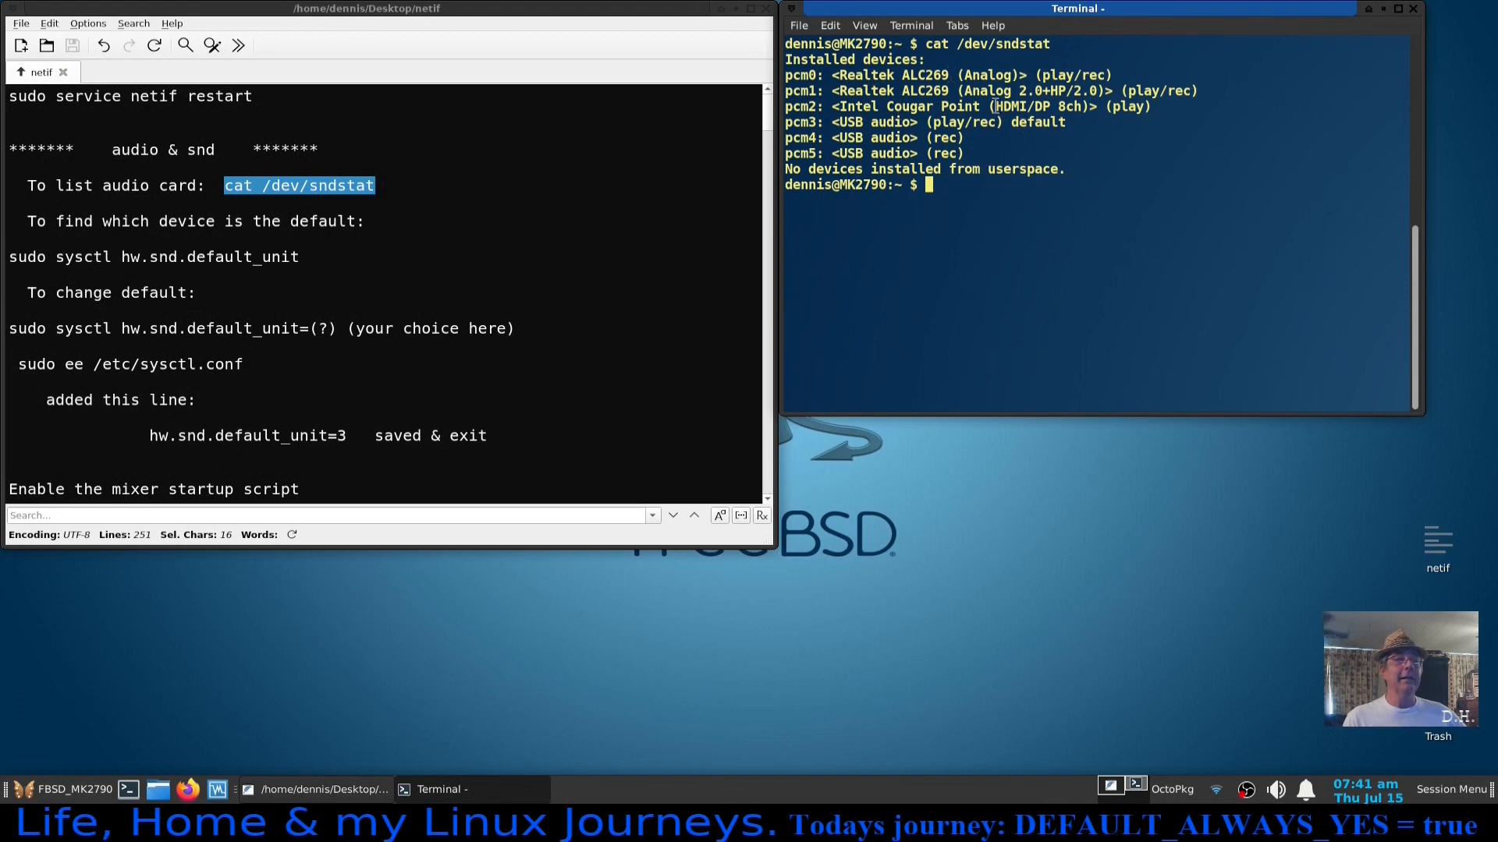
{"action": "double_click", "coordinate": [1020, 106]}
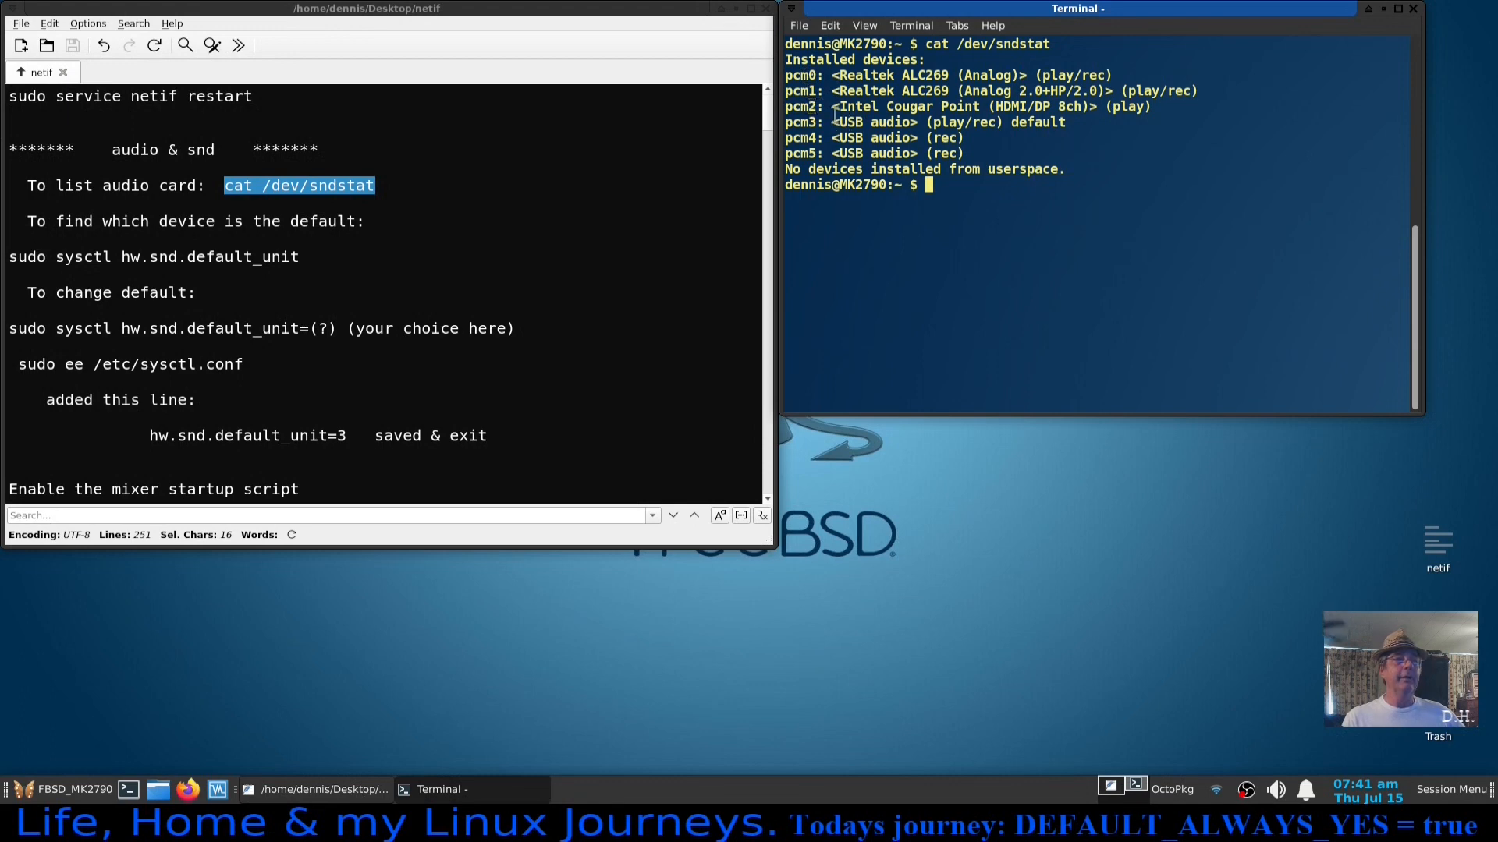
{"action": "mouse_move", "coordinate": [984, 290]}
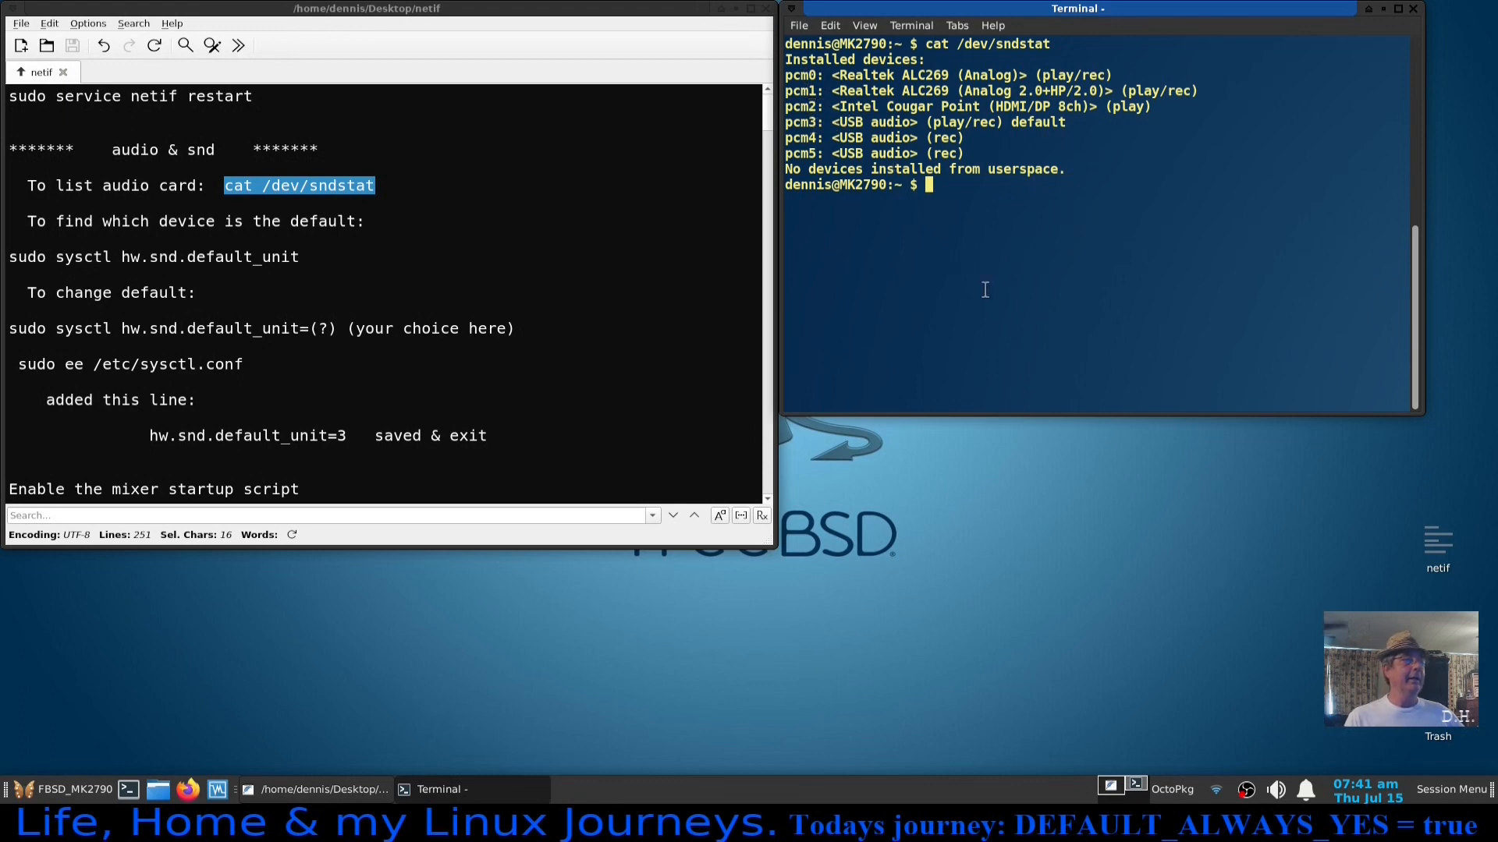
{"action": "mouse_move", "coordinate": [491, 160]}
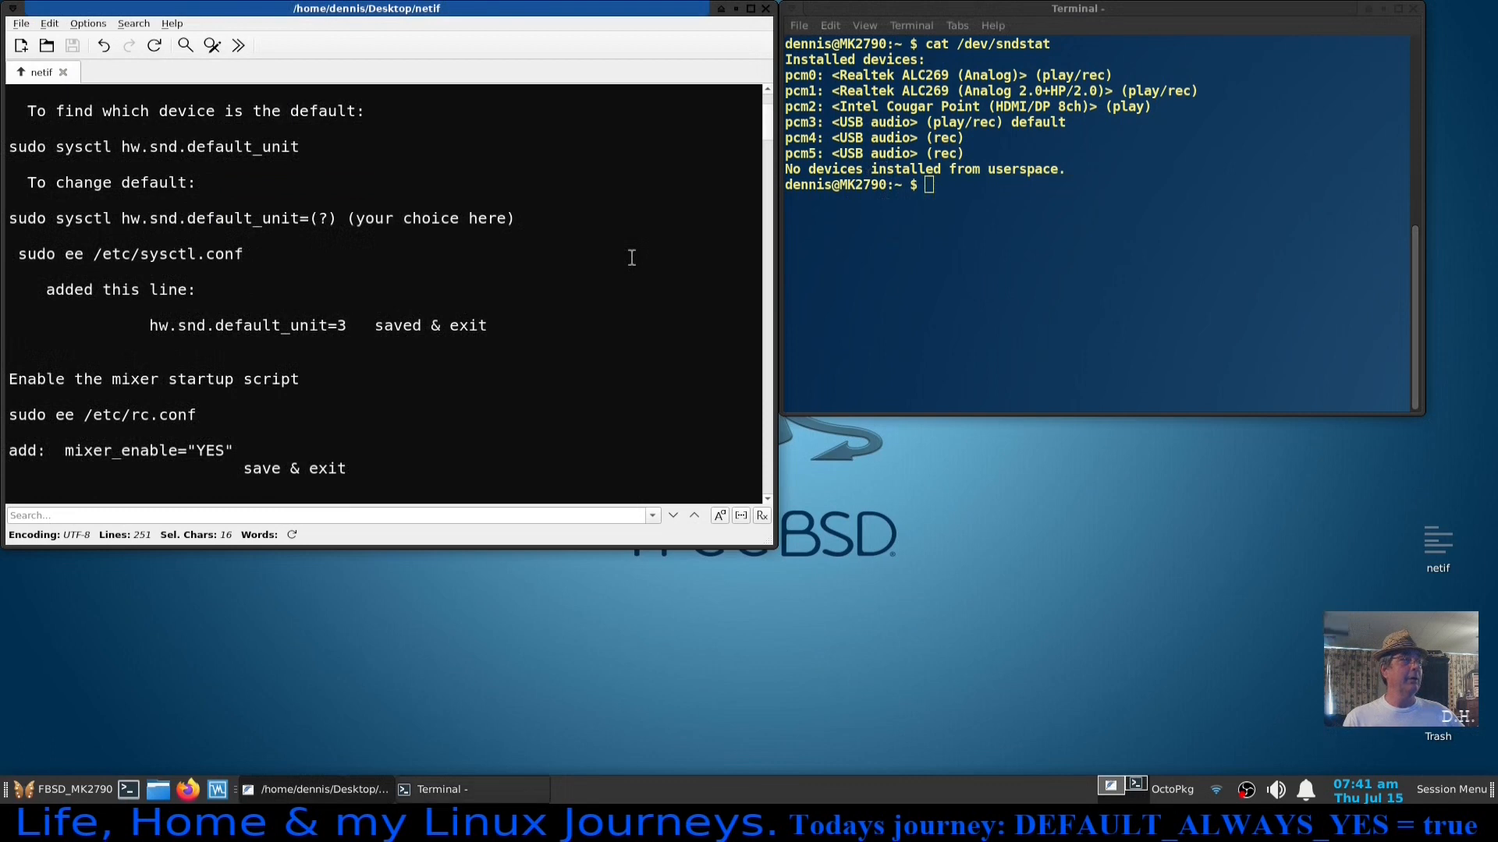
Query hw.snd.default_unit with the copied sysctl command, confirming unit 3.
{"action": "scroll", "scroll_direction": "up", "scroll_amount": 3}
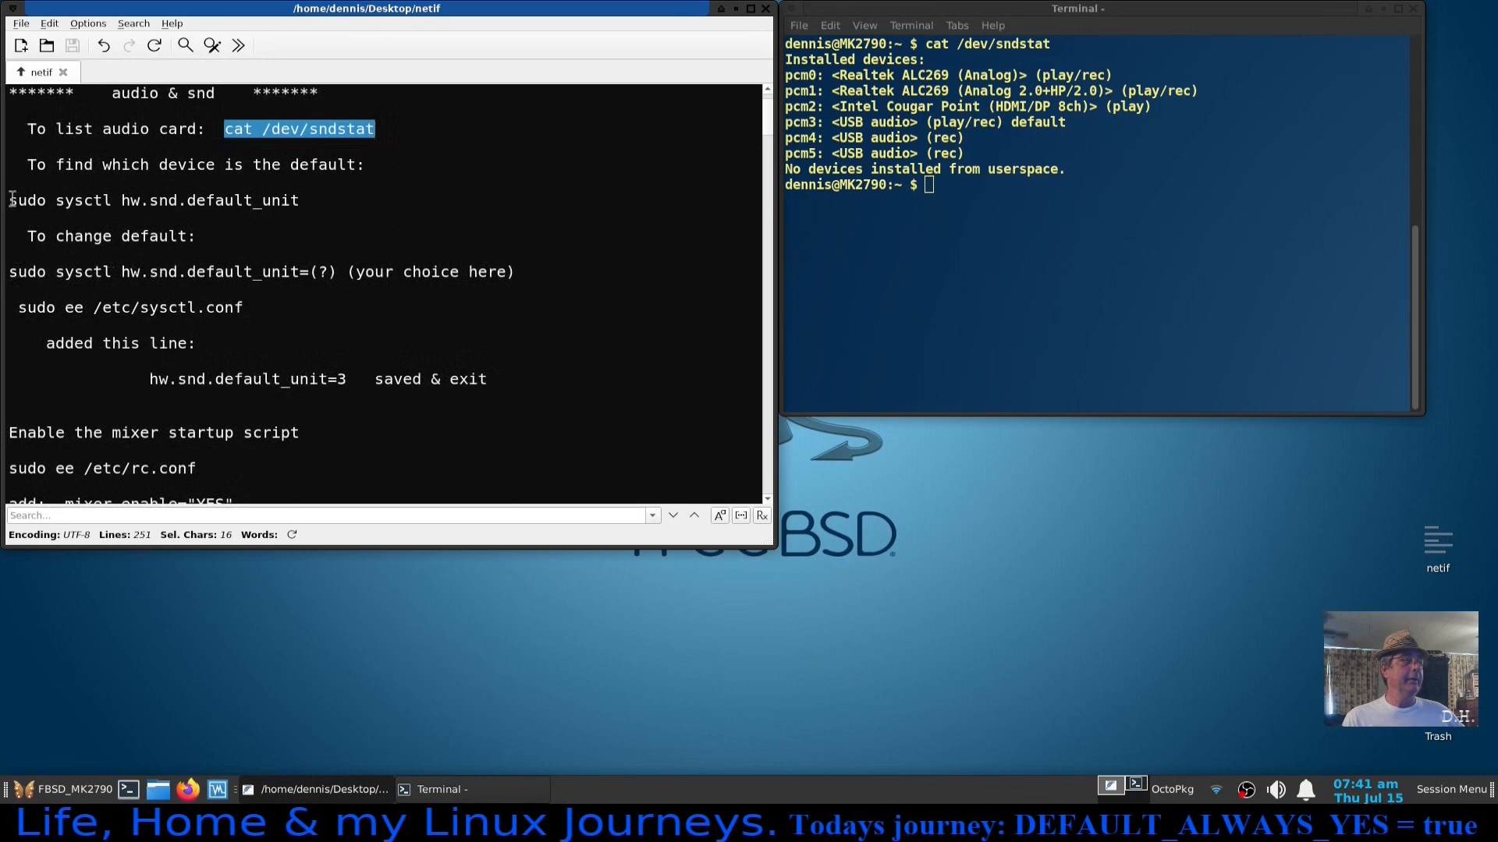
{"action": "right_click", "coordinate": [153, 200]}
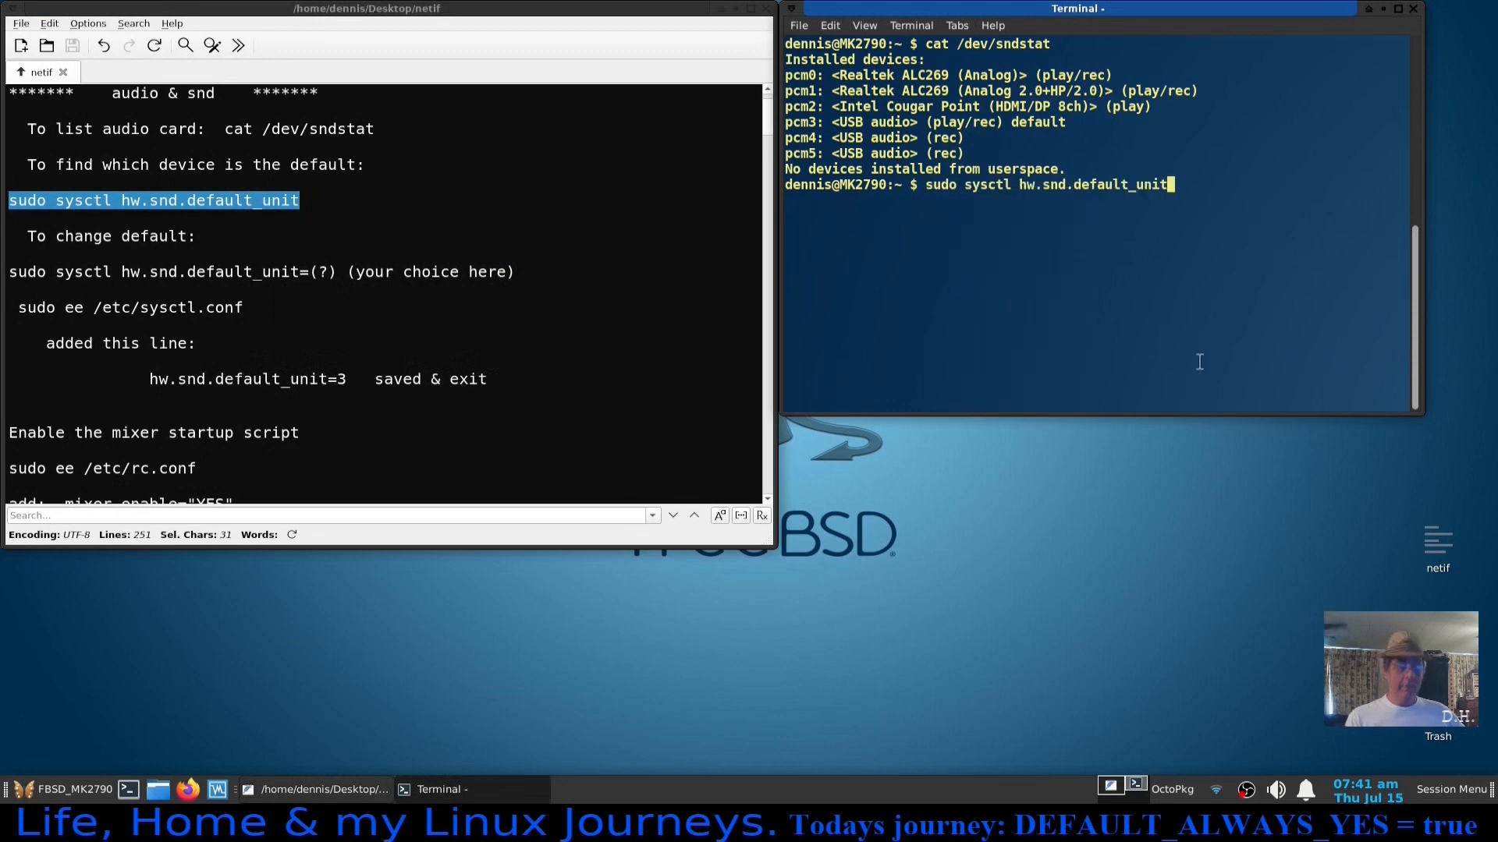
{"action": "key", "text": "Return"}
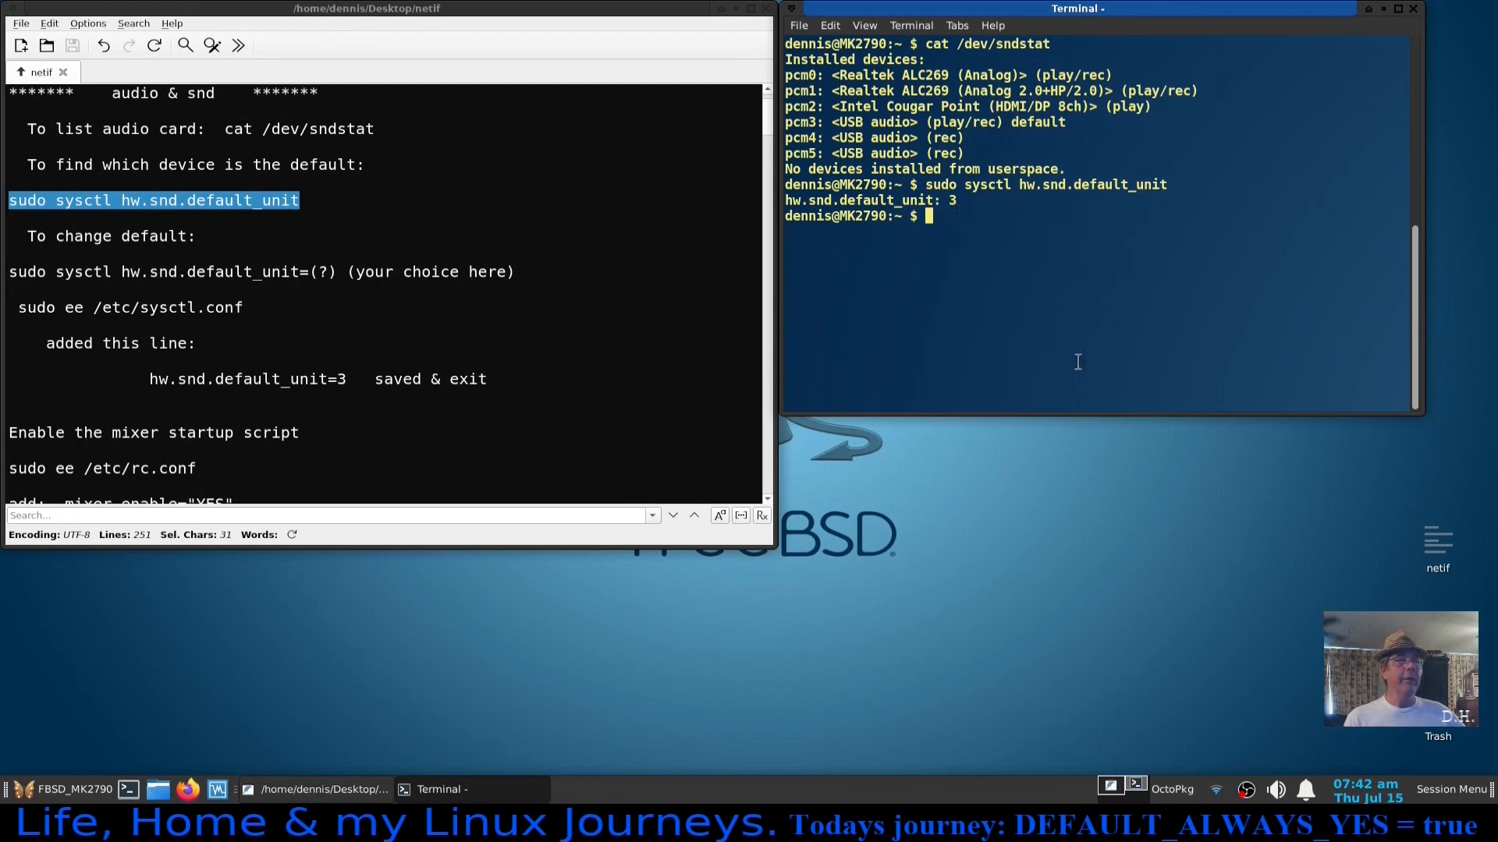
Start 'sudo sysctl hw.snd.default_unit=3', then abandon it without running.
{"action": "type", "text": "sudo sysctl hw.snd.default_unit"}
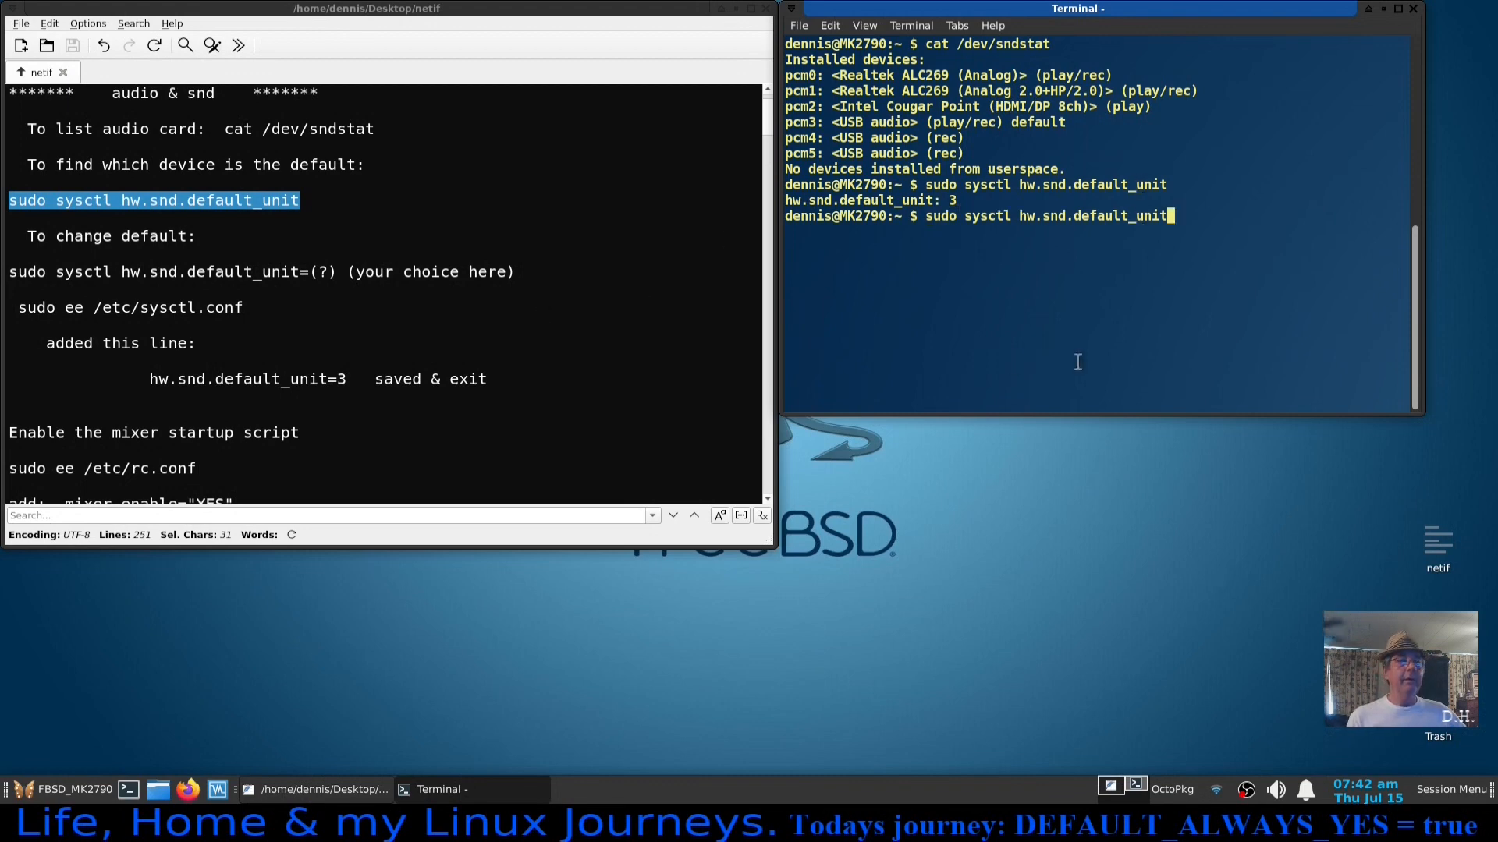
{"action": "type", "text": "="}
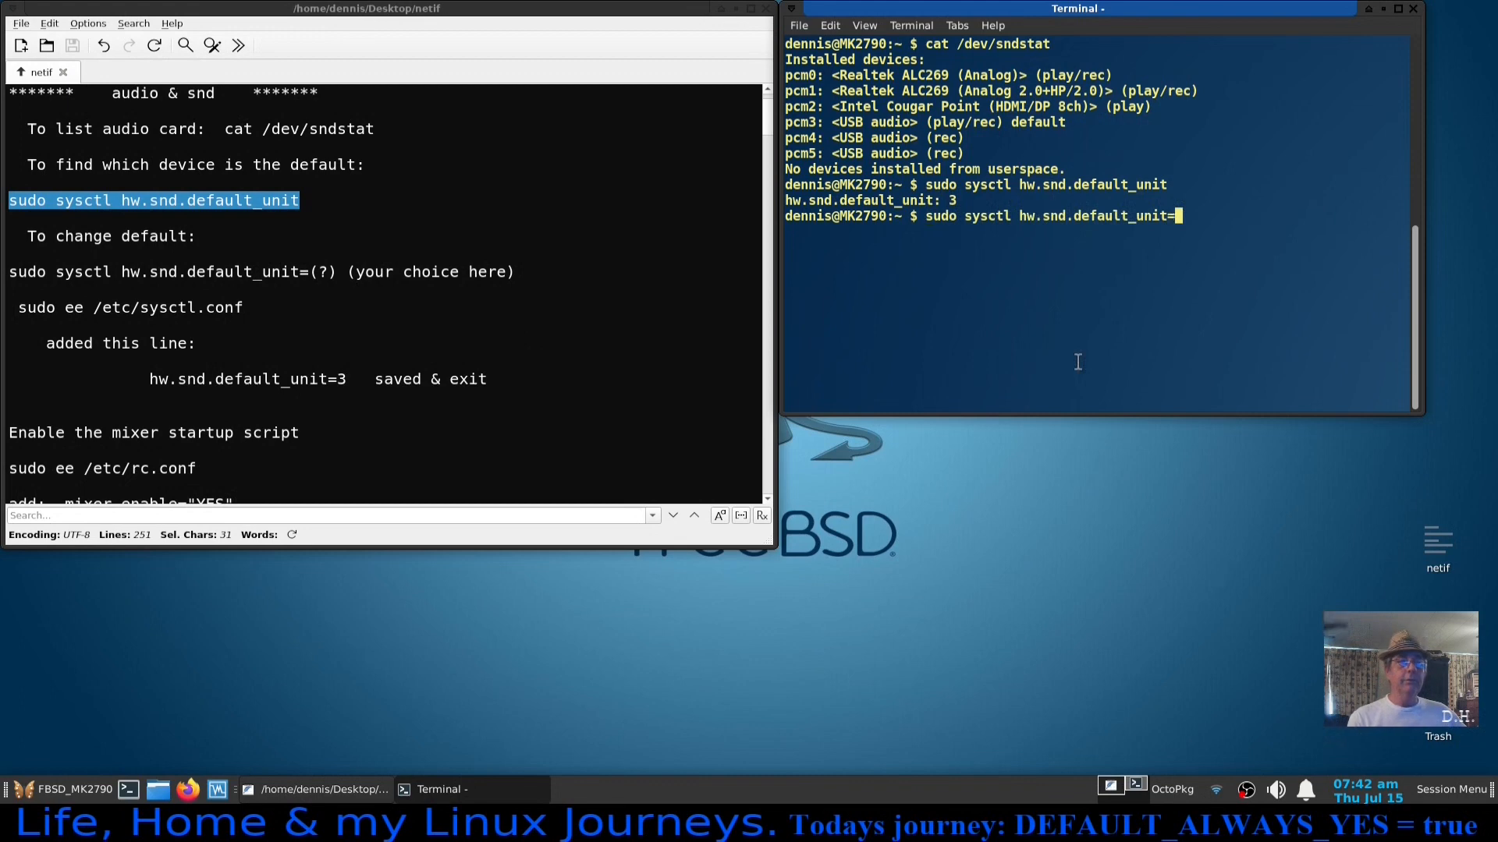
{"action": "type", "text": "3"}
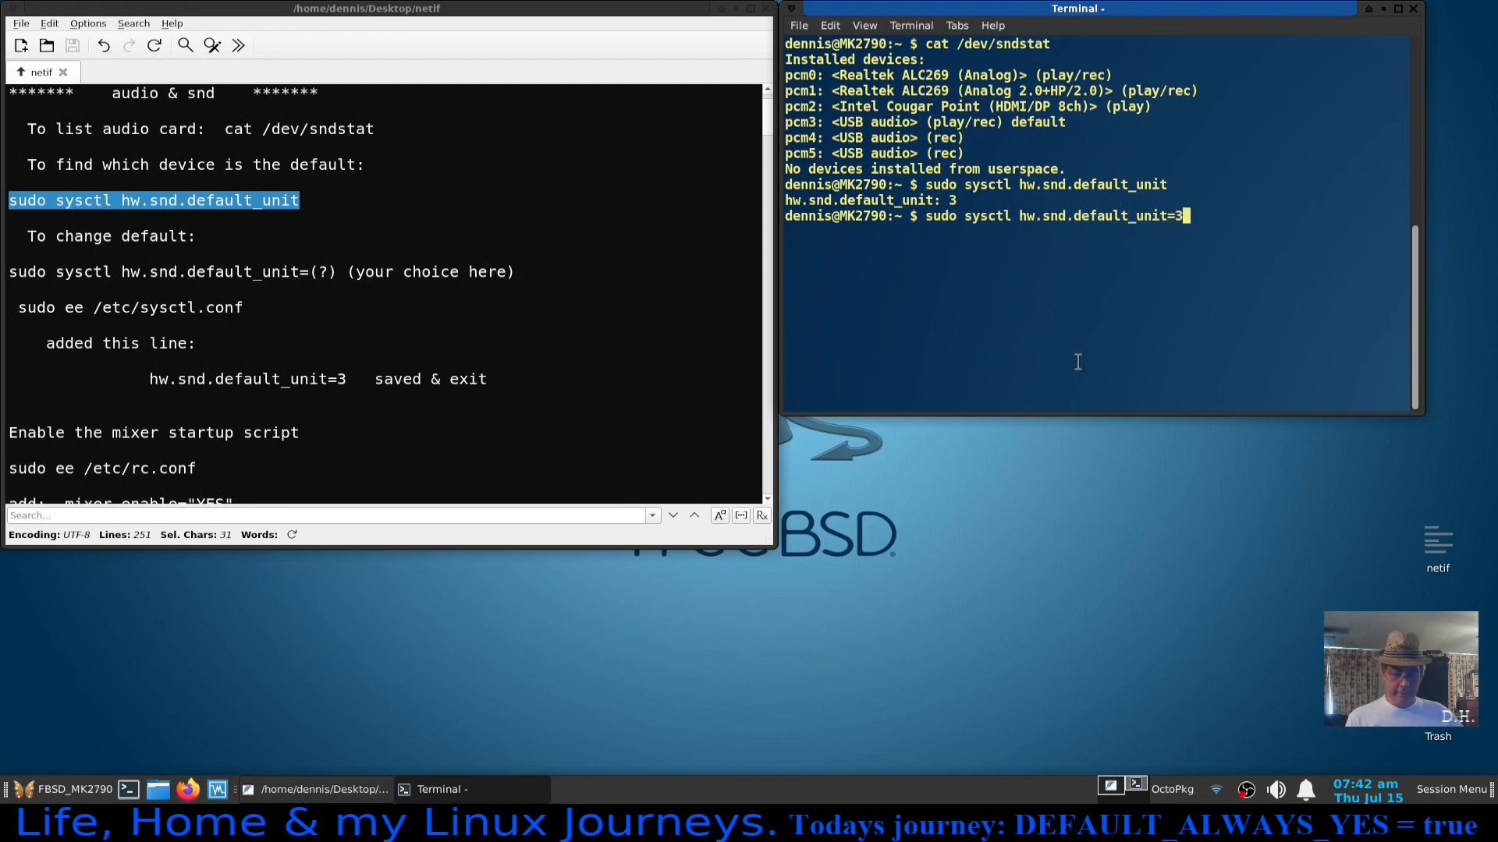
{"action": "key", "text": "BackSpace"}
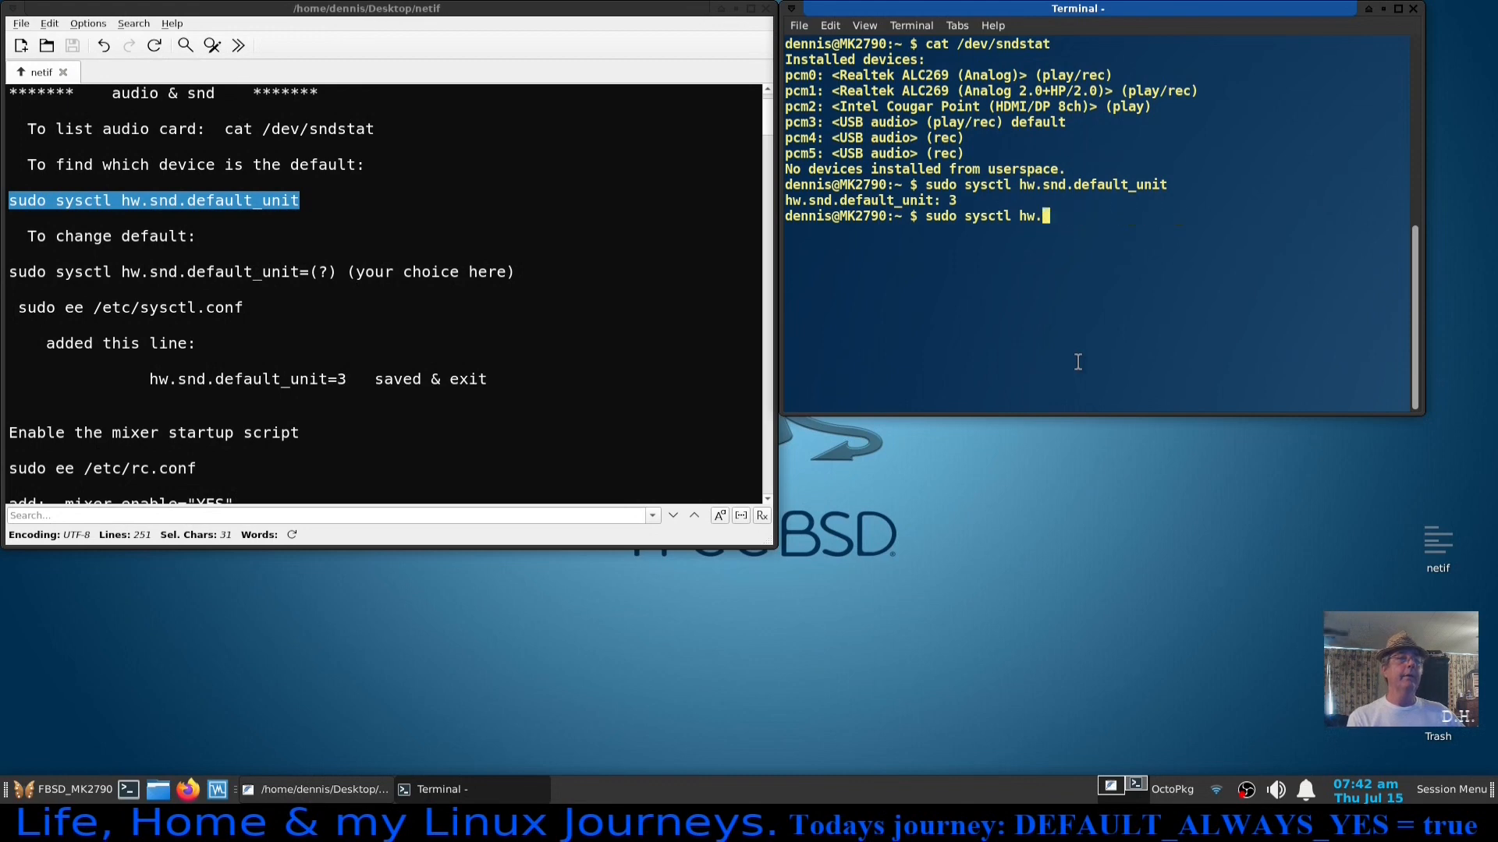
{"action": "key", "text": "ctrl+c"}
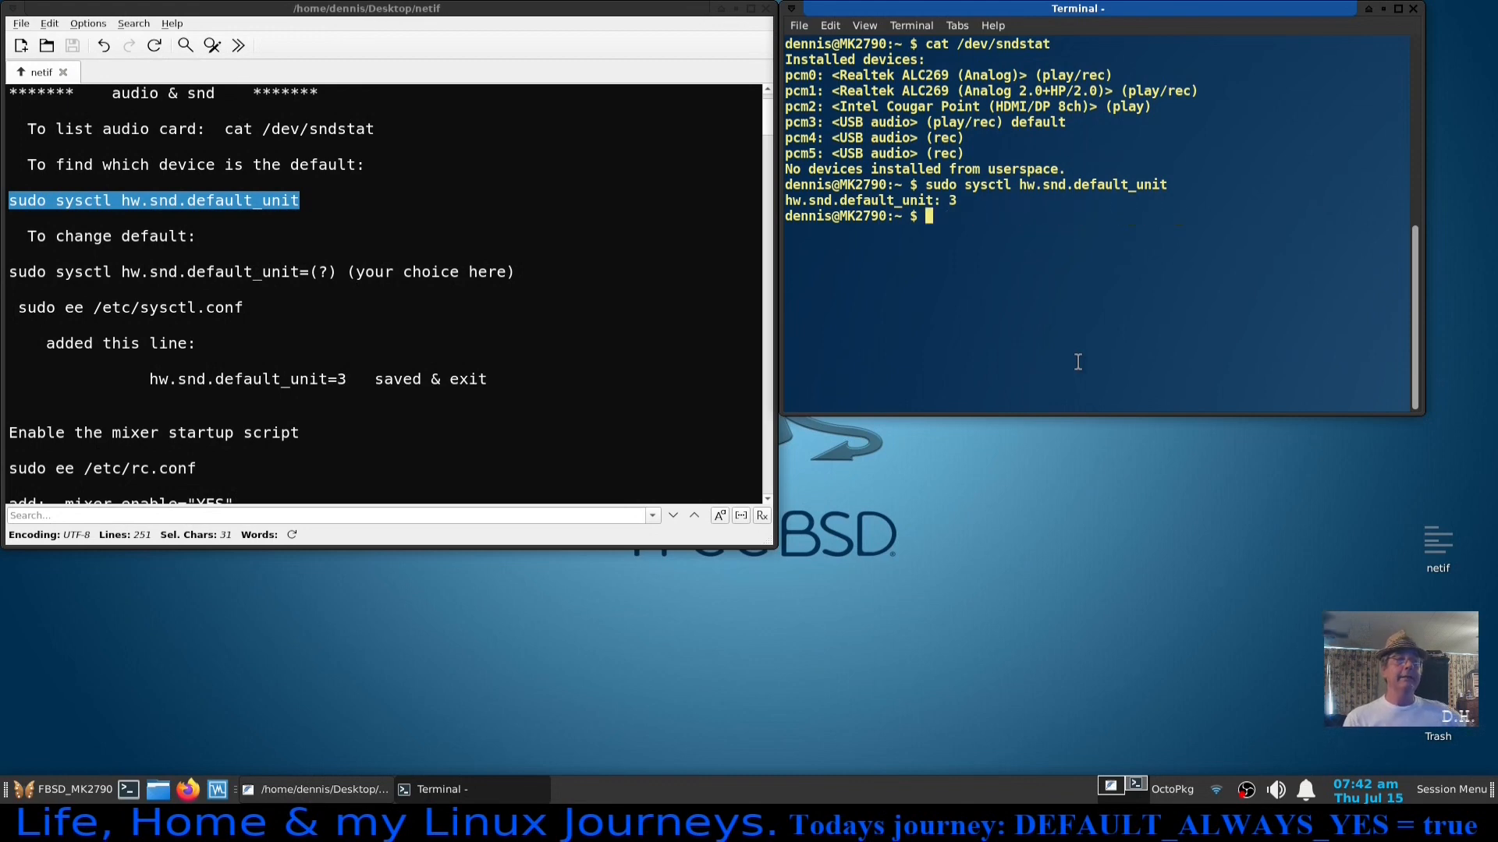
{"action": "mouse_move", "coordinate": [1101, 330]}
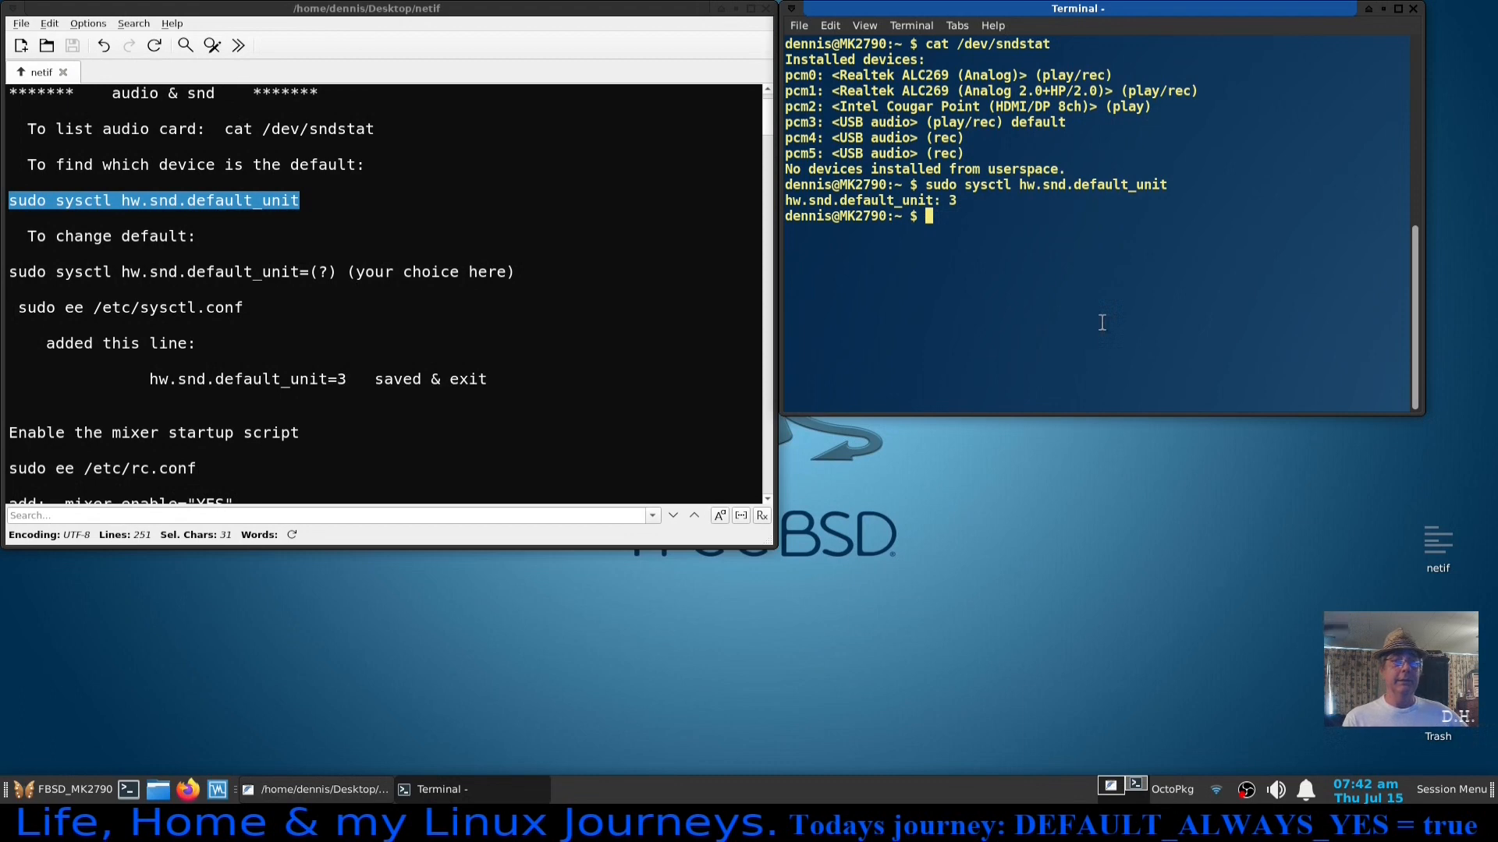
{"action": "mouse_move", "coordinate": [552, 395]}
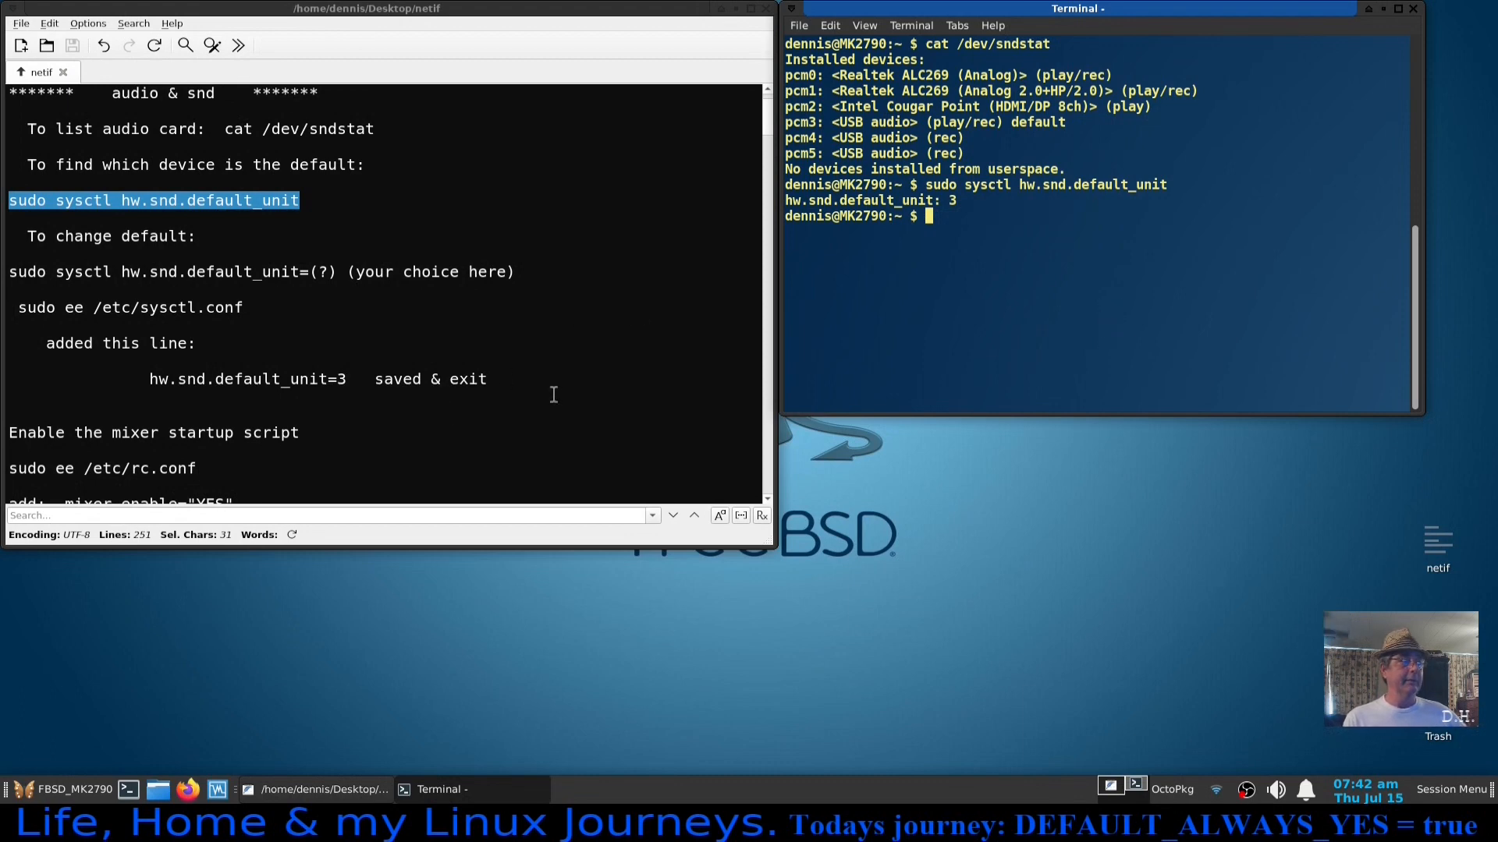
{"action": "scroll", "scroll_direction": "down", "scroll_amount": 3}
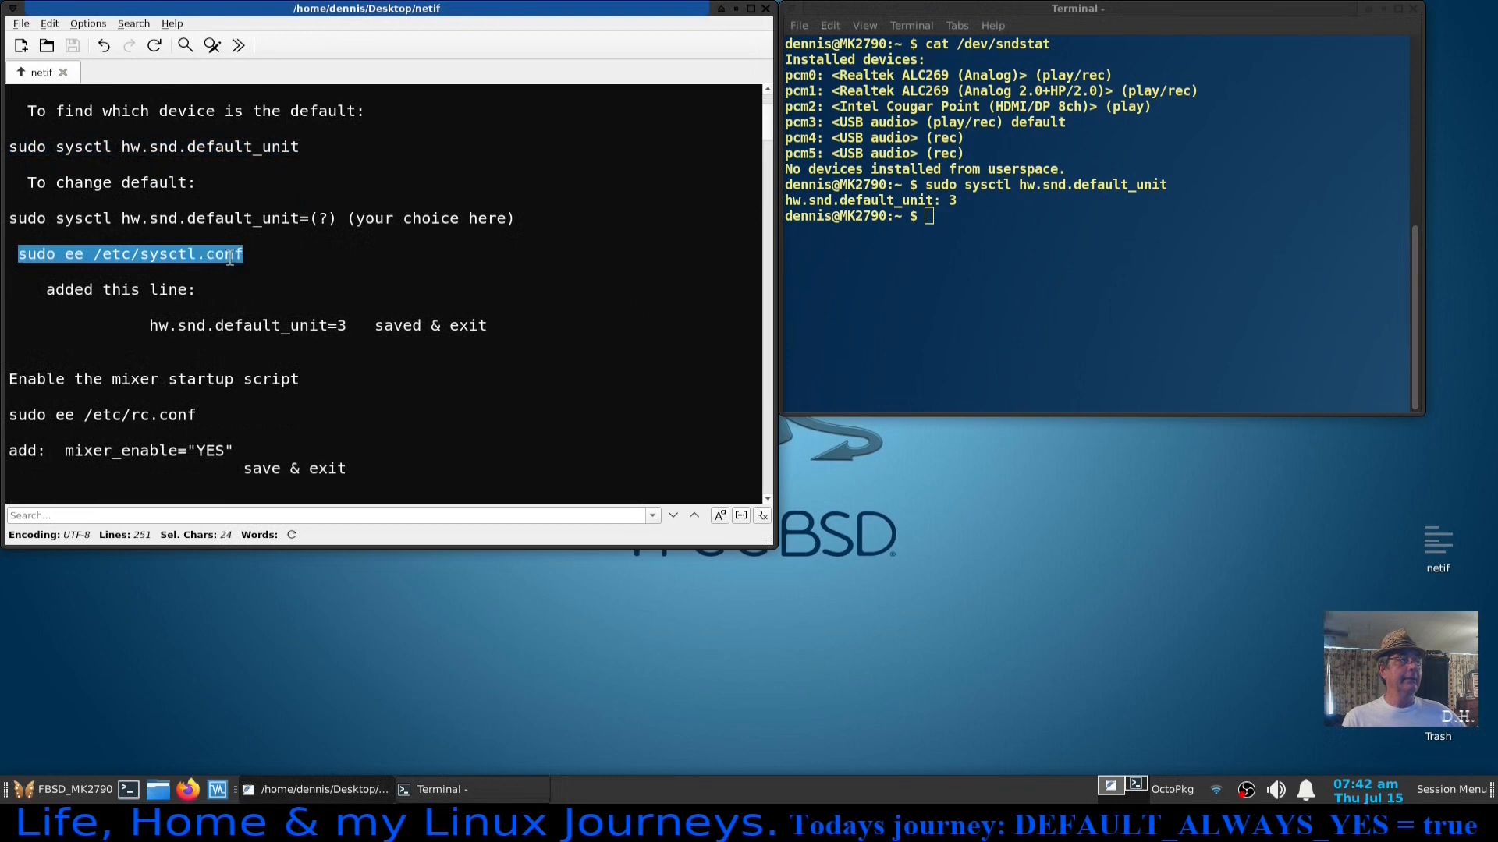
Run 'sudo ee /etc/sysctl.conf' pasted from the notes to open the file.
{"action": "right_click", "coordinate": [129, 255]}
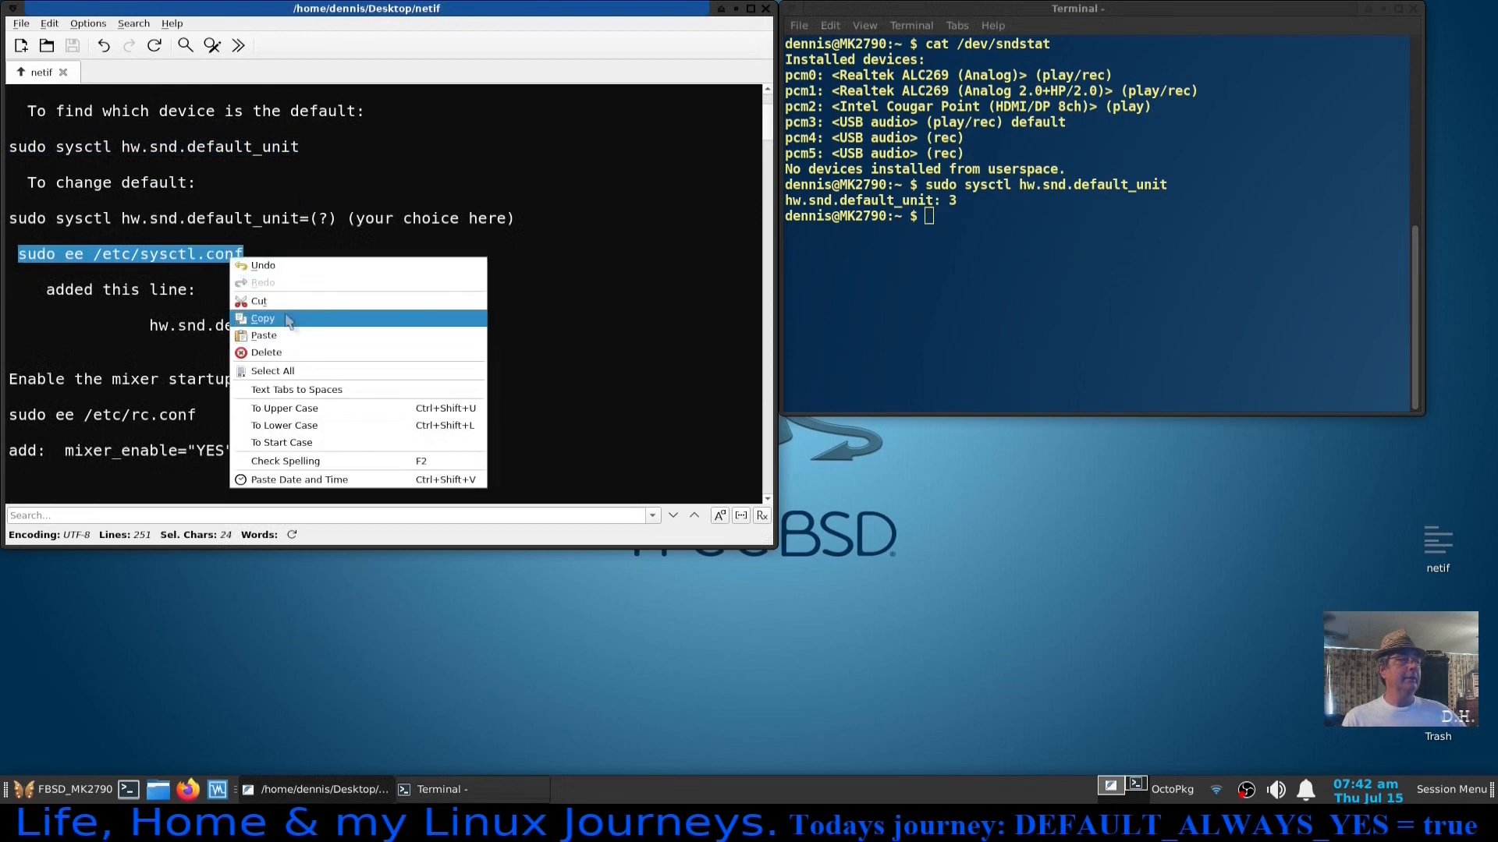
{"action": "right_click", "coordinate": [927, 216]}
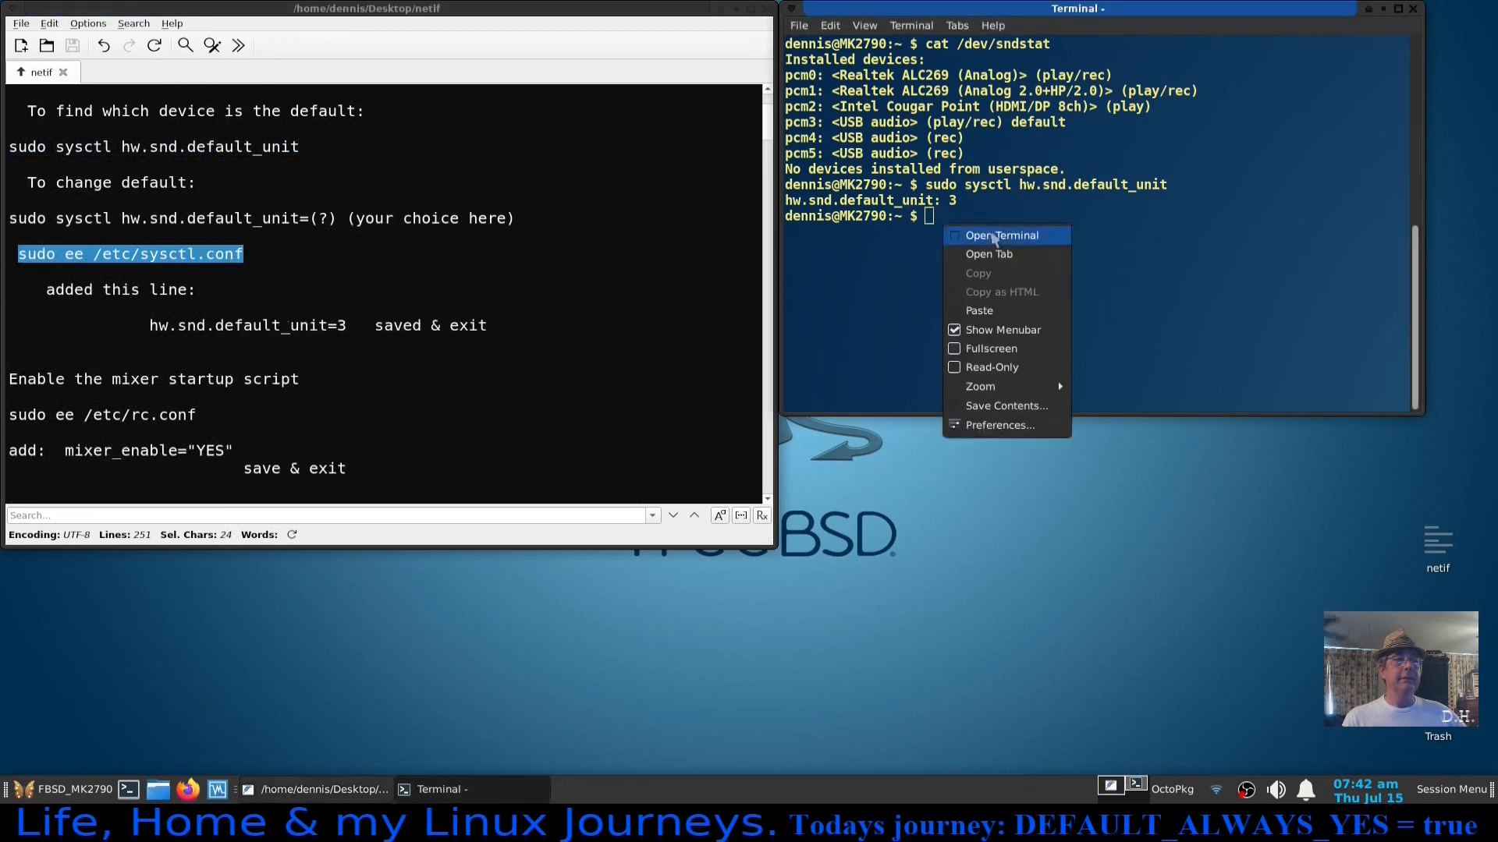
{"action": "left_click", "coordinate": [978, 310]}
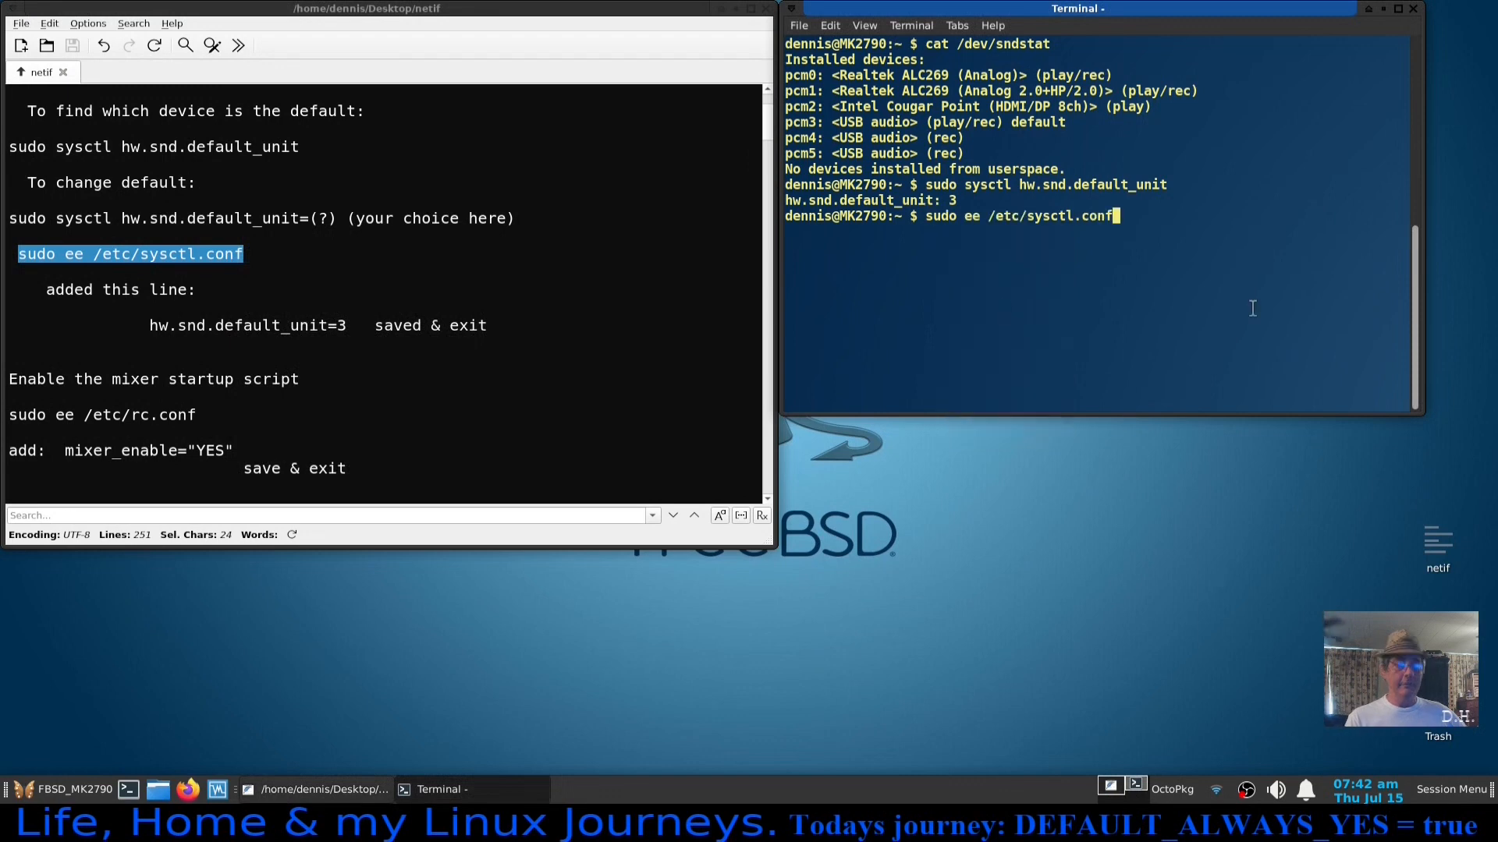
{"action": "key", "text": "Return"}
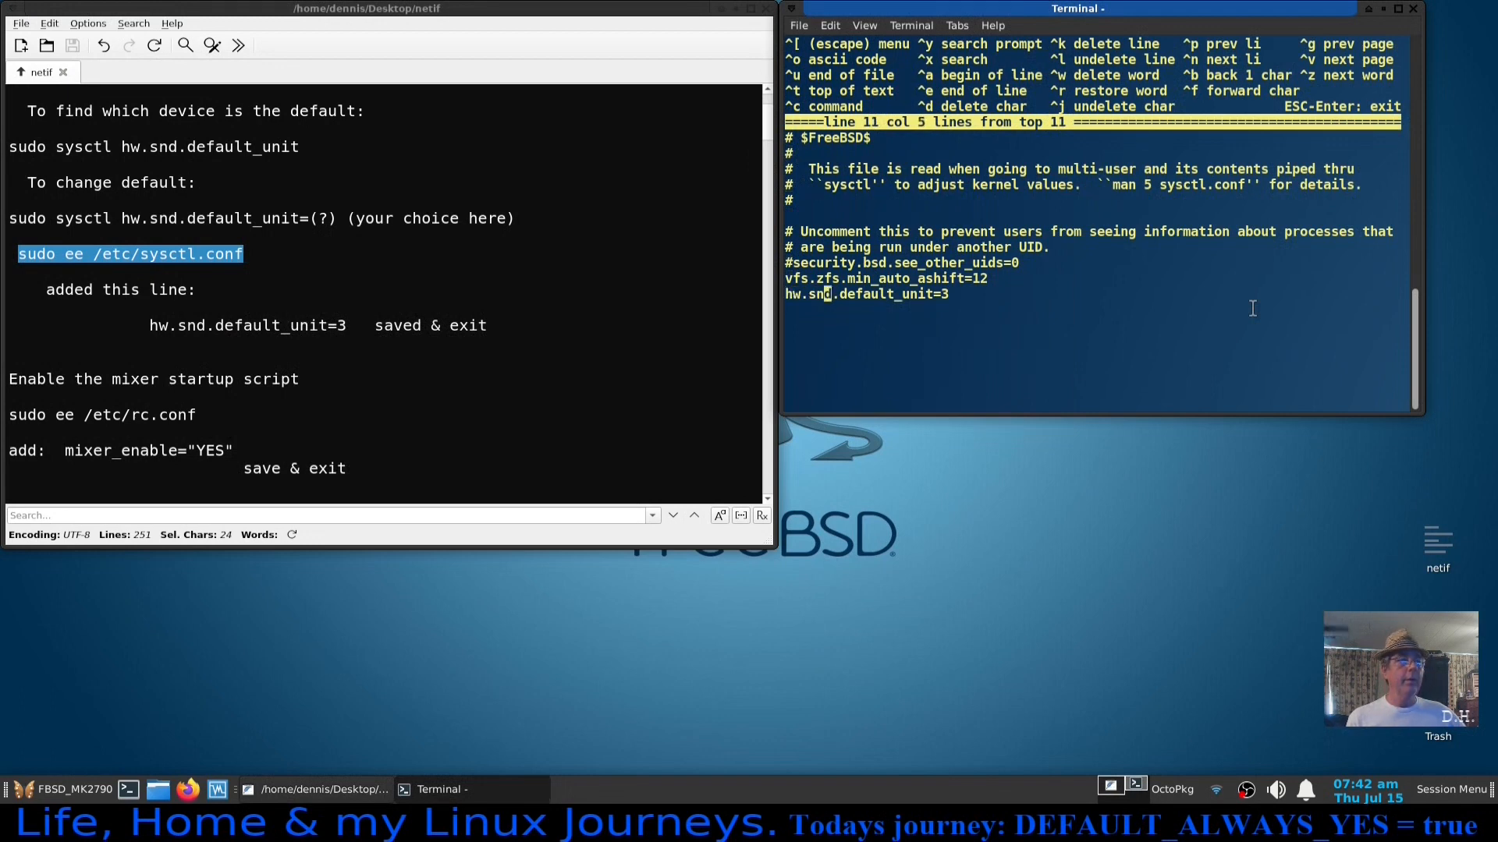
Check the hw.snd.default_unit=3 line in the editor and scroll the notes to the mixer steps.
{"action": "key", "text": "Return"}
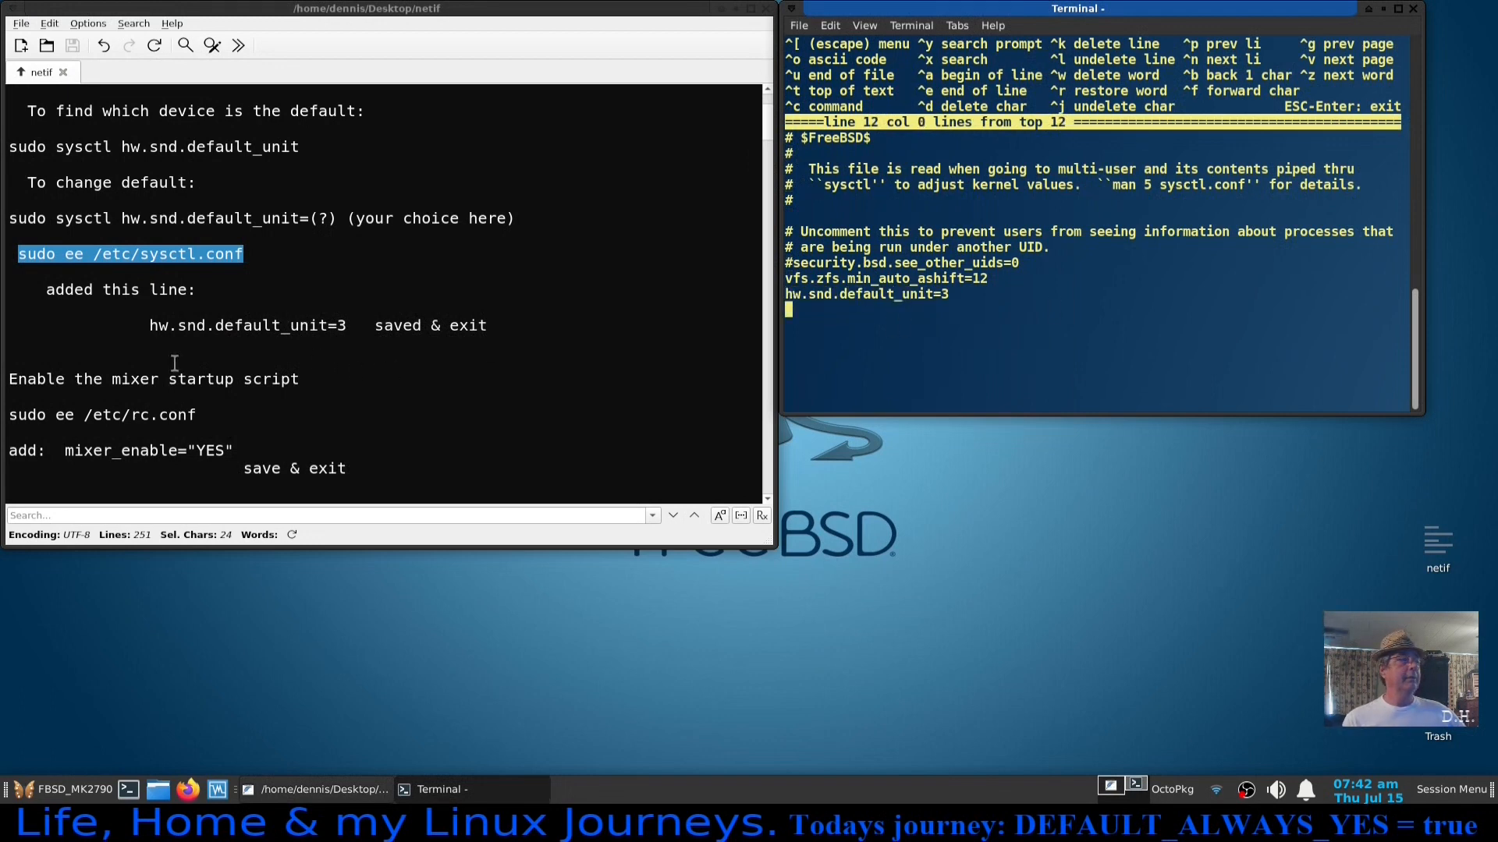
{"action": "mouse_move", "coordinate": [445, 215]}
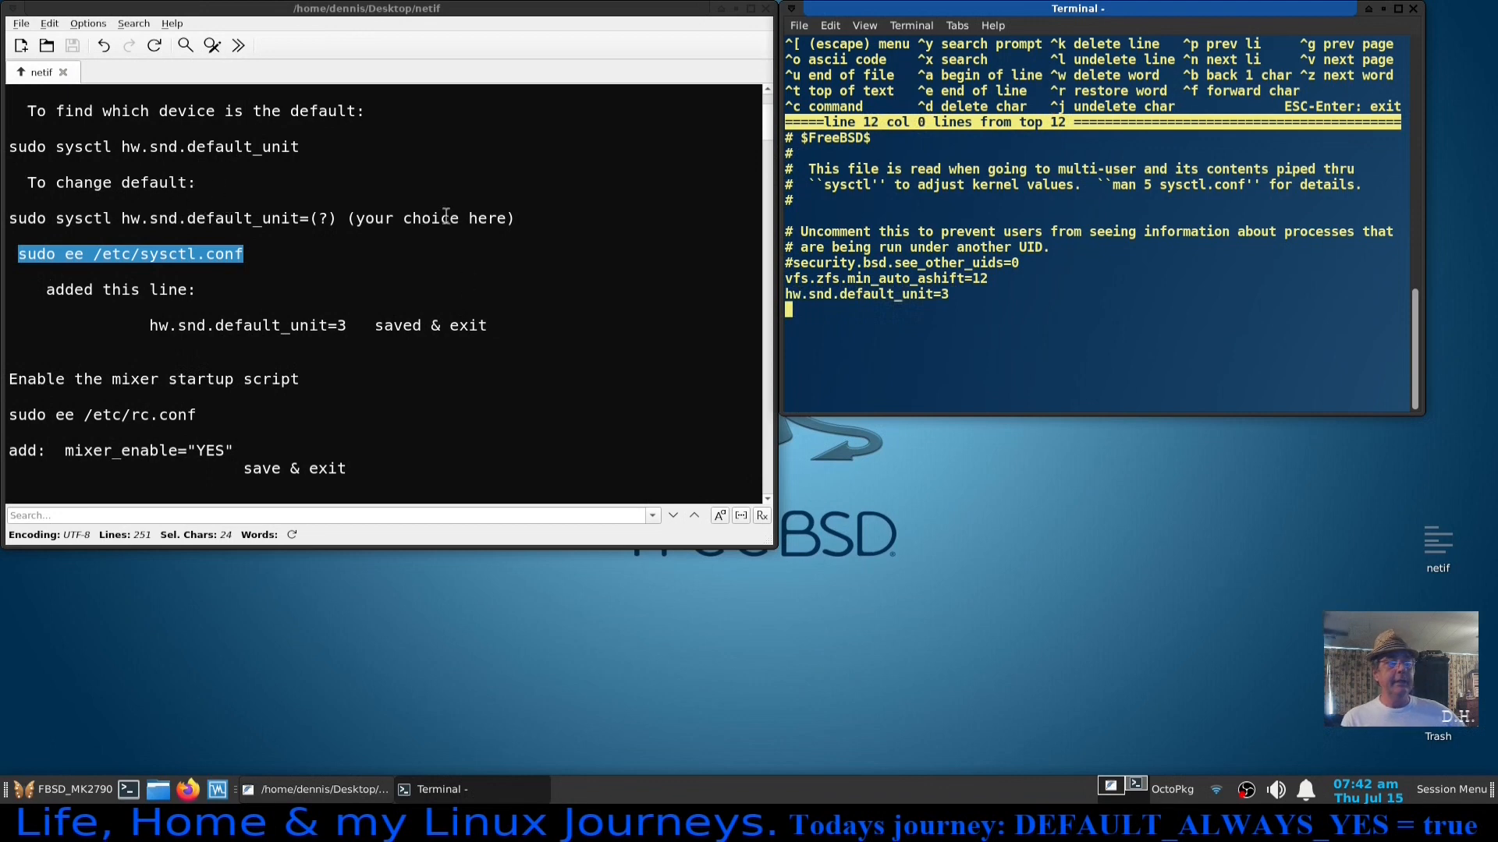
{"action": "mouse_move", "coordinate": [900, 331]}
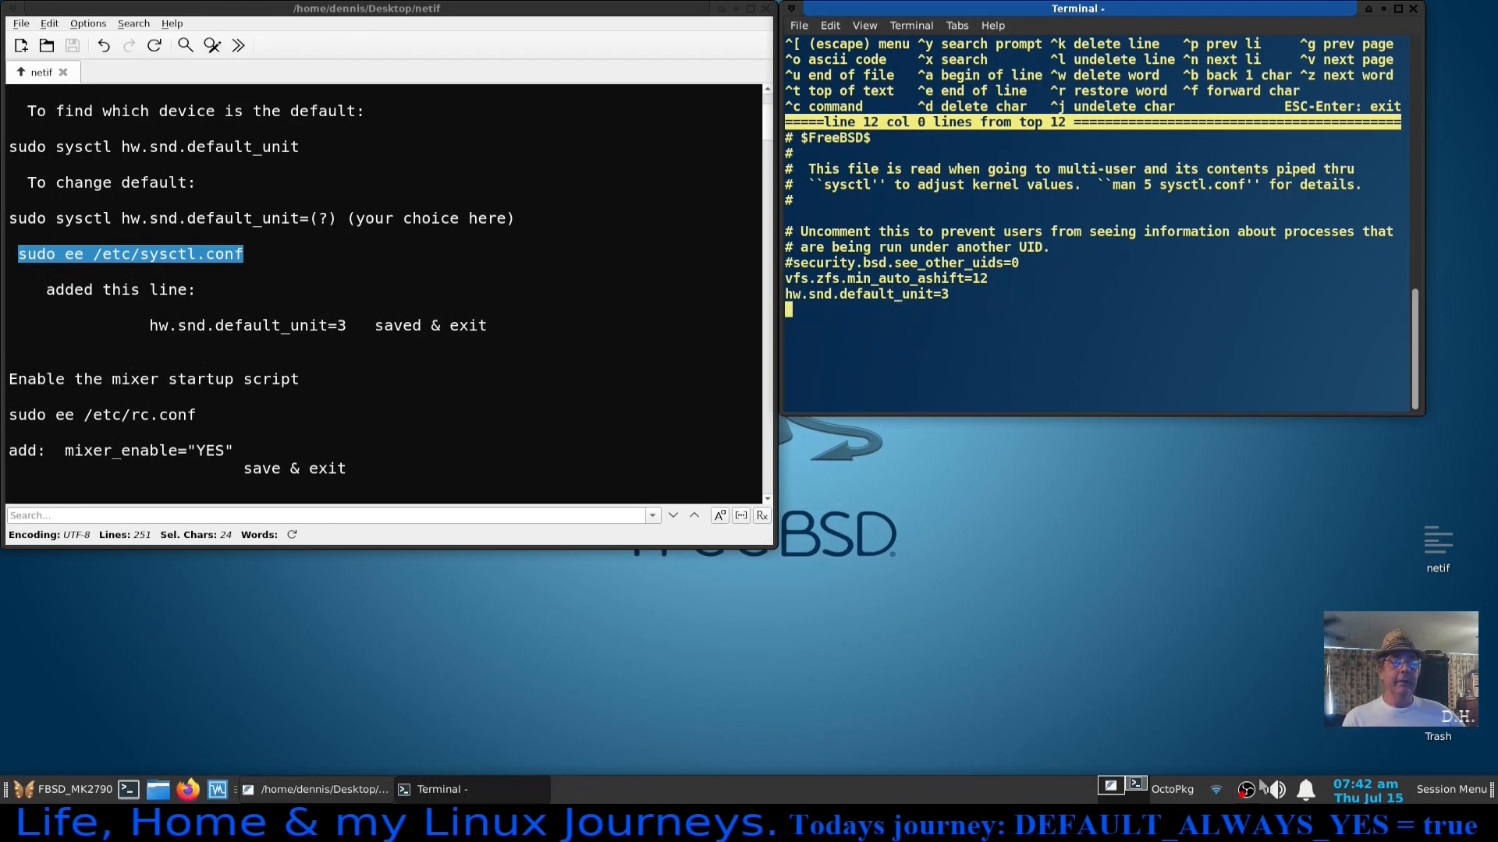
{"action": "mouse_move", "coordinate": [1069, 482]}
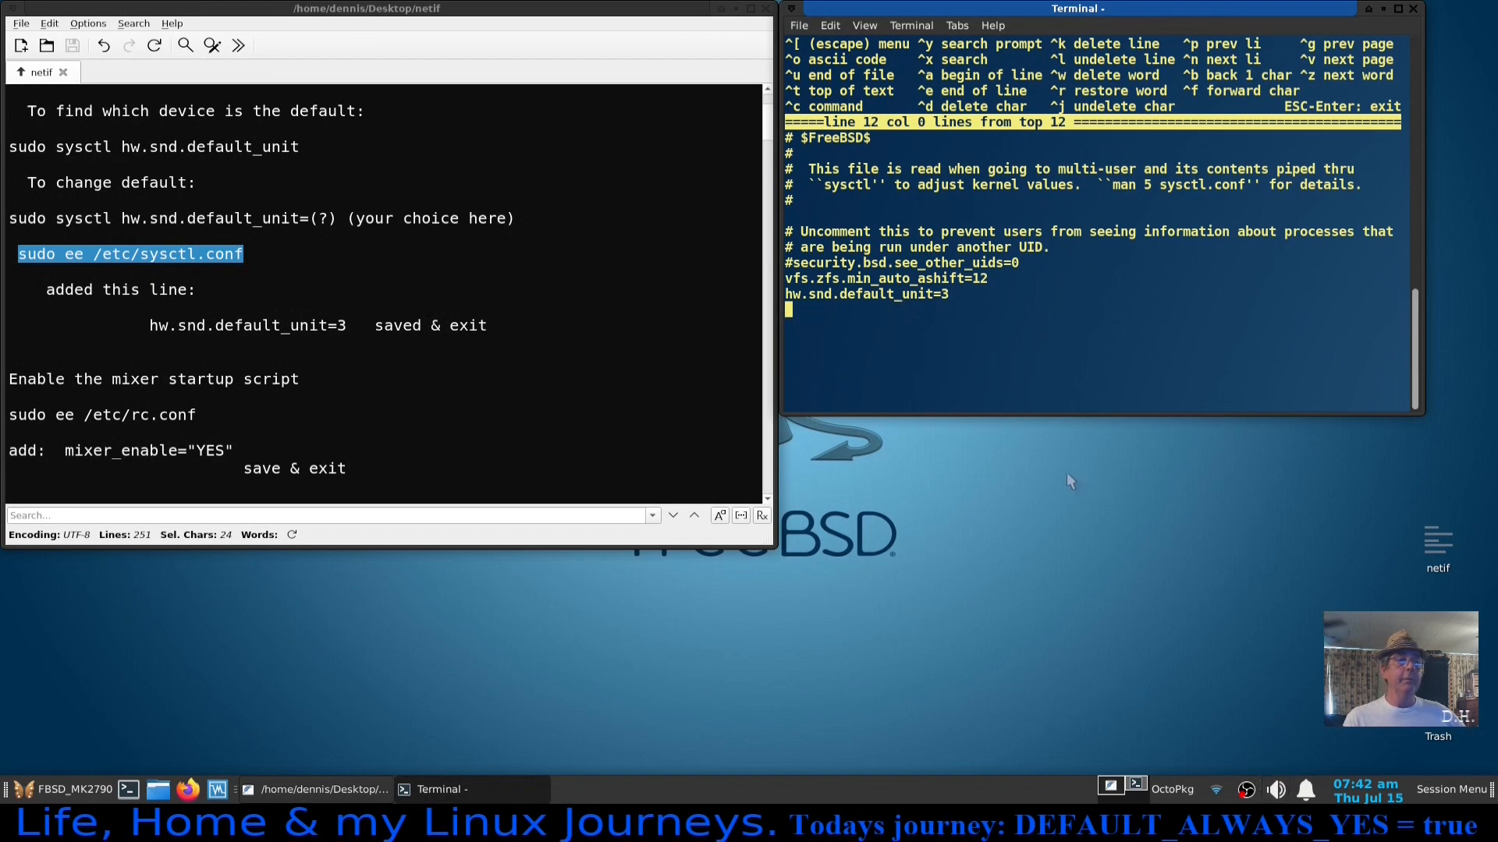
{"action": "mouse_move", "coordinate": [1036, 514]}
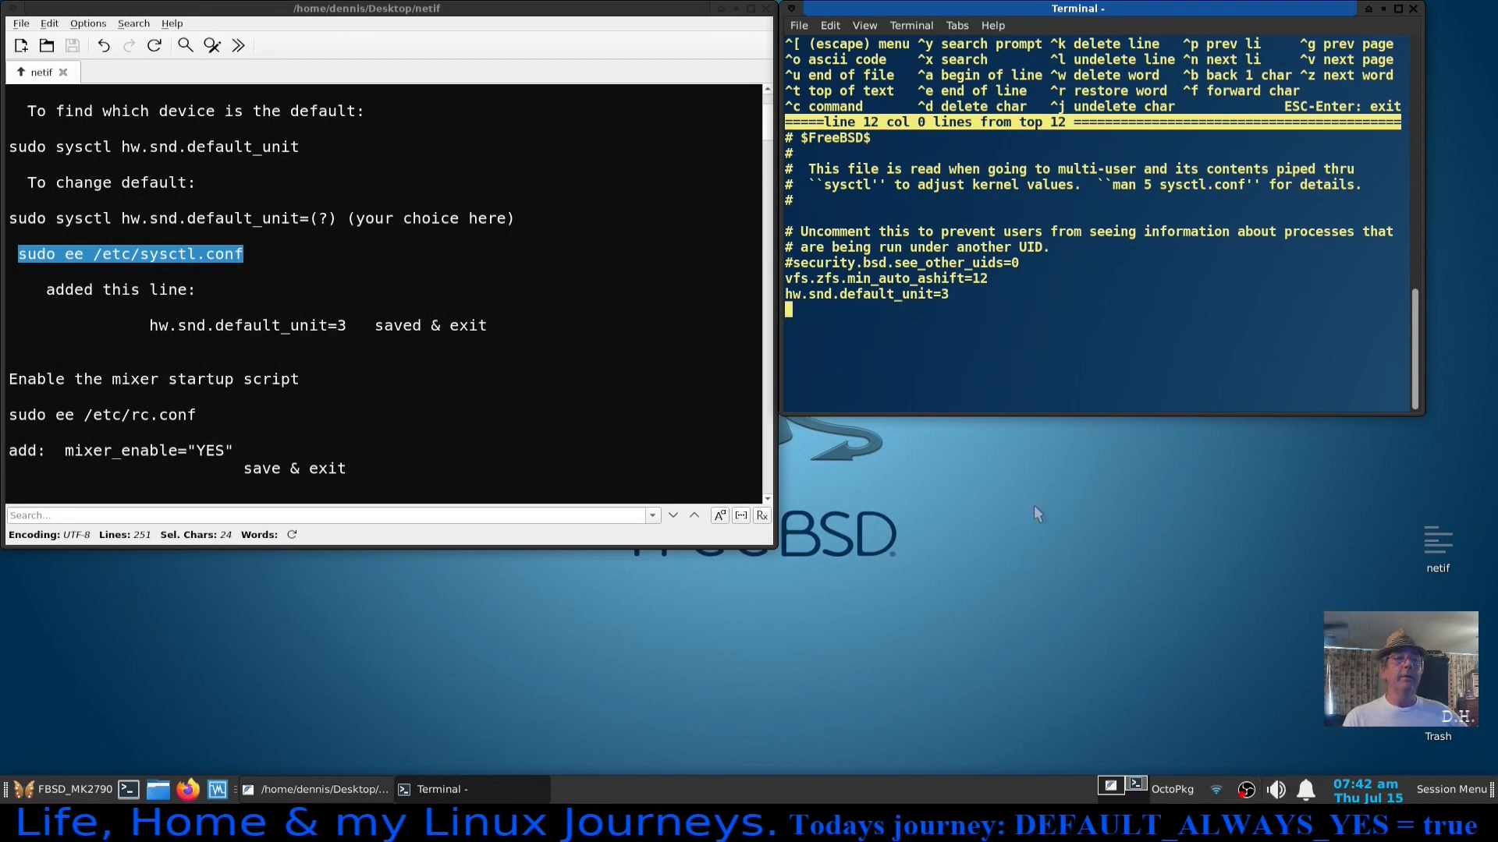
{"action": "mouse_move", "coordinate": [526, 329]}
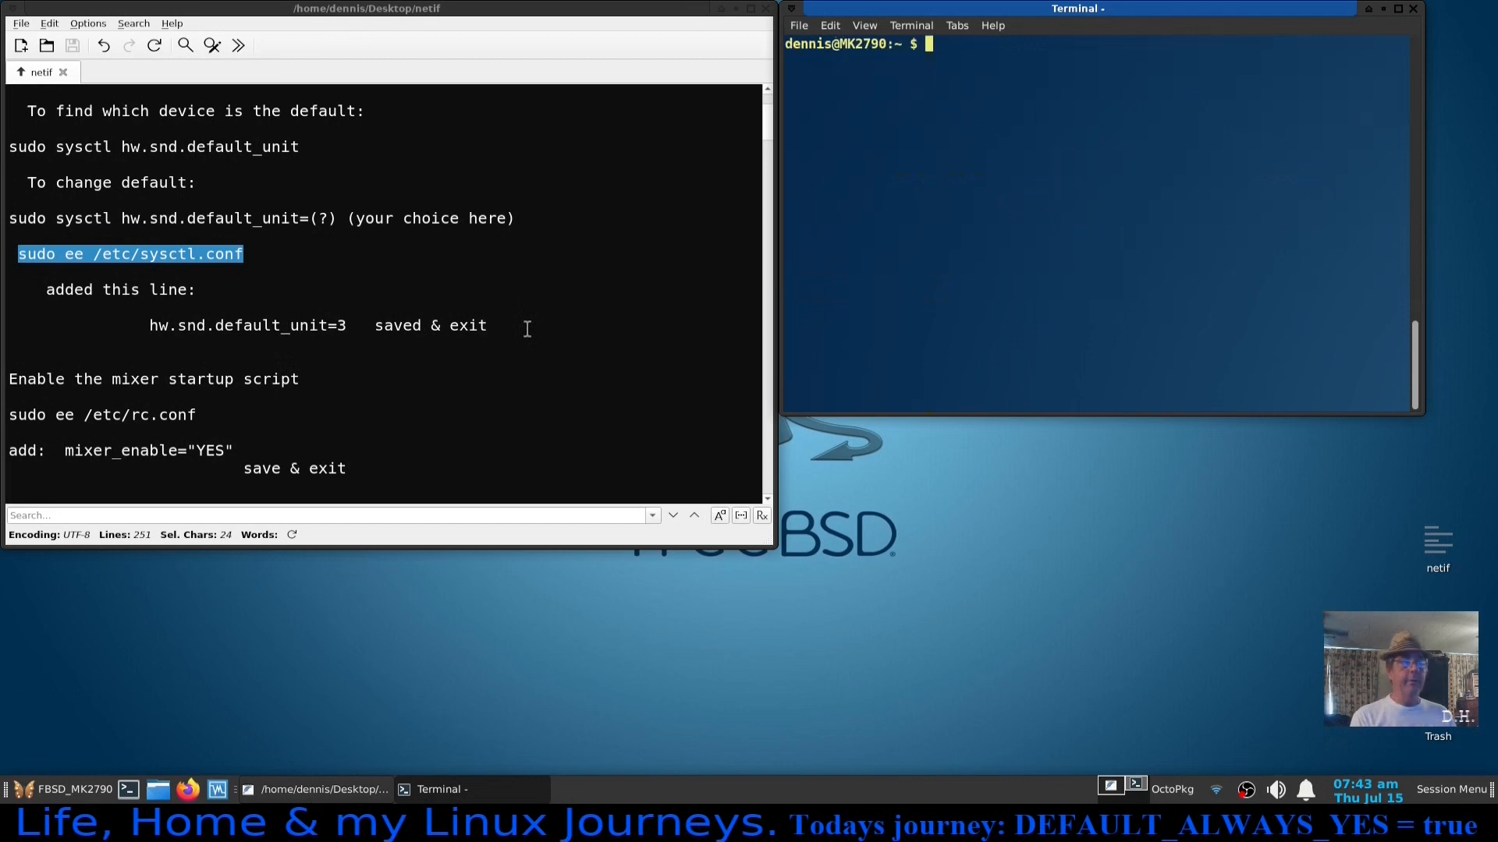
{"action": "mouse_move", "coordinate": [477, 382]}
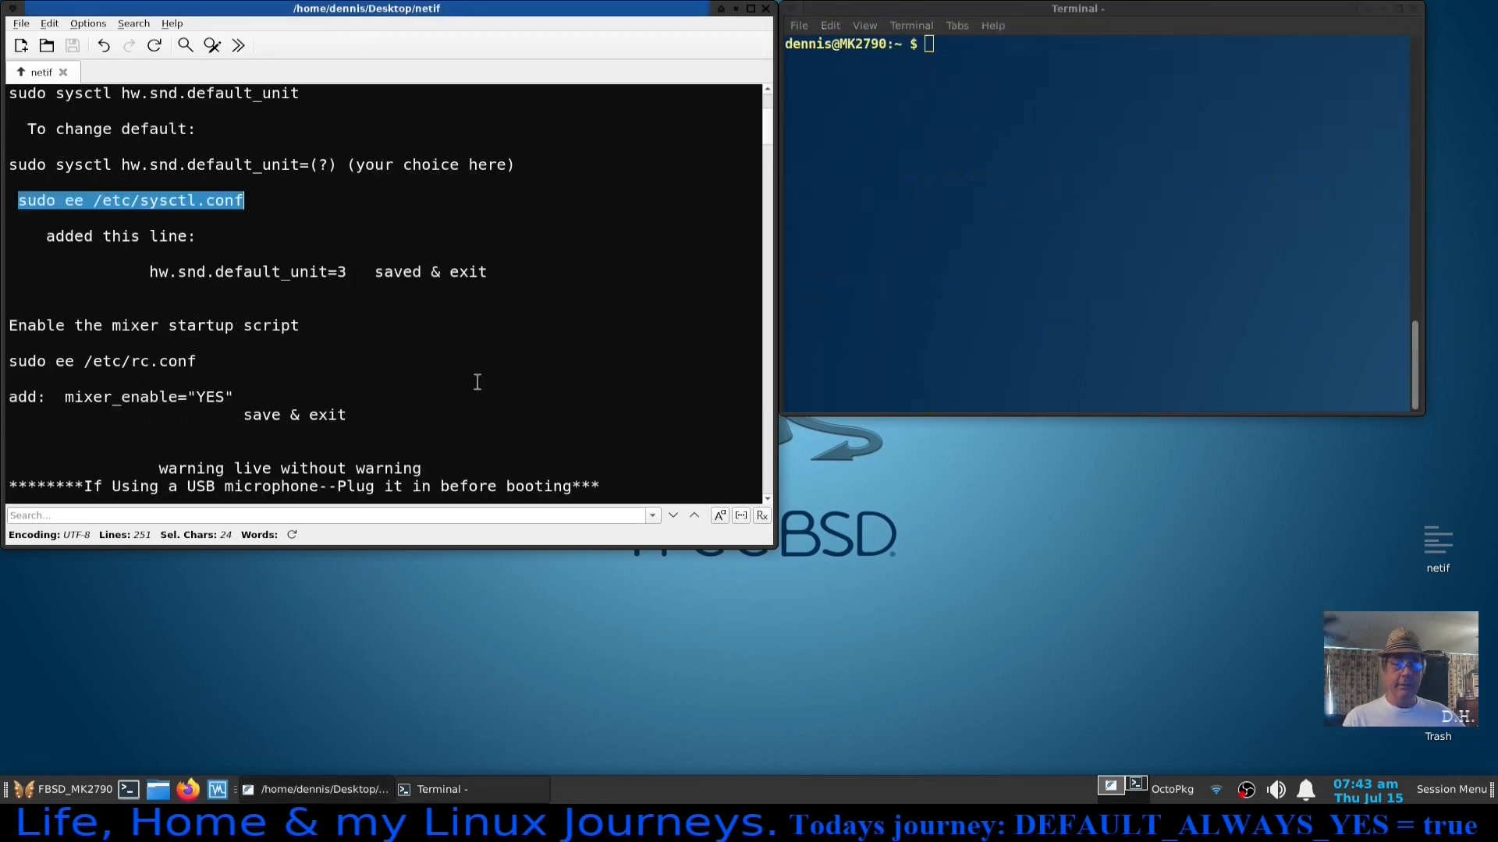
{"action": "scroll", "scroll_direction": "down", "scroll_amount": 3}
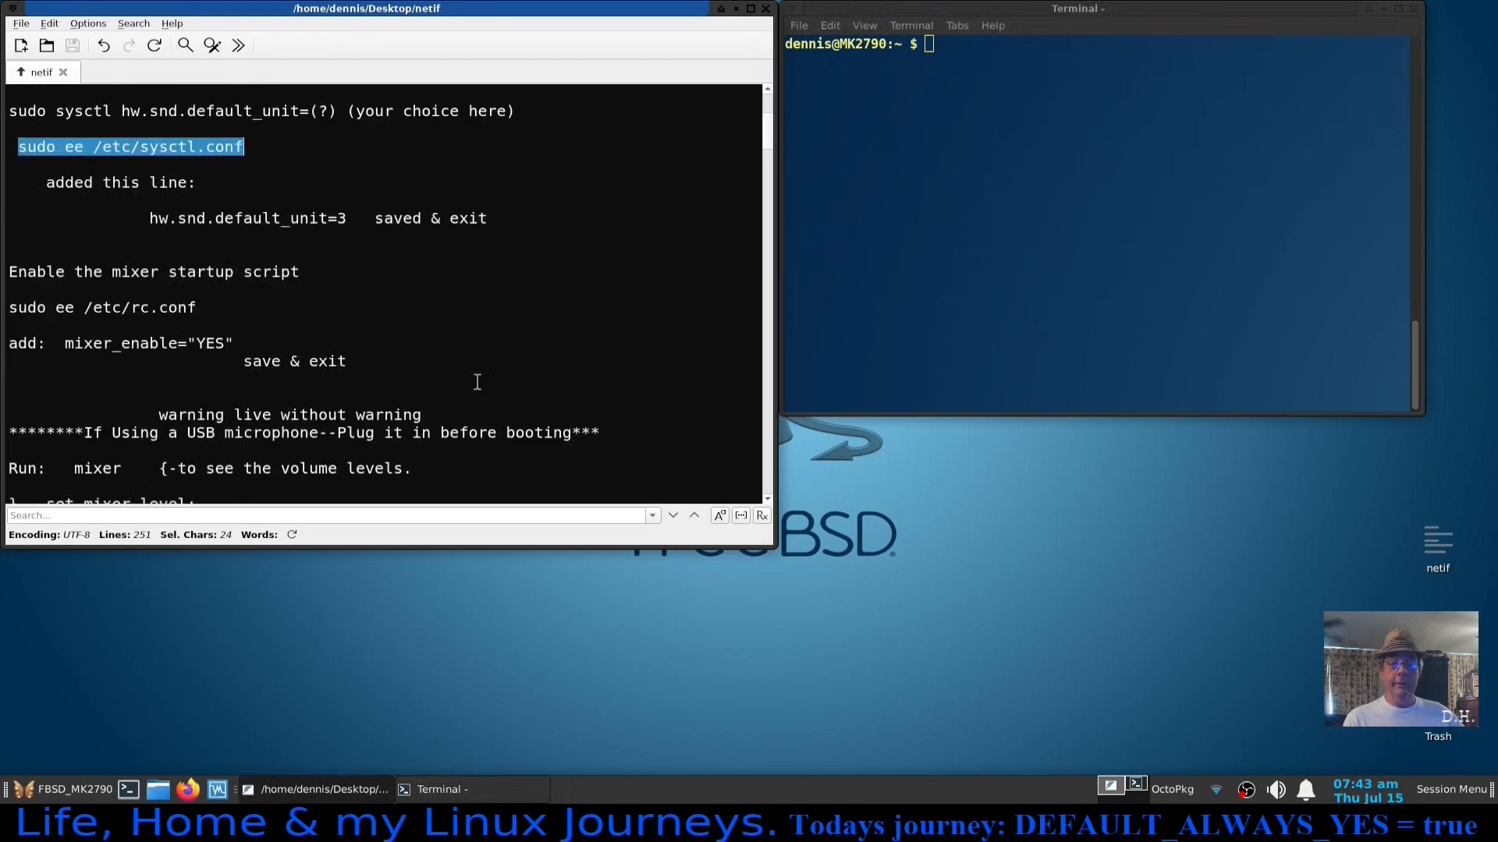
{"action": "scroll", "scroll_direction": "down", "scroll_amount": 3}
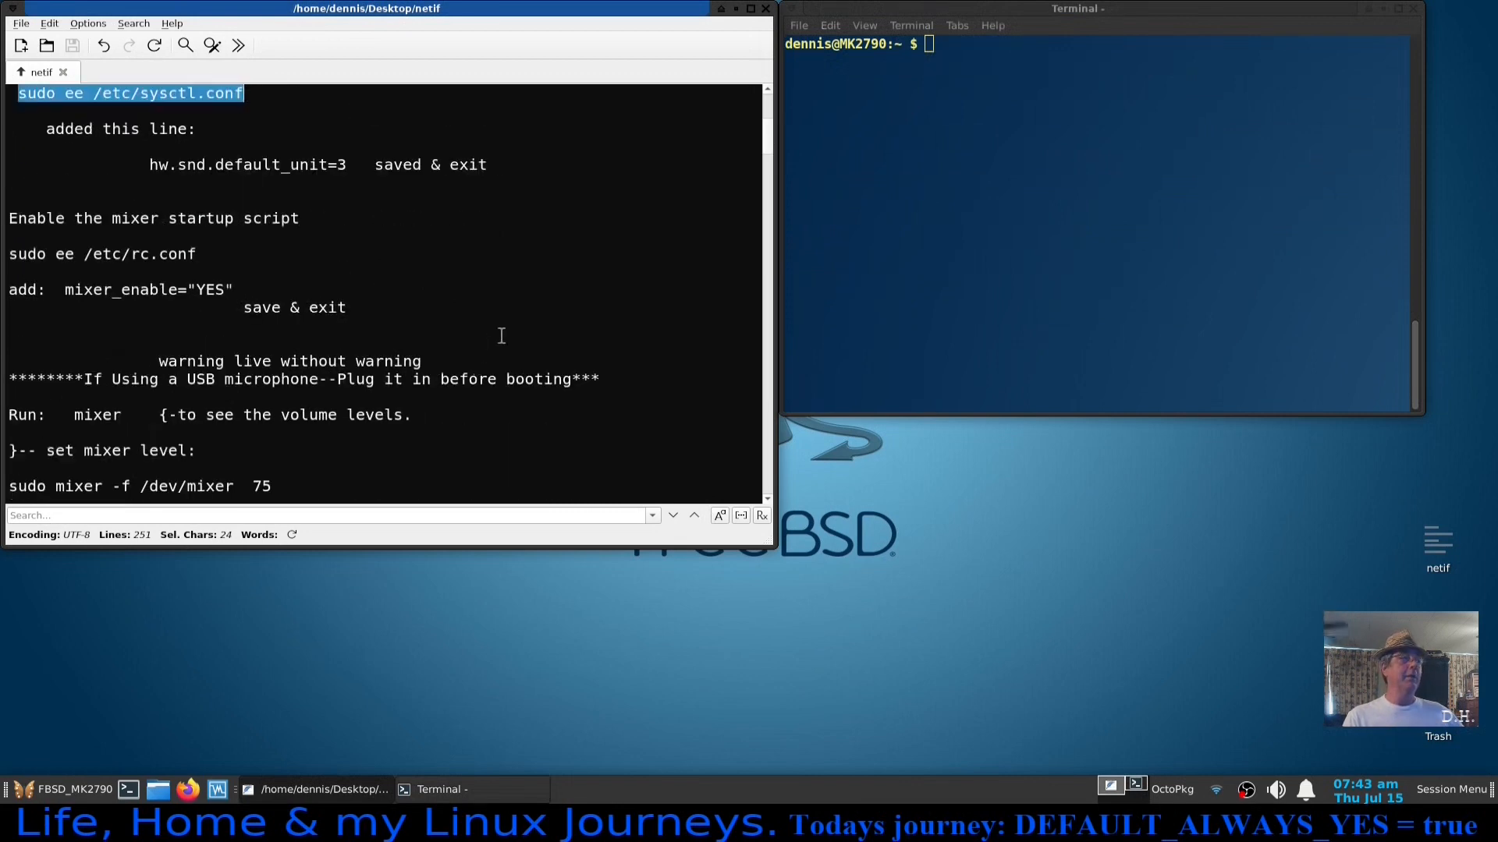
{"action": "scroll", "scroll_direction": "down", "scroll_amount": 3}
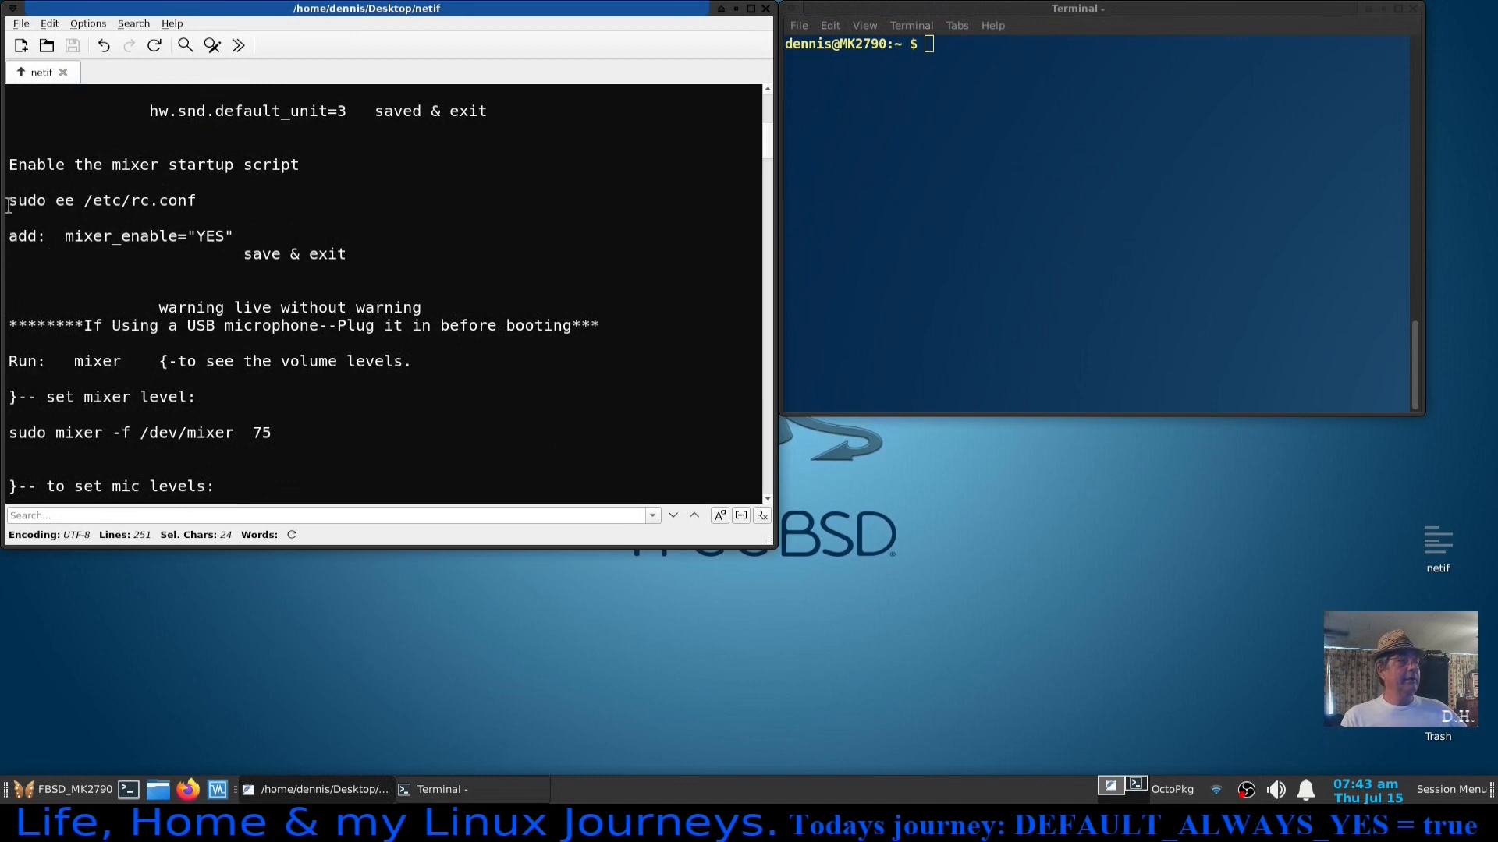
Run 'sudo ee /etc/rc.conf' to open rc.conf in the editor.
{"action": "double_click", "coordinate": [96, 199]}
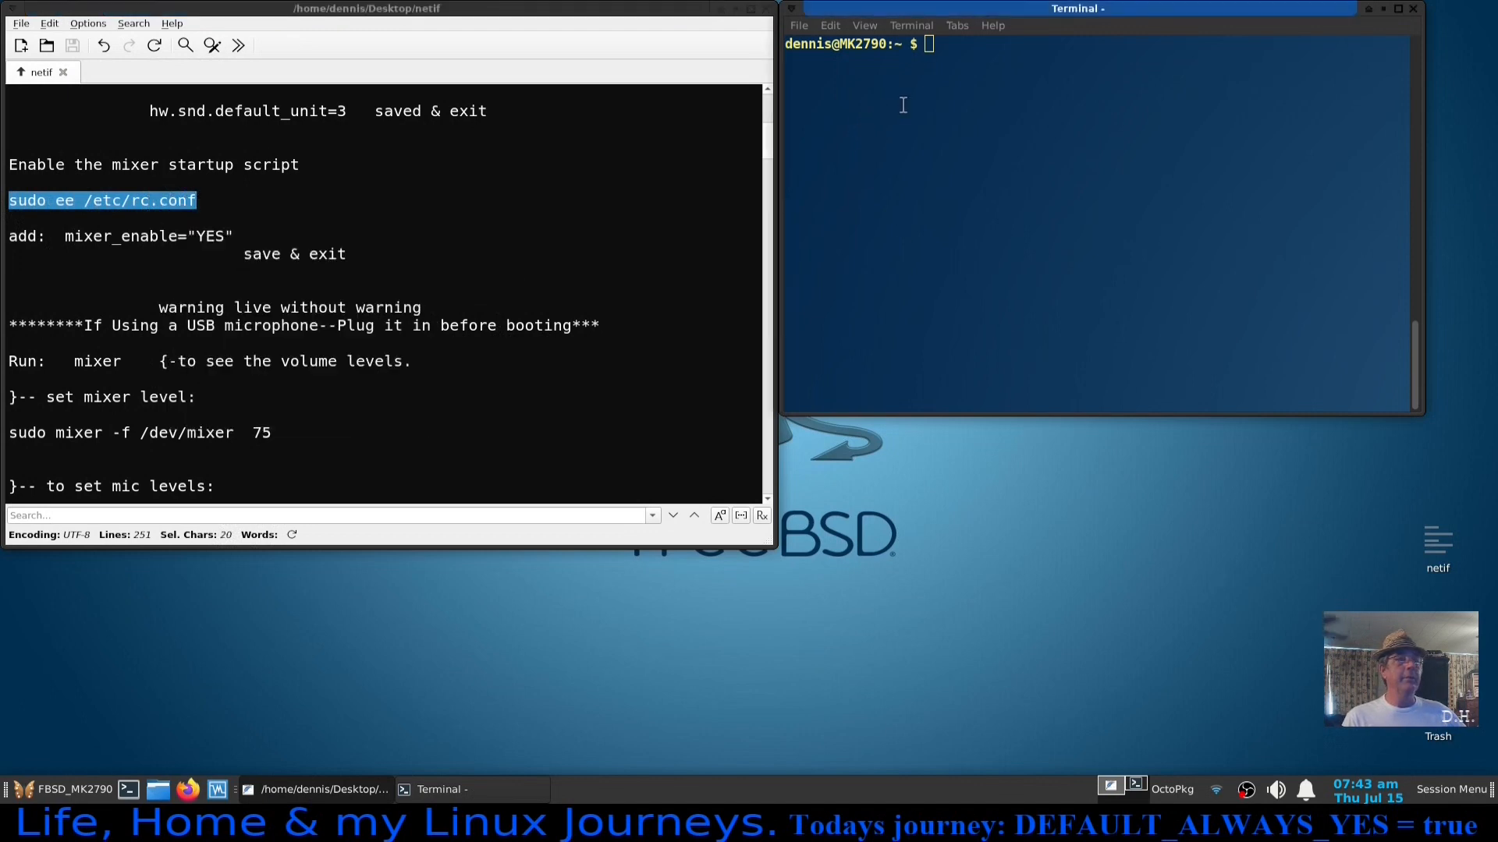
{"action": "type", "text": "sudo ee /etc/rc.conf"}
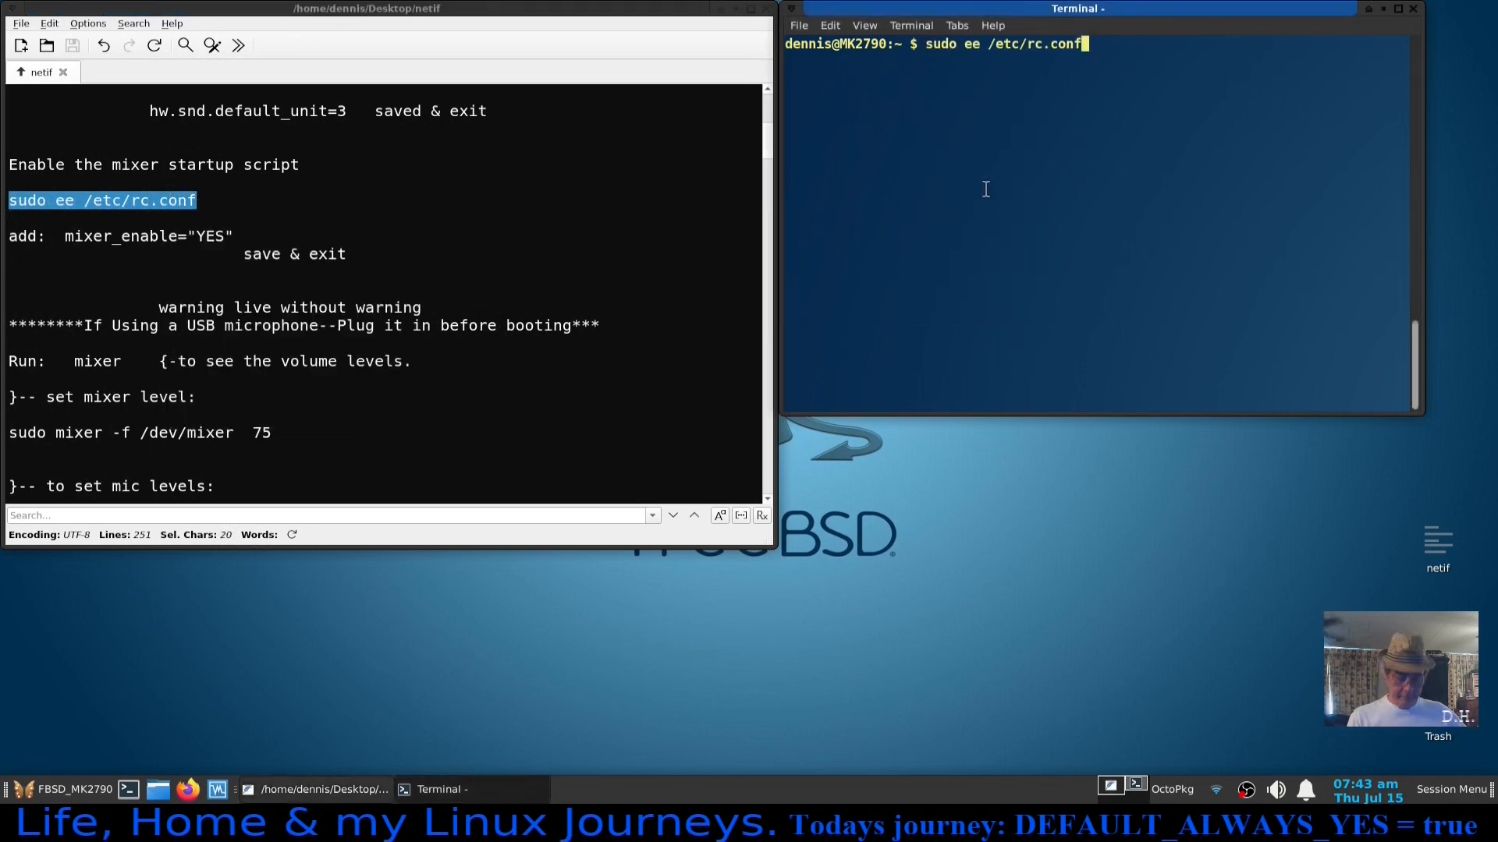
{"action": "key", "text": "Return"}
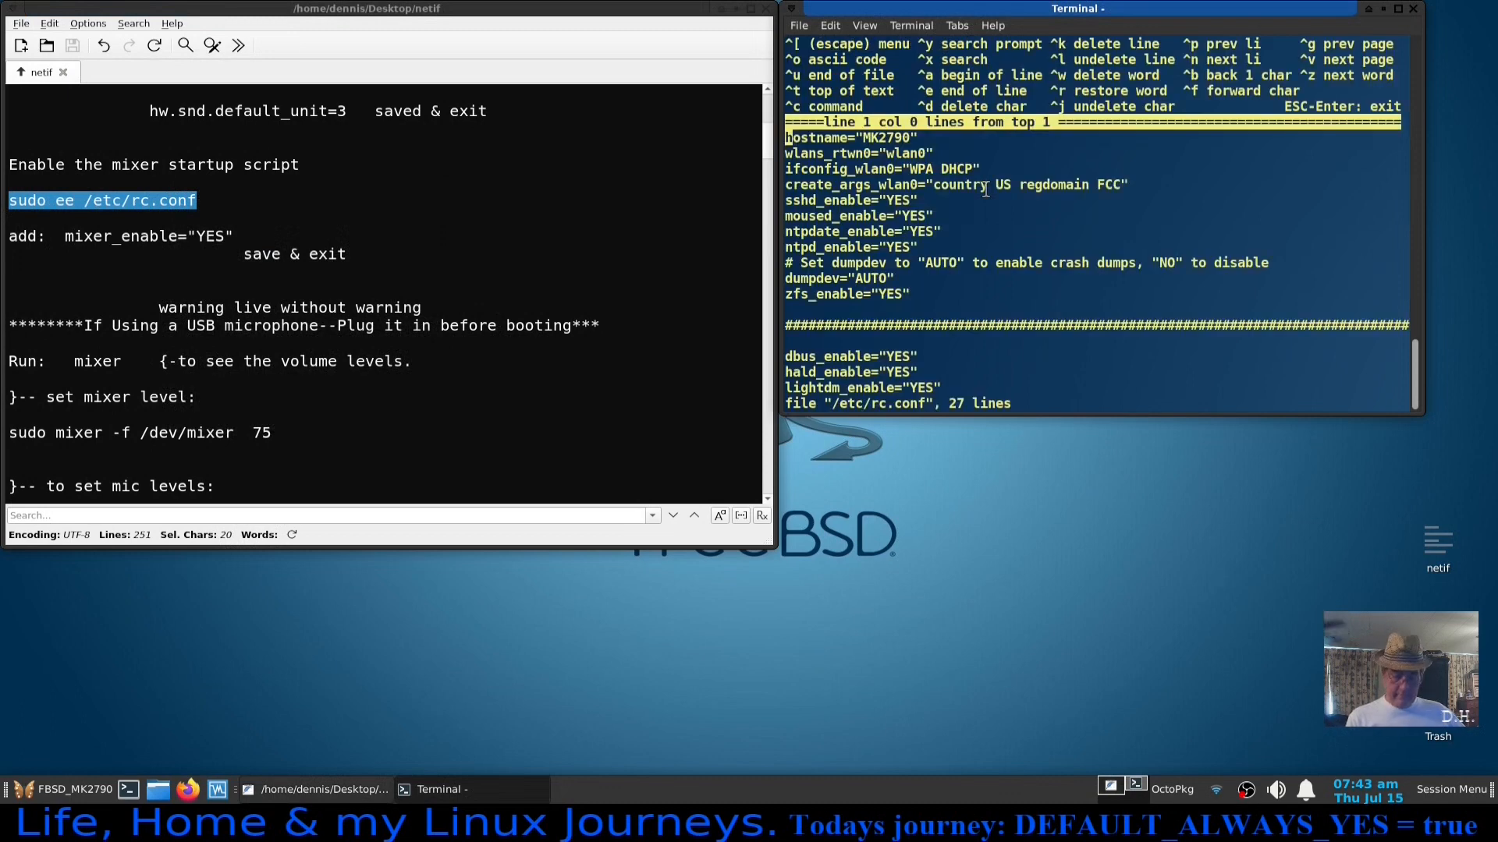
Confirm mixer_enable="YES" is the last line, then leave the editor.
{"action": "scroll", "scroll_direction": "down", "scroll_amount": 3}
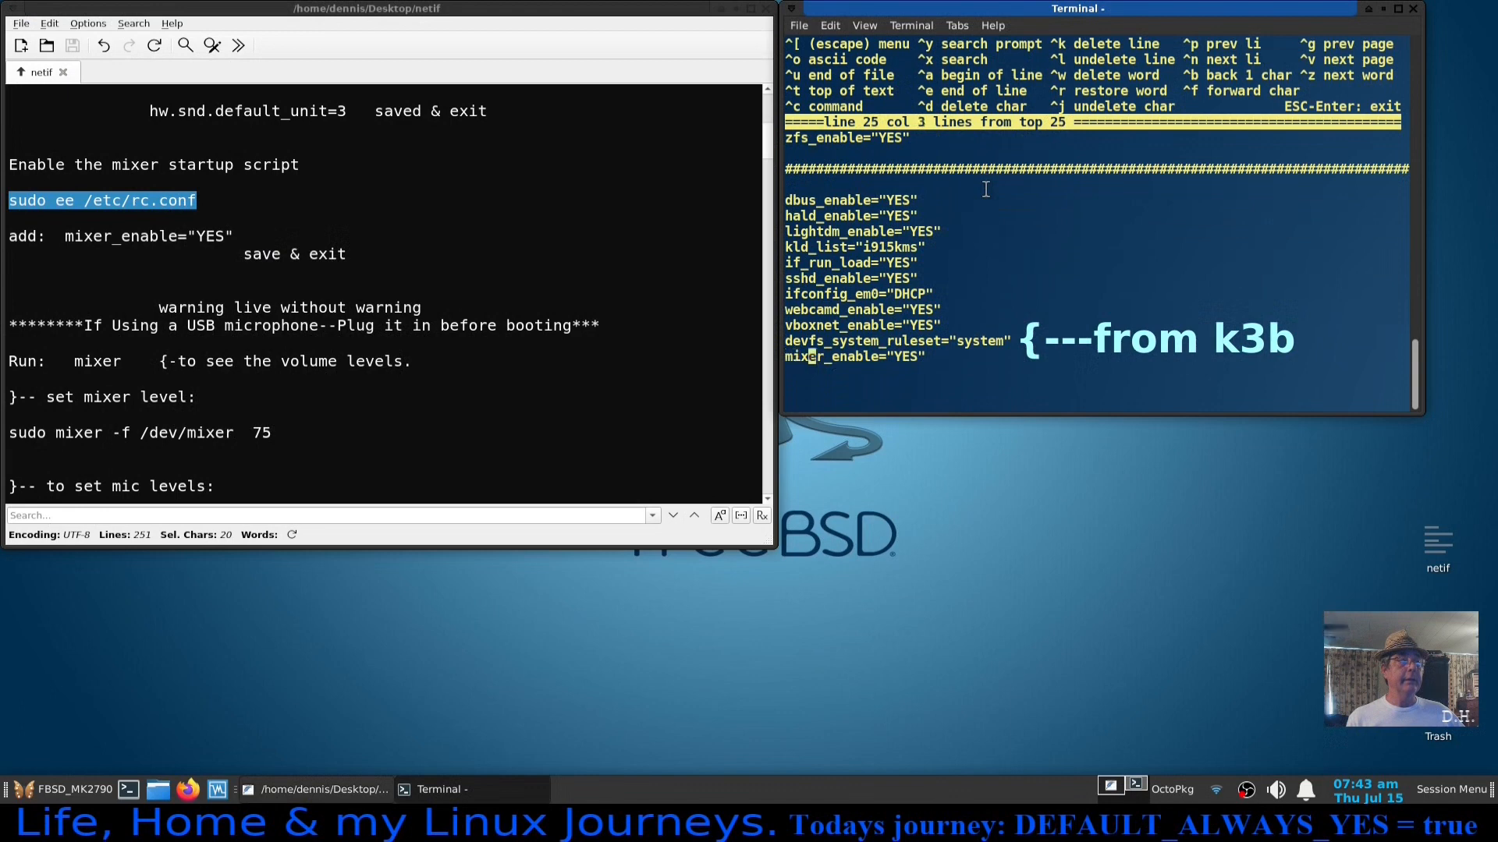
{"action": "key", "text": "Down"}
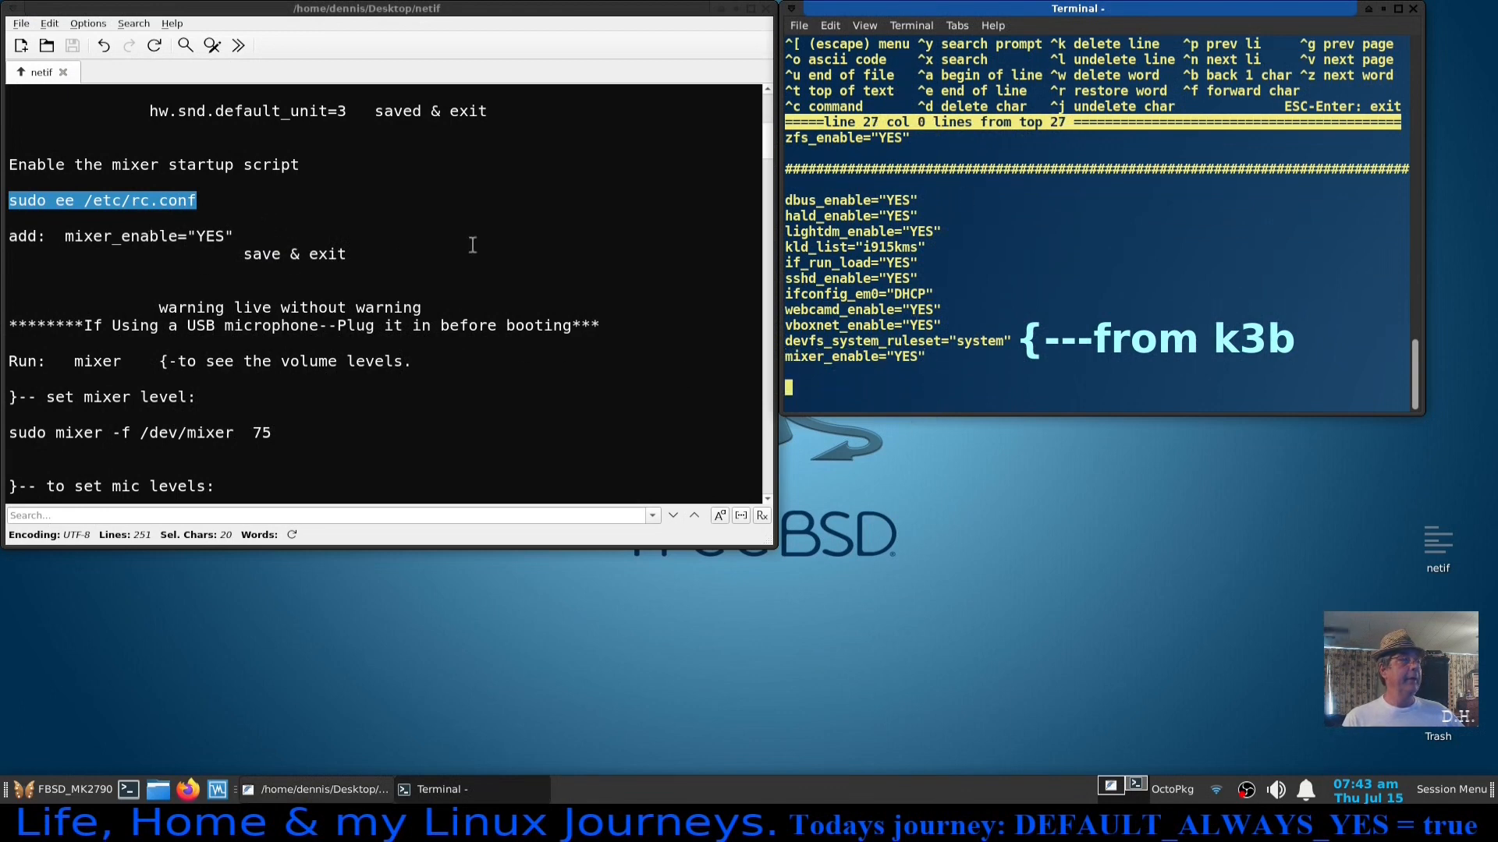
{"action": "mouse_move", "coordinate": [645, 275]}
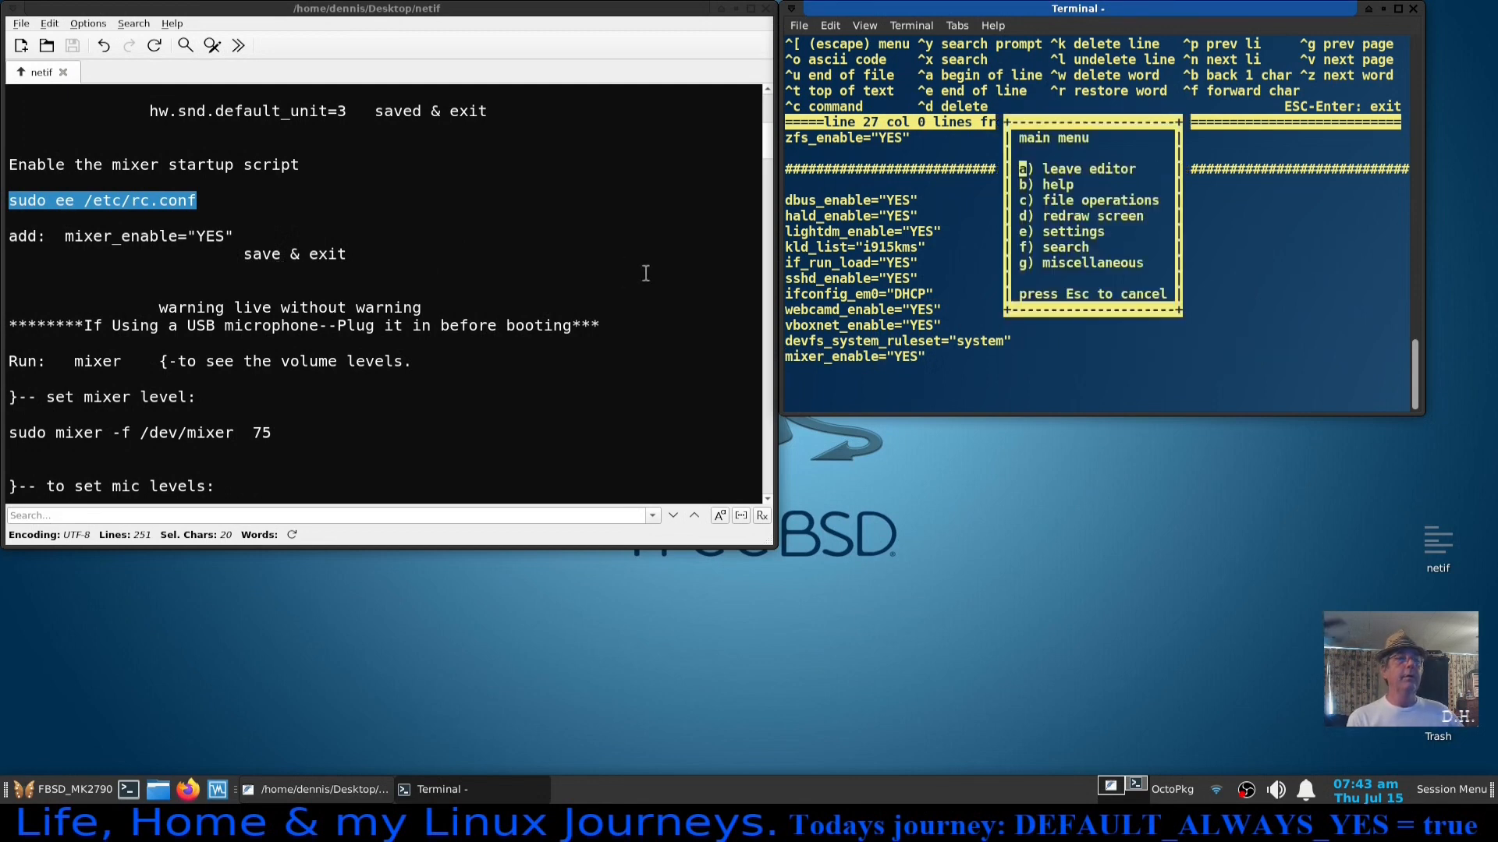
{"action": "left_click", "coordinate": [1020, 168]}
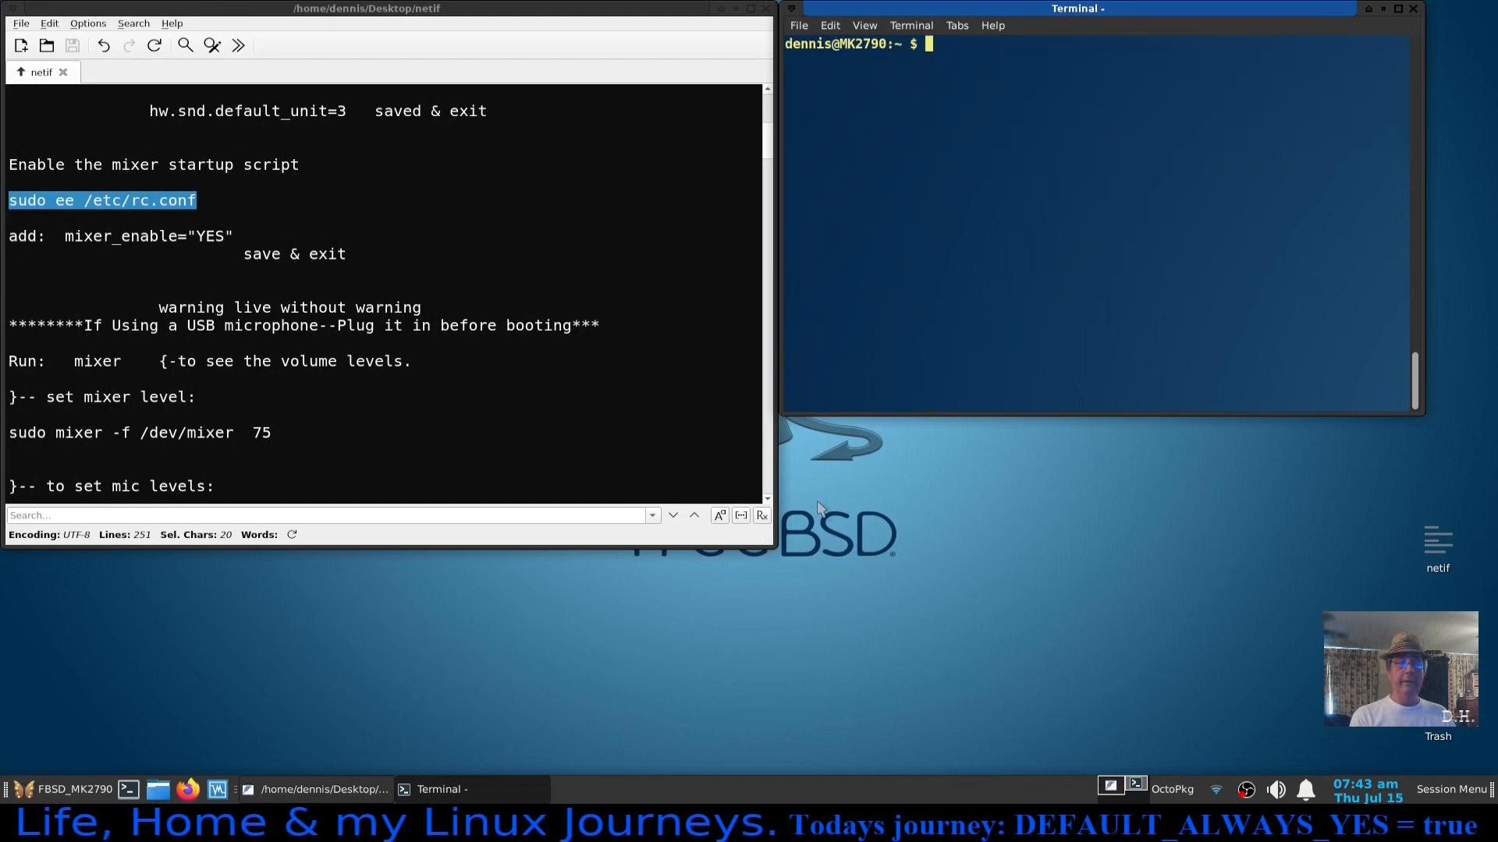
{"action": "mouse_move", "coordinate": [576, 440]}
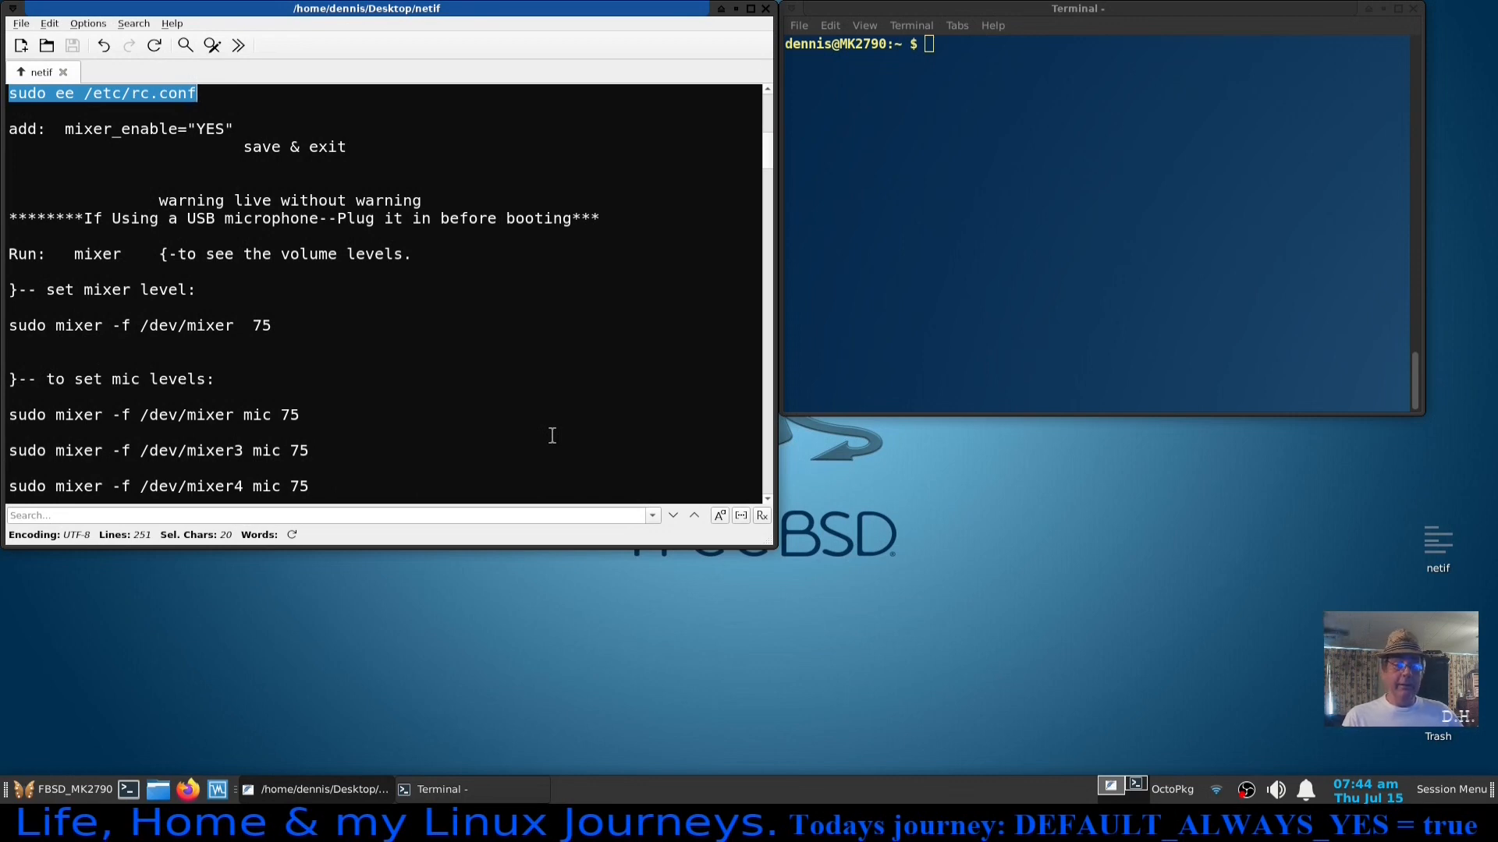
{"action": "mouse_move", "coordinate": [802, 535]}
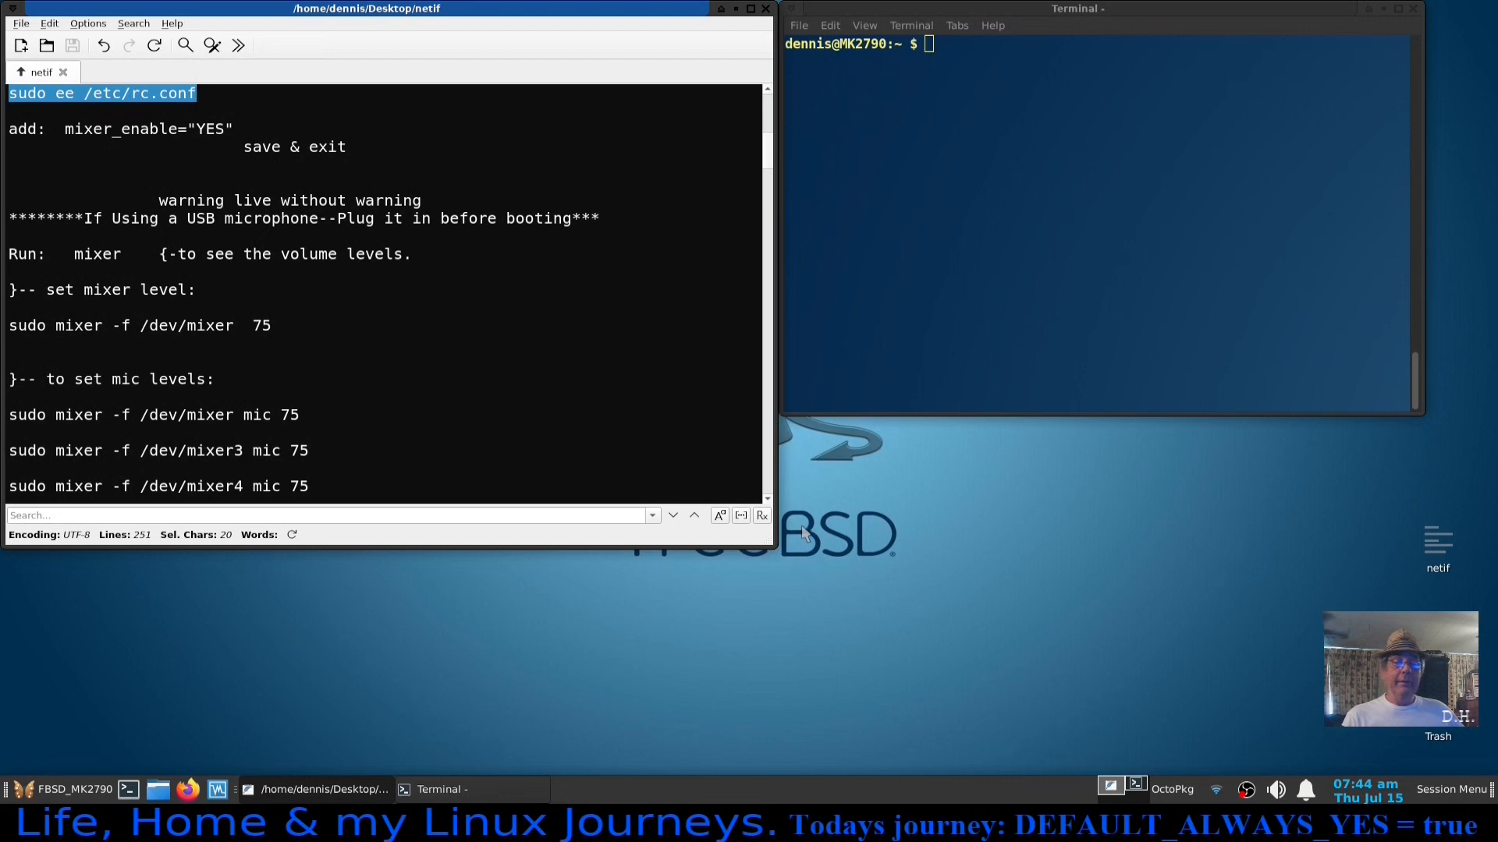
{"action": "mouse_move", "coordinate": [1245, 602]}
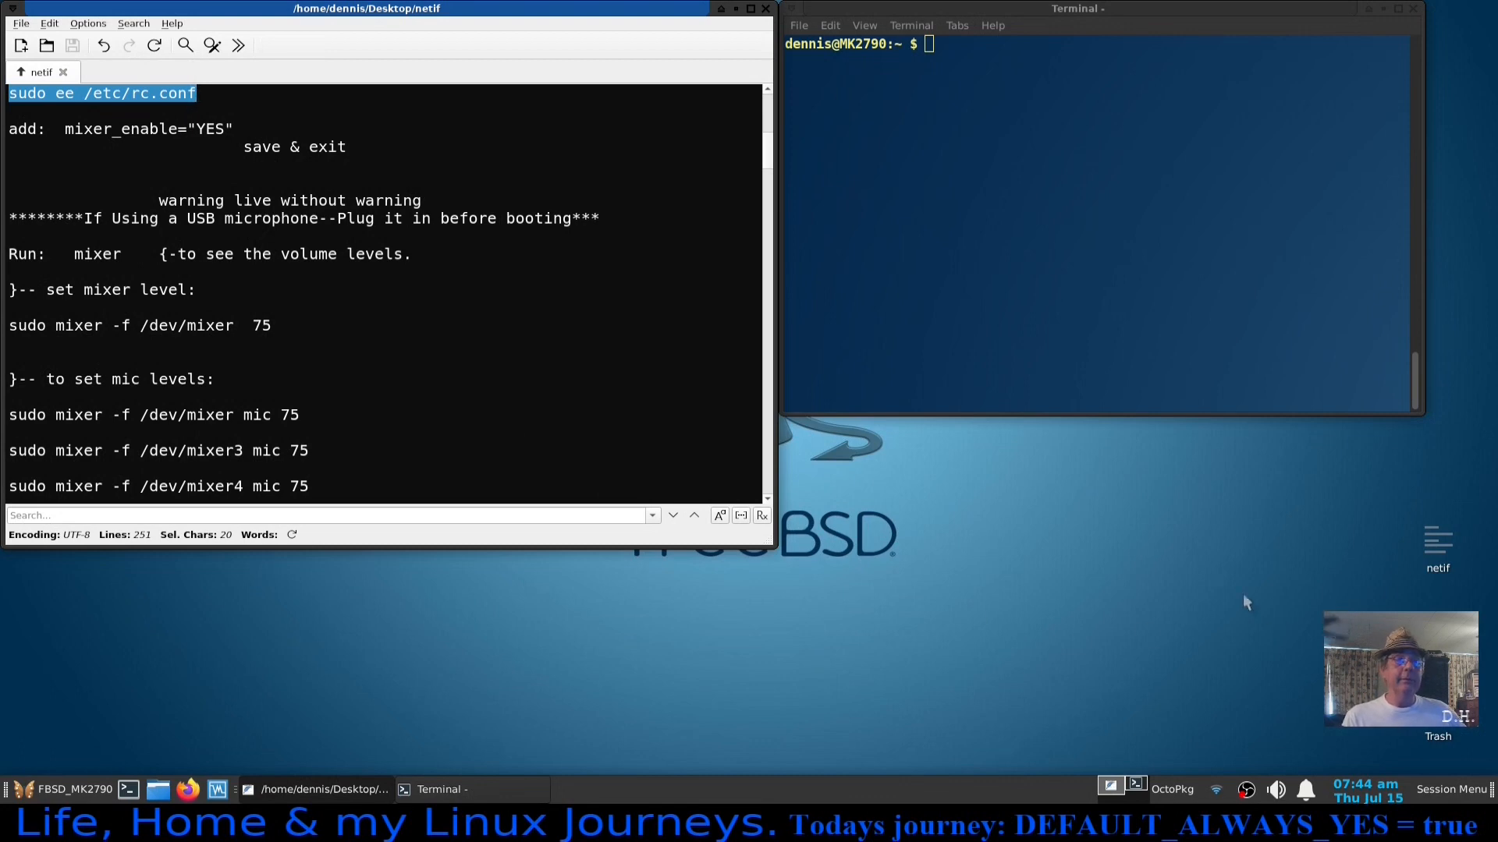
{"action": "mouse_move", "coordinate": [1069, 685]}
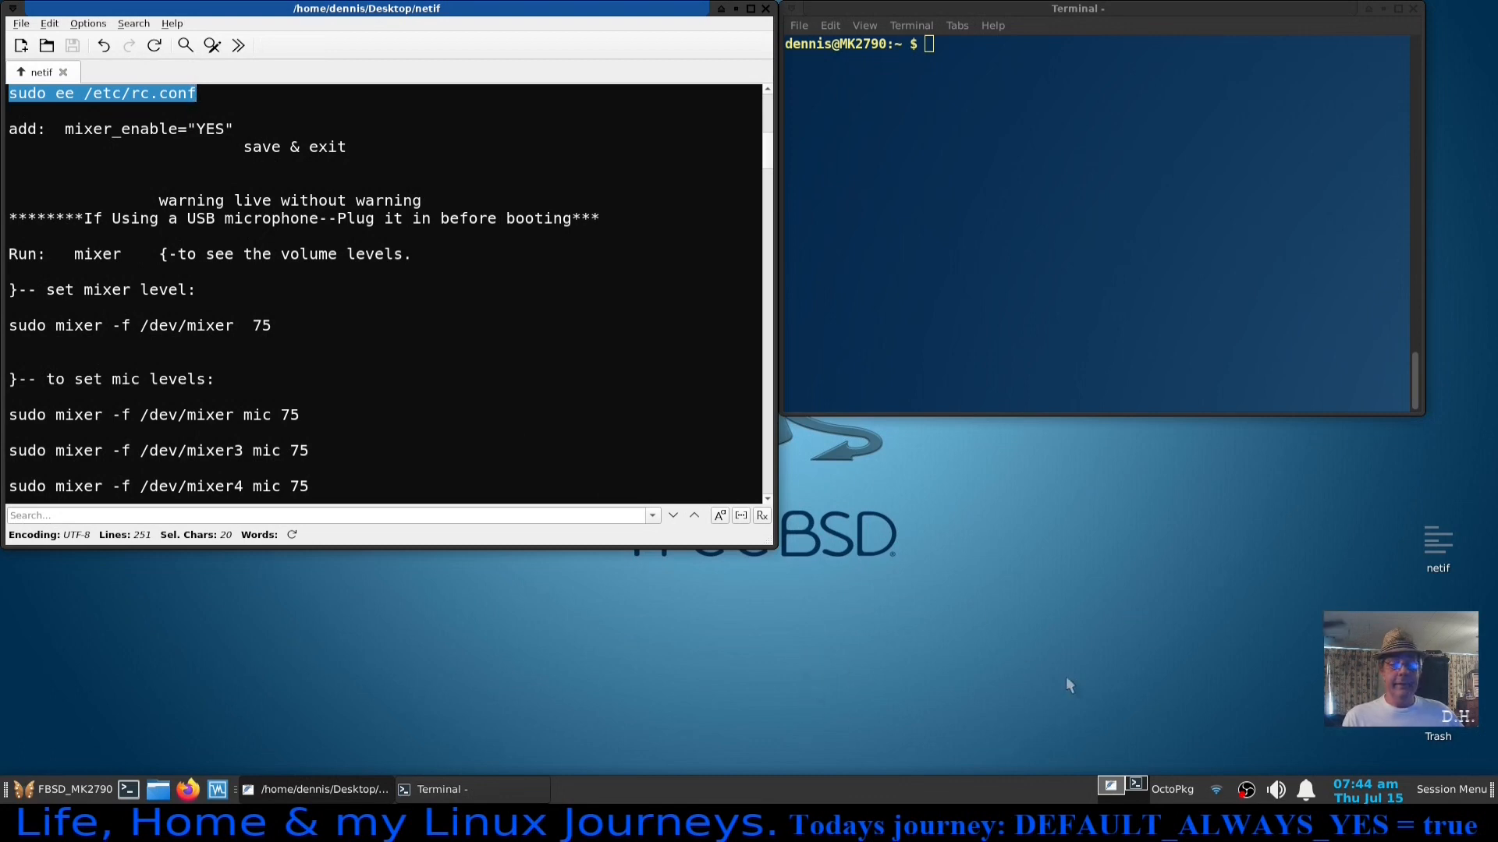
{"action": "mouse_move", "coordinate": [1223, 675]}
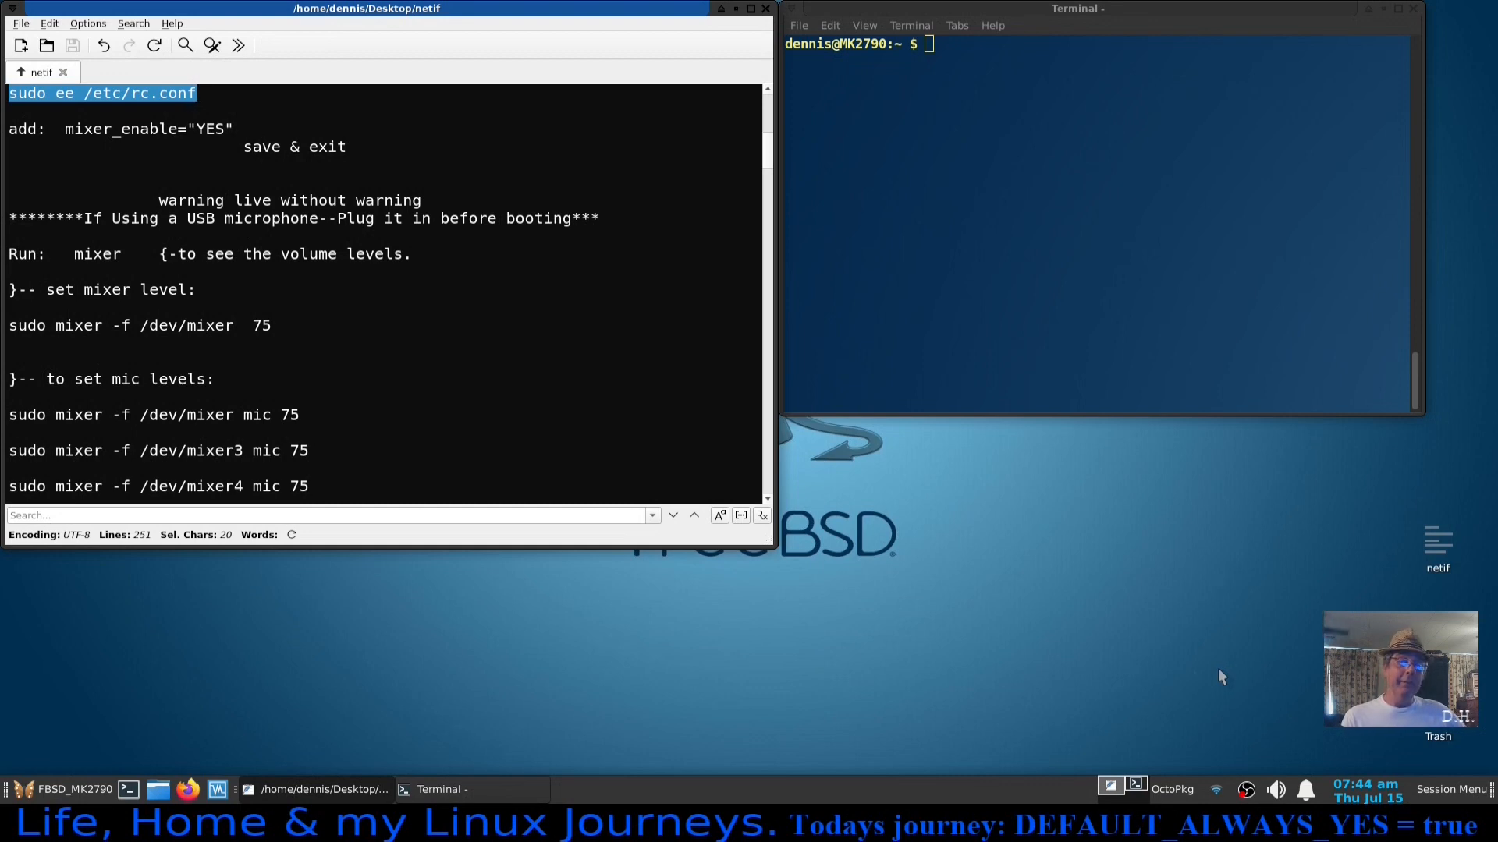
{"action": "mouse_move", "coordinate": [1226, 600]}
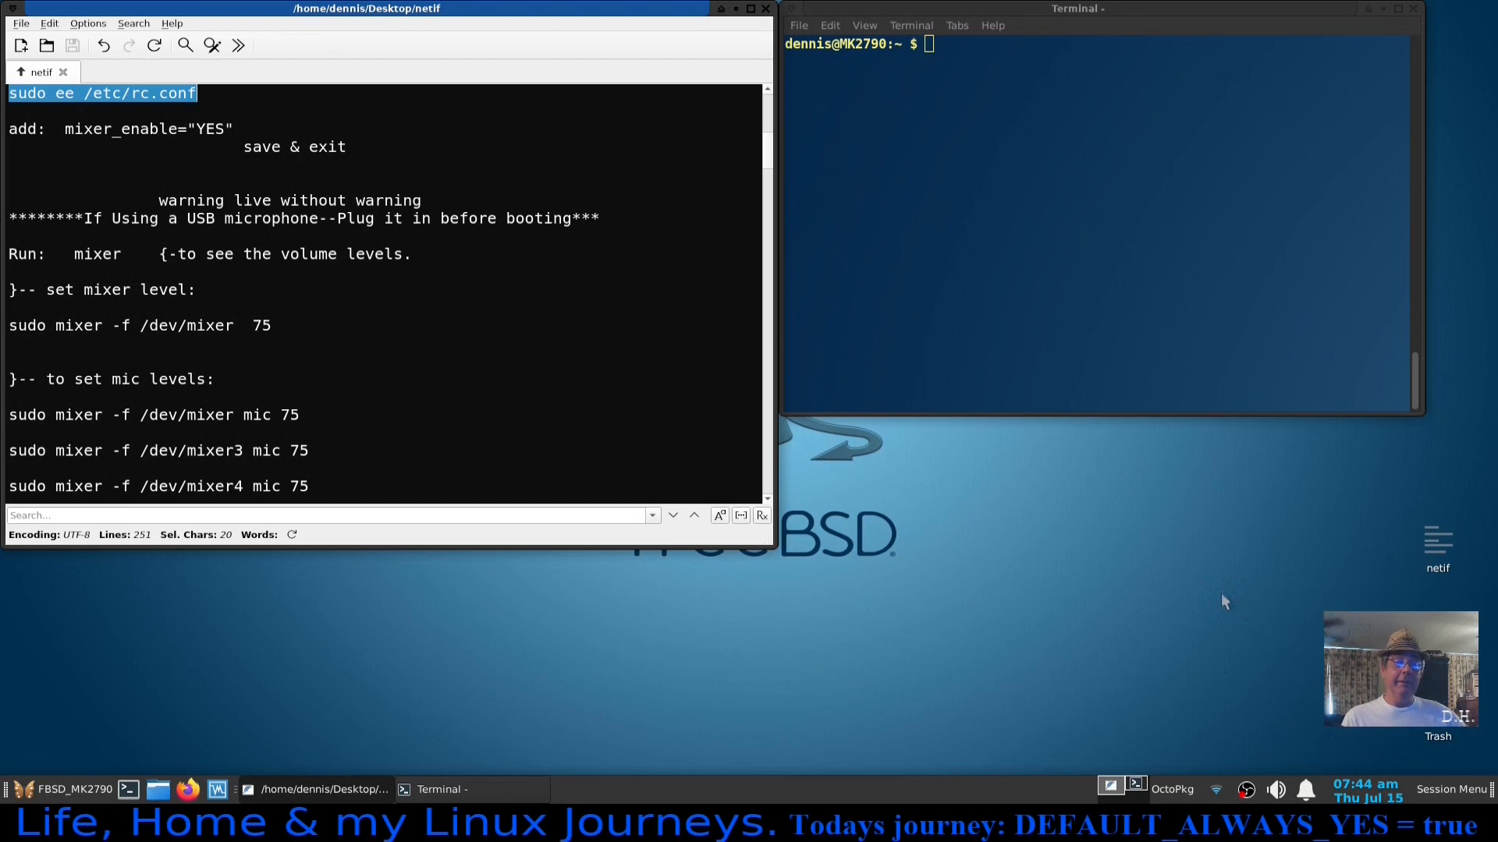
{"action": "mouse_move", "coordinate": [1011, 432]}
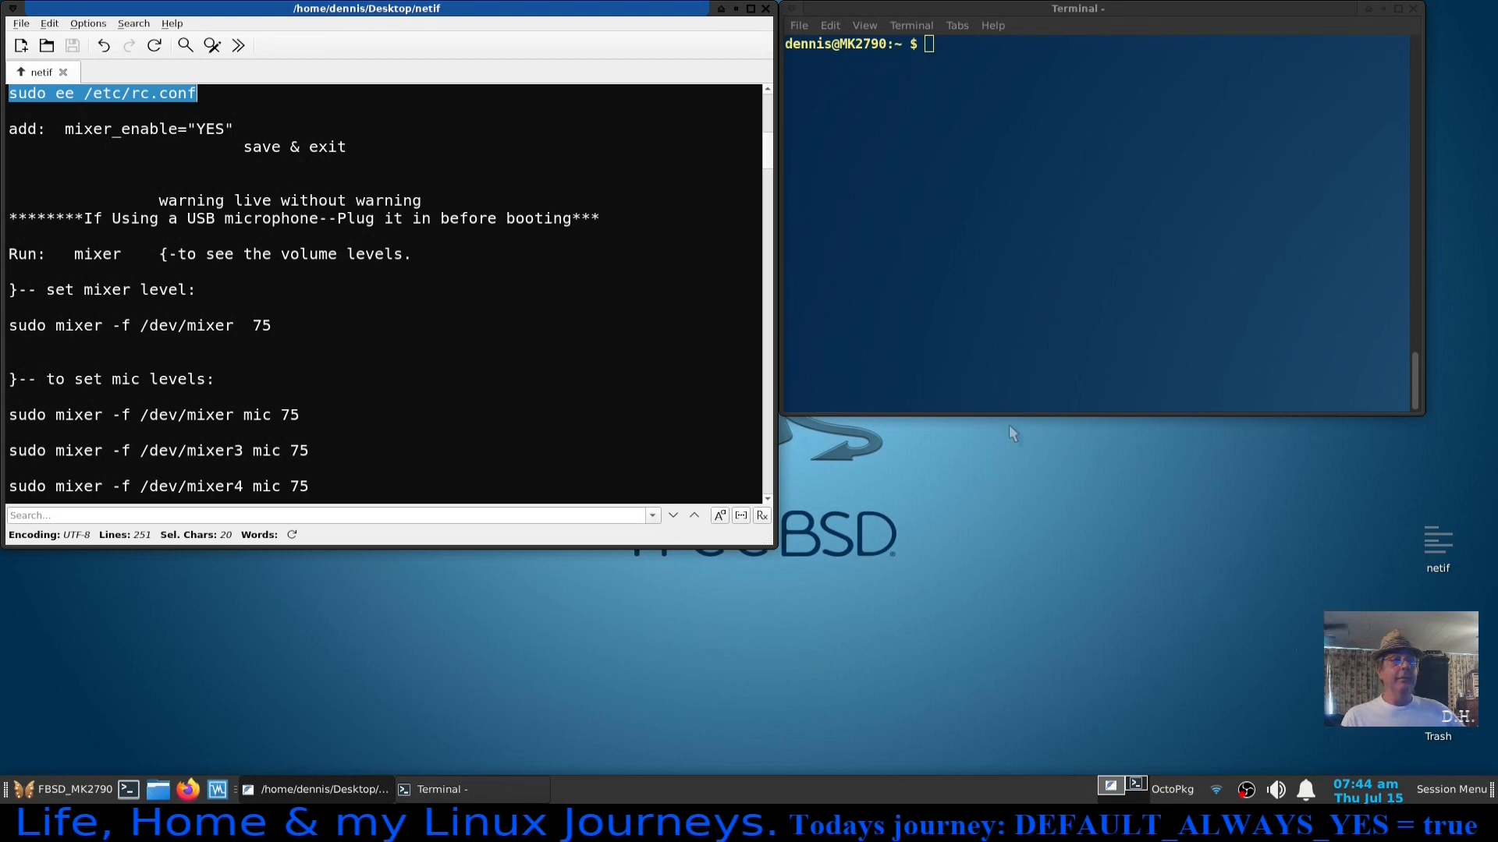
{"action": "mouse_move", "coordinate": [1070, 589]}
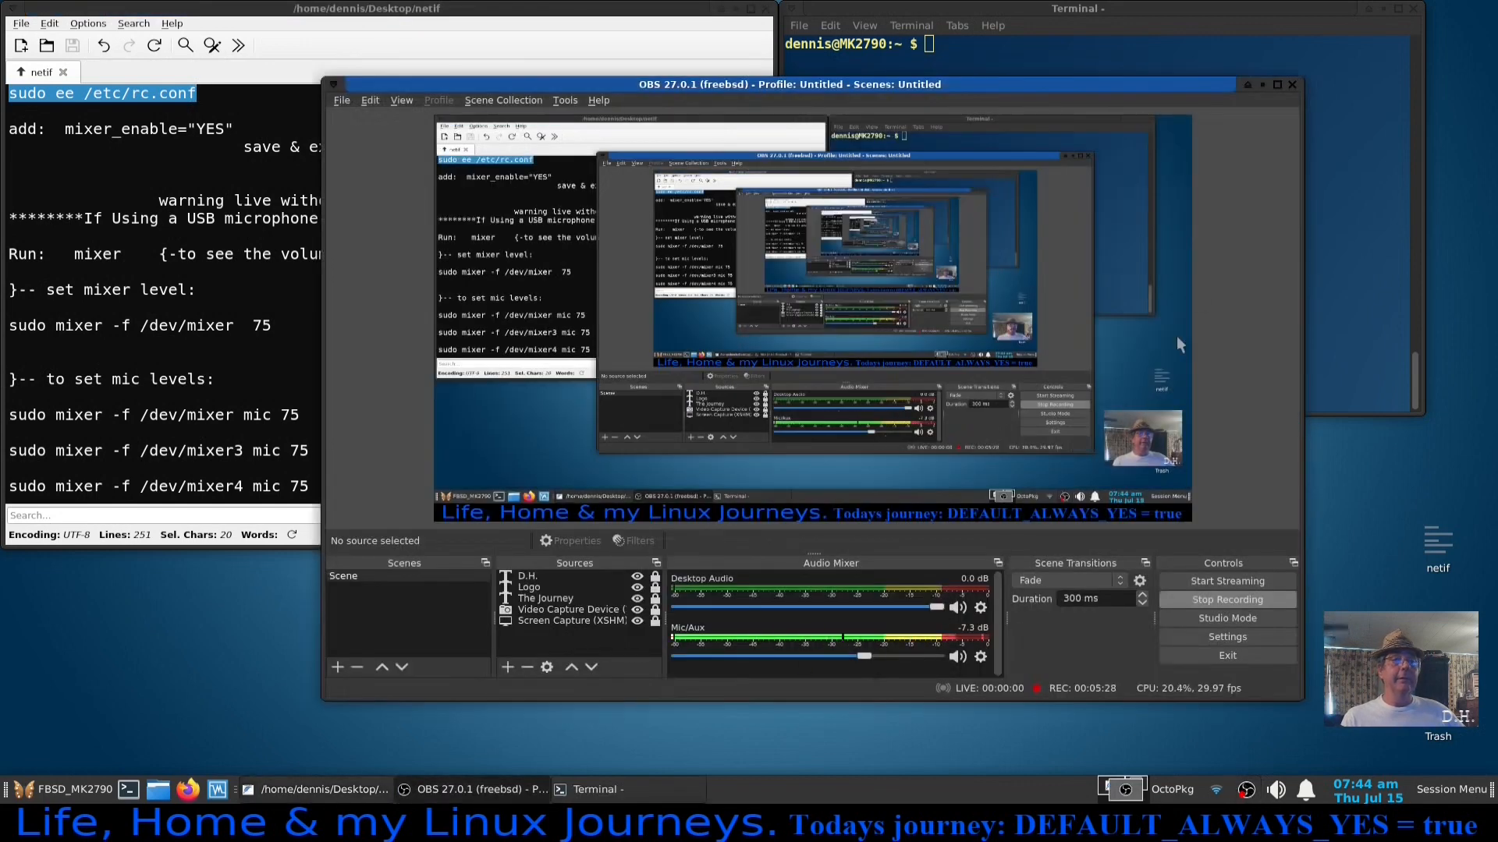
{"action": "mouse_move", "coordinate": [1265, 95]}
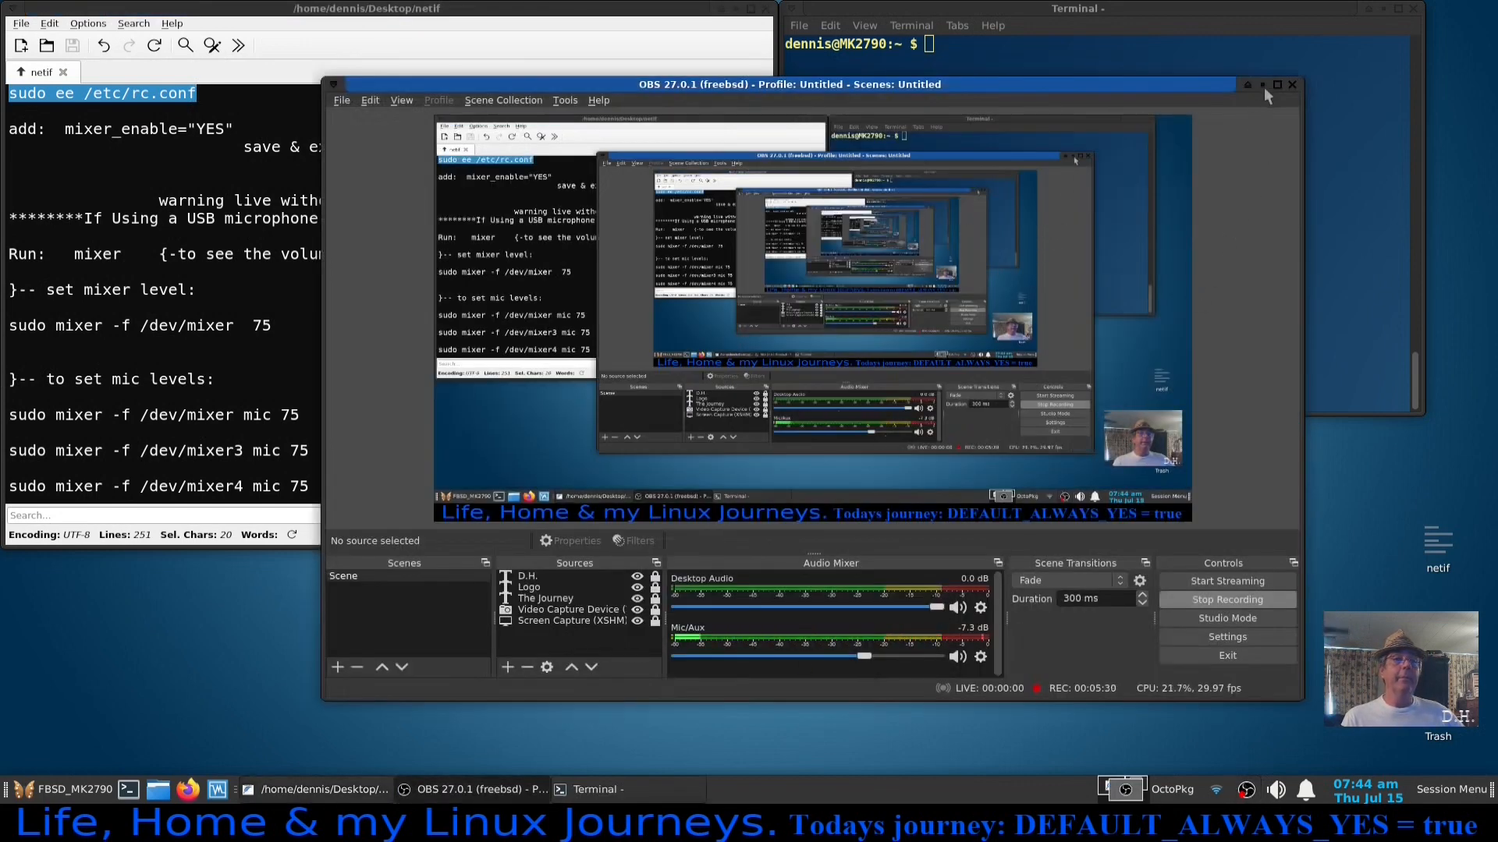
Minimize OBS Studio and scroll the notes down to the pcm 75:75 mixer commands.
{"action": "left_click", "coordinate": [1261, 85]}
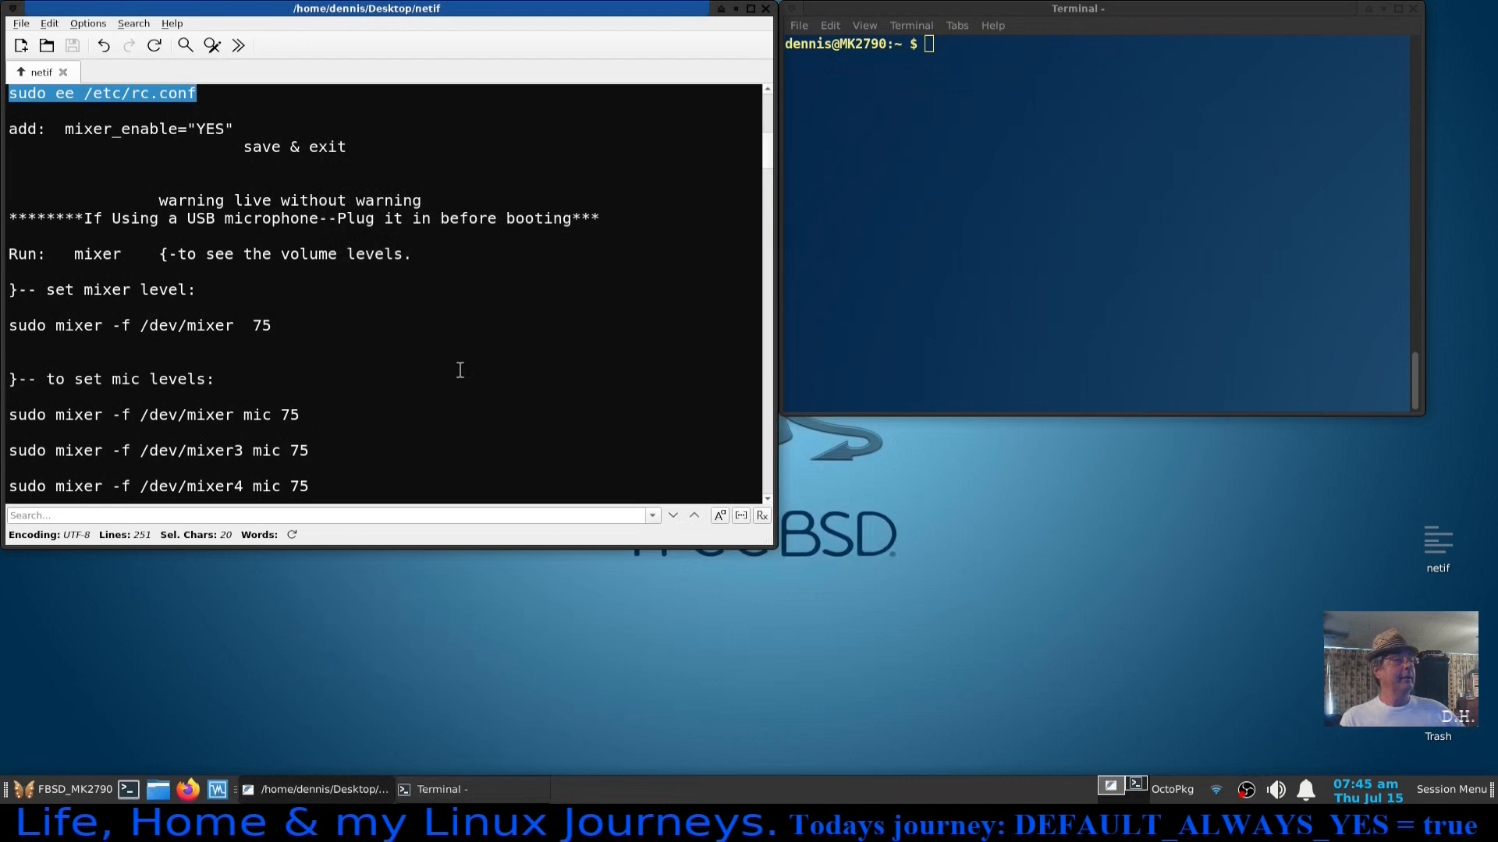
{"action": "scroll", "scroll_direction": "down", "scroll_amount": 3}
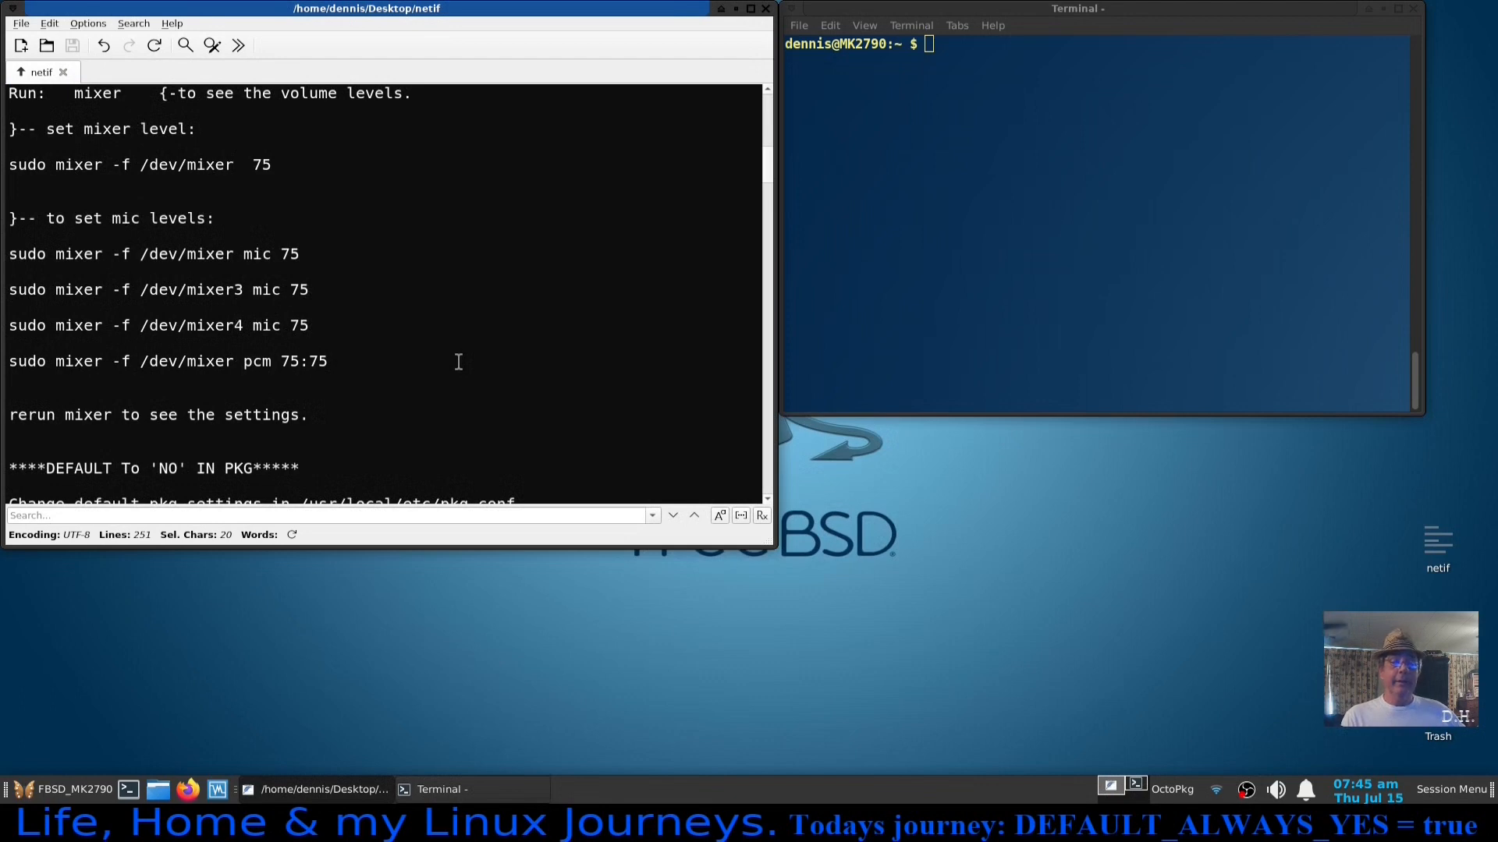
{"action": "mouse_move", "coordinate": [1209, 683]}
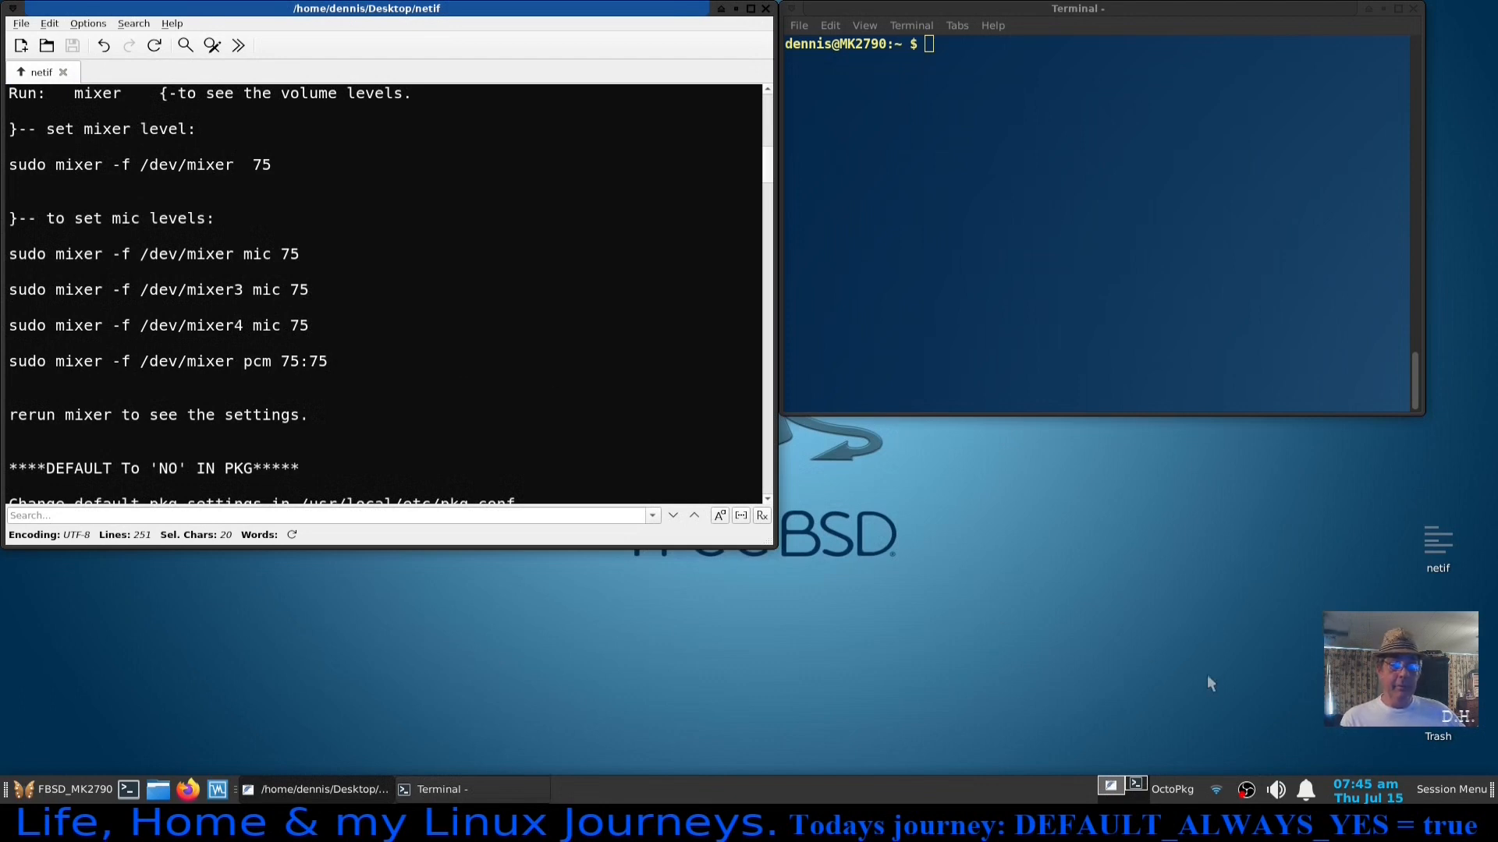
{"action": "left_click", "coordinate": [1276, 790]}
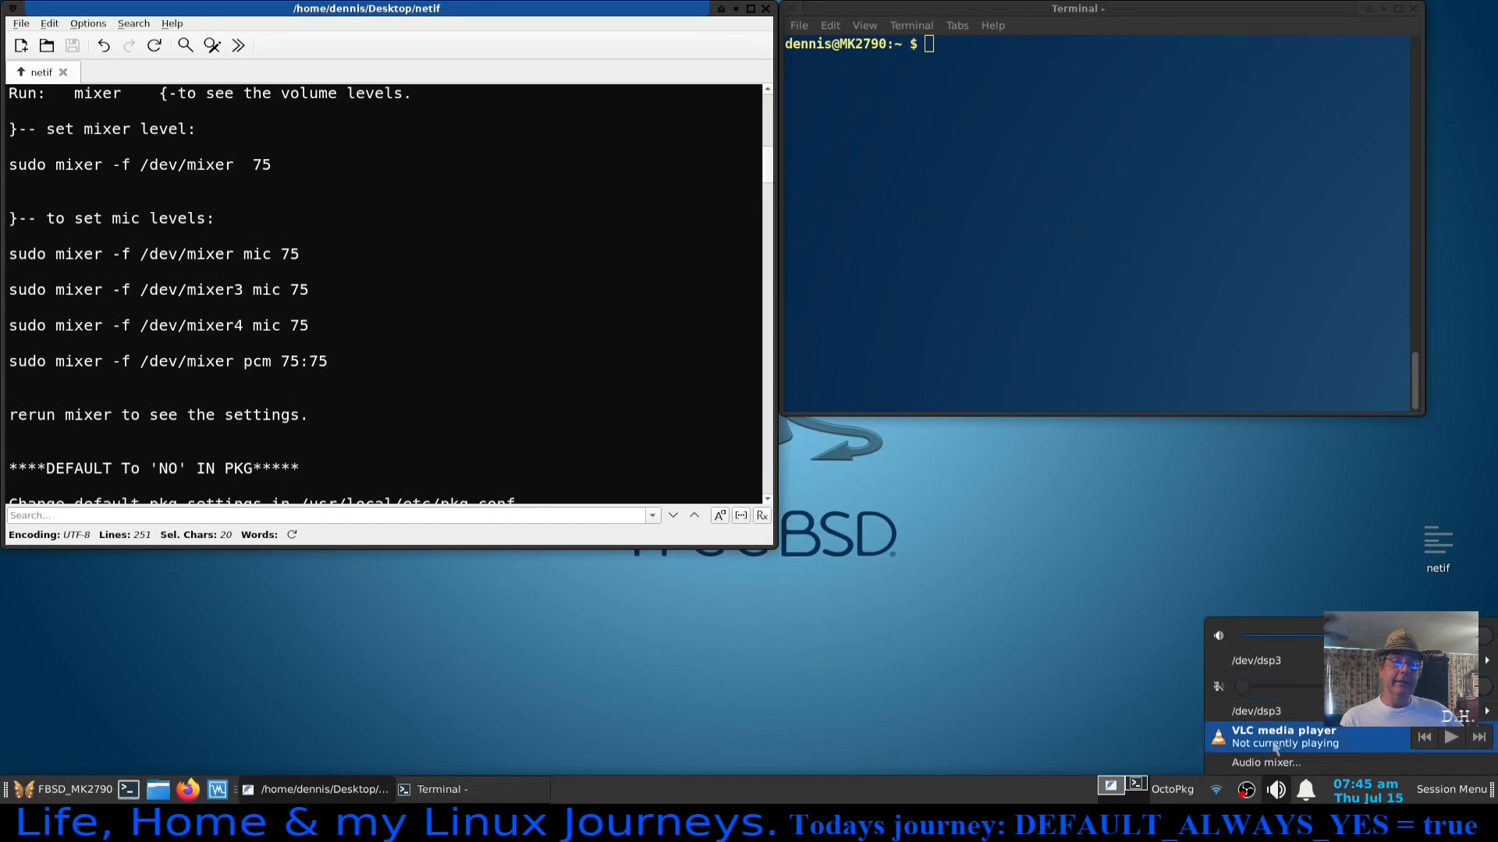
{"action": "left_click", "coordinate": [1265, 763]}
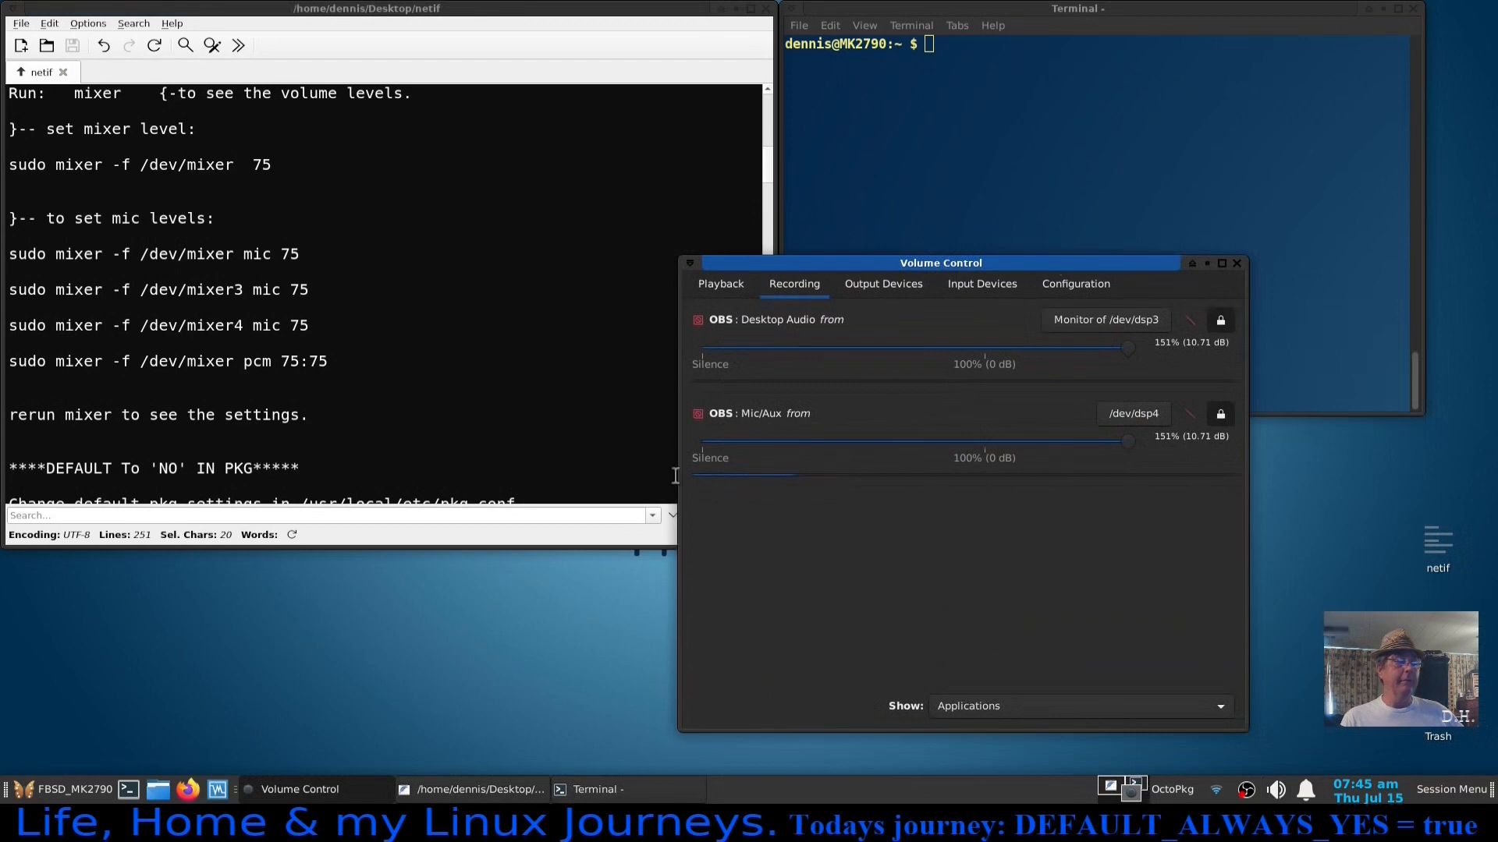
{"action": "mouse_move", "coordinate": [1211, 466]}
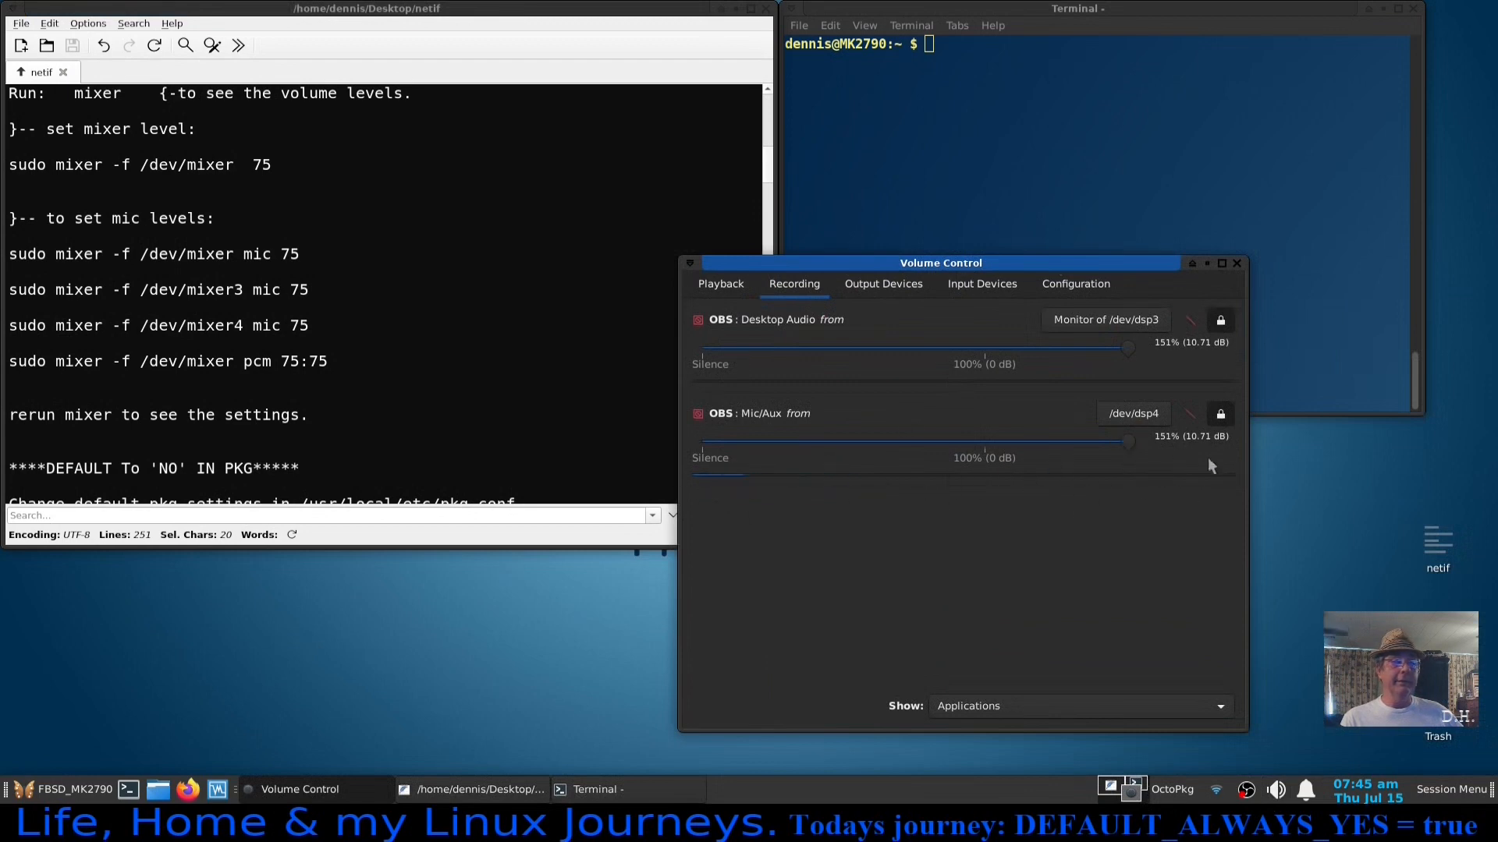
{"action": "mouse_move", "coordinate": [1136, 454]}
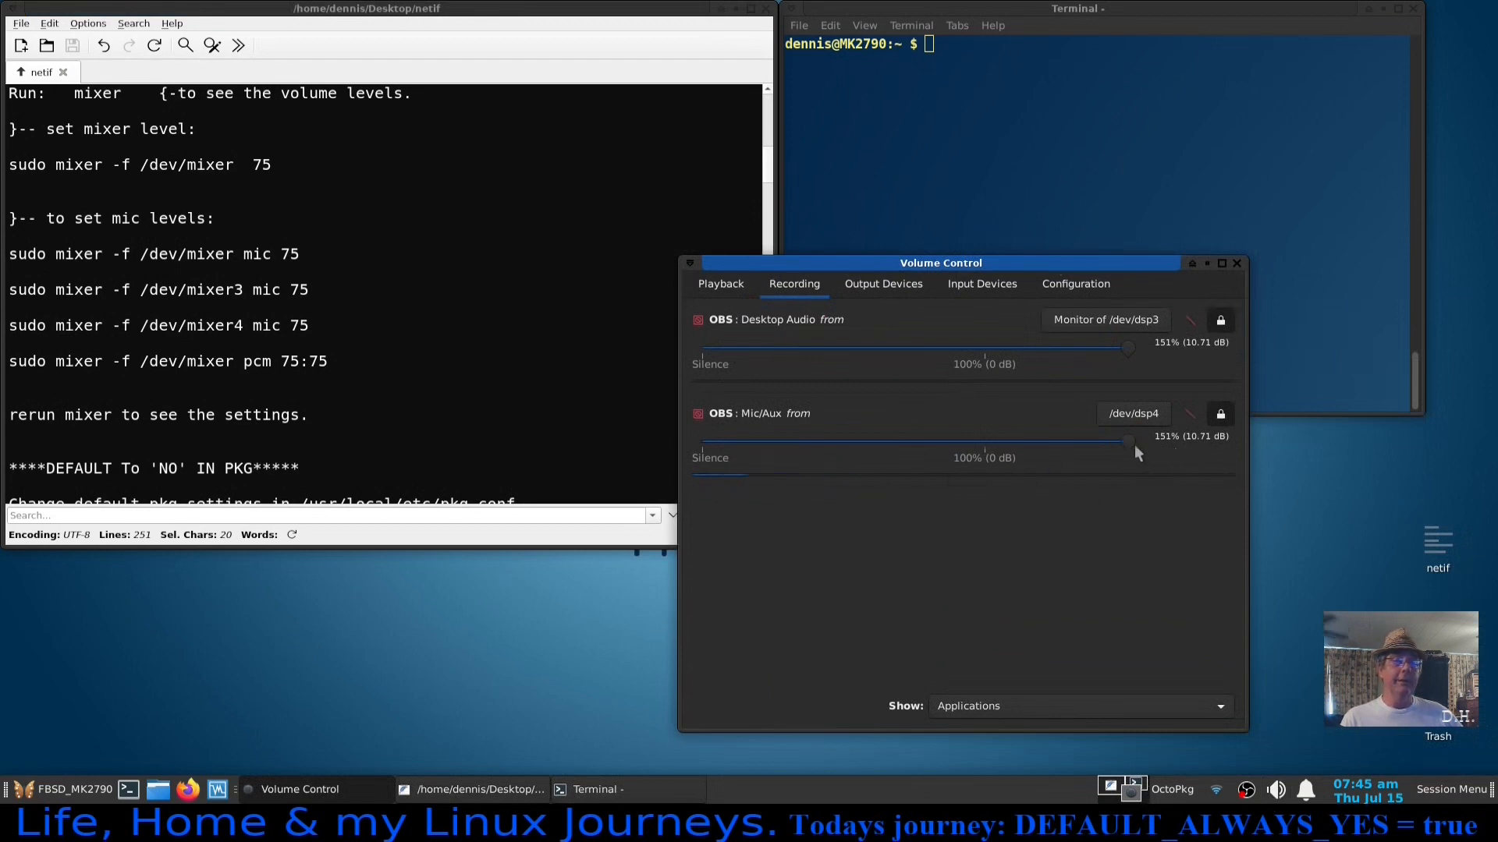
{"action": "mouse_move", "coordinate": [711, 501]}
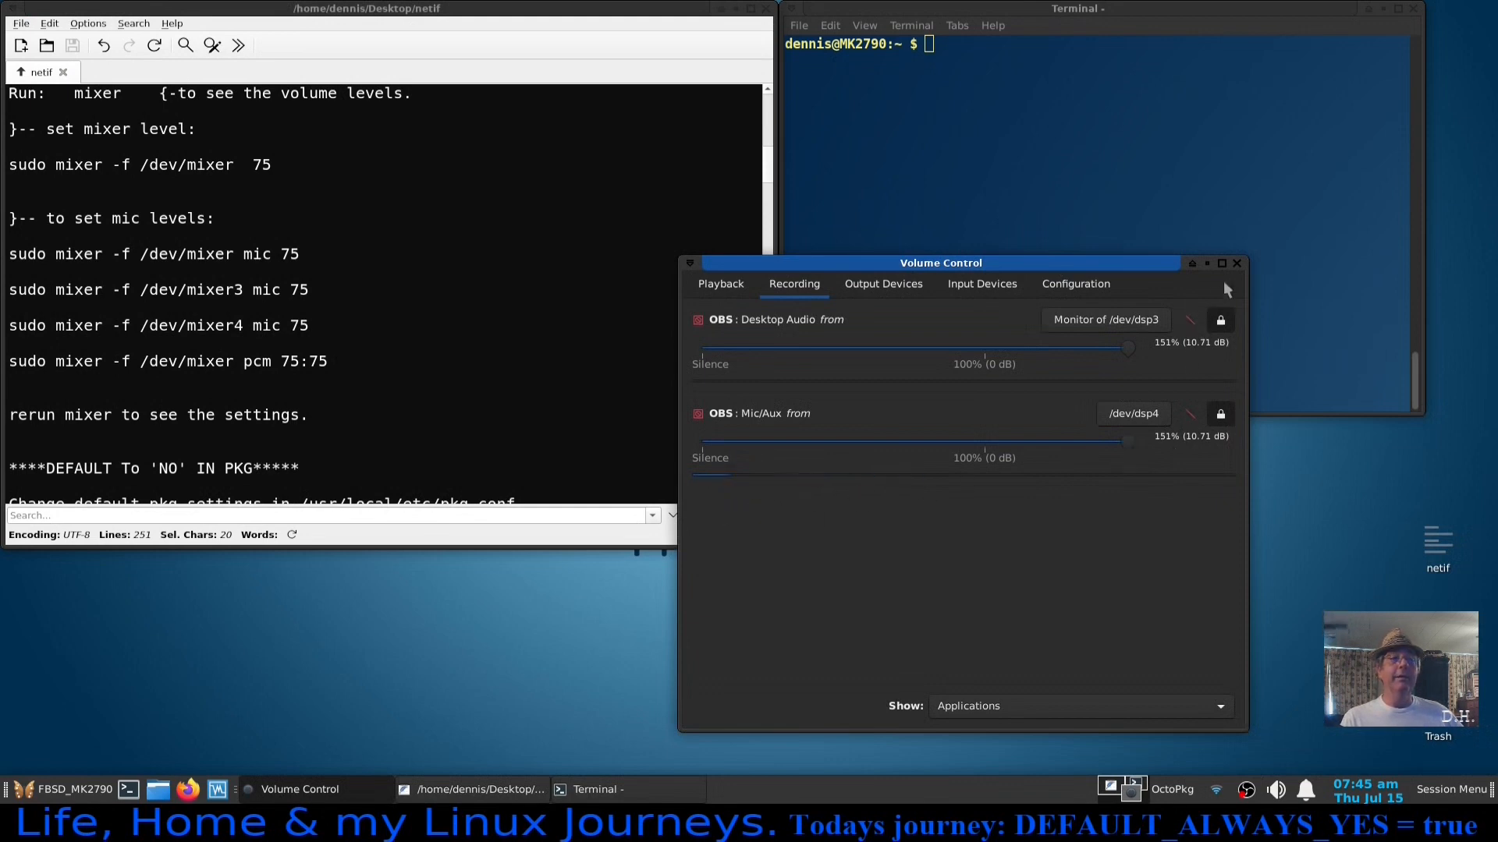
{"action": "left_click", "coordinate": [1236, 262]}
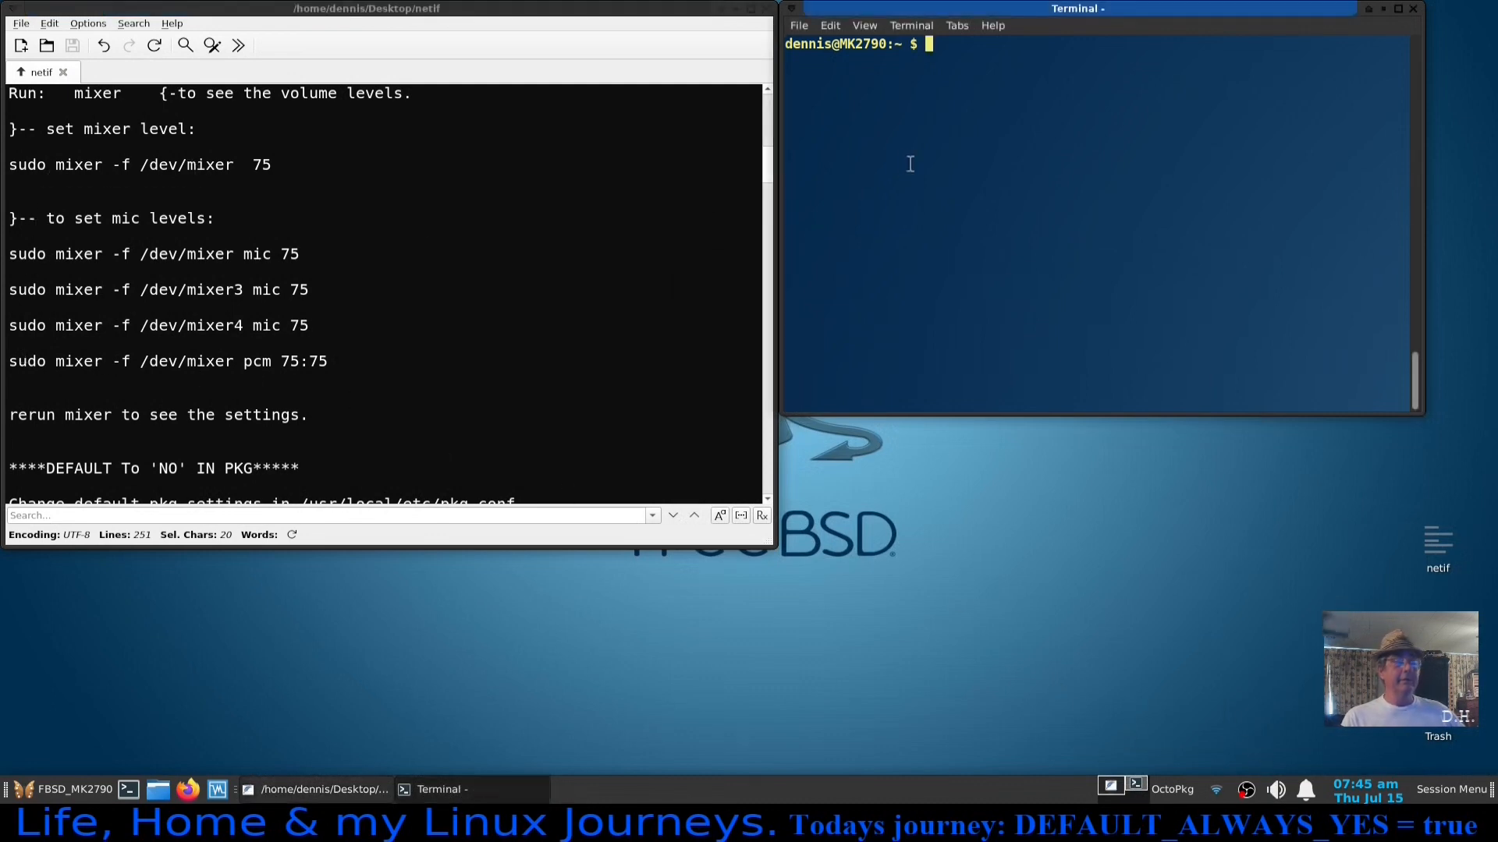
Run mixer to list the current mixer levels.
{"action": "type", "text": "mix"}
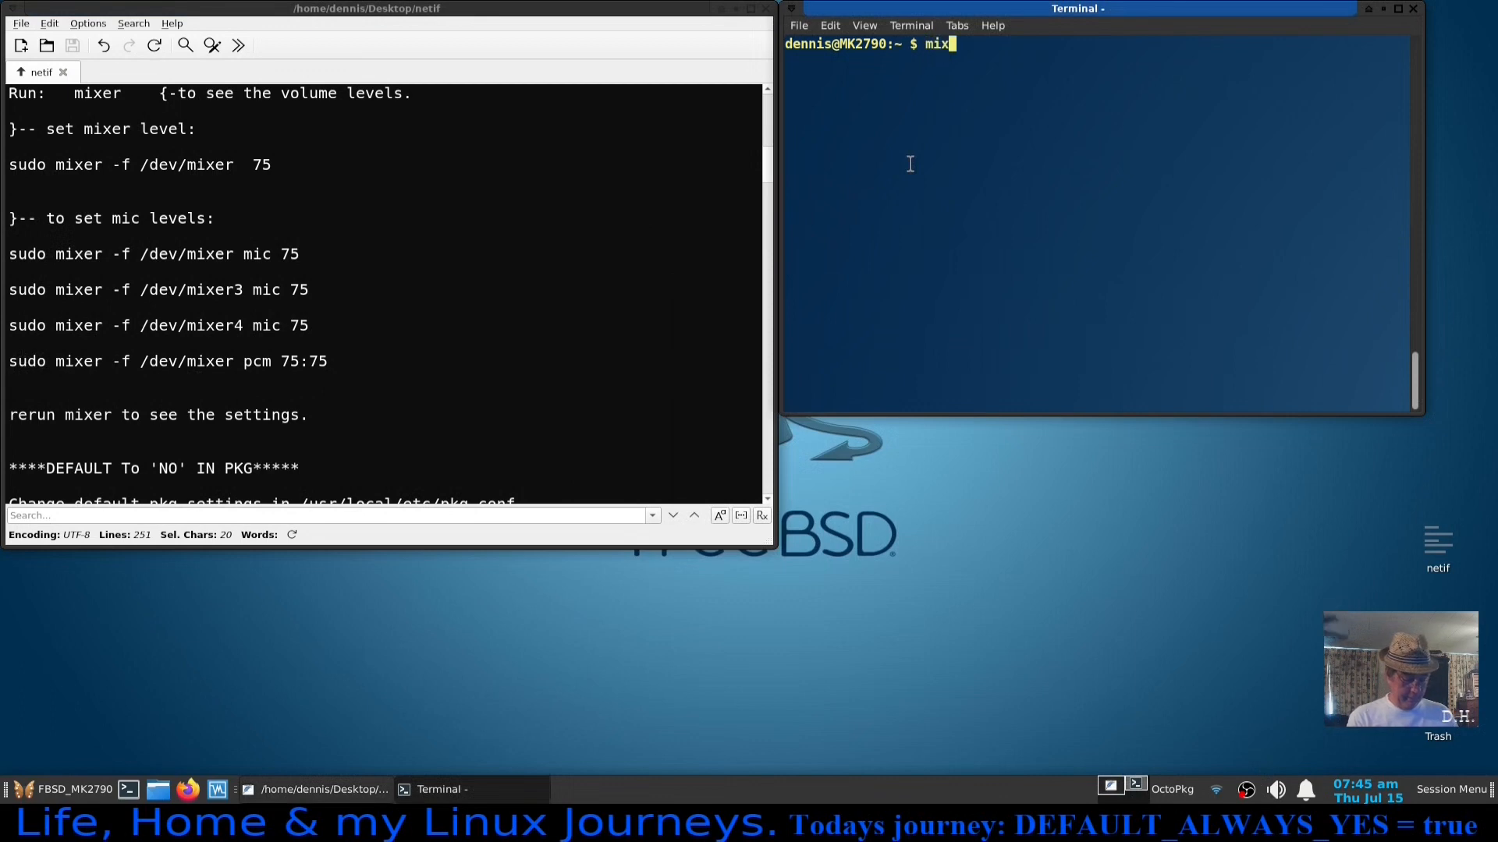
{"action": "key", "text": "Return"}
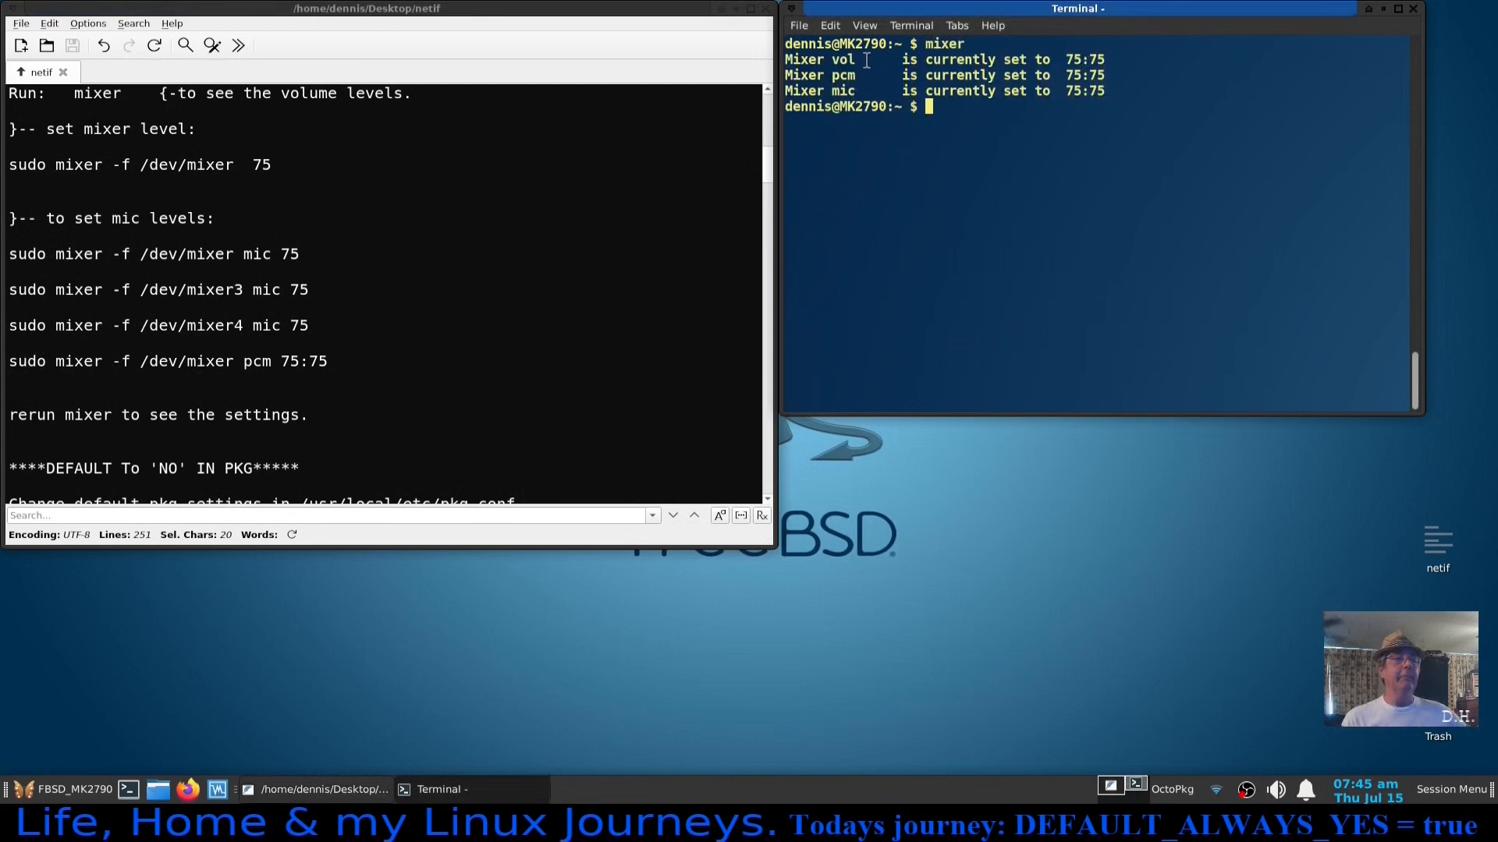
{"action": "mouse_move", "coordinate": [1104, 93]}
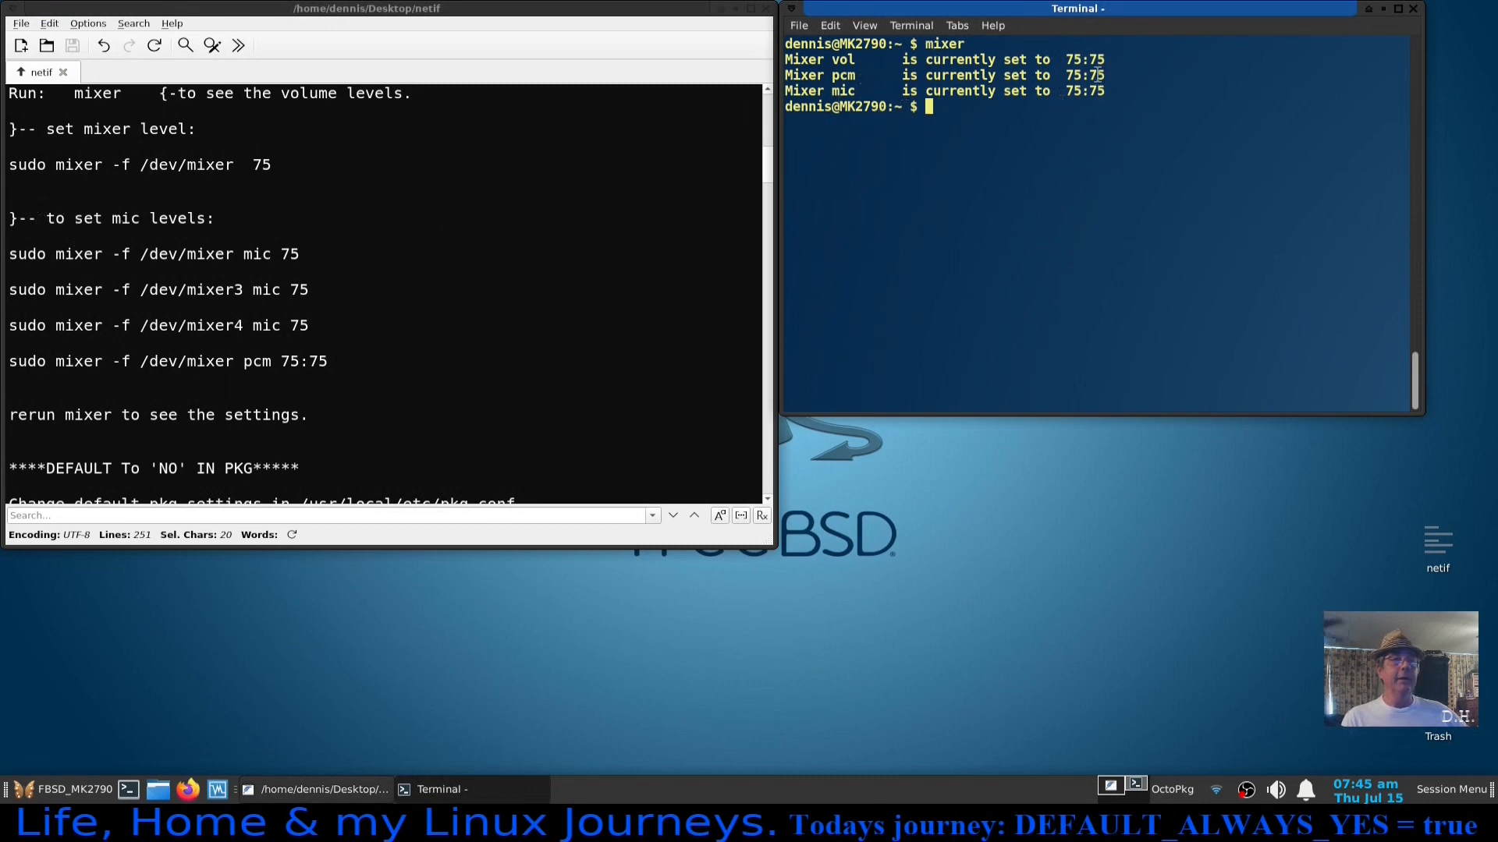
{"action": "mouse_move", "coordinate": [1098, 86]}
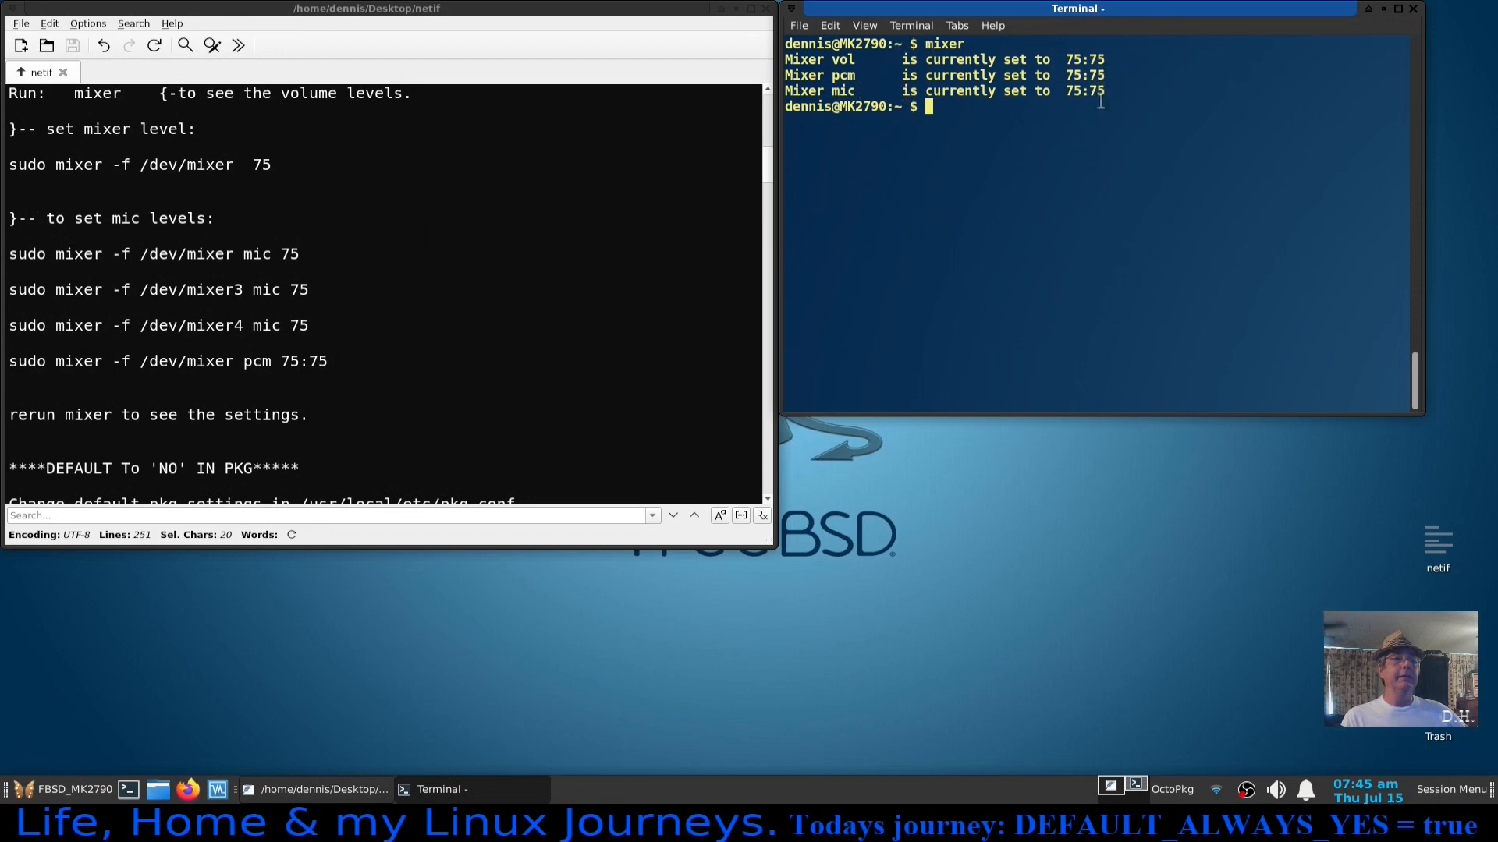
{"action": "mouse_move", "coordinate": [1161, 103]}
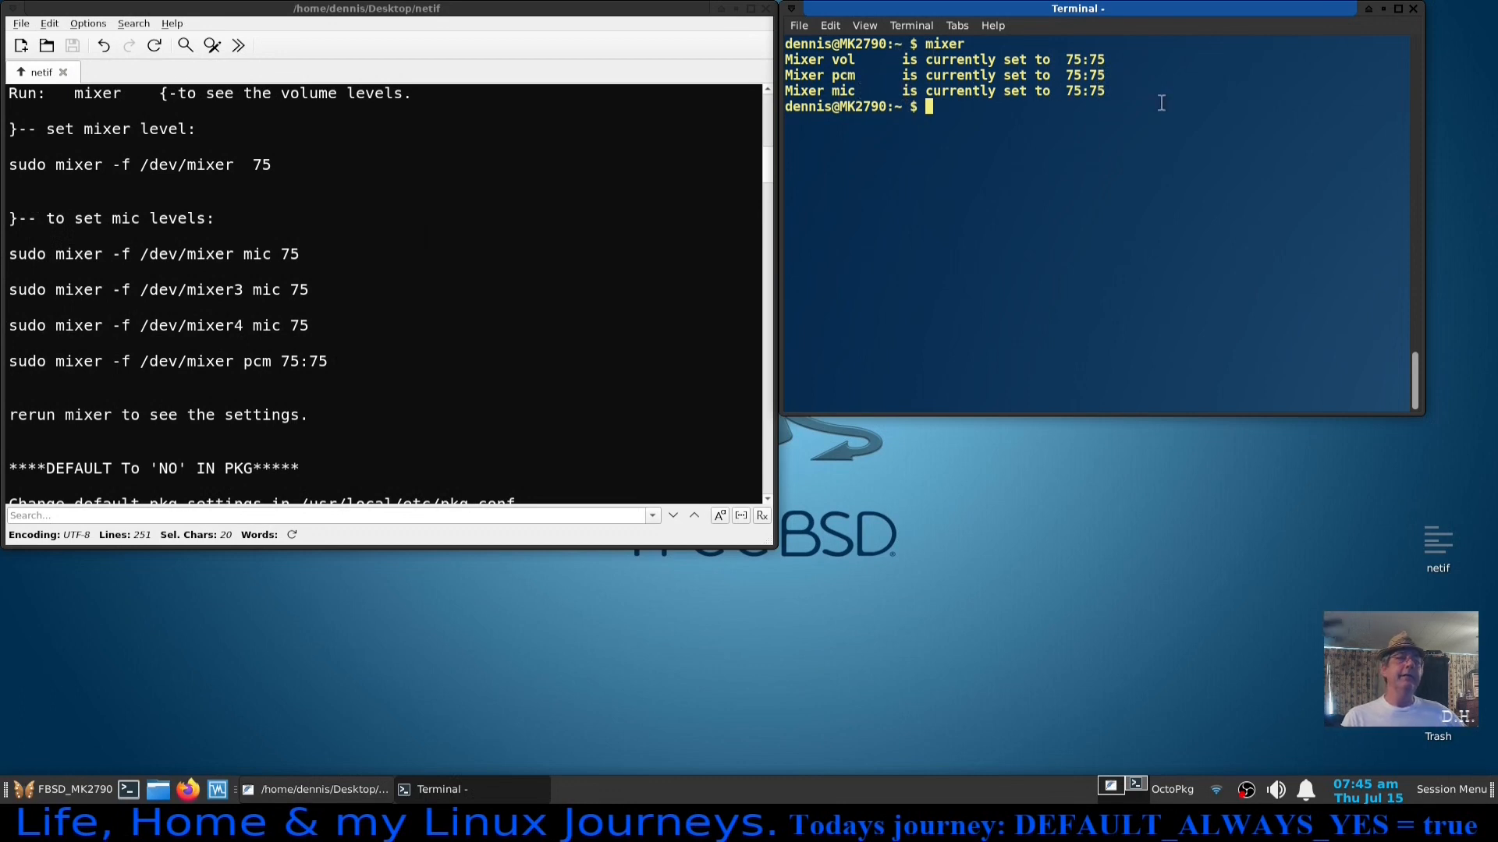
{"action": "mouse_move", "coordinate": [1125, 131]}
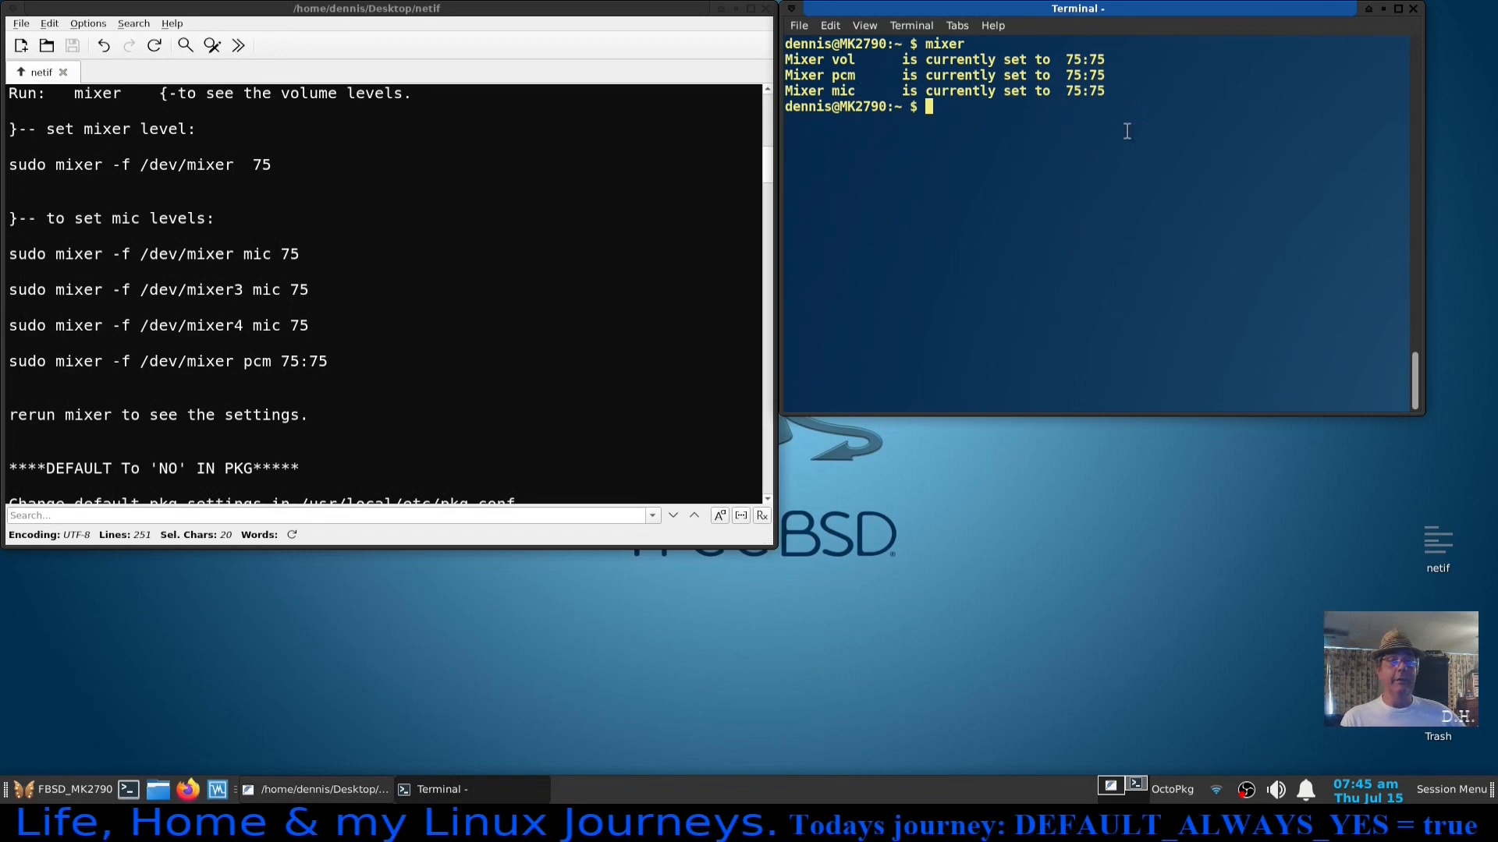
{"action": "mouse_move", "coordinate": [1083, 147]}
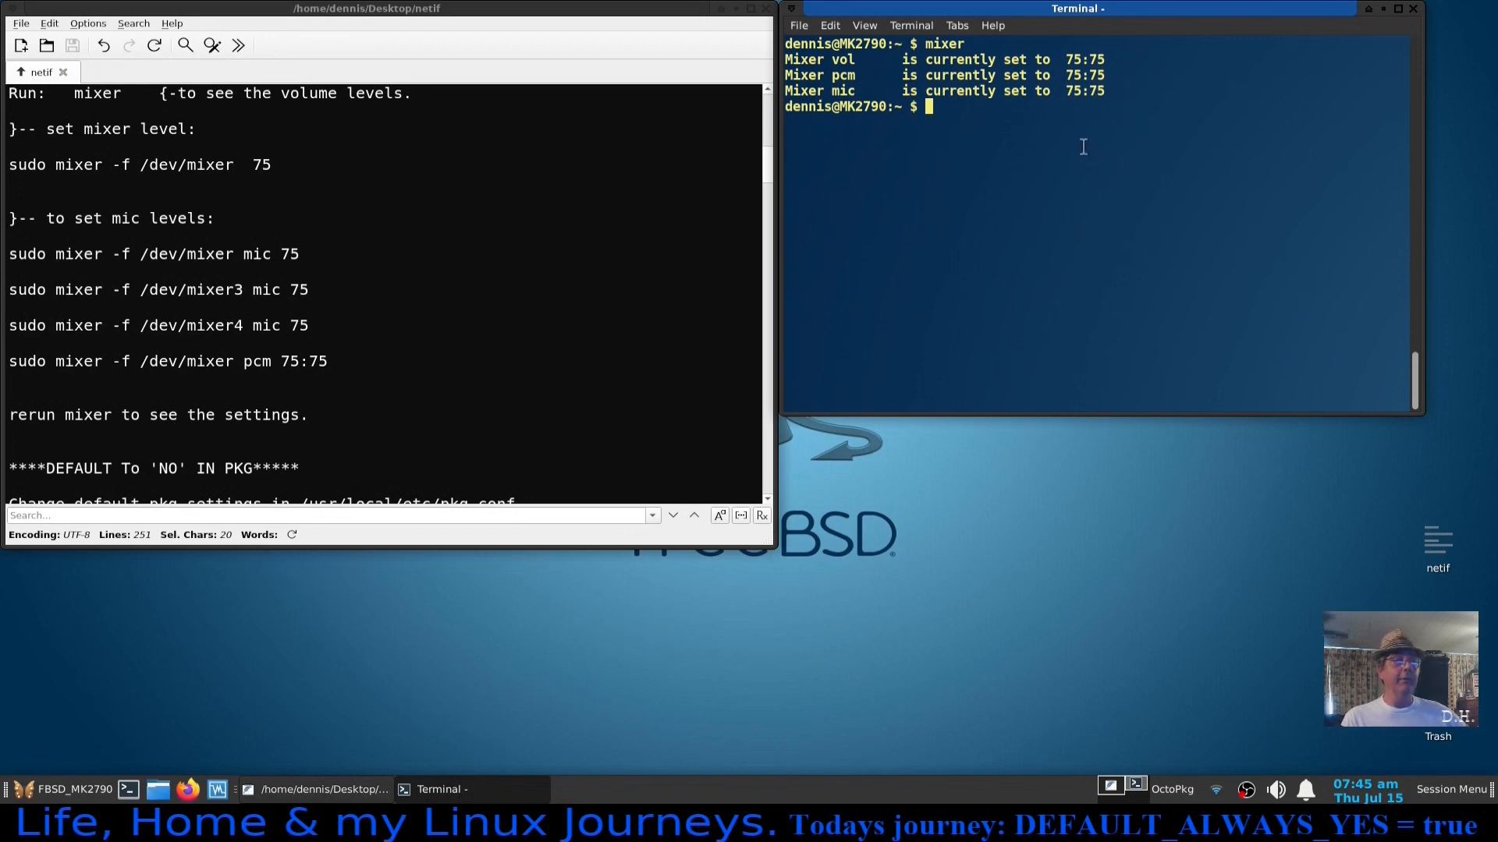
{"action": "mouse_move", "coordinate": [29, 268]}
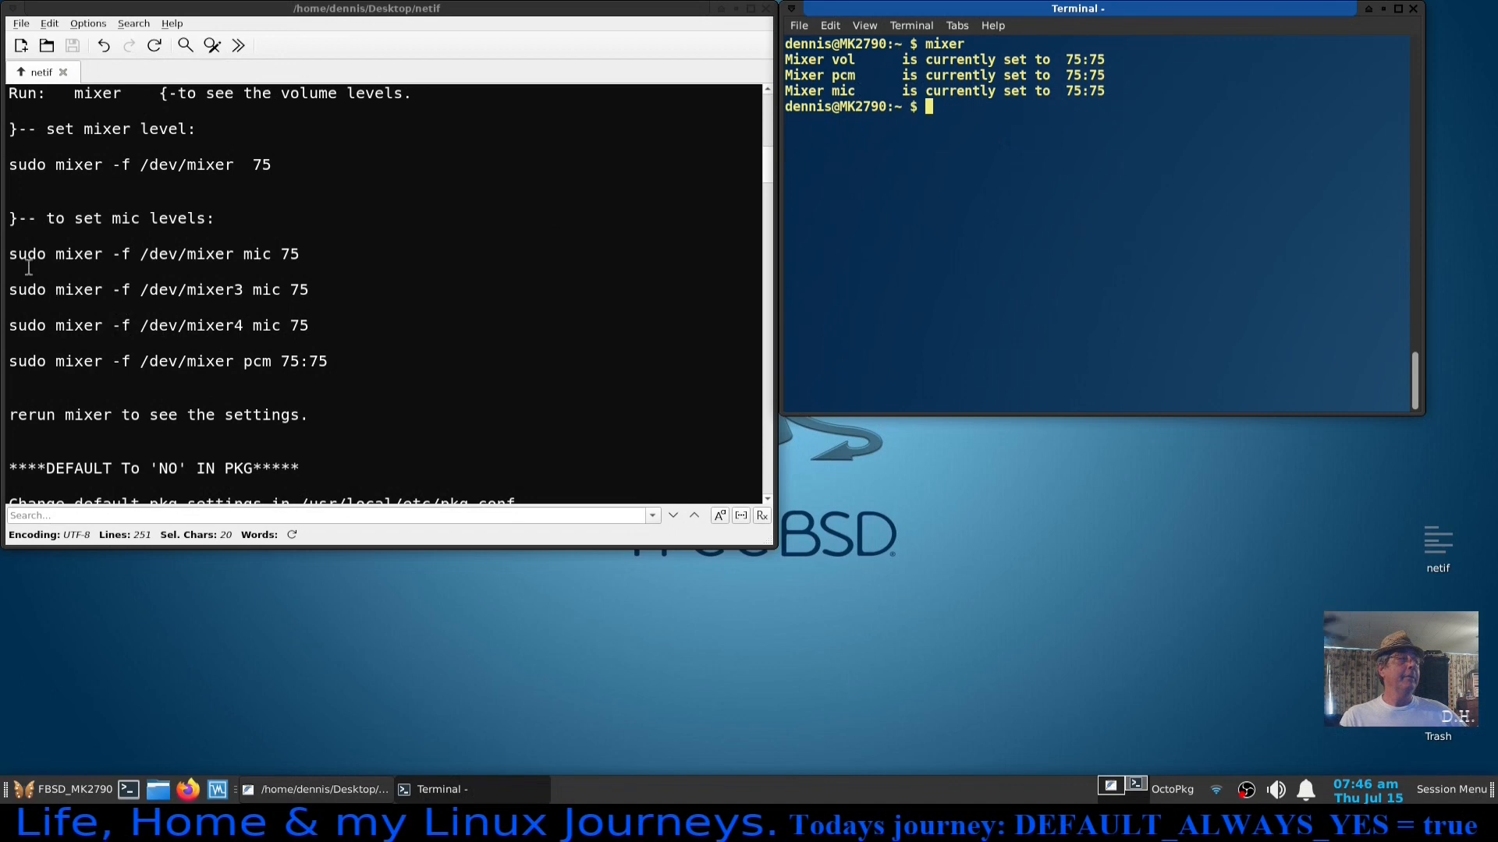
{"action": "mouse_move", "coordinate": [372, 184]}
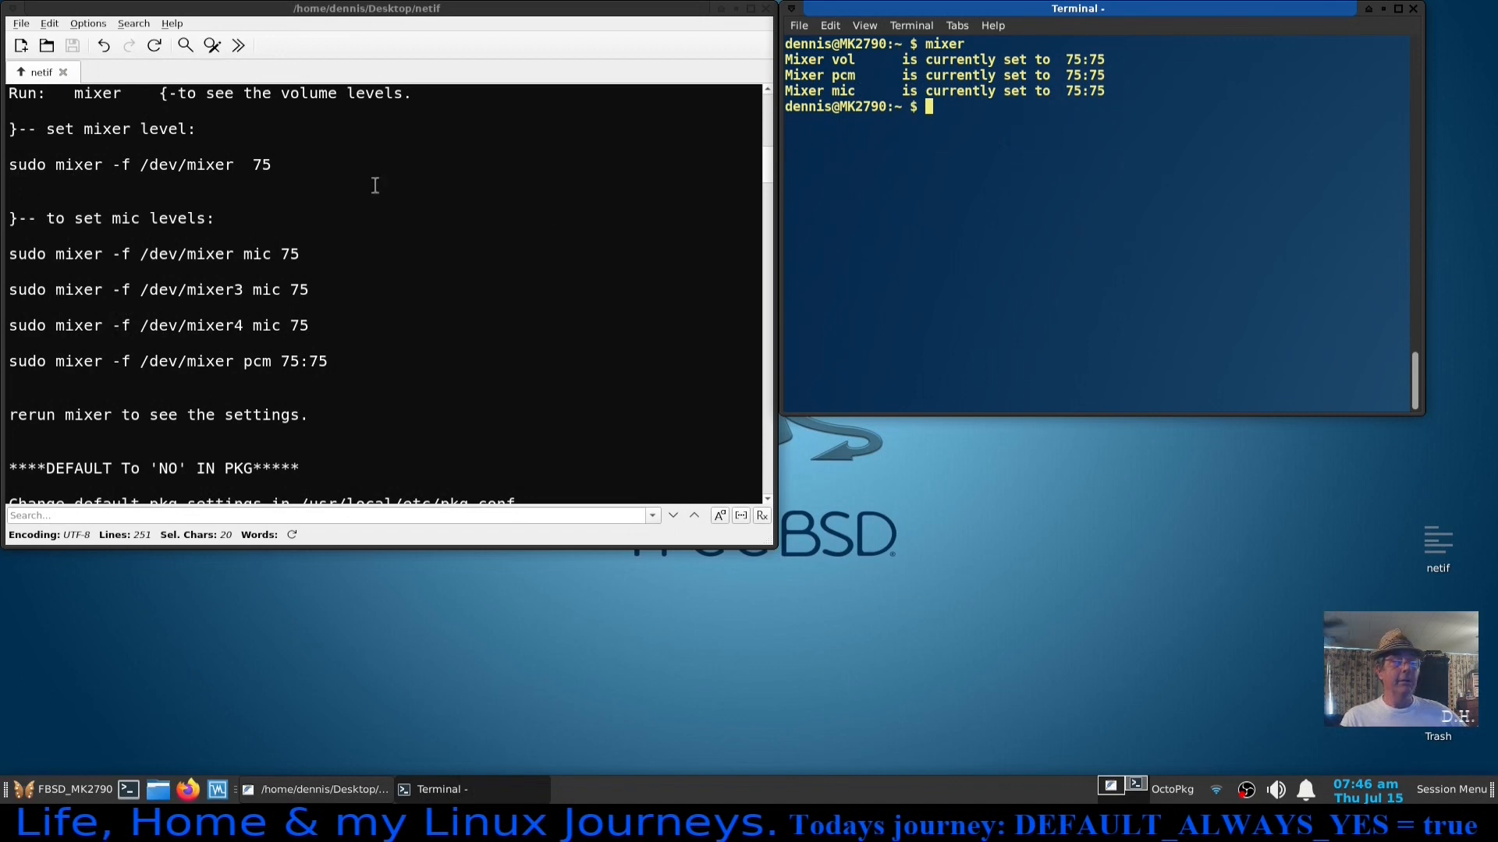
{"action": "mouse_move", "coordinate": [45, 201]}
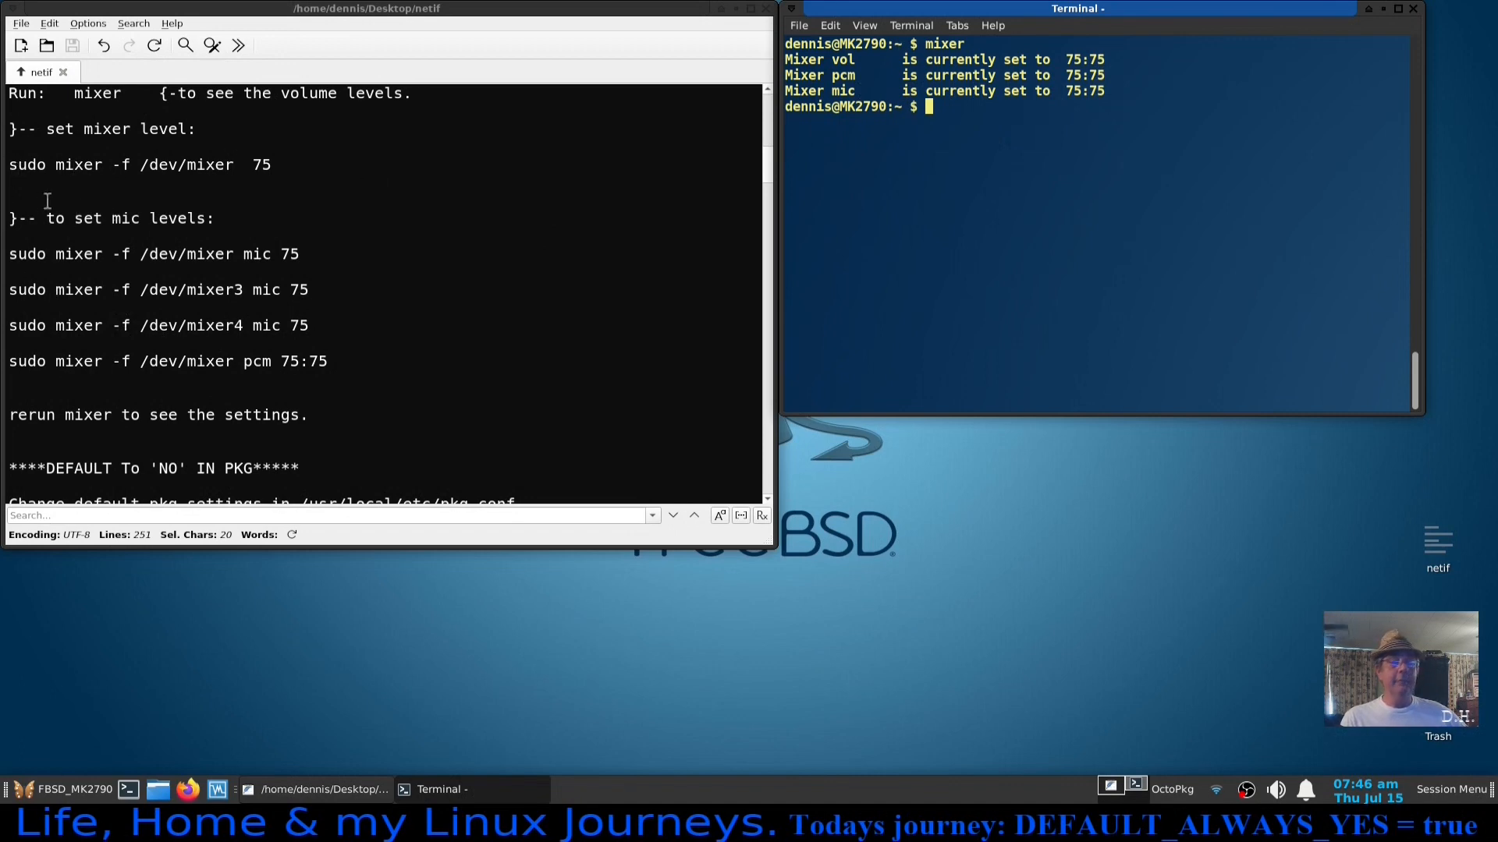
Run the notes' 'sudo mixer -f /dev/mixer 75' command, setting vol to 75:75.
{"action": "left_click", "coordinate": [11, 164]}
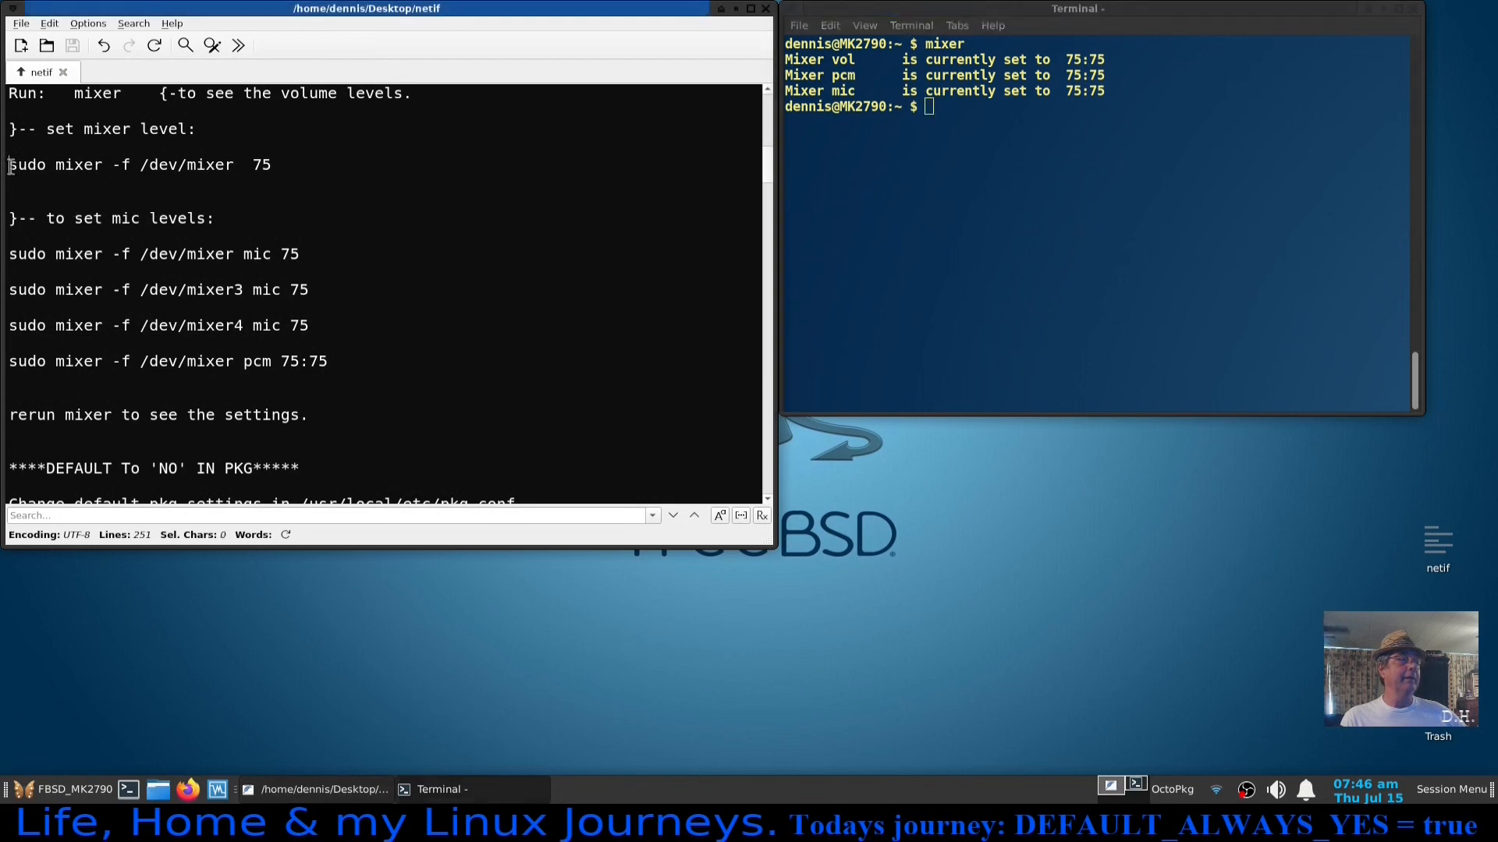
{"action": "right_click", "coordinate": [139, 164]}
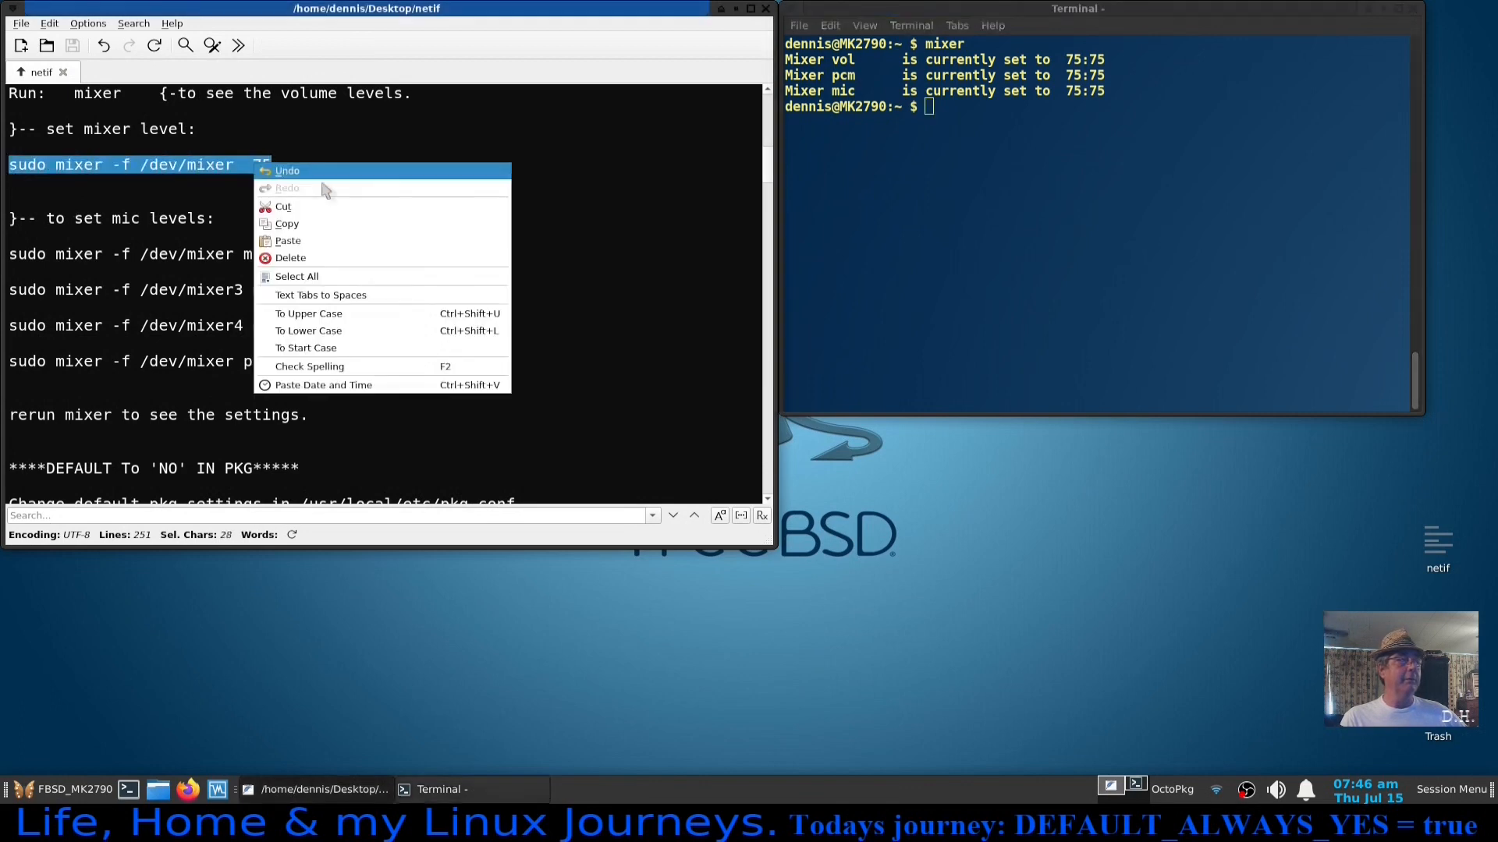
{"action": "right_click", "coordinate": [1050, 238]}
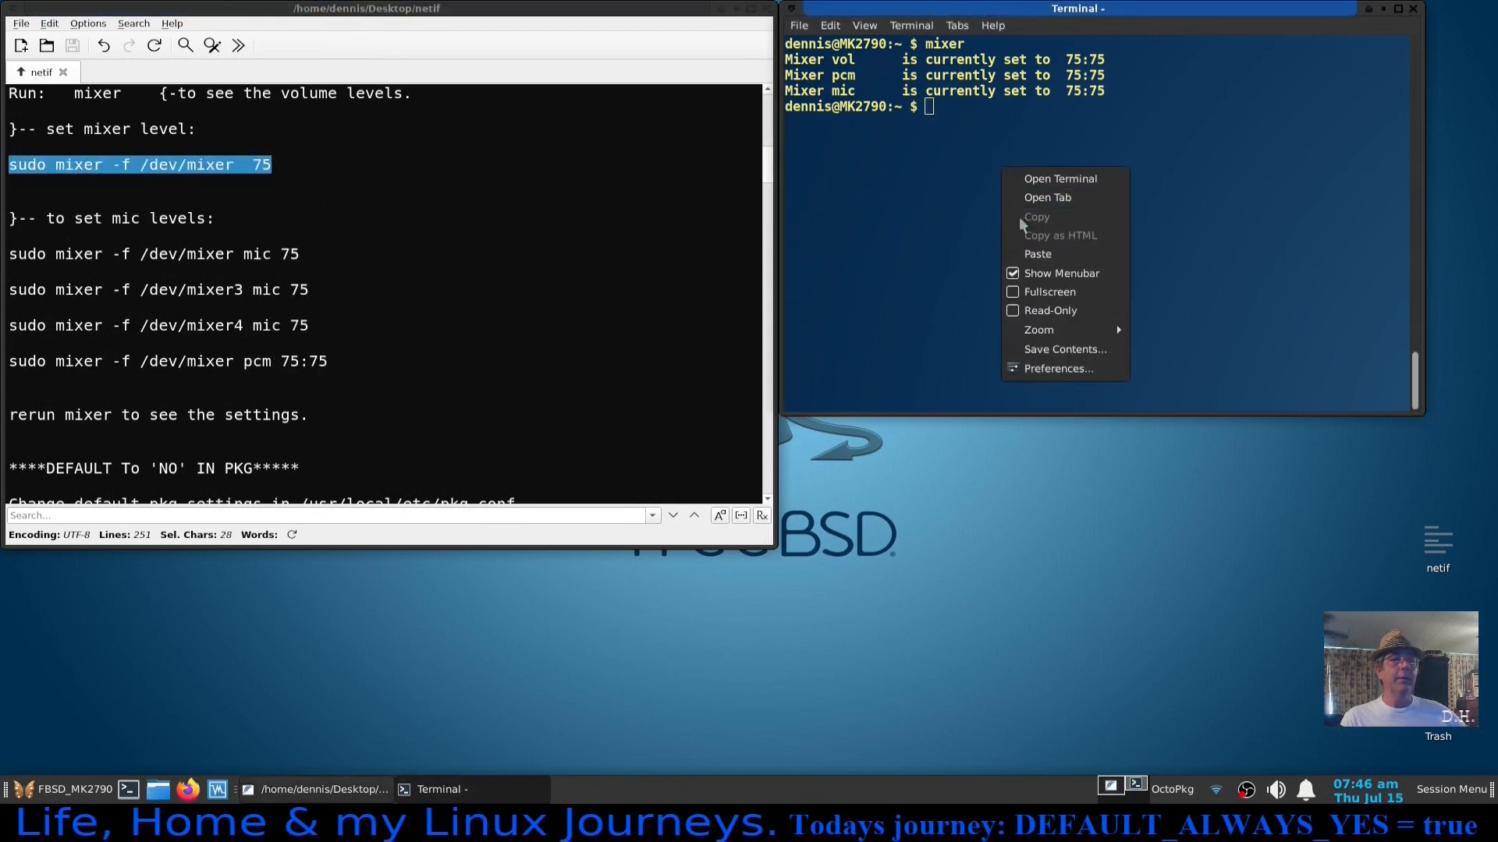
{"action": "left_click", "coordinate": [1038, 254]}
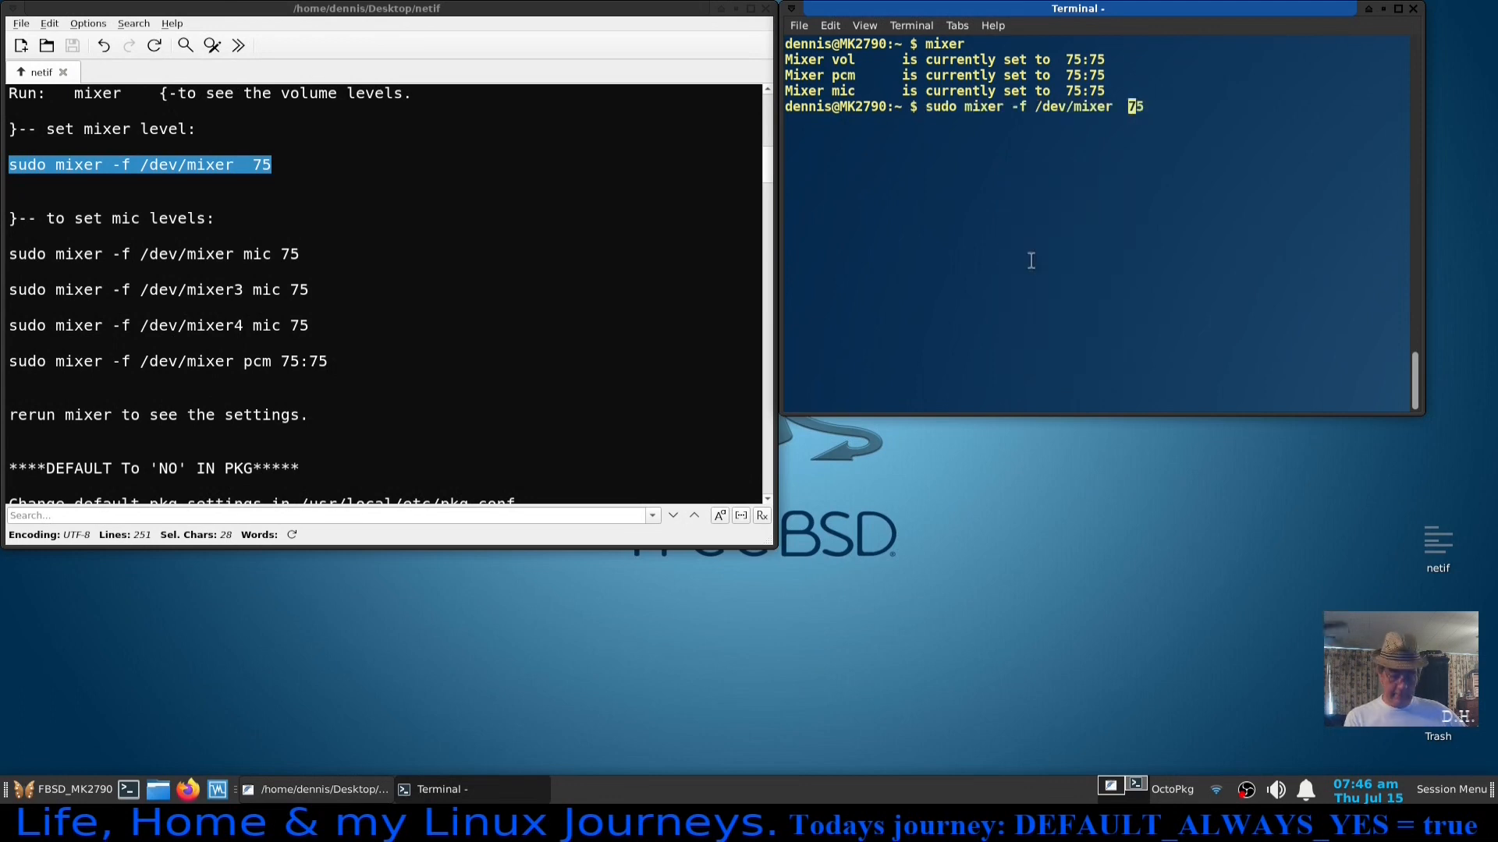
{"action": "key", "text": "Return"}
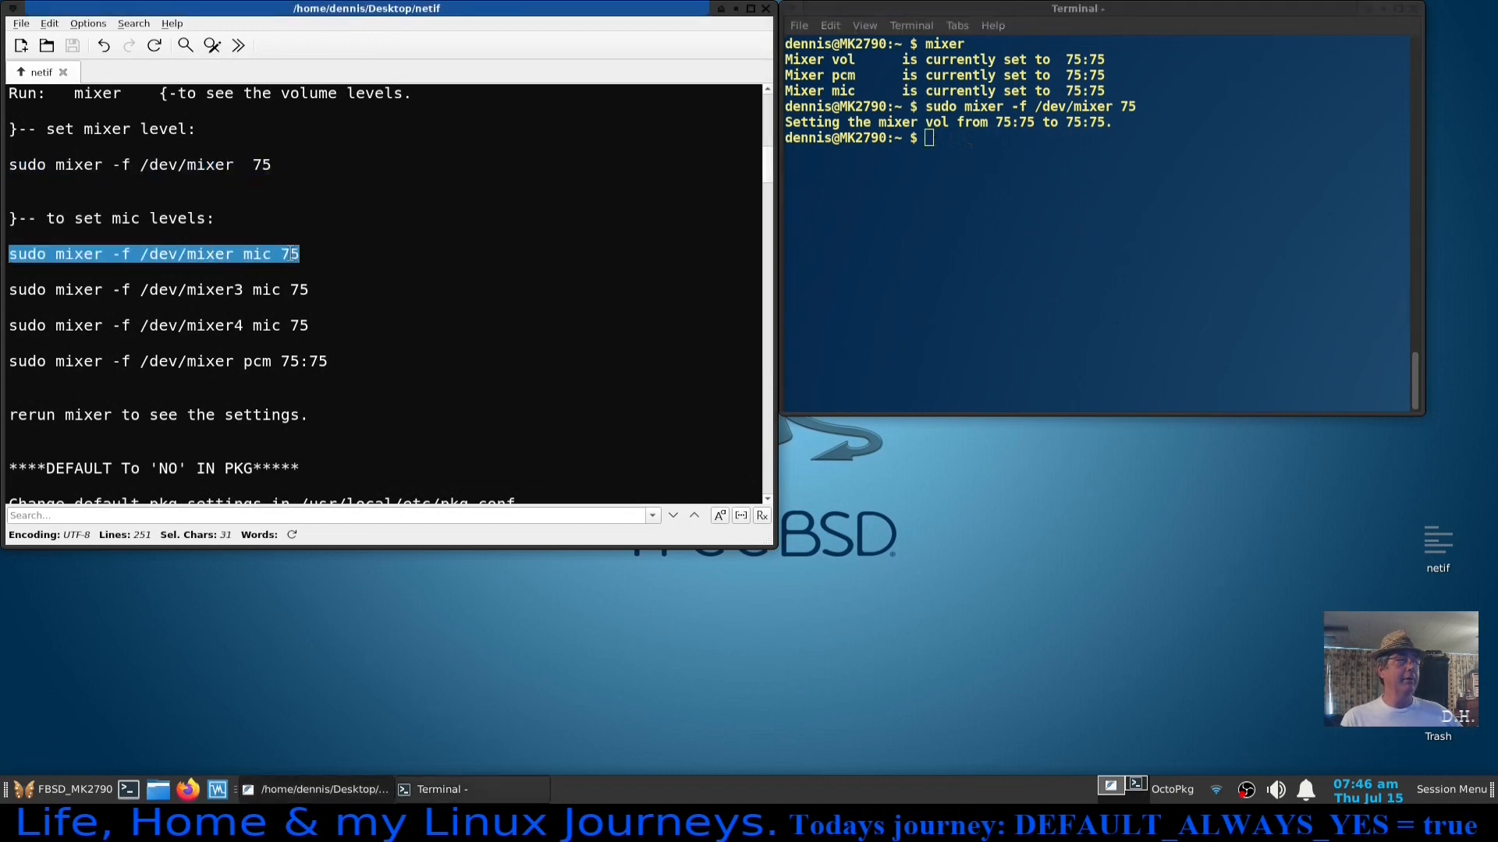
Set mic to 75 on /dev/mixer, /dev/mixer3 and /dev/mixer4 with the pasted commands.
{"action": "right_click", "coordinate": [946, 190]}
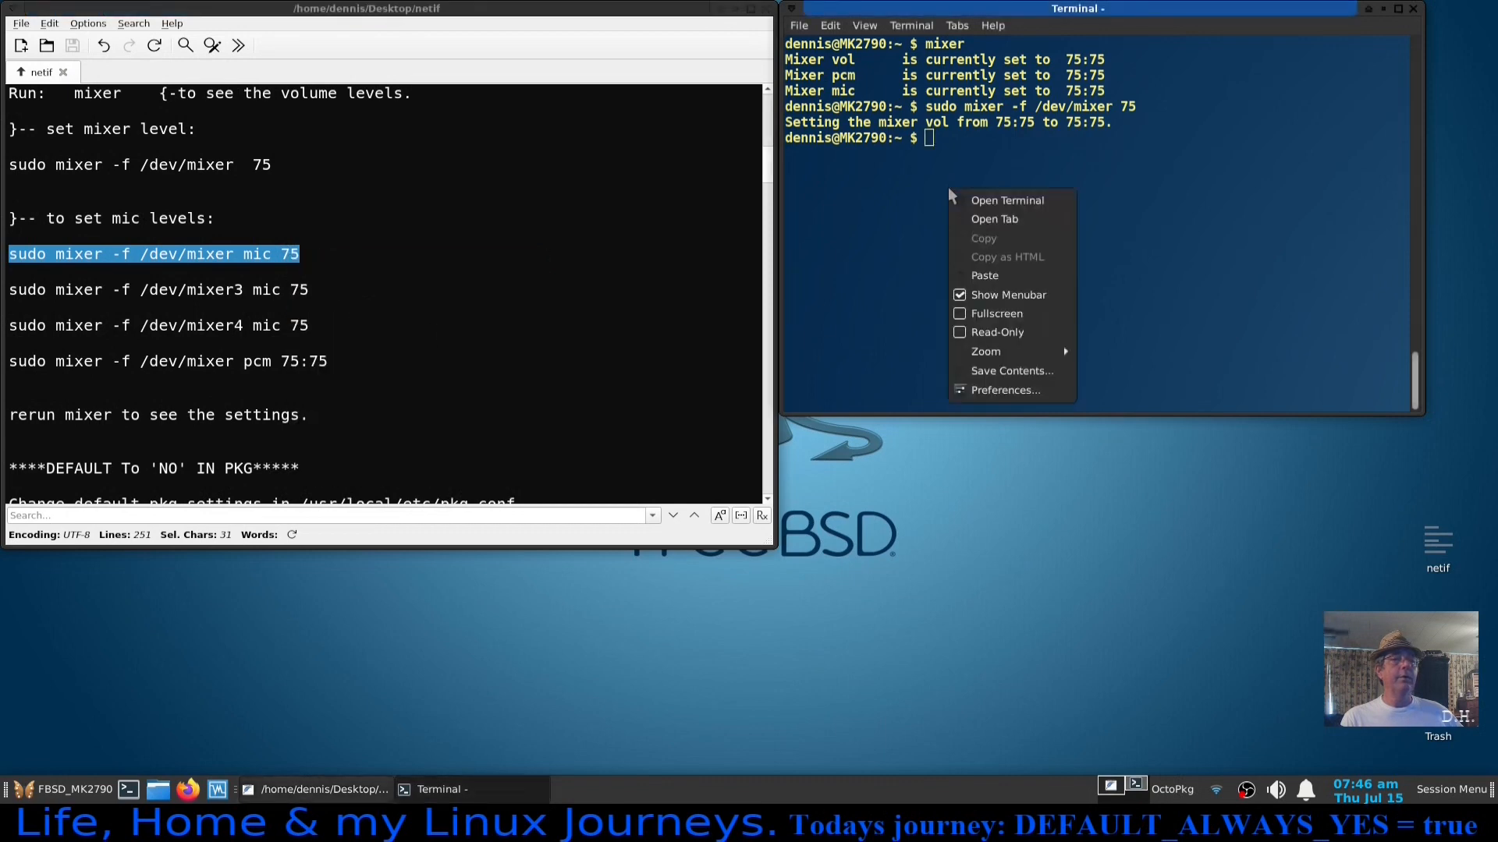
{"action": "left_click", "coordinate": [984, 274]}
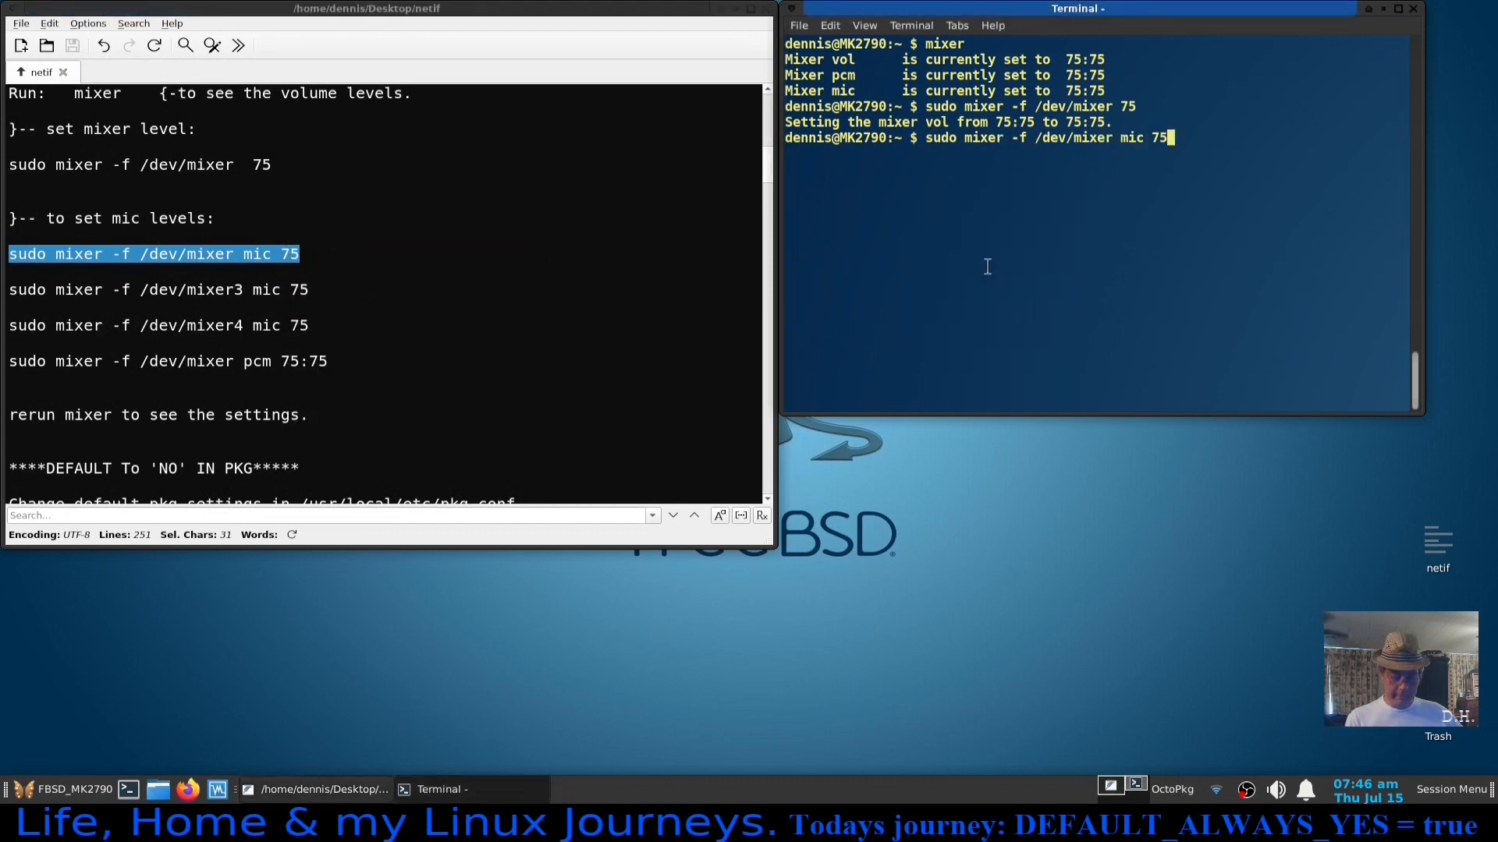
{"action": "key", "text": "Return"}
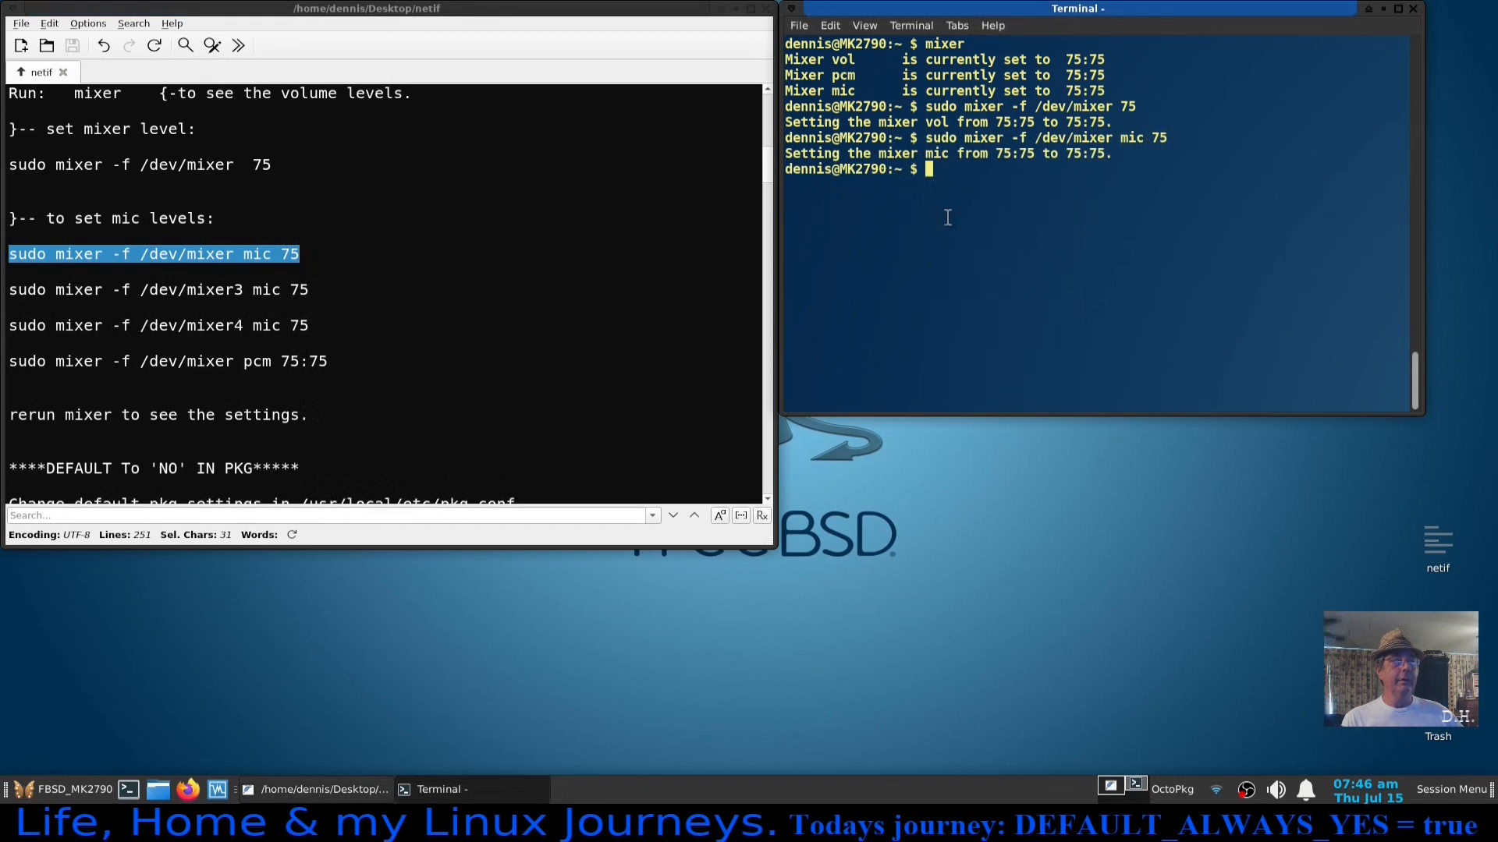
{"action": "mouse_move", "coordinate": [8, 315]}
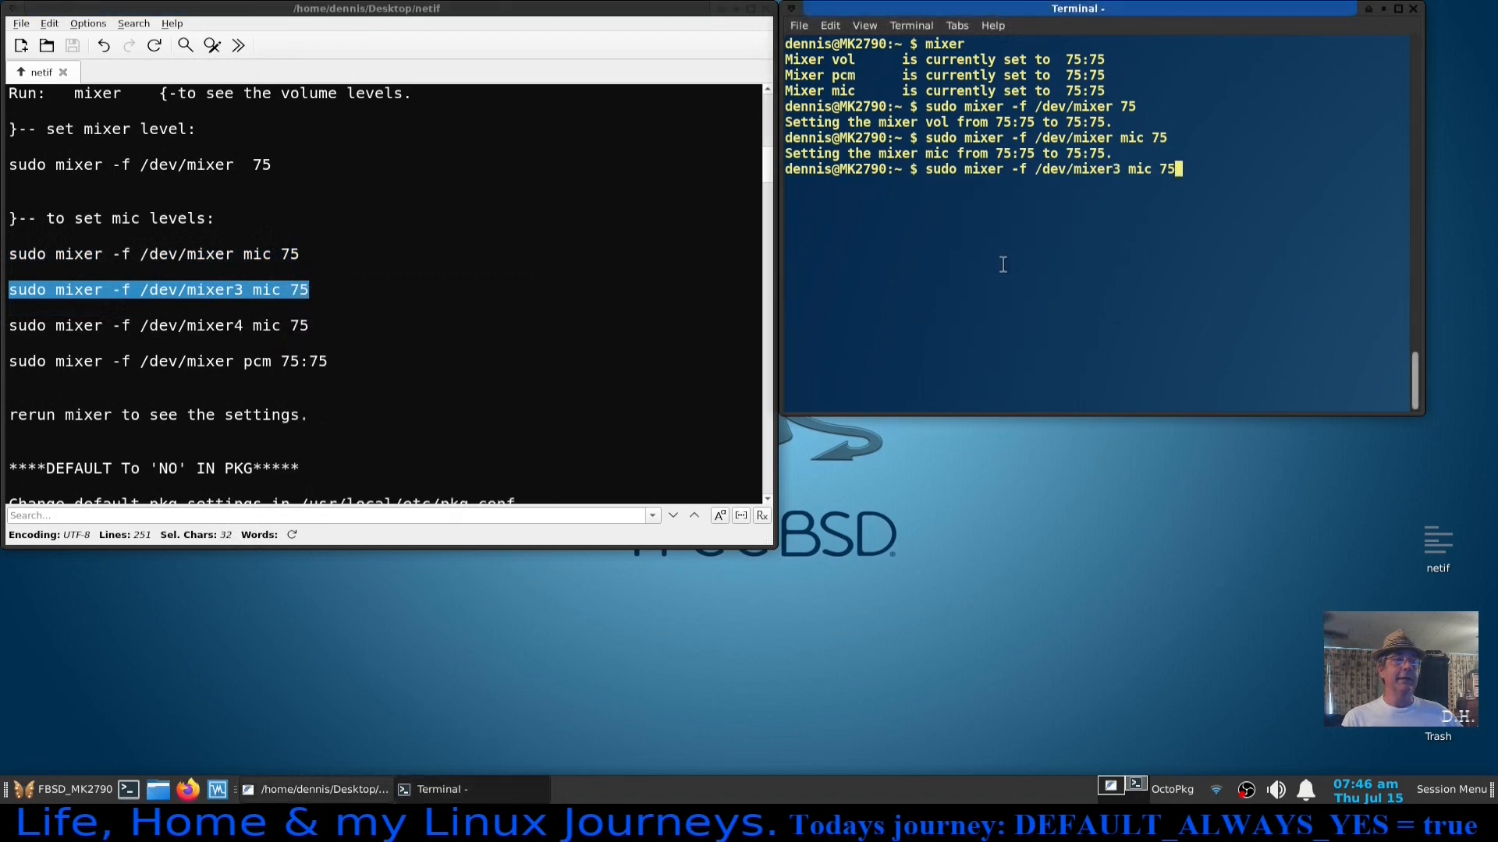
{"action": "key", "text": "Return"}
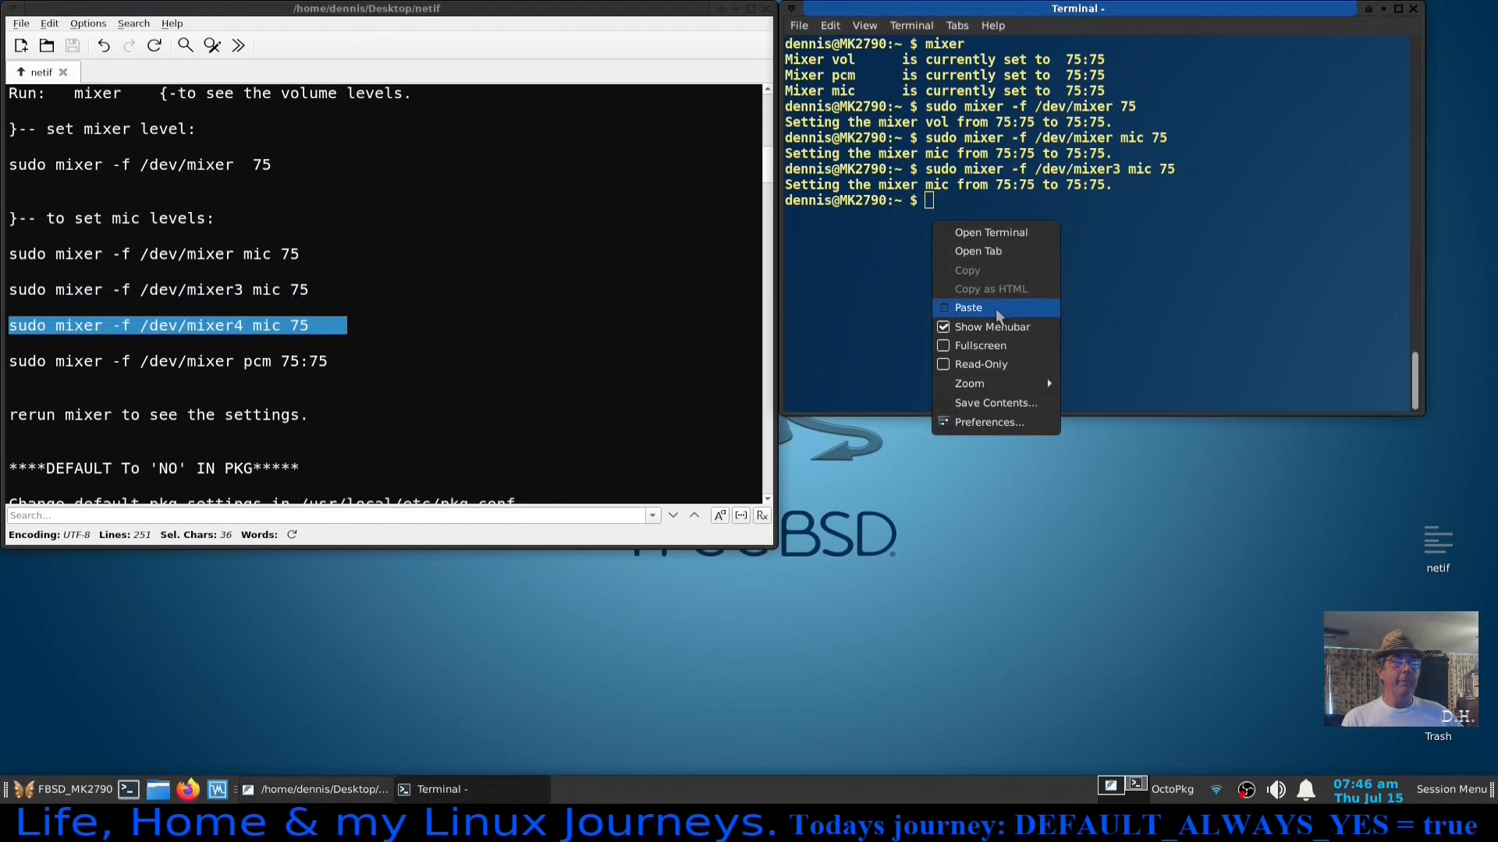
{"action": "left_click", "coordinate": [967, 307]}
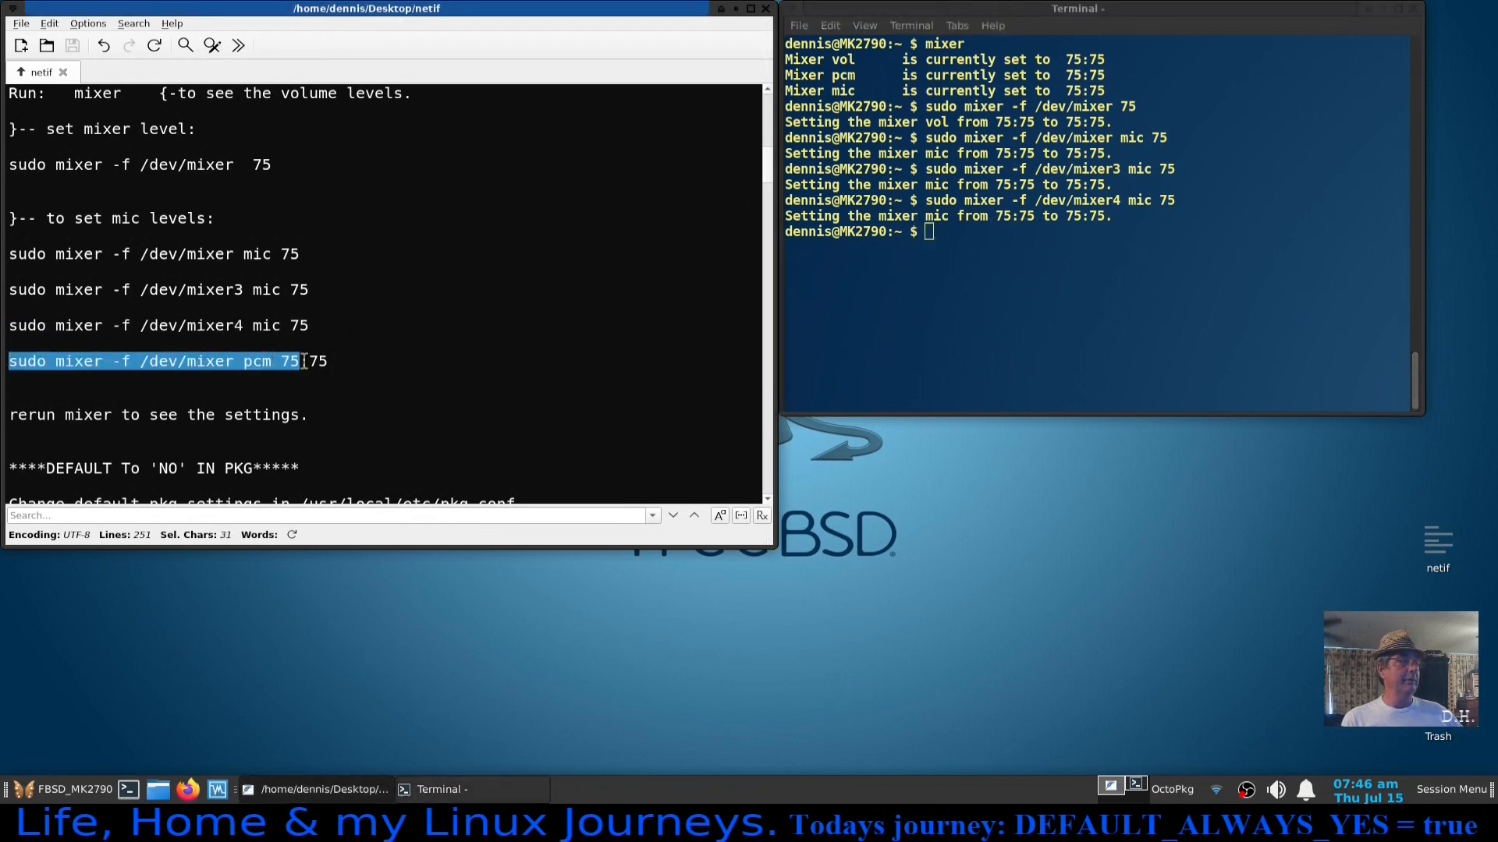
Set pcm to 75:75 with the pasted mixer command.
{"action": "right_click", "coordinate": [306, 361]}
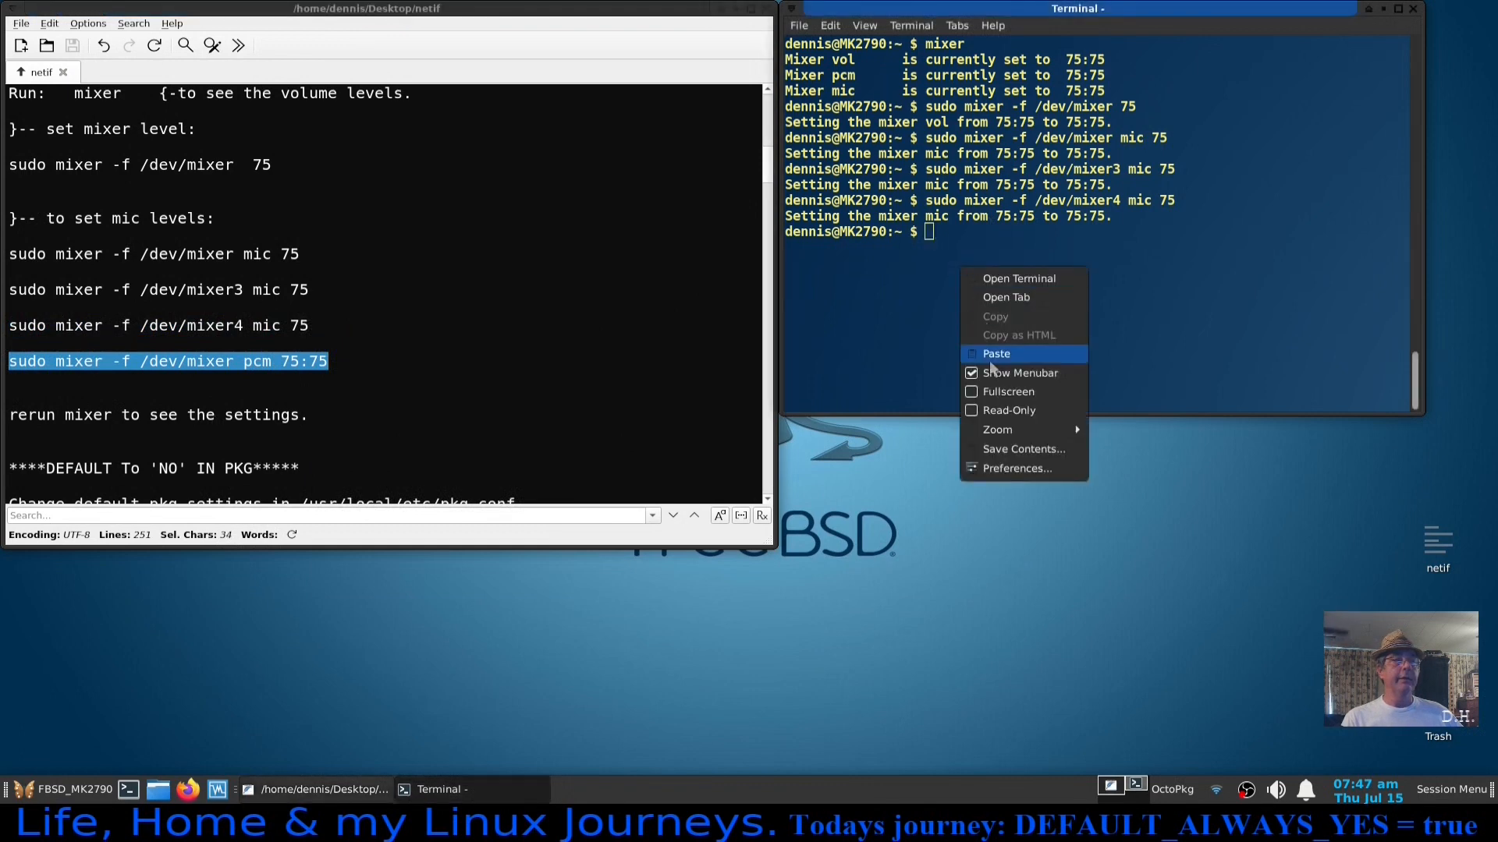
{"action": "left_click", "coordinate": [995, 354]}
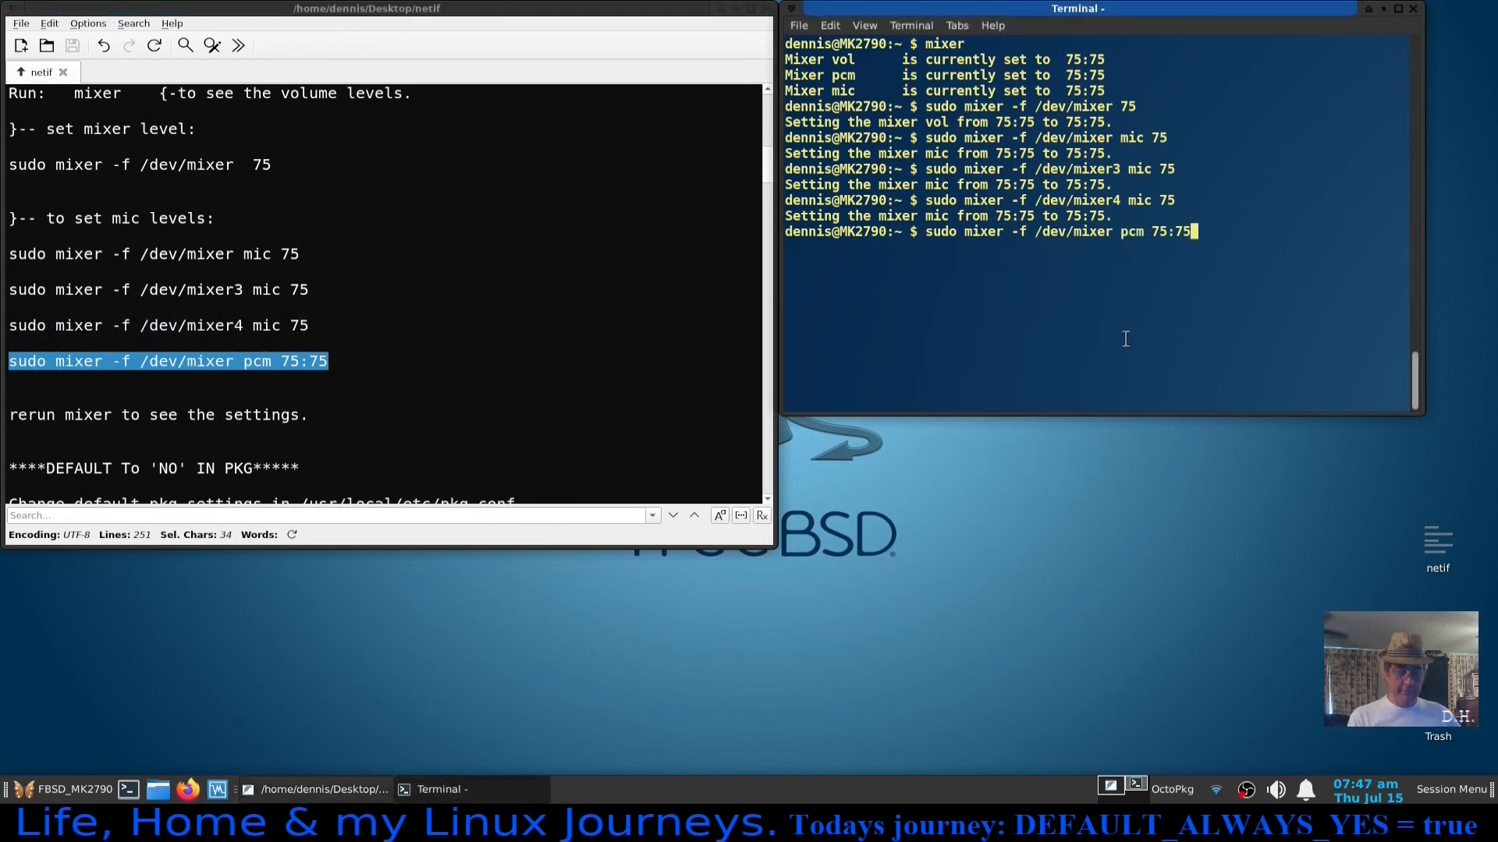
{"action": "key", "text": "Return"}
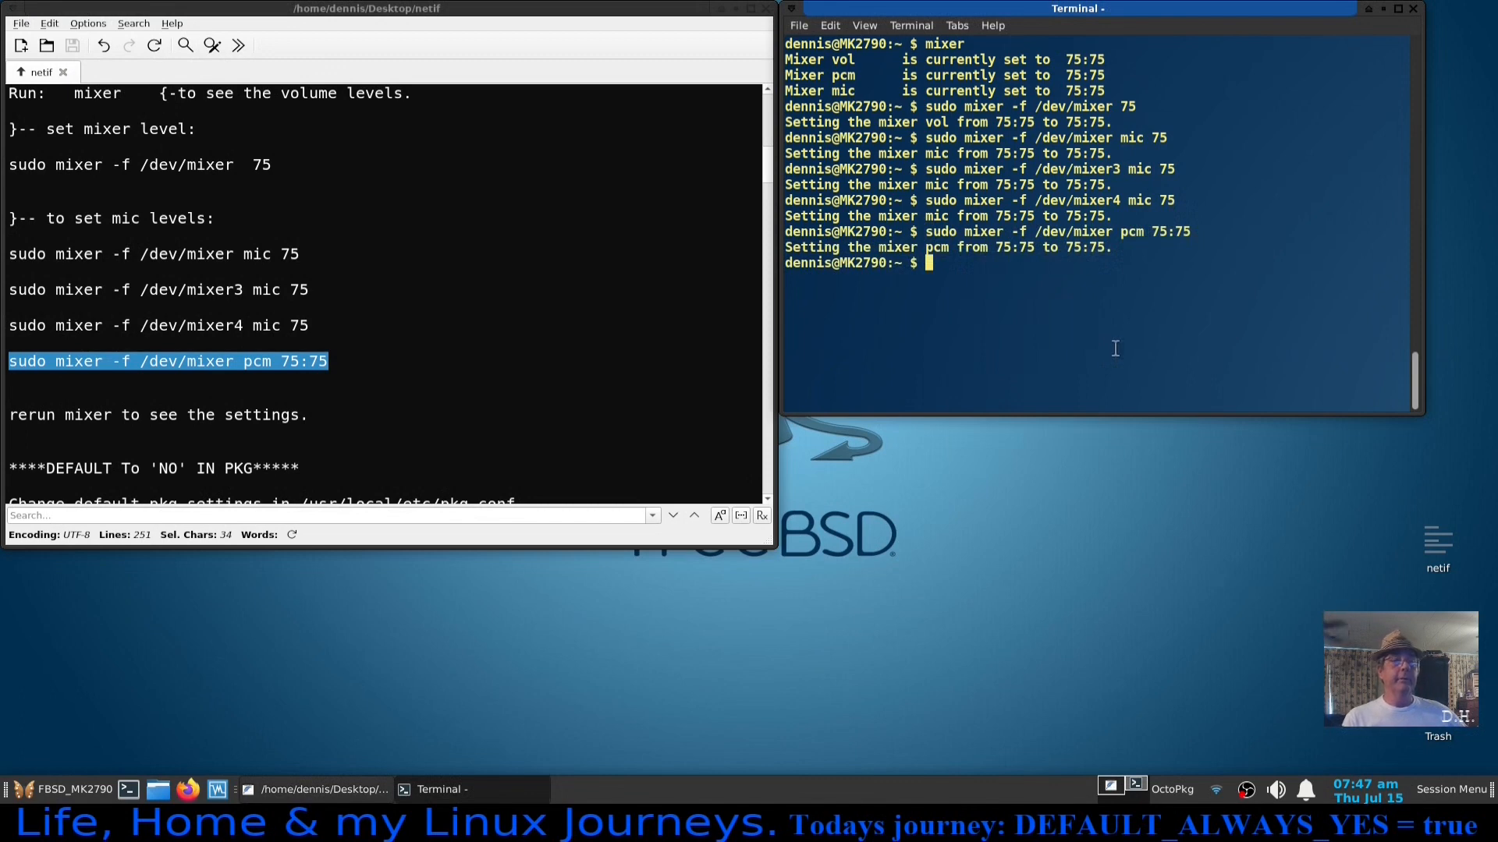
{"action": "mouse_move", "coordinate": [997, 303]}
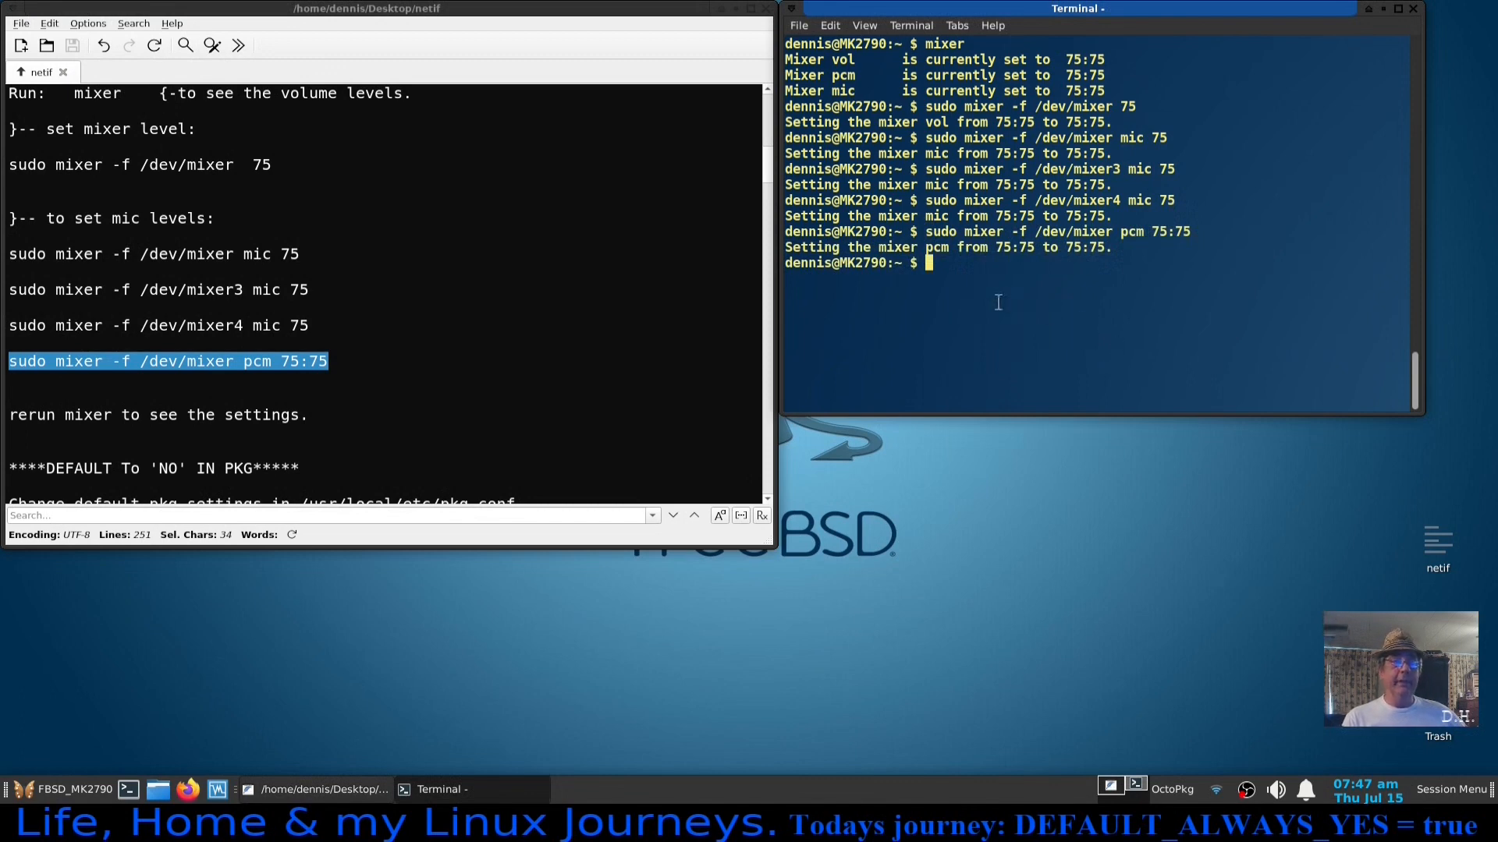
{"action": "mouse_move", "coordinate": [491, 436]}
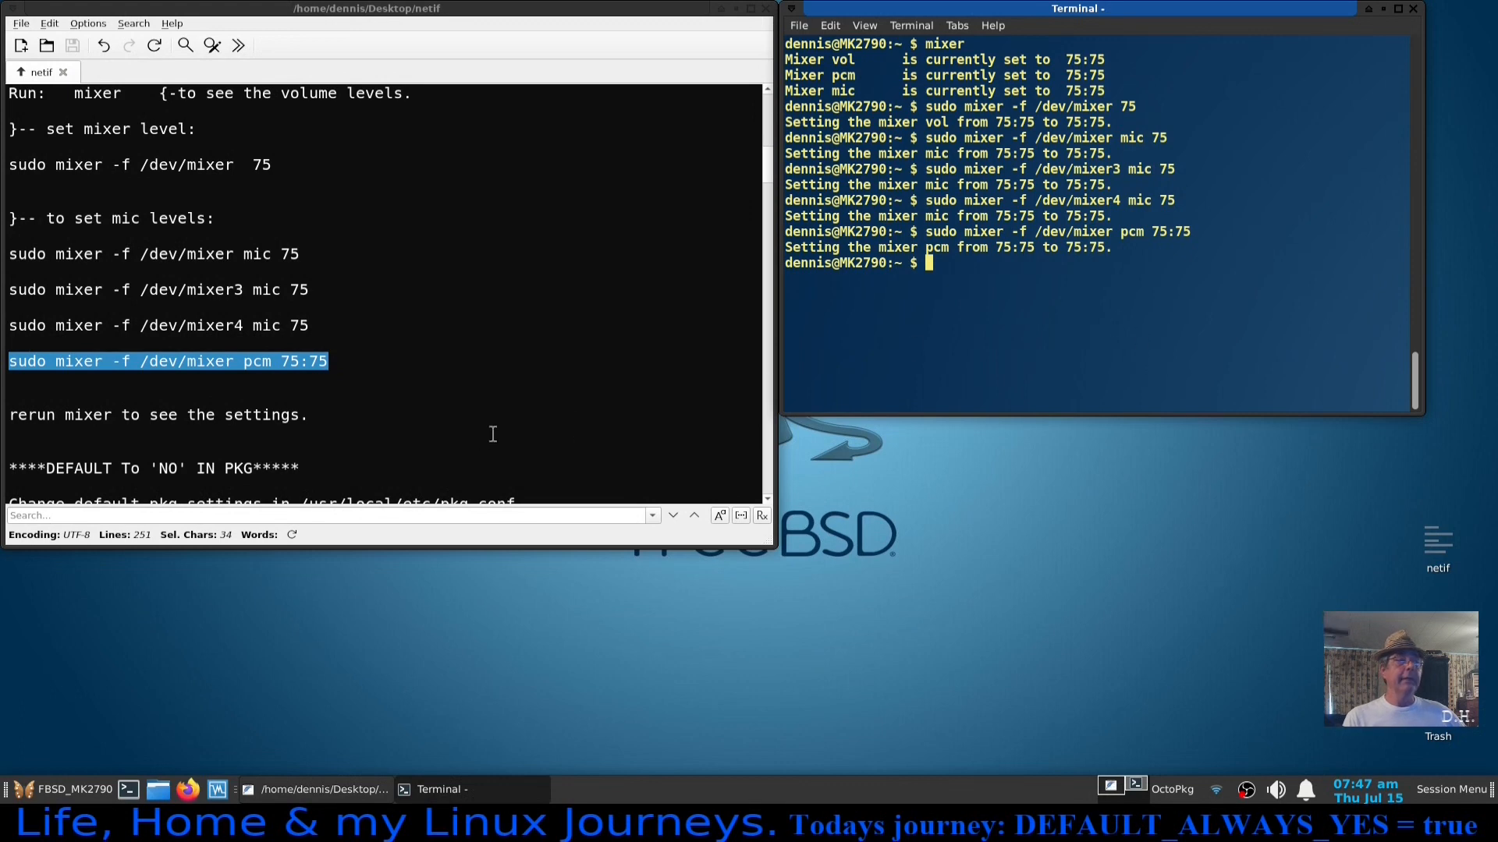
{"action": "mouse_move", "coordinate": [505, 402]}
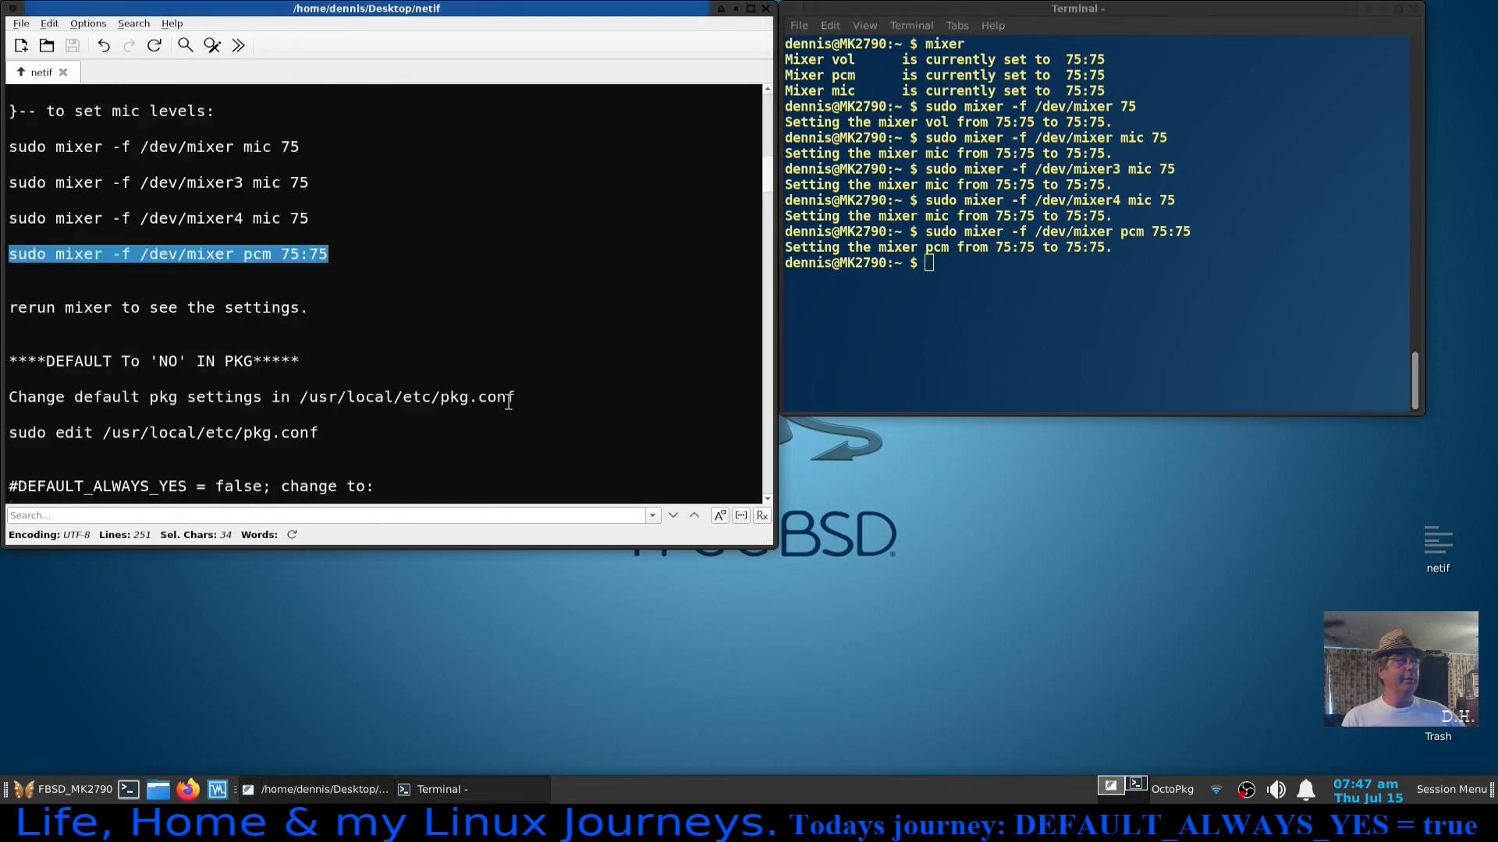
{"action": "mouse_move", "coordinate": [548, 331]}
{"action": "type", "text": "mixer"}
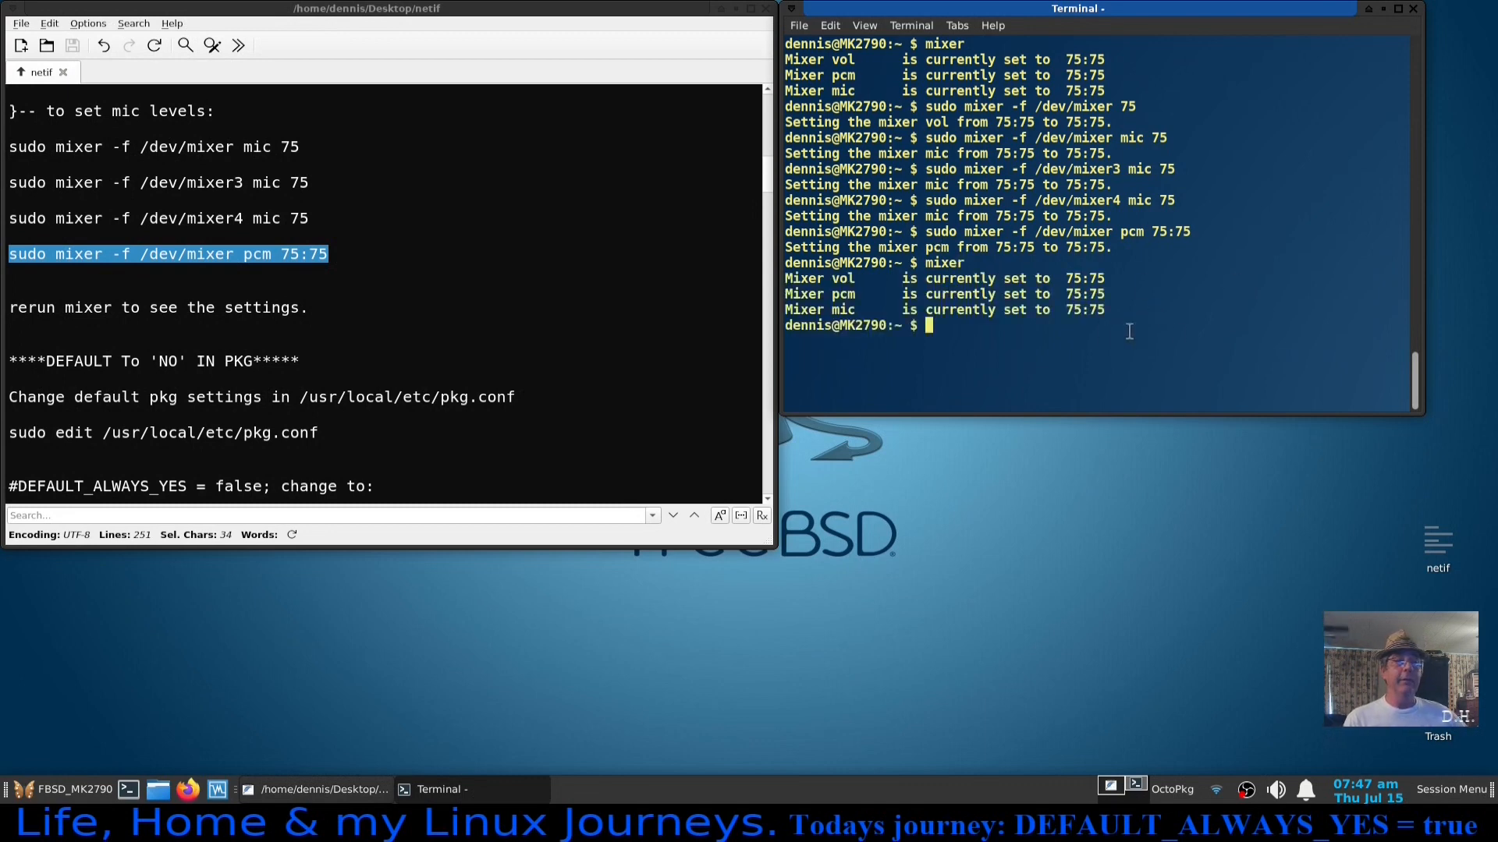
{"action": "mouse_move", "coordinate": [1179, 334]}
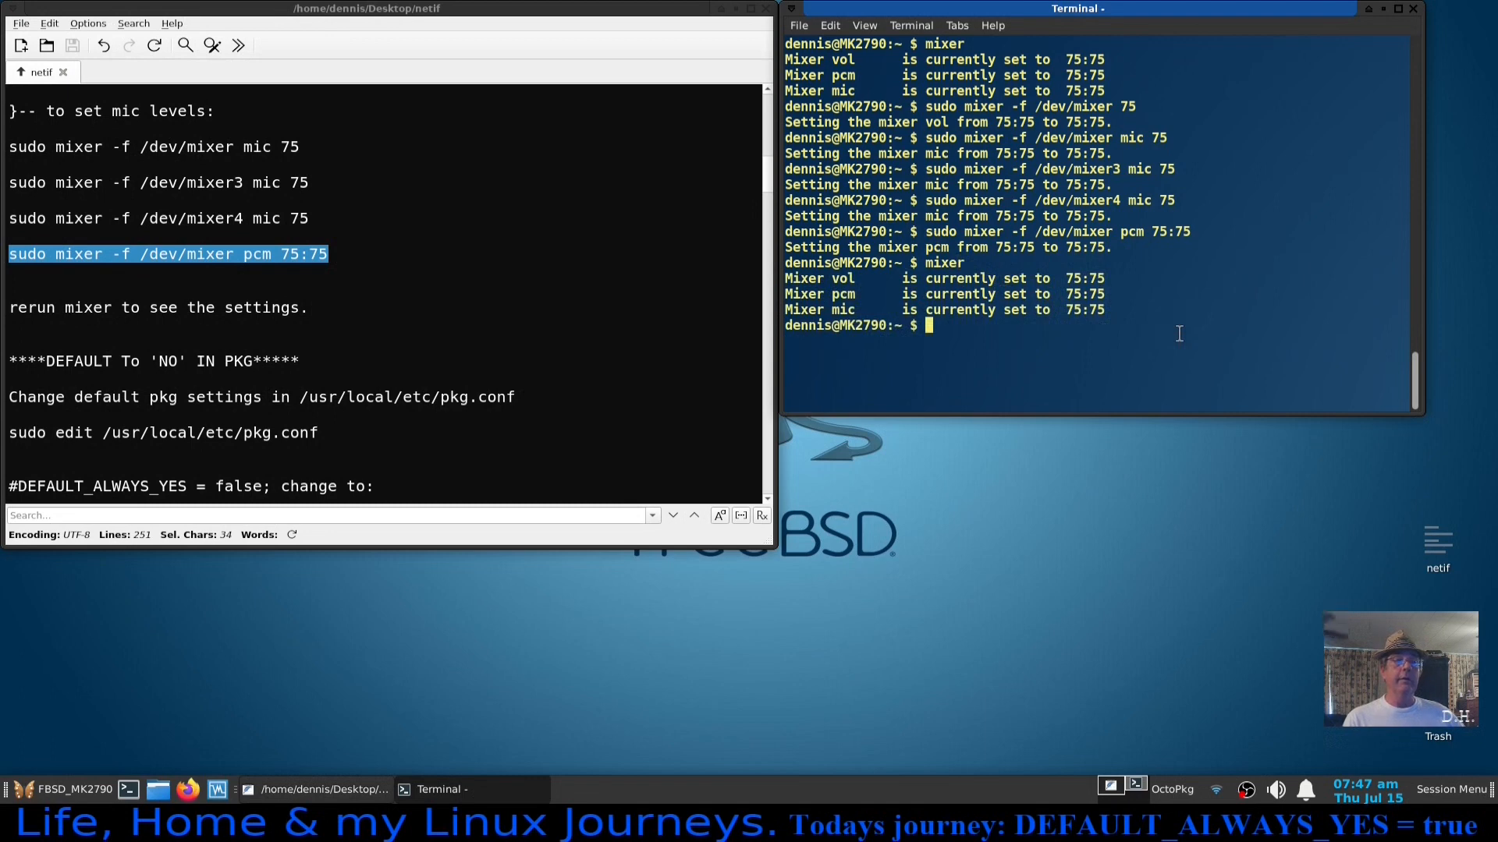
{"action": "mouse_move", "coordinate": [1184, 131]}
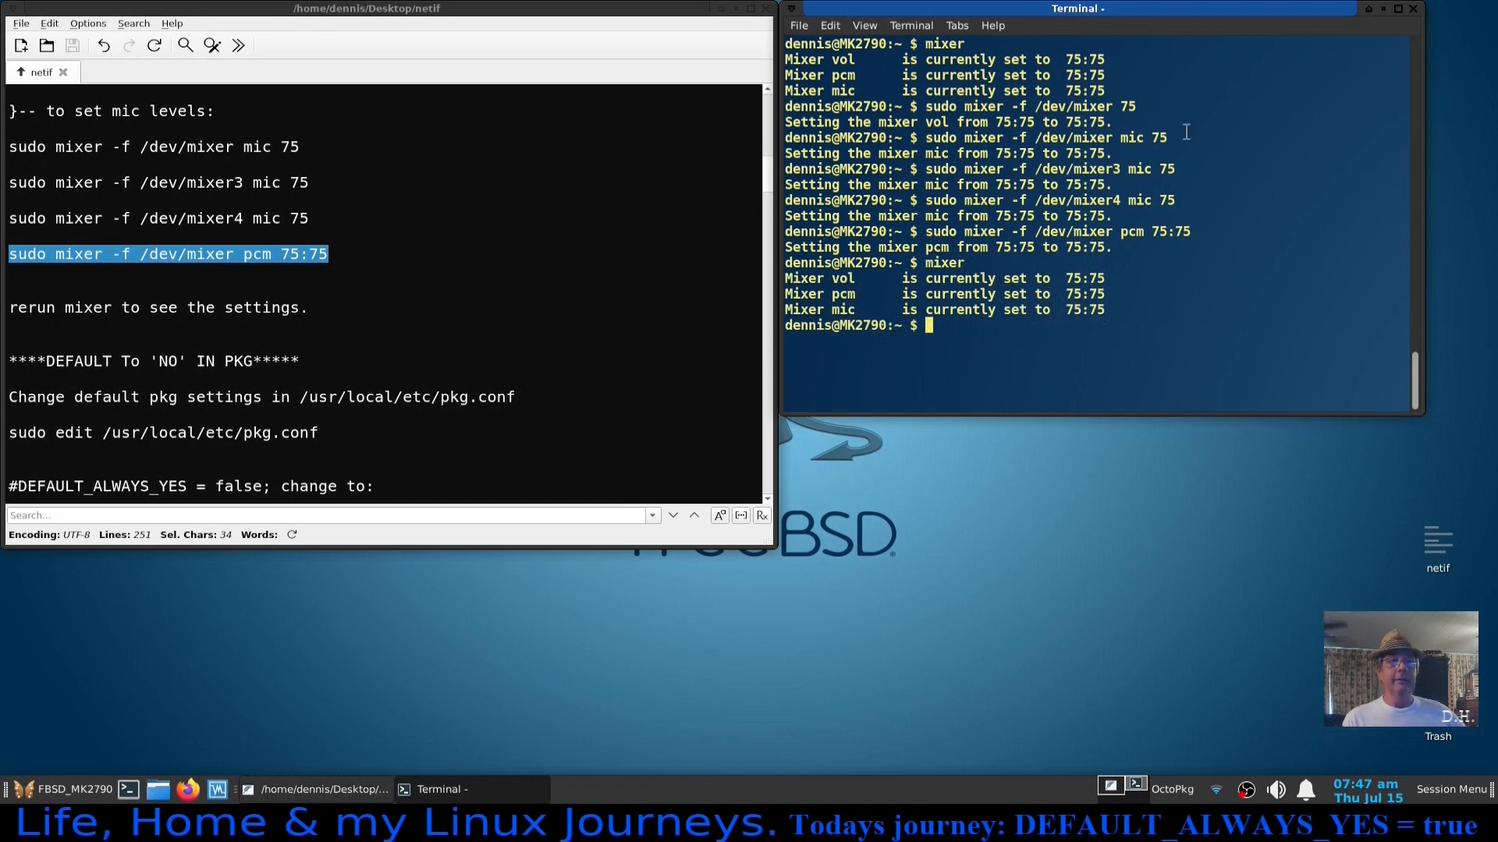
{"action": "mouse_move", "coordinate": [1106, 354]}
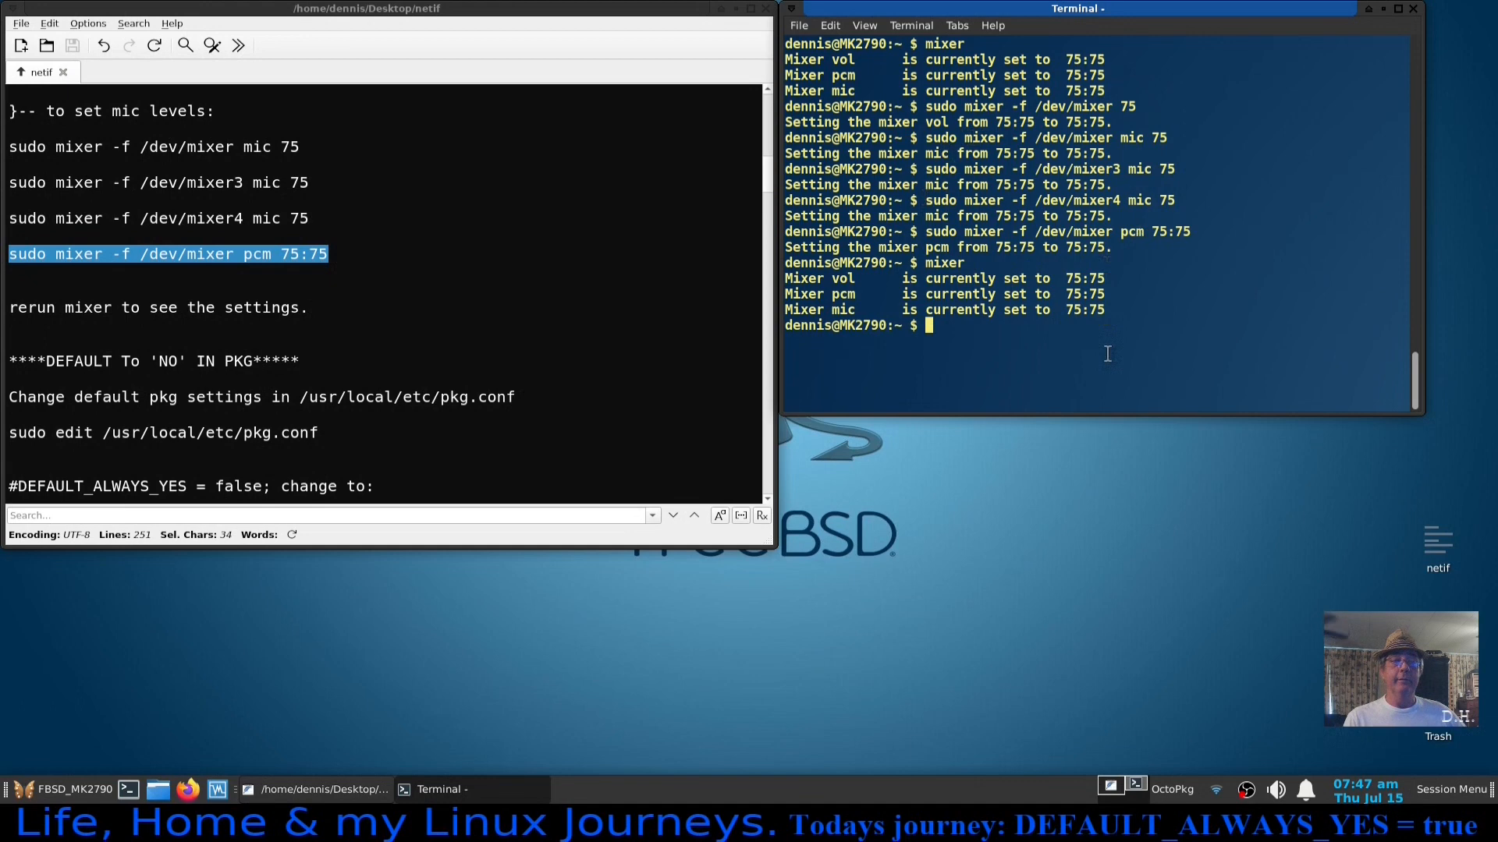
{"action": "mouse_move", "coordinate": [1236, 624]}
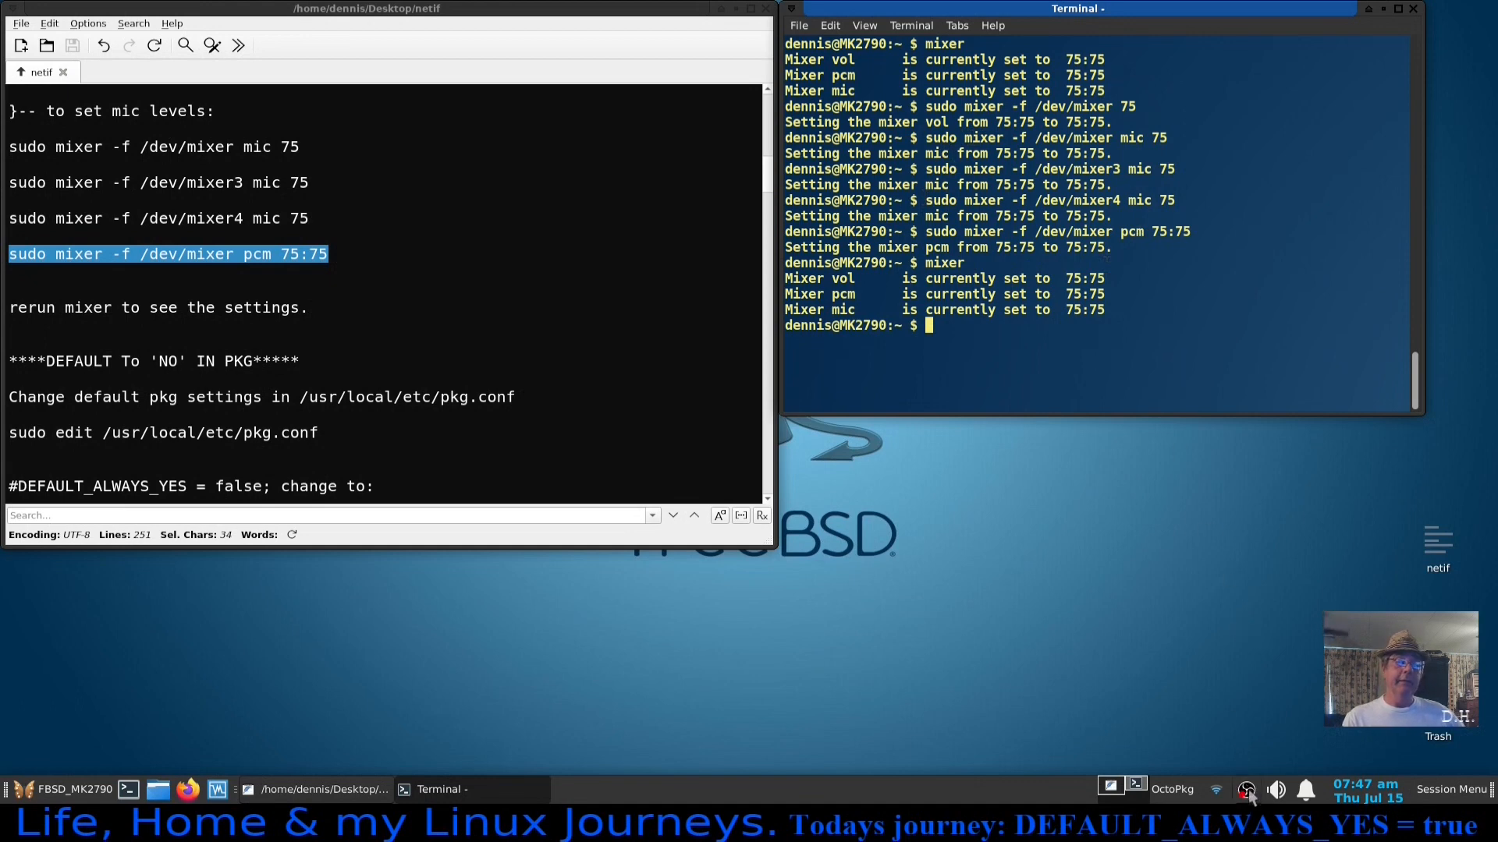
{"action": "mouse_move", "coordinate": [1086, 602]}
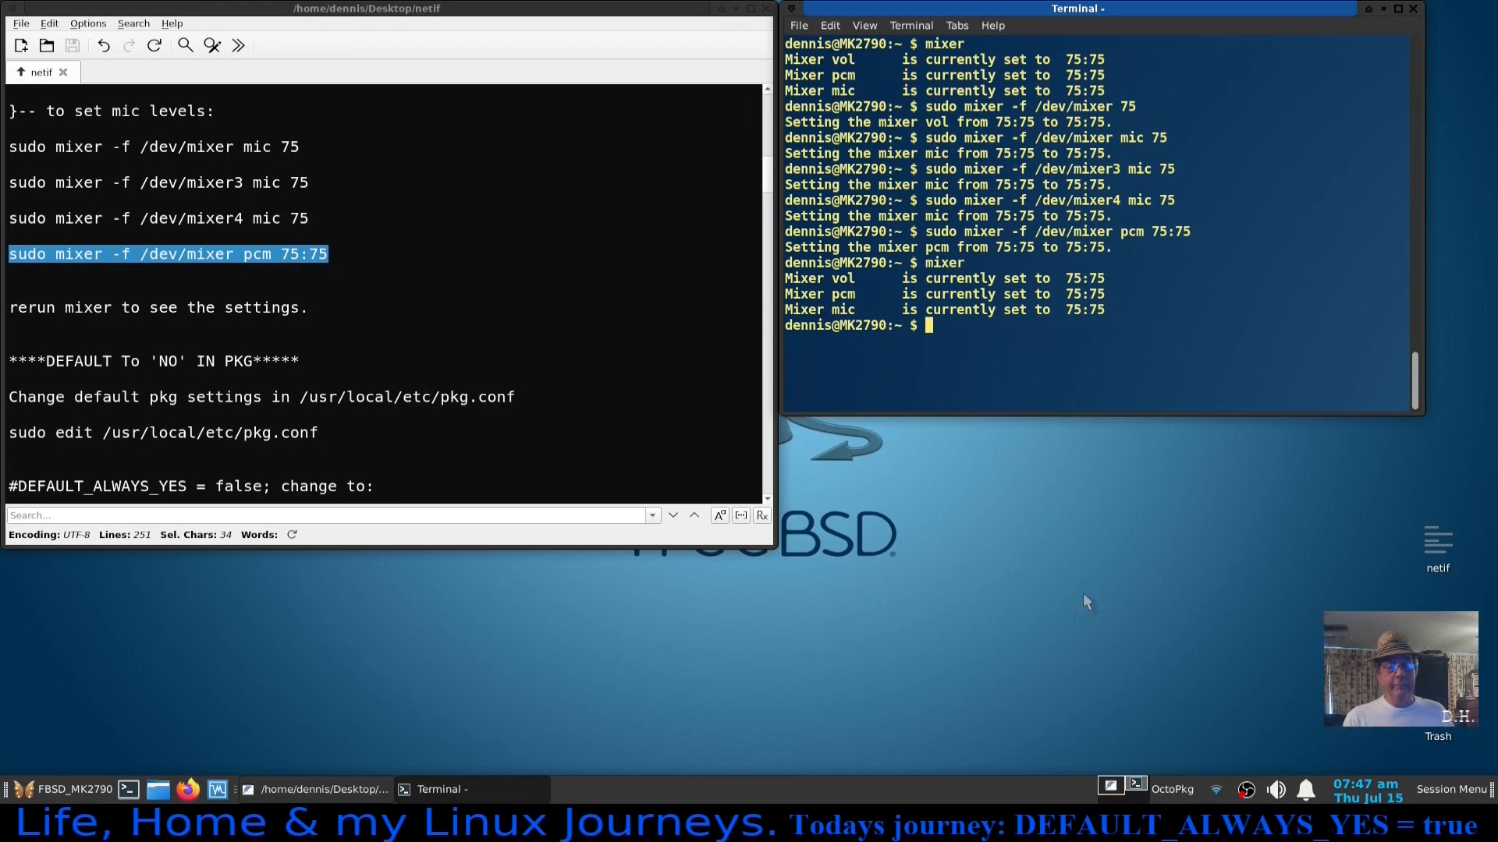
{"action": "mouse_move", "coordinate": [1242, 711]}
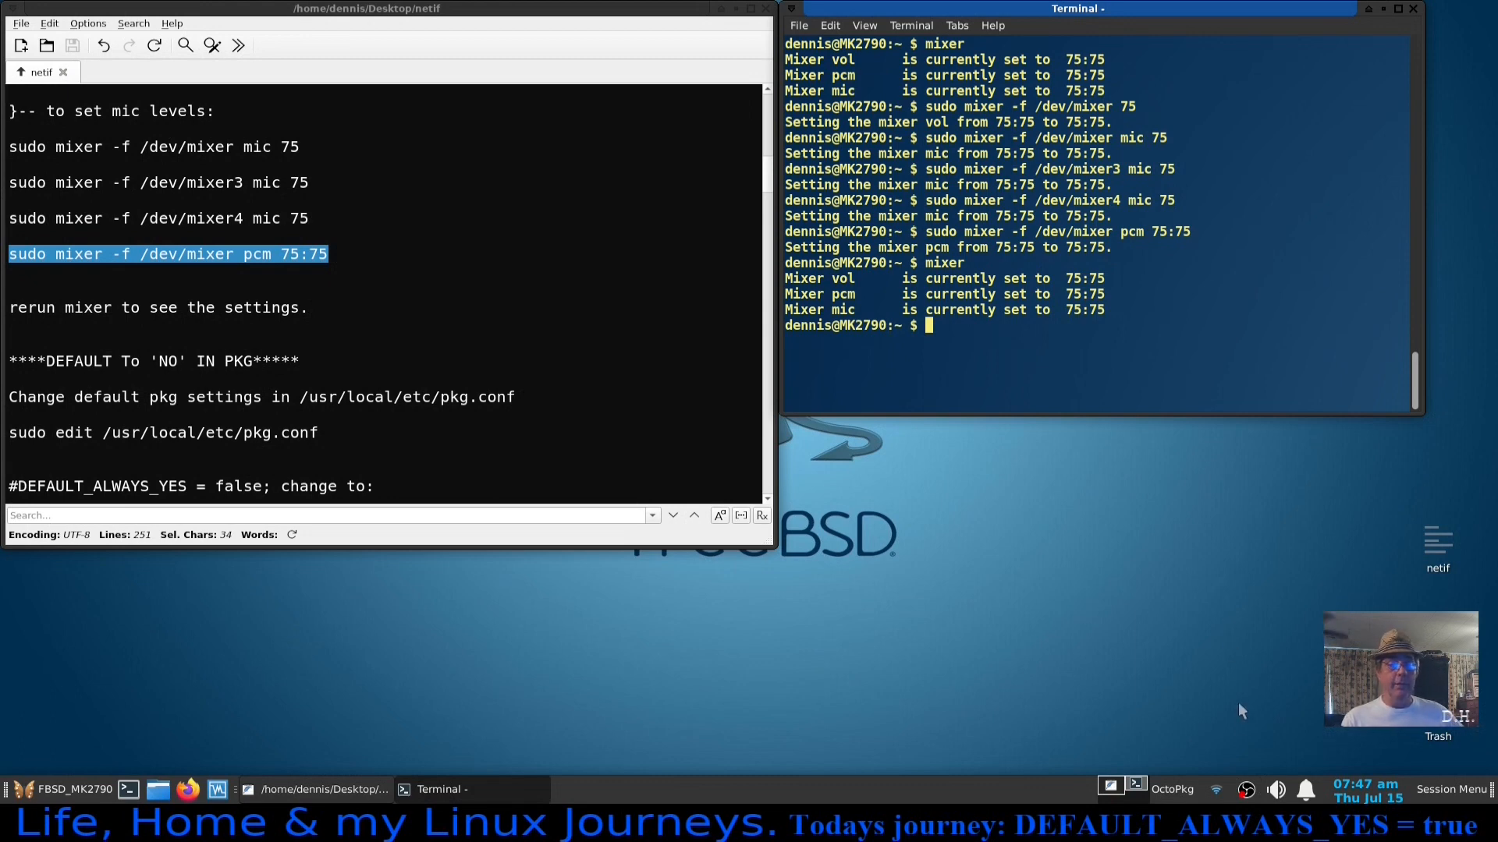
{"action": "mouse_move", "coordinate": [351, 309]}
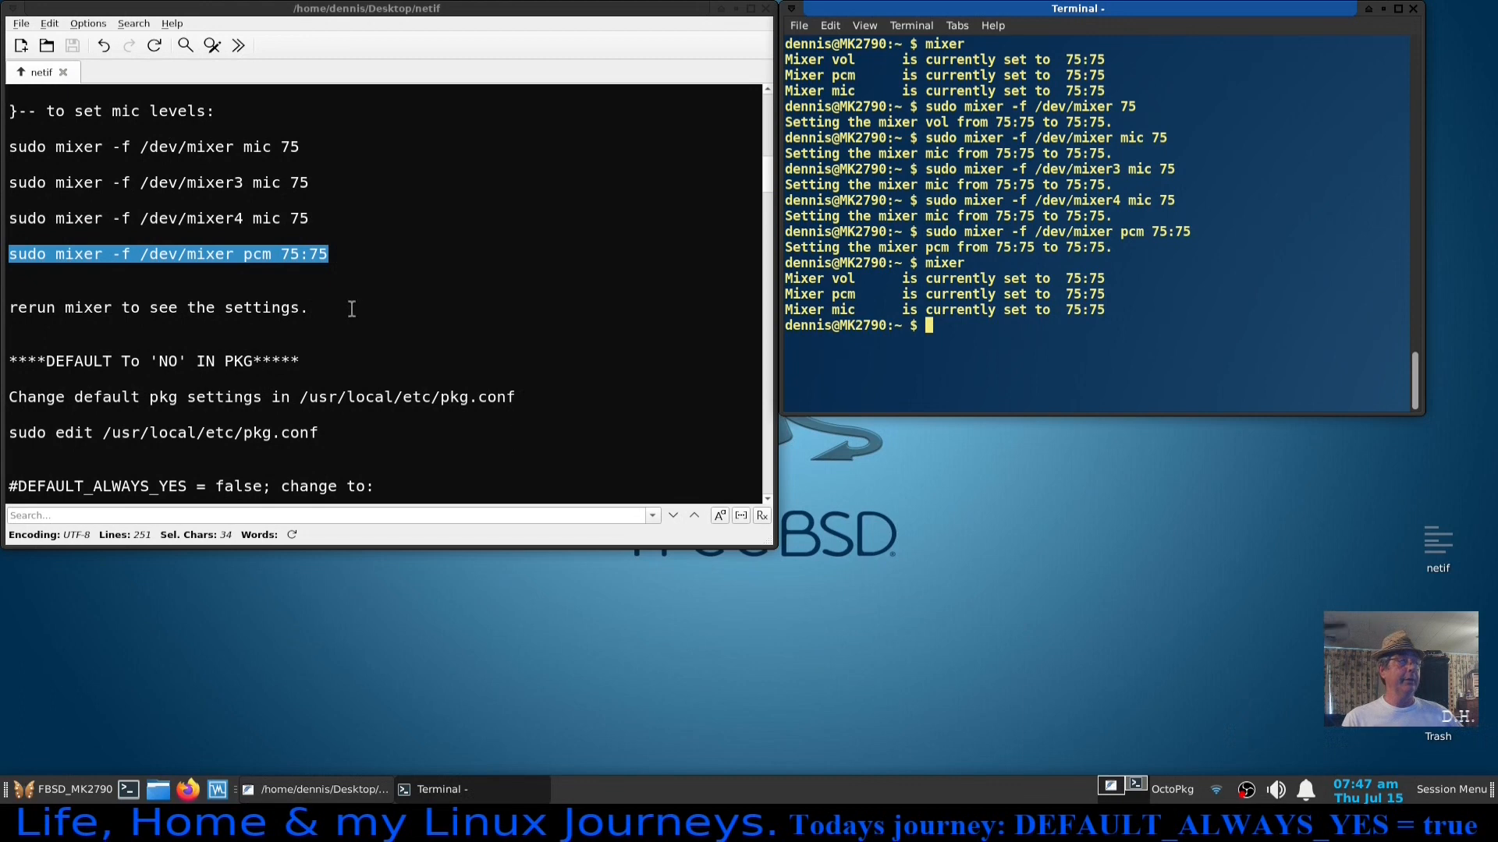
Scroll the notes down to the pkg section after confirming levels at 75:75.
{"action": "scroll", "scroll_direction": "down", "scroll_amount": 3}
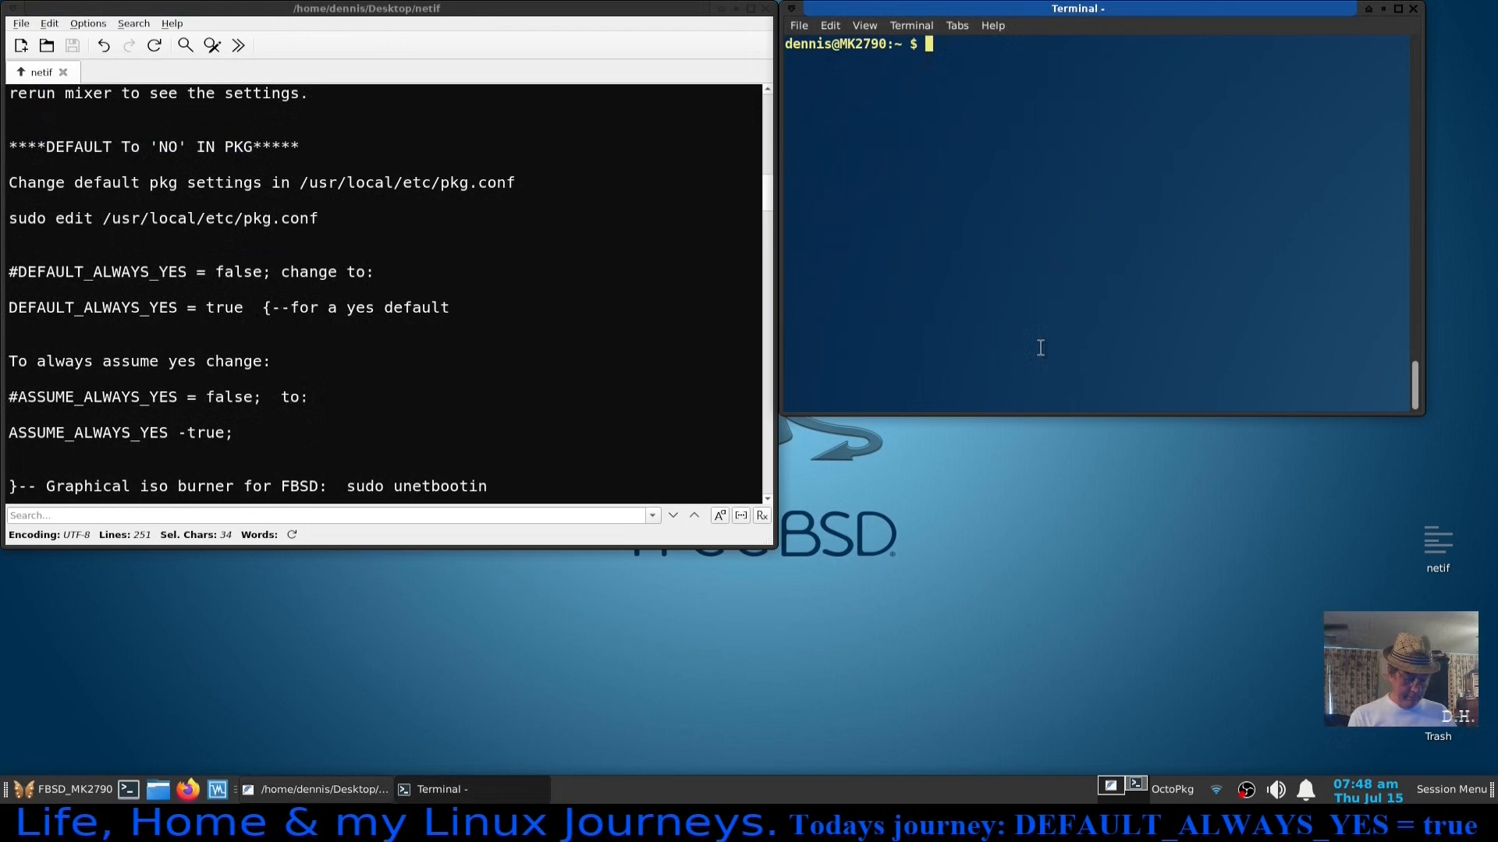
{"action": "type", "text": "sudo"}
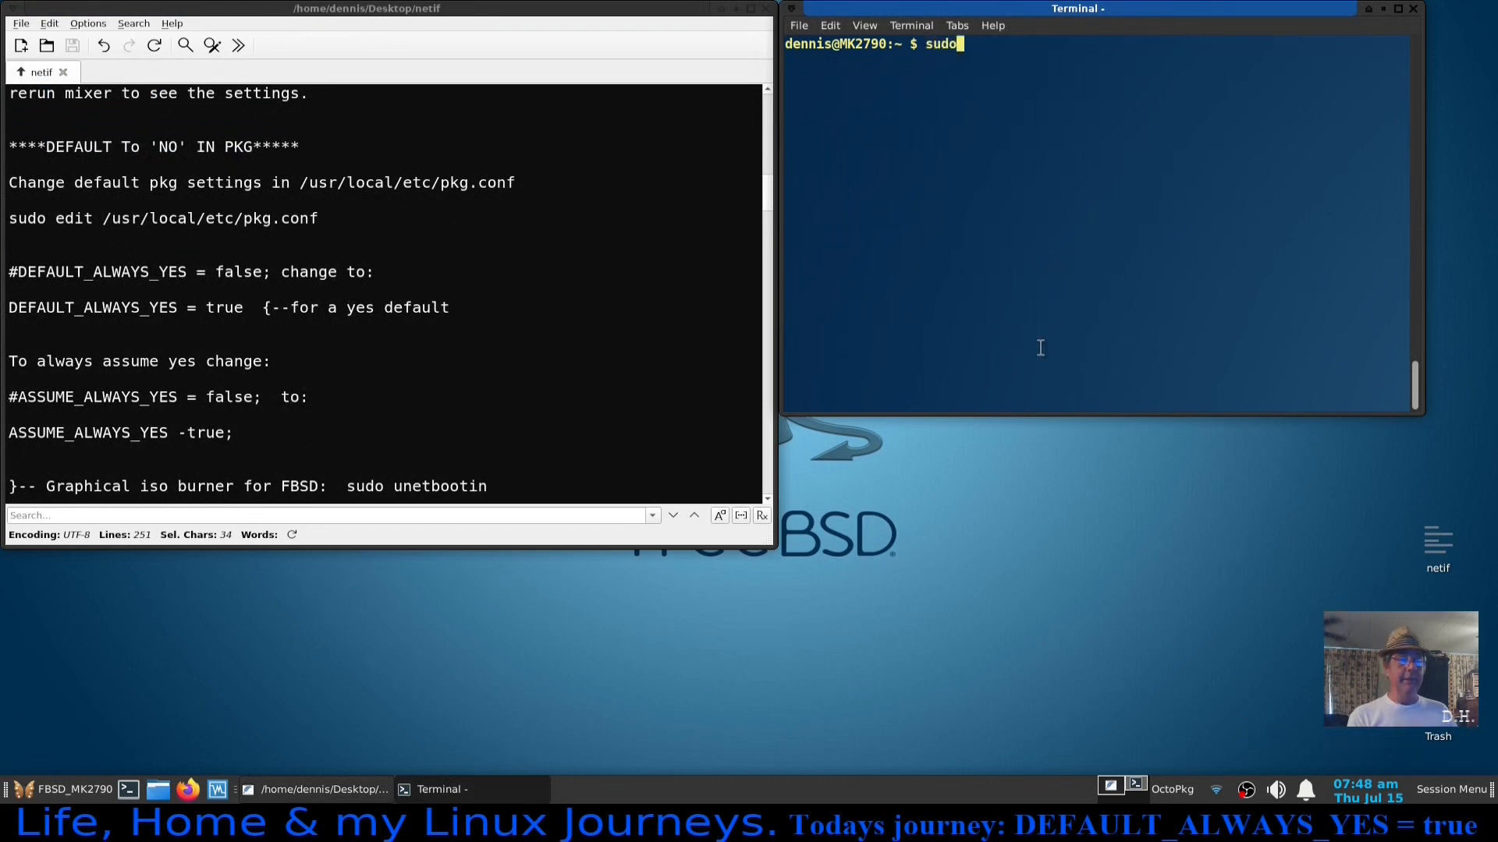
{"action": "type", "text": "pkg insta"}
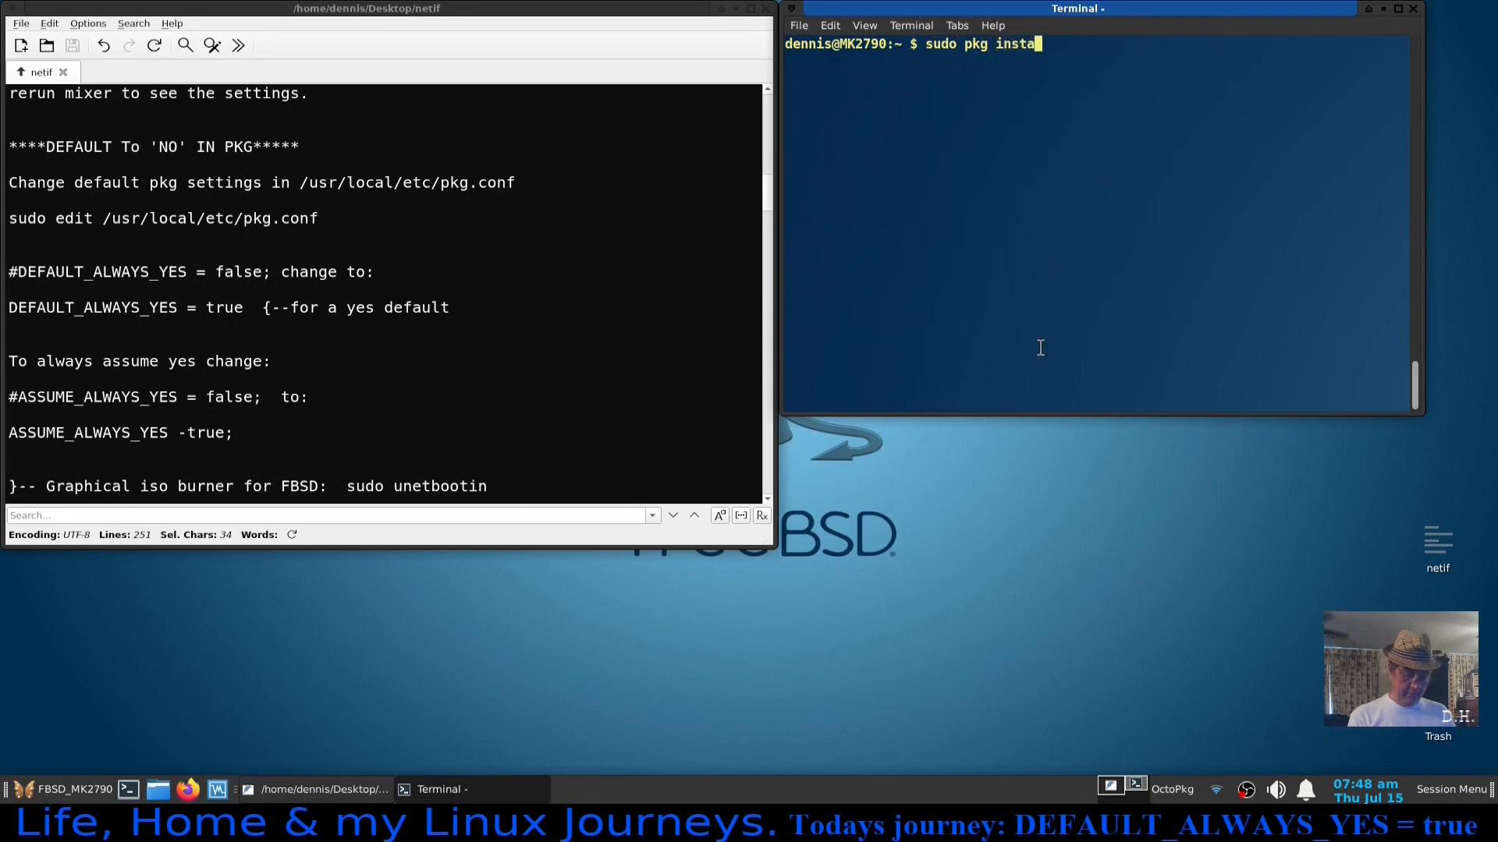
{"action": "type", "text": "ll ema"}
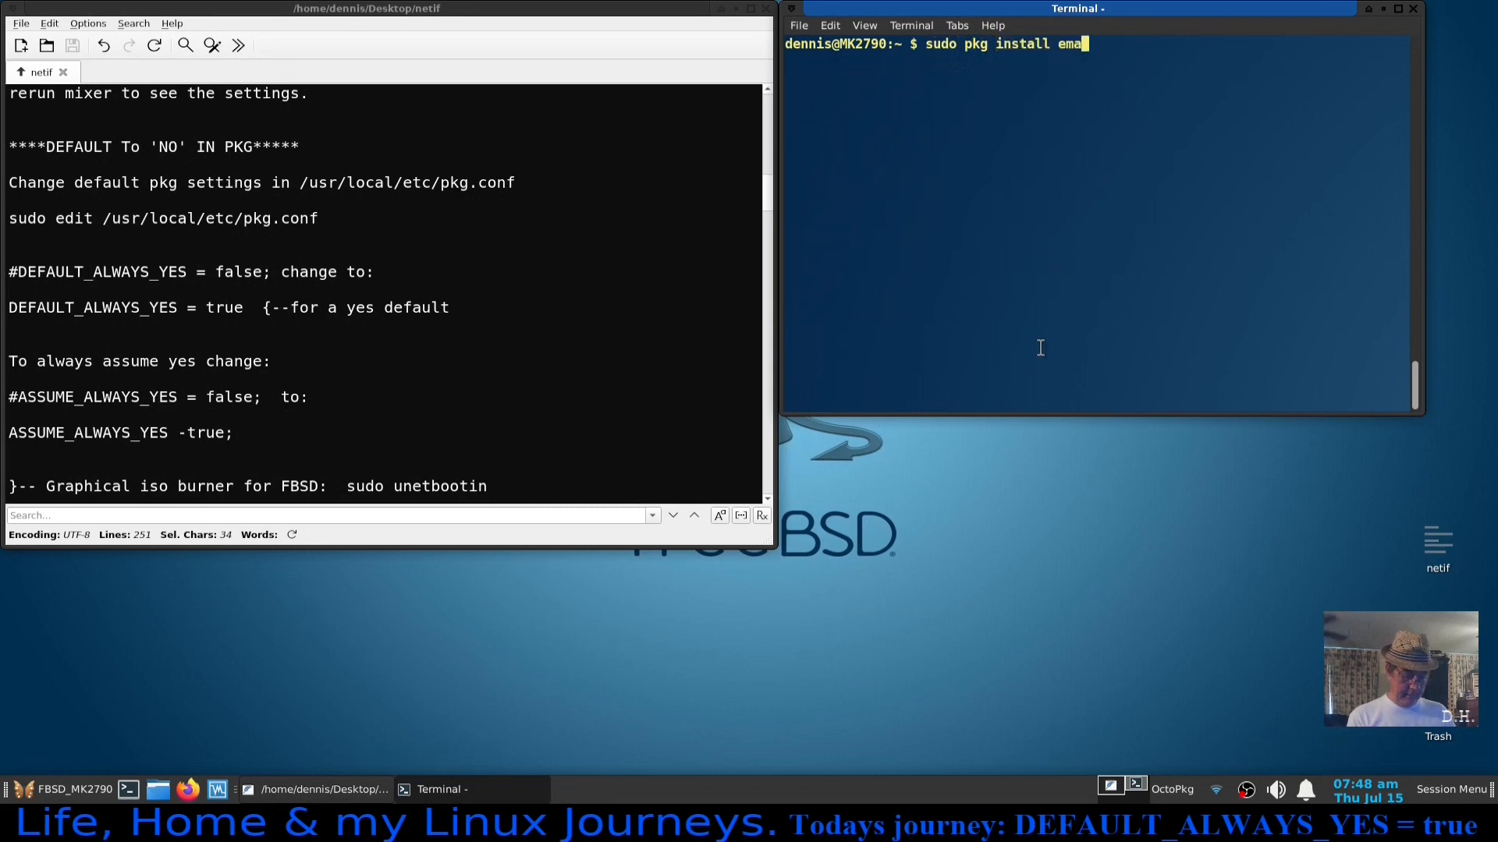
{"action": "type", "text": "cs"}
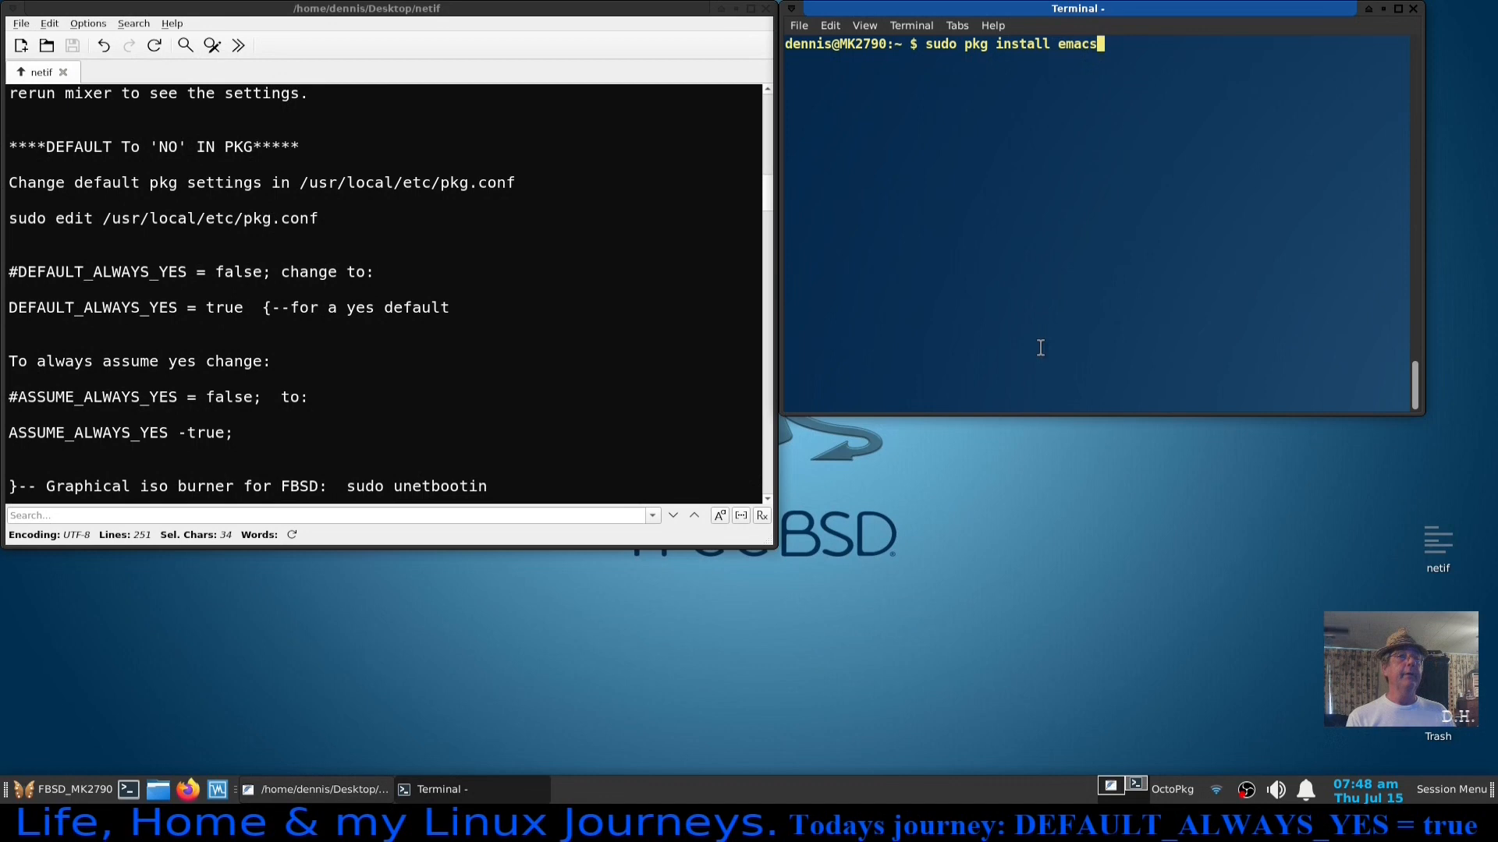
{"action": "key", "text": "Return"}
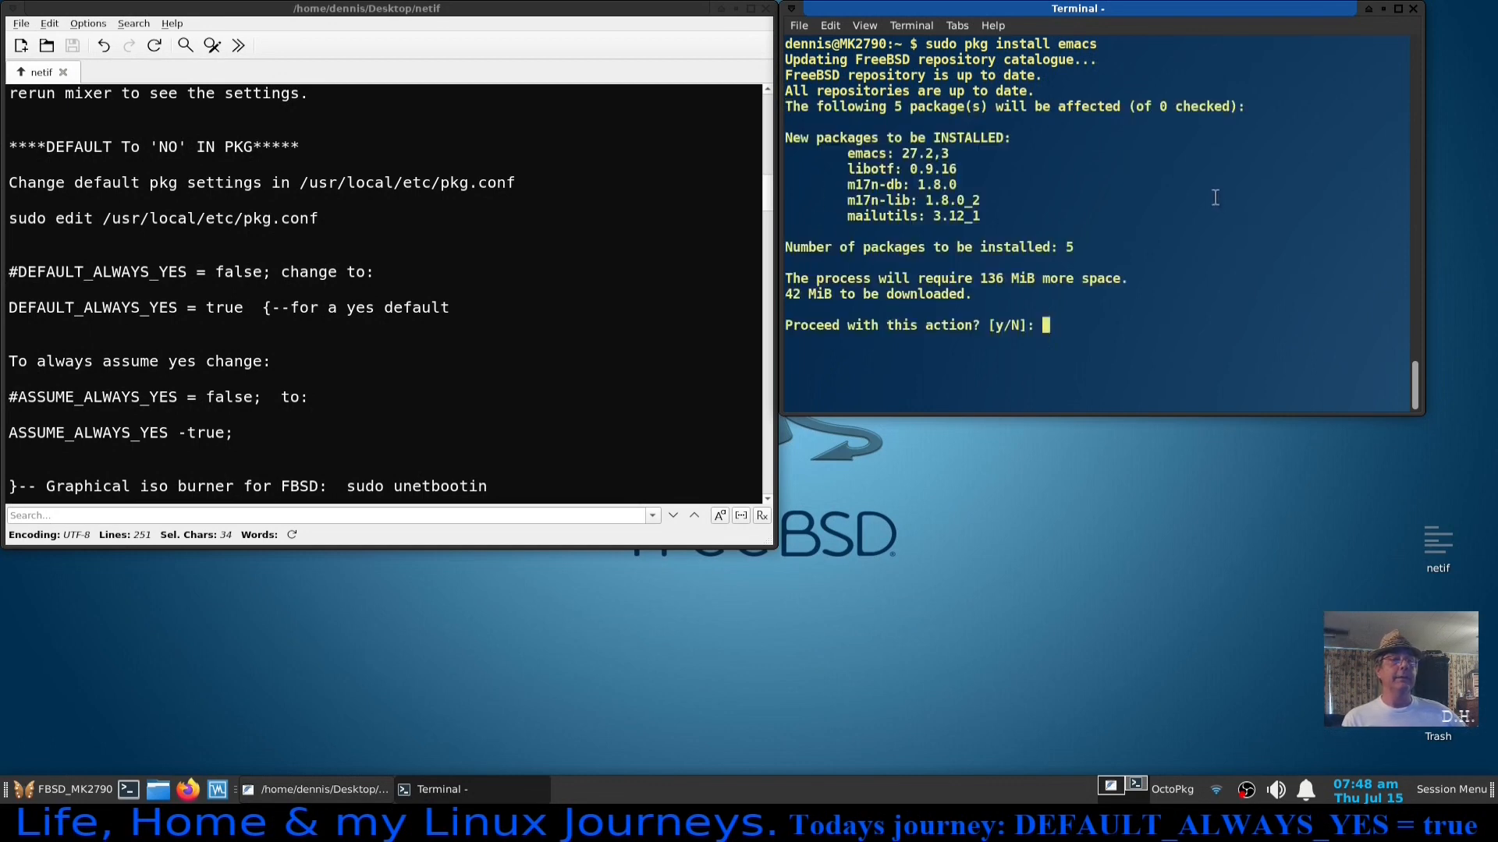
{"action": "mouse_move", "coordinate": [1026, 145]}
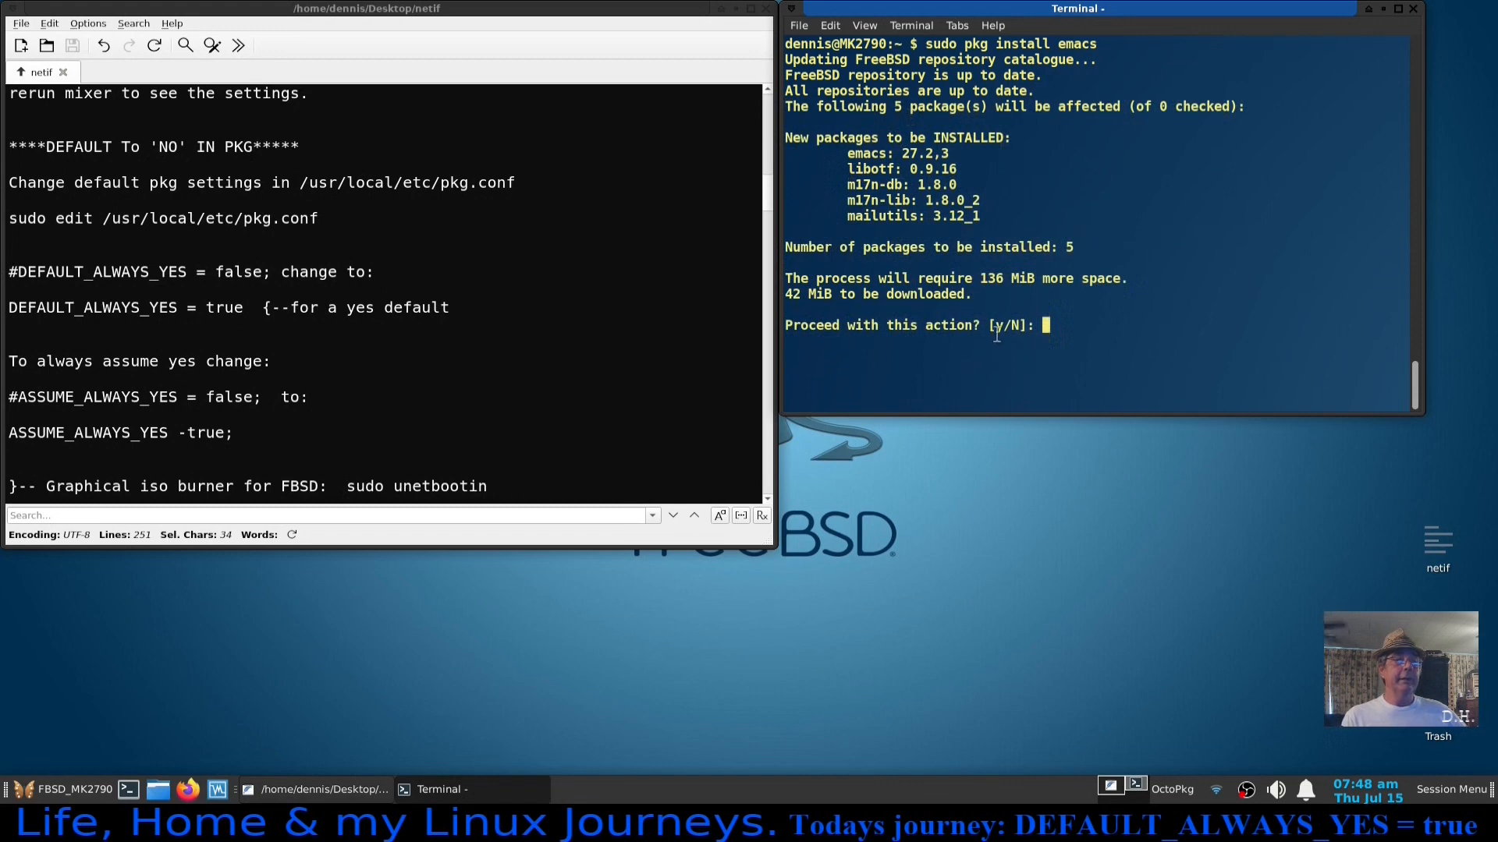
{"action": "mouse_move", "coordinate": [1009, 346]}
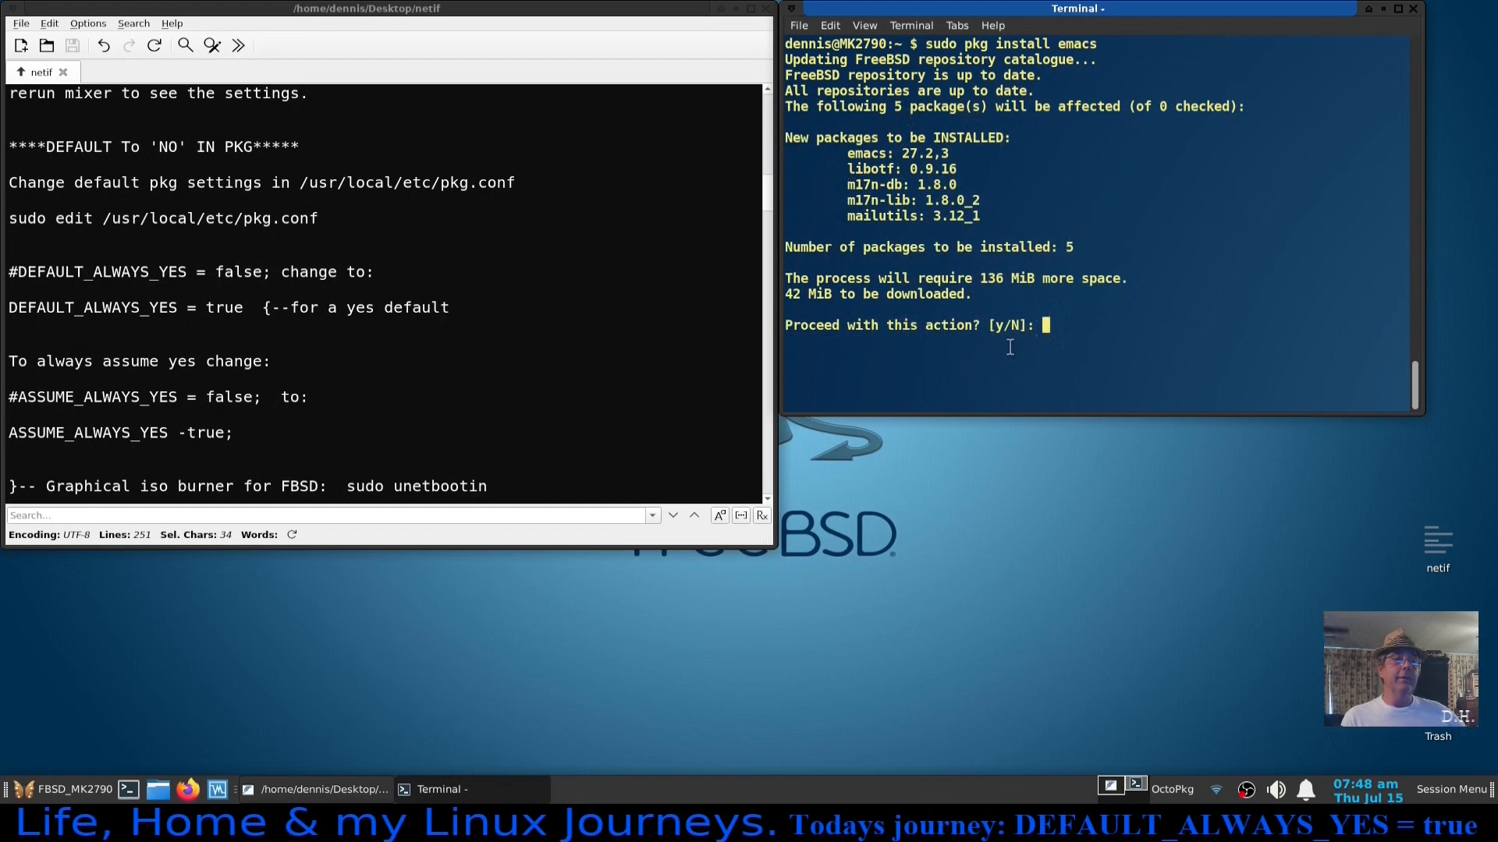
{"action": "mouse_move", "coordinate": [1021, 351]}
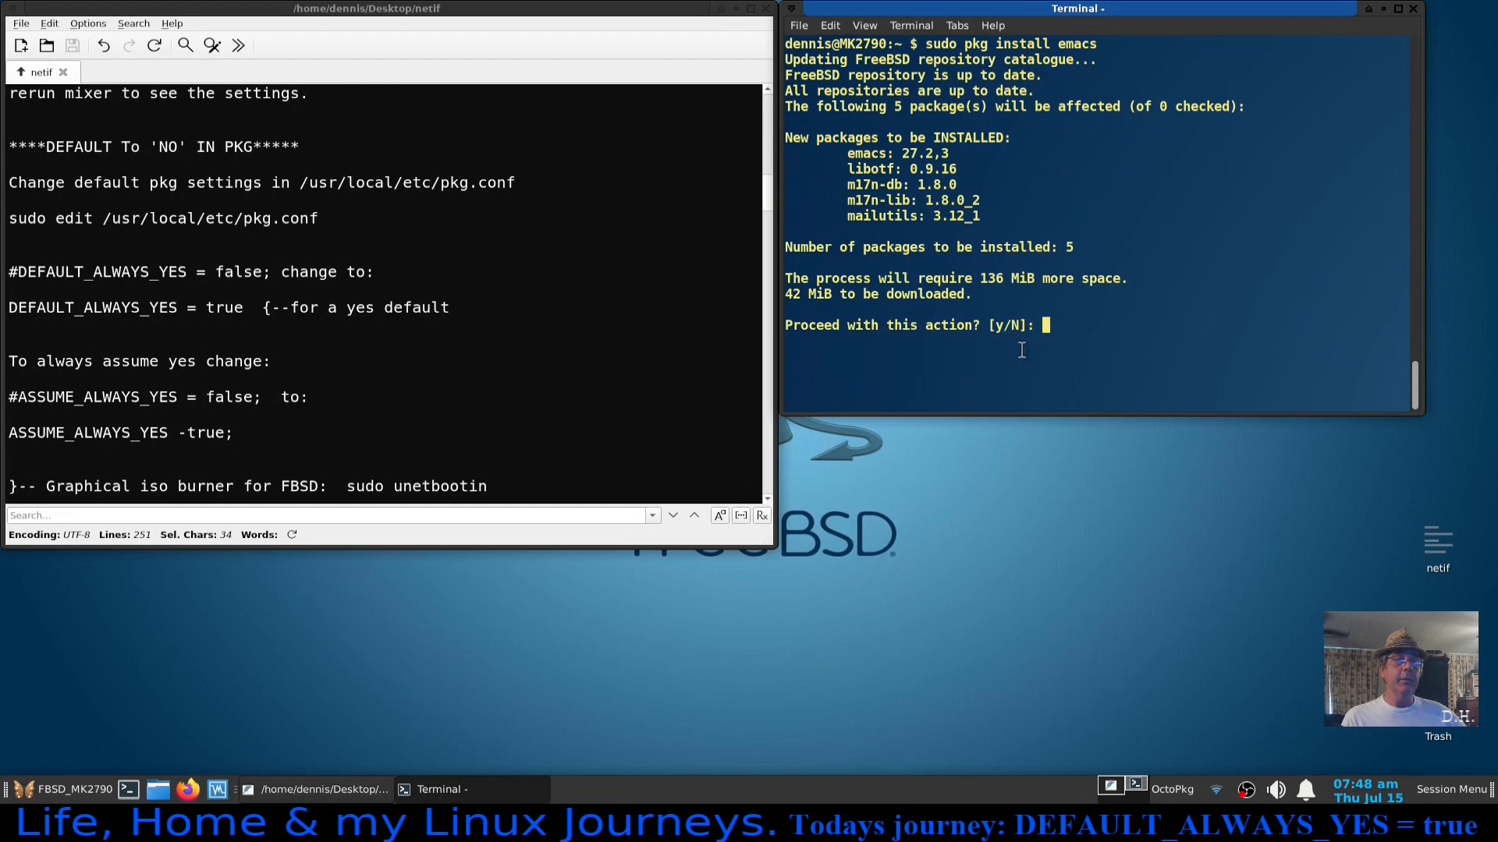
{"action": "mouse_move", "coordinate": [1073, 364]}
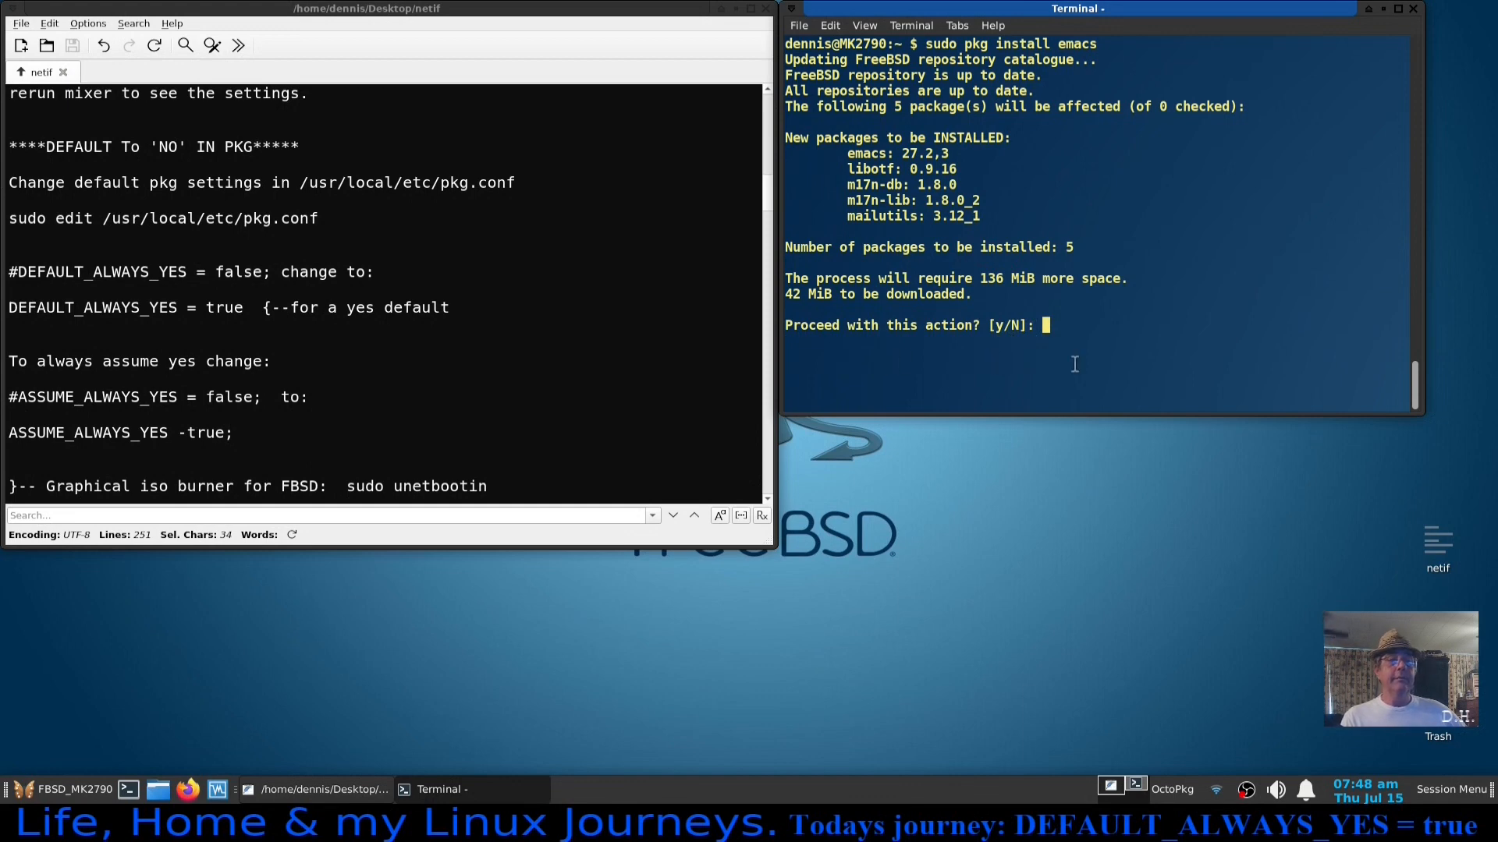
{"action": "type", "text": "n"}
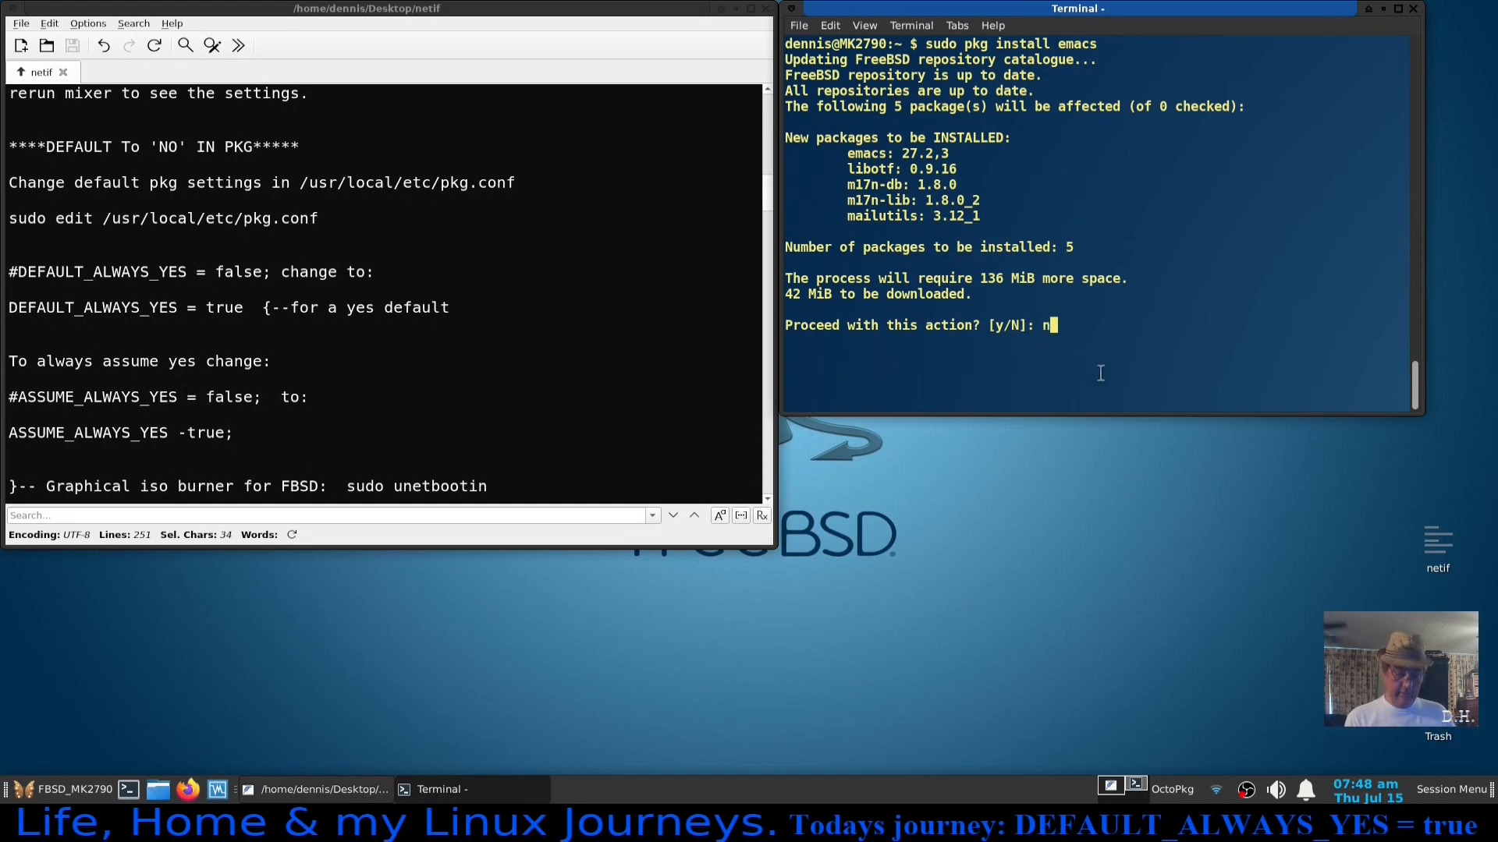
{"action": "key", "text": "Return"}
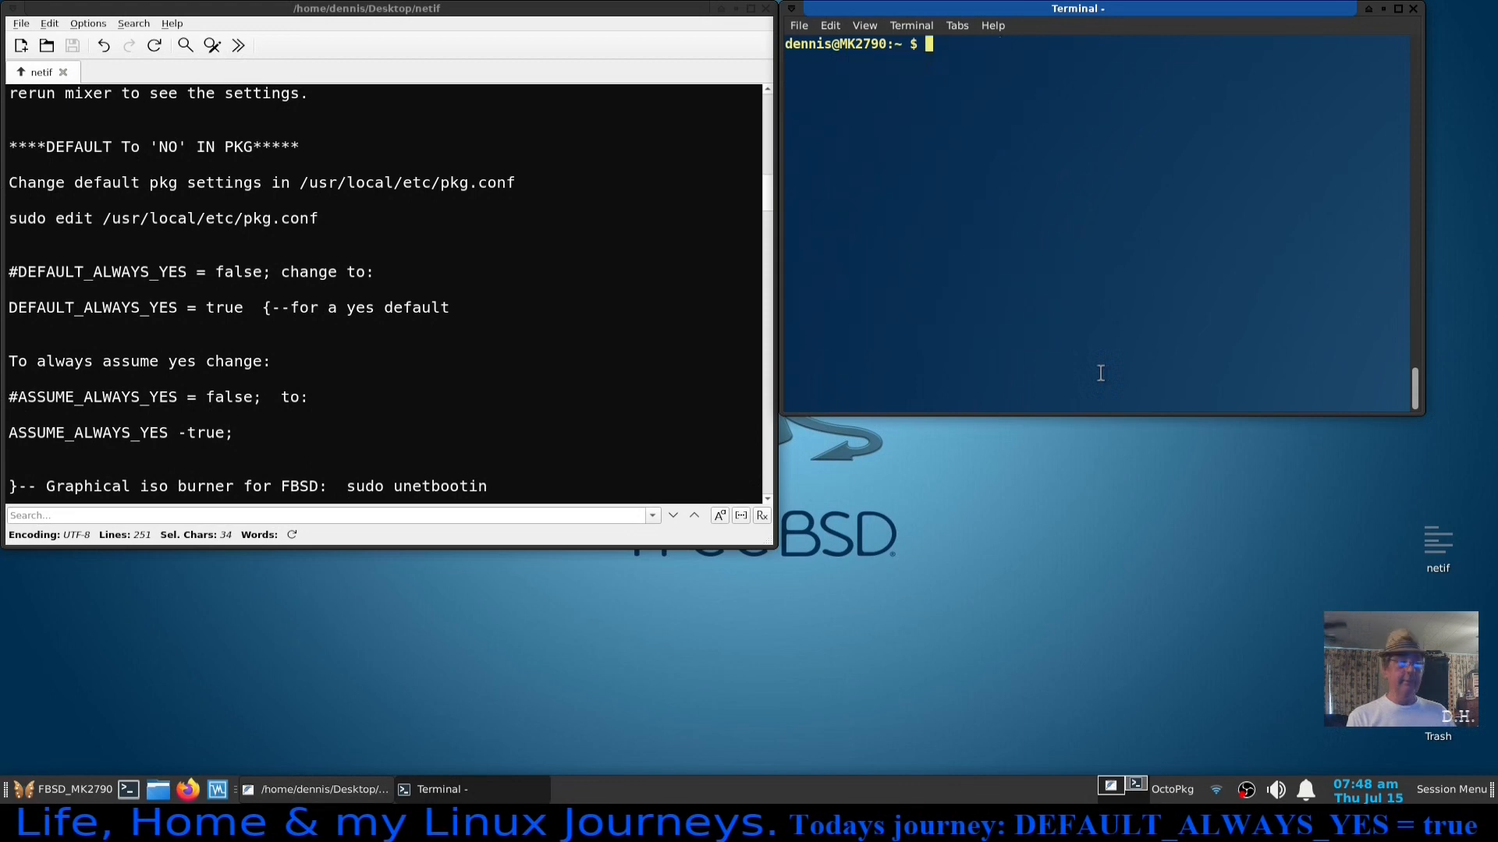
{"action": "mouse_move", "coordinate": [532, 330]}
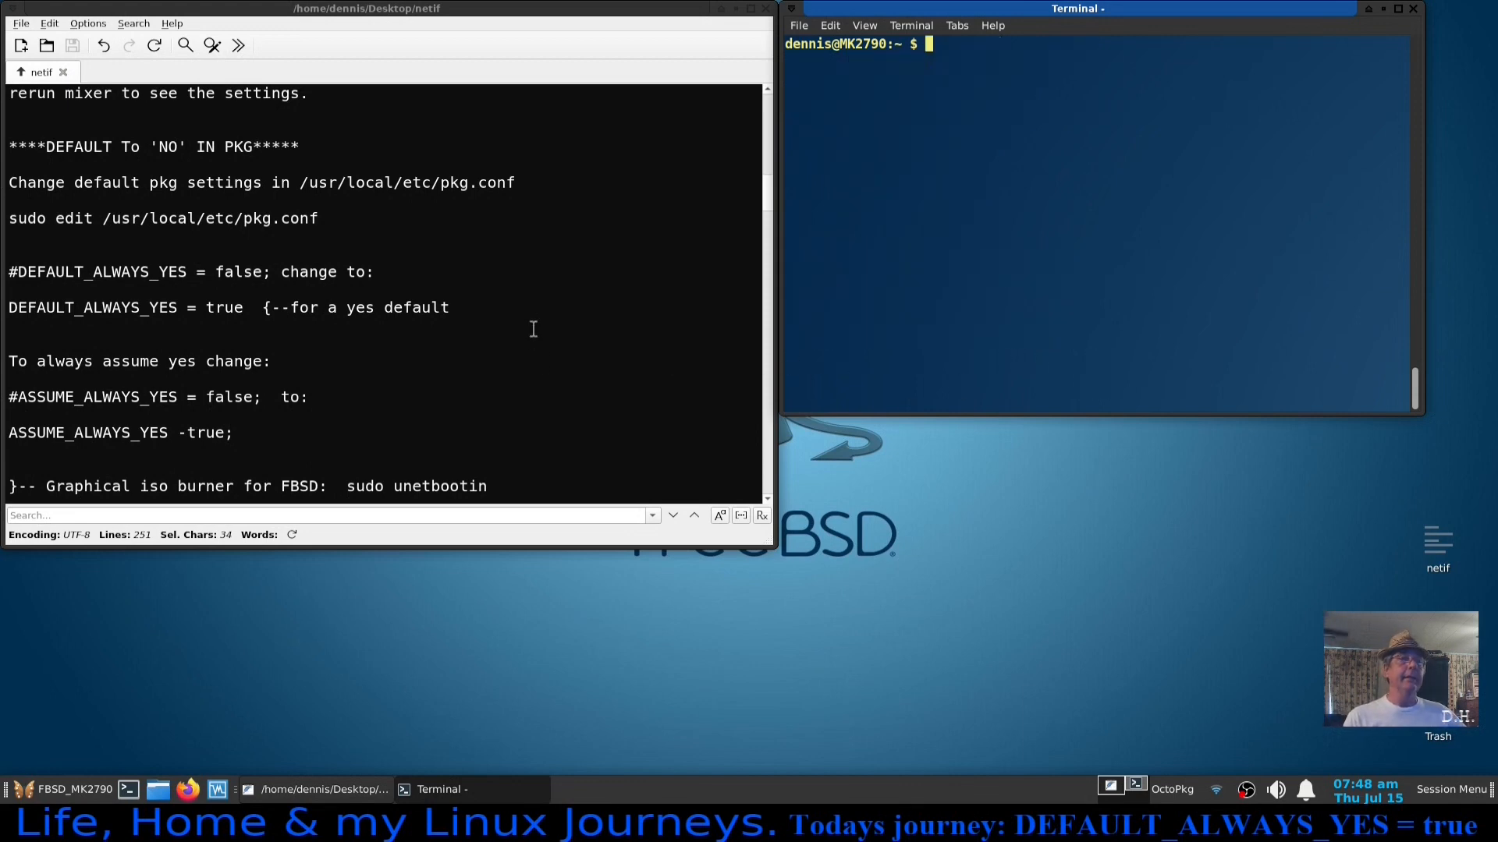
{"action": "mouse_move", "coordinate": [427, 316]}
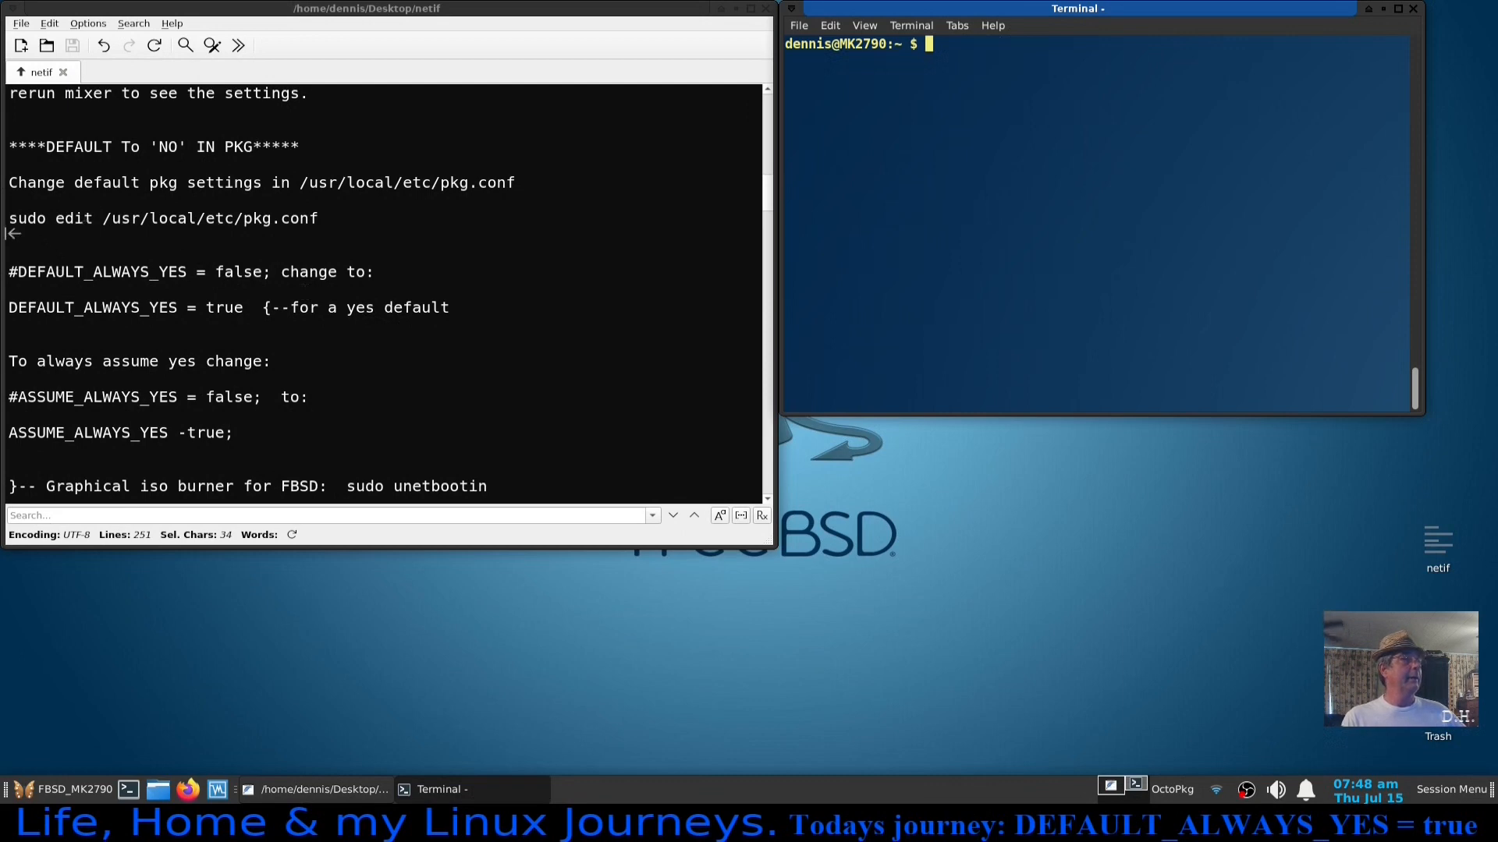
Run the sudo edit command from the notes to open /usr/local/etc/pkg.conf.
{"action": "triple_click", "coordinate": [162, 219]}
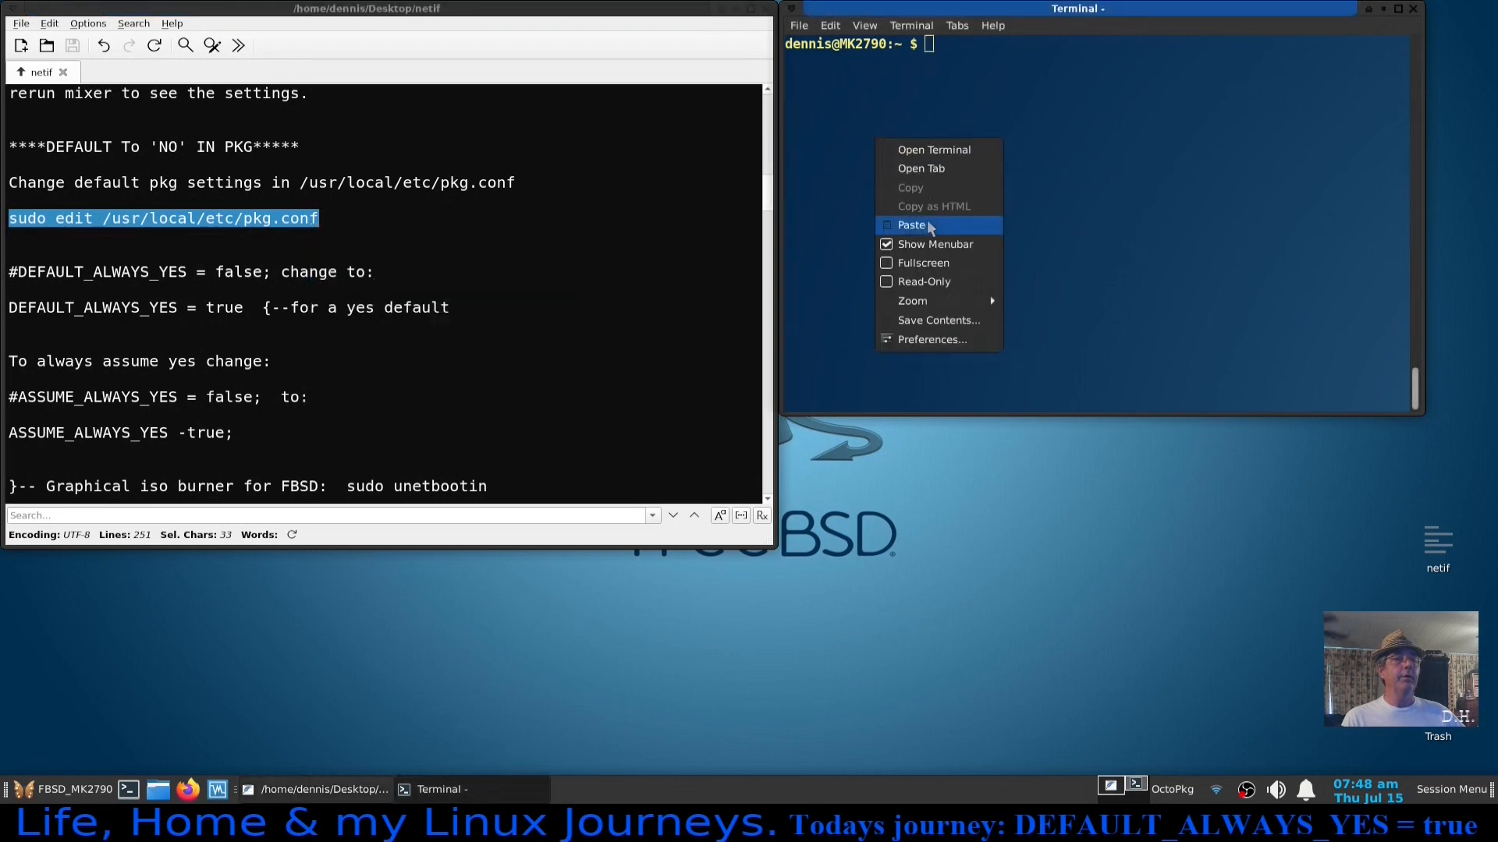
{"action": "left_click", "coordinate": [911, 225]}
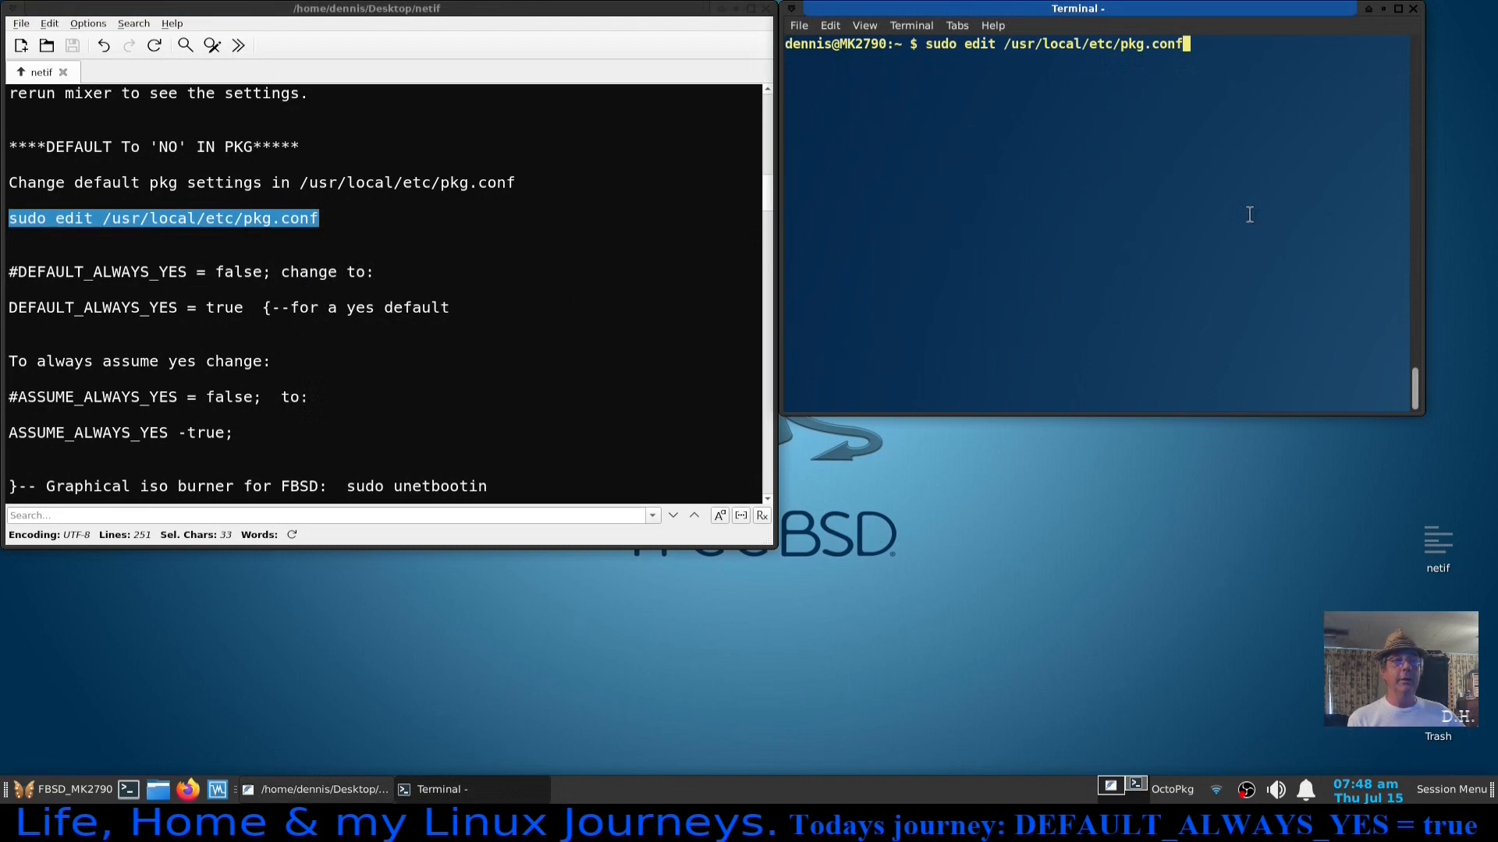
{"action": "key", "text": "Return"}
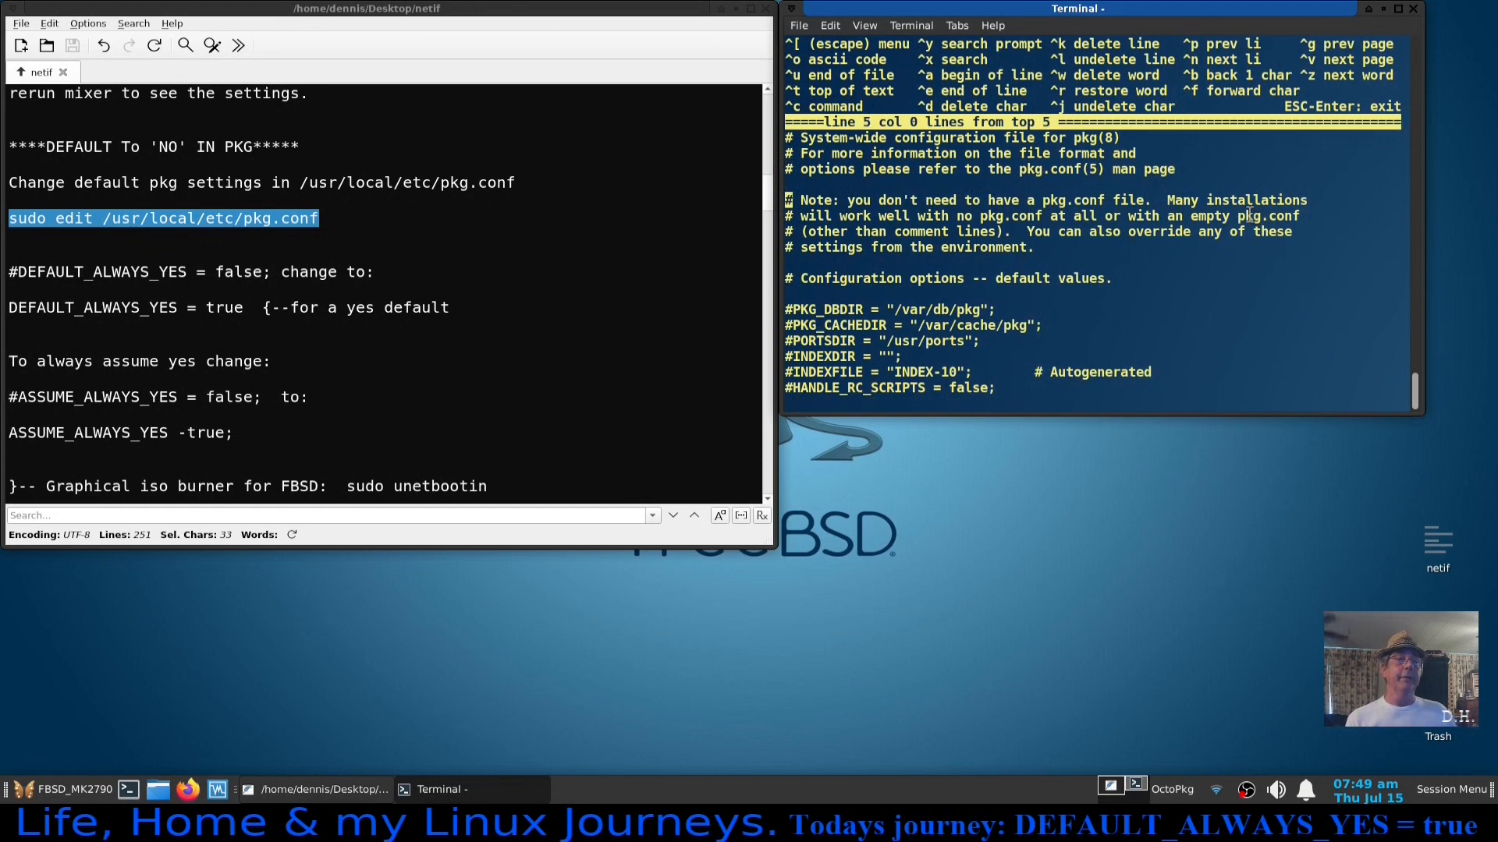
Uncomment DEFAULT_ALWAYS_YES = true;, add the semicolon, save and exit the editor.
{"action": "key", "text": "Down"}
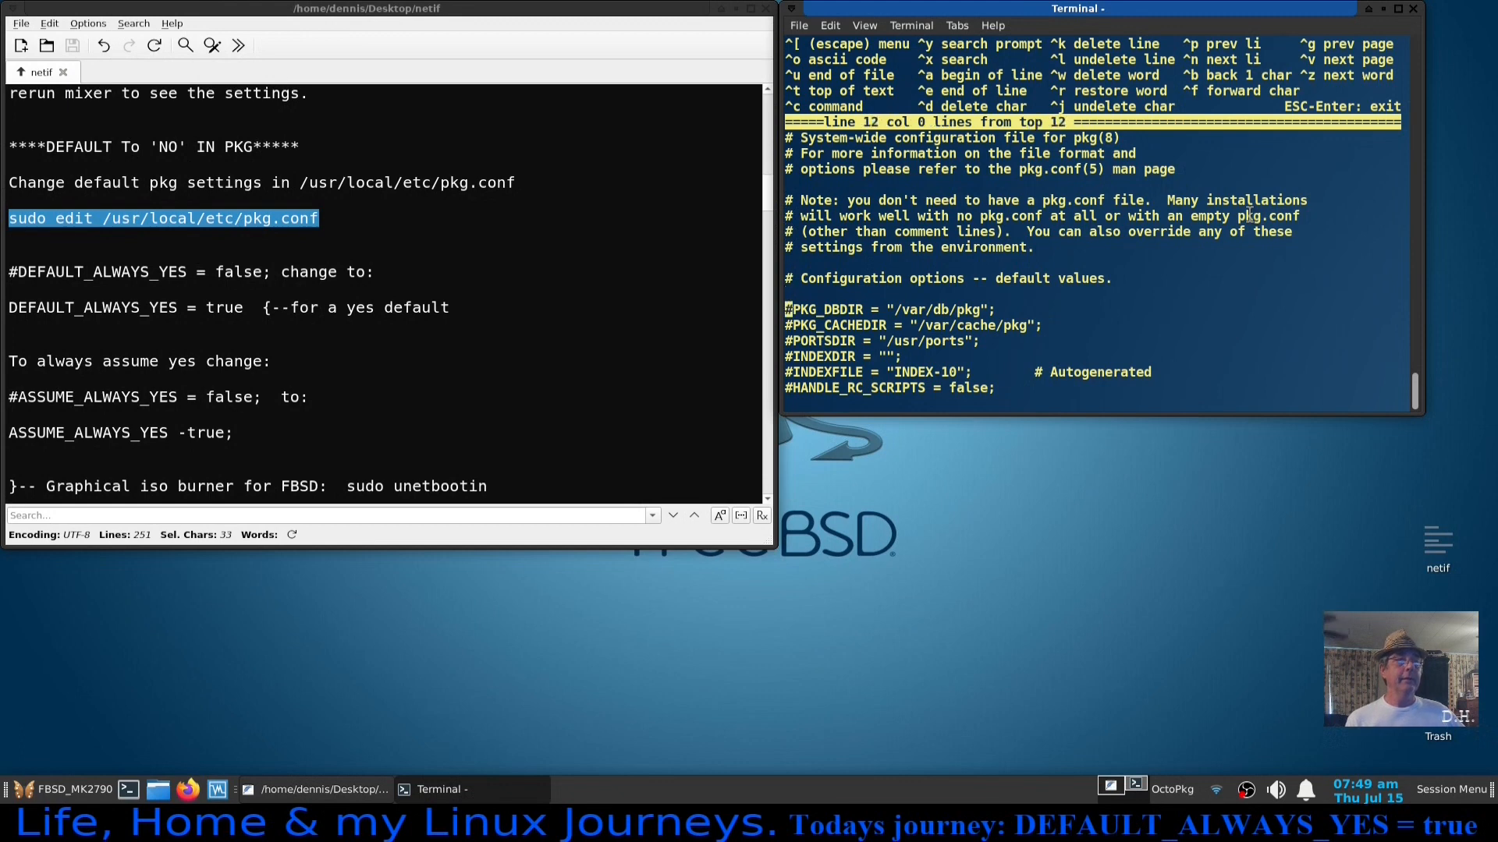
{"action": "scroll", "scroll_direction": "down", "scroll_amount": 3}
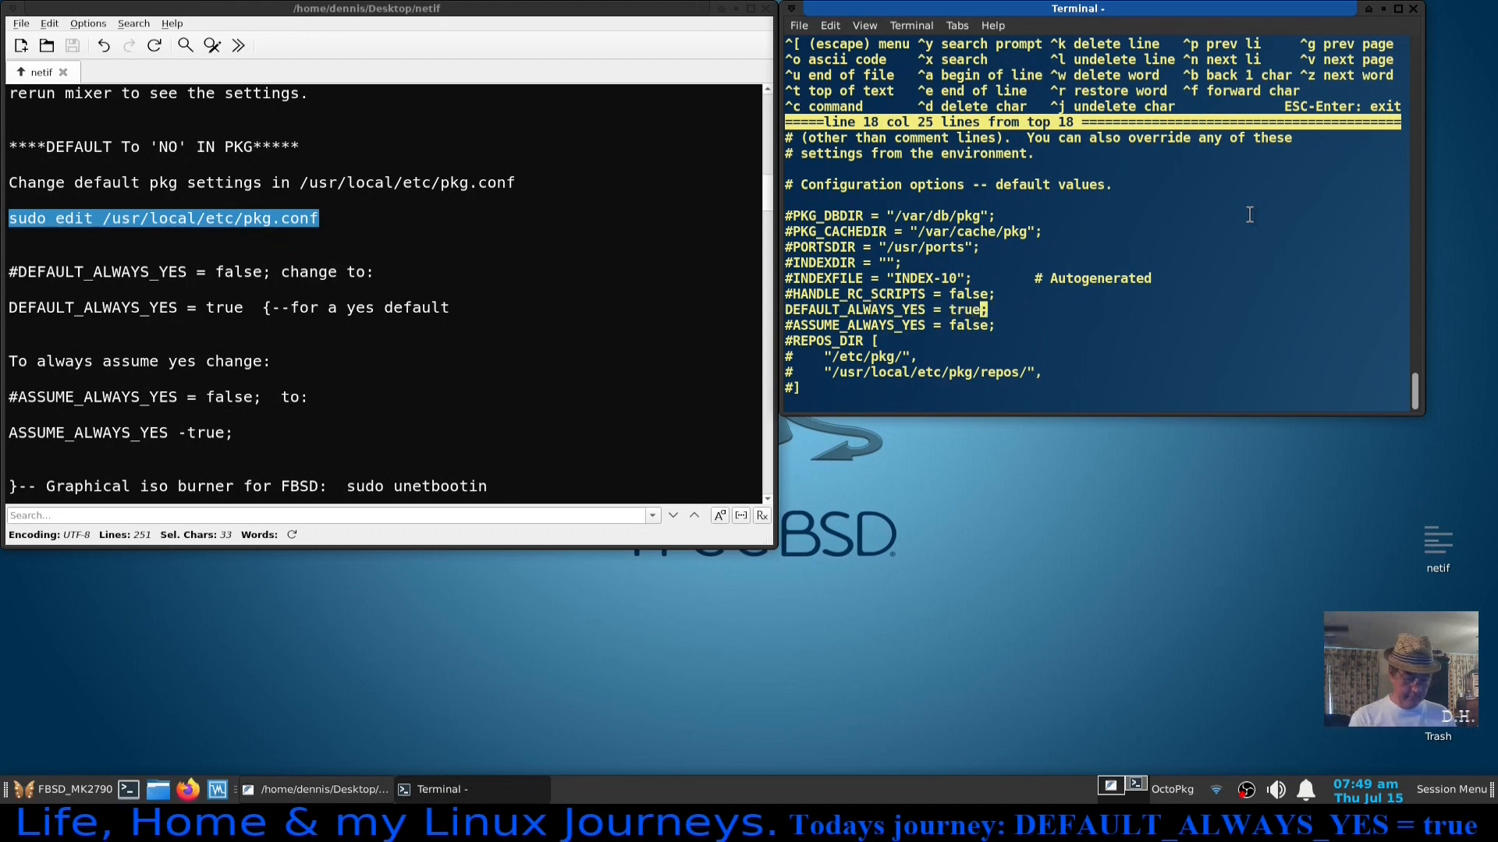
{"action": "key", "text": "Right"}
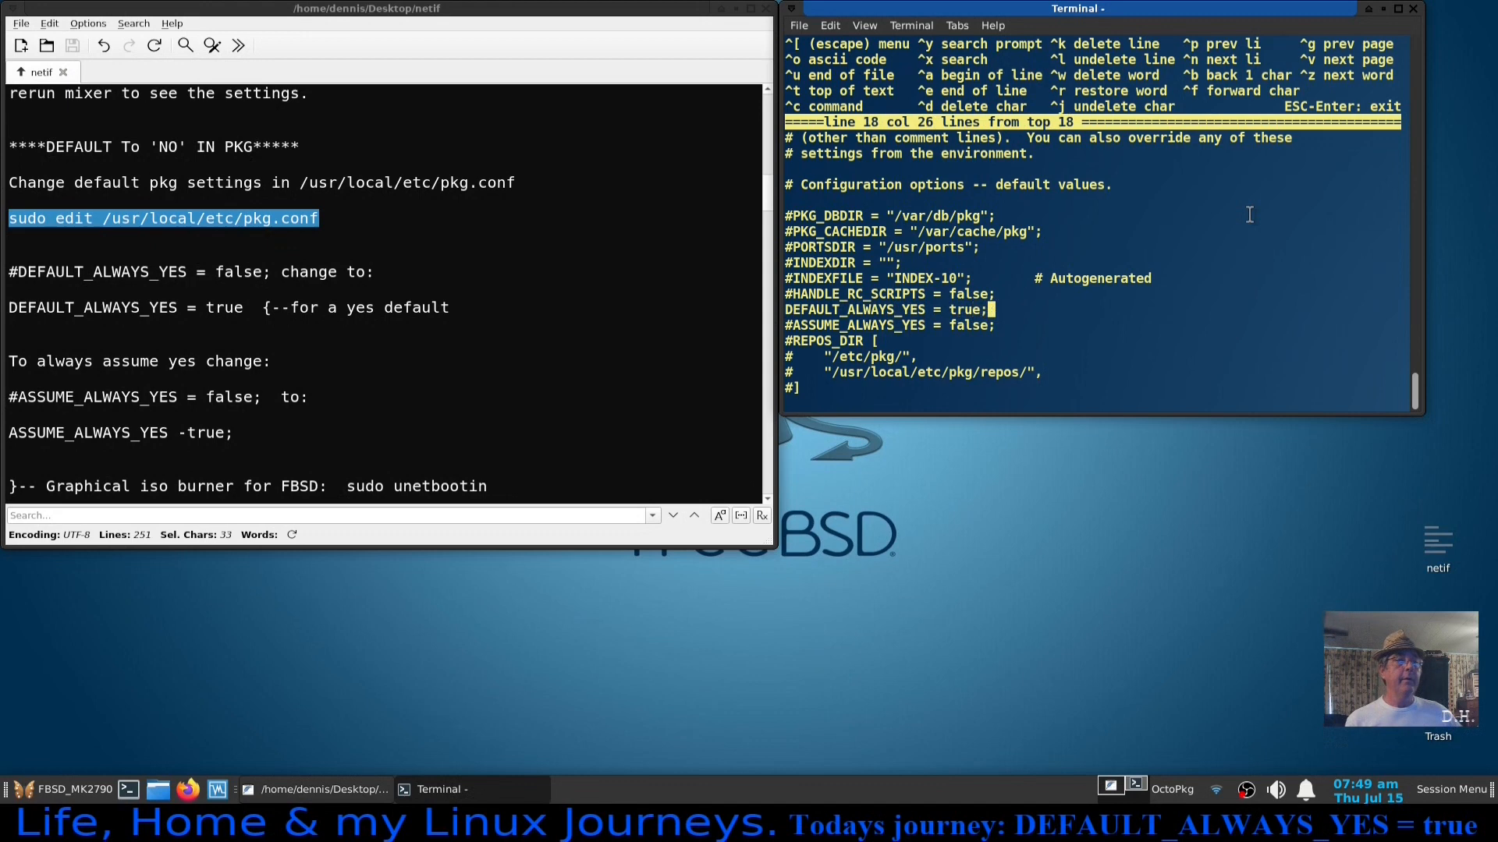
{"action": "key", "text": "Down"}
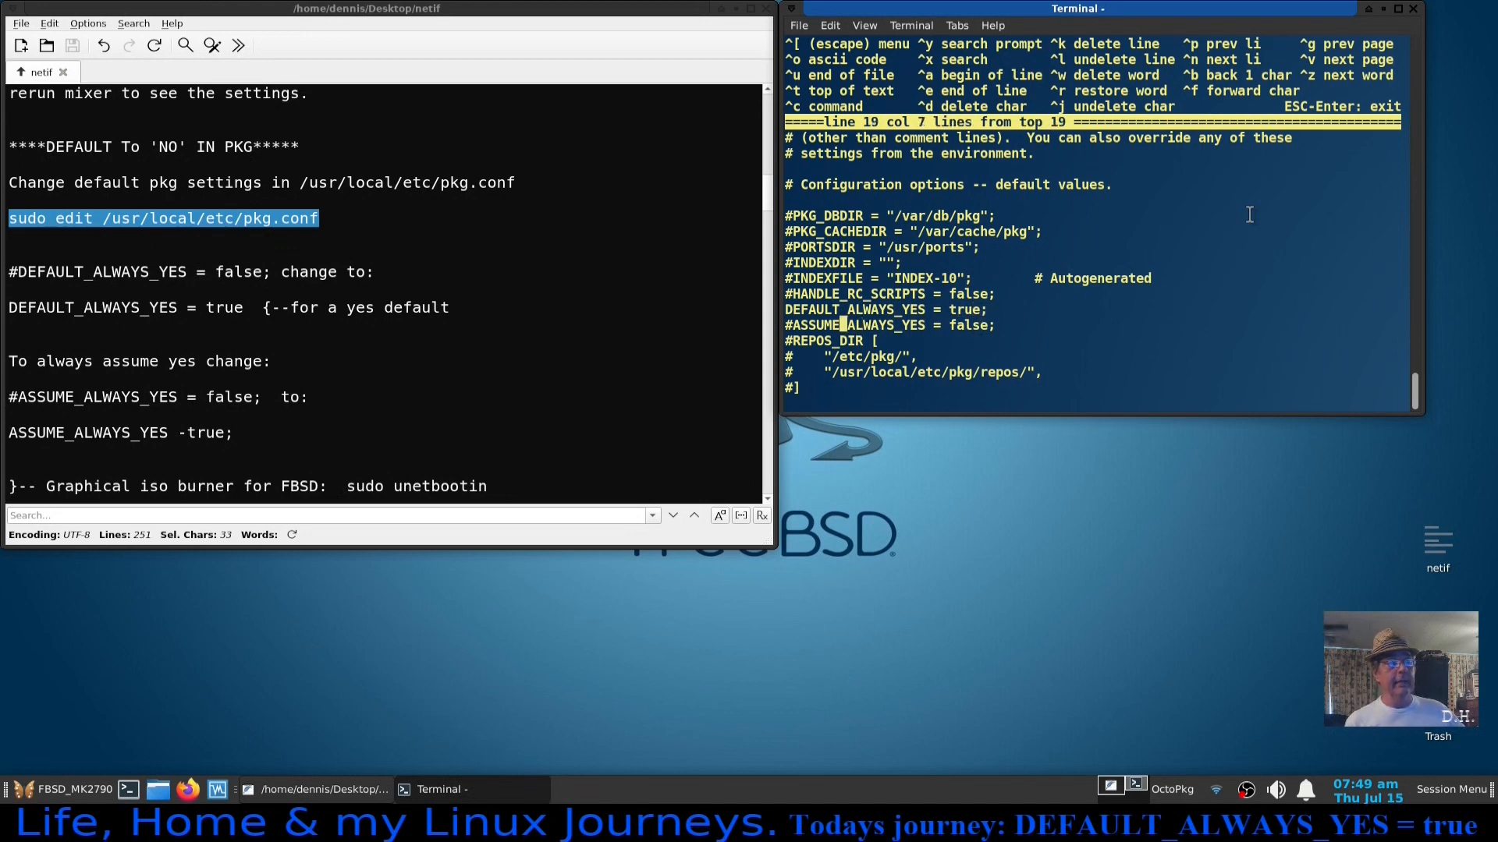
{"action": "key", "text": "Home"}
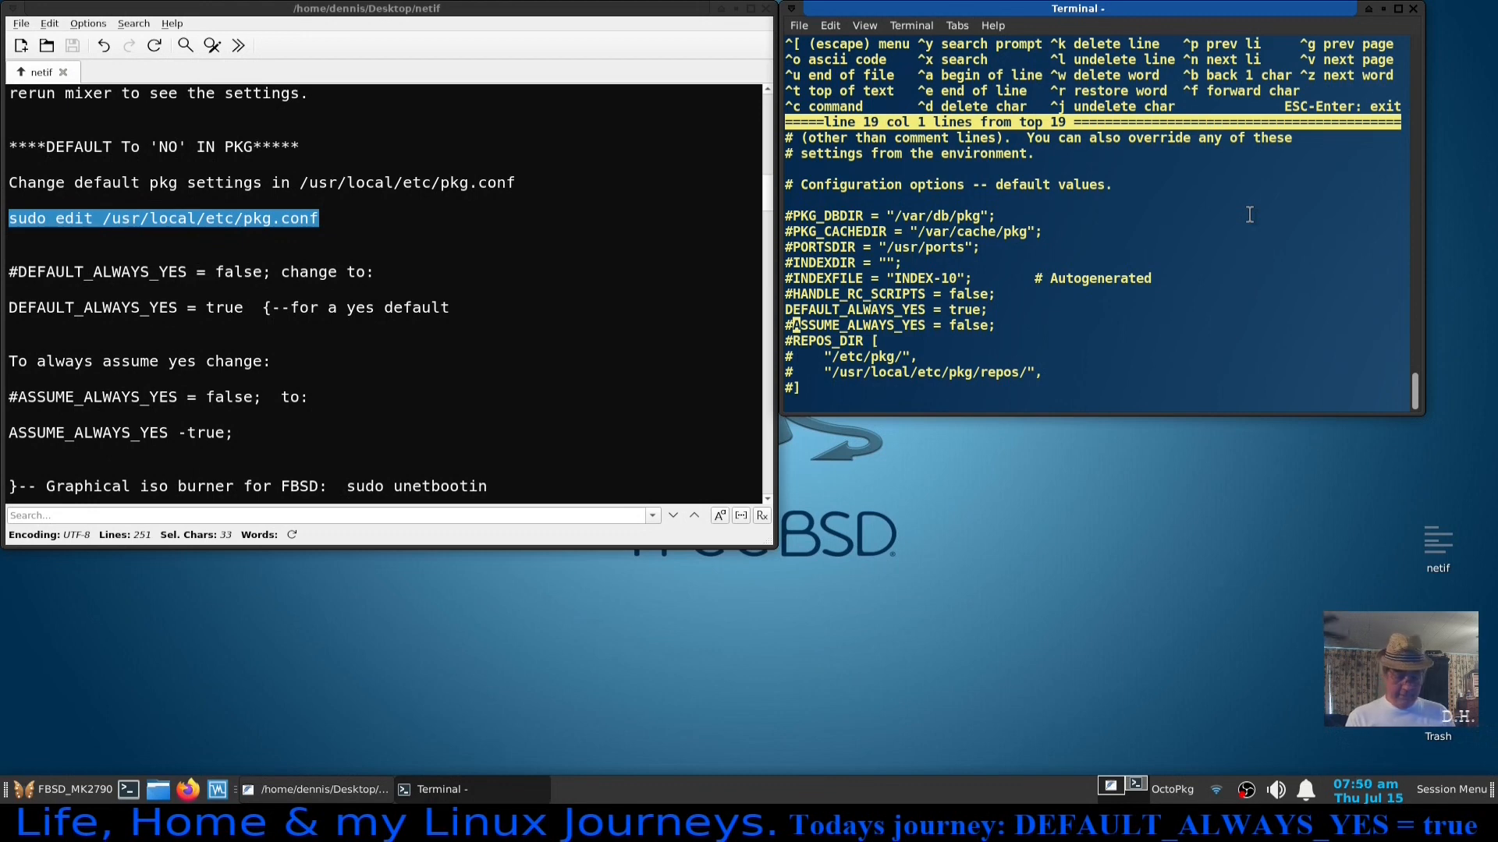
{"action": "key", "text": "Escape"}
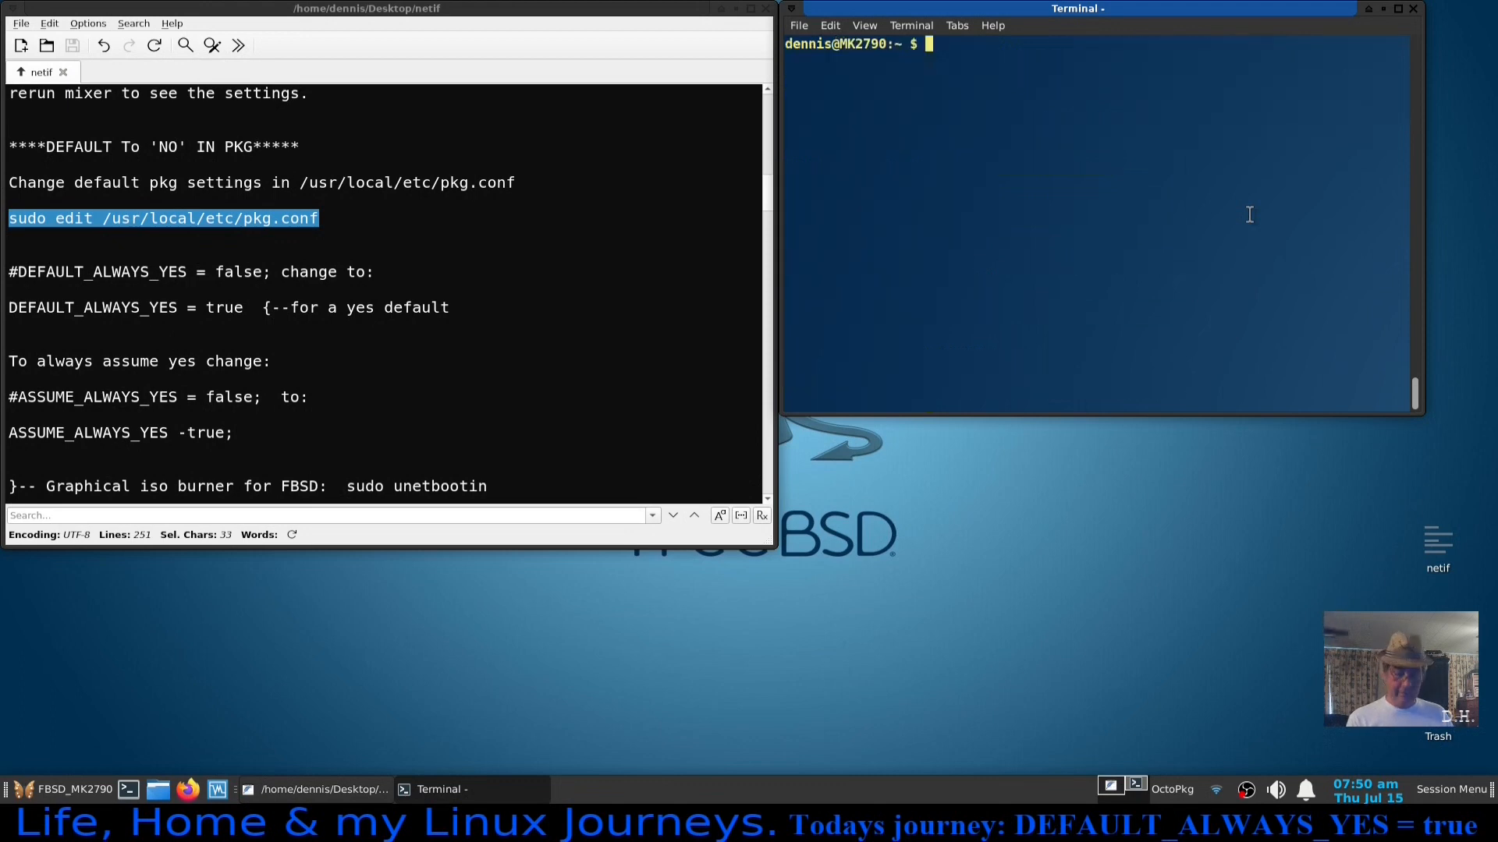
Rerun sudo pkg install emacs, see the [Y/n] prompt list 5 packages, and answer n.
{"action": "type", "text": "sudo pkg install emacs"}
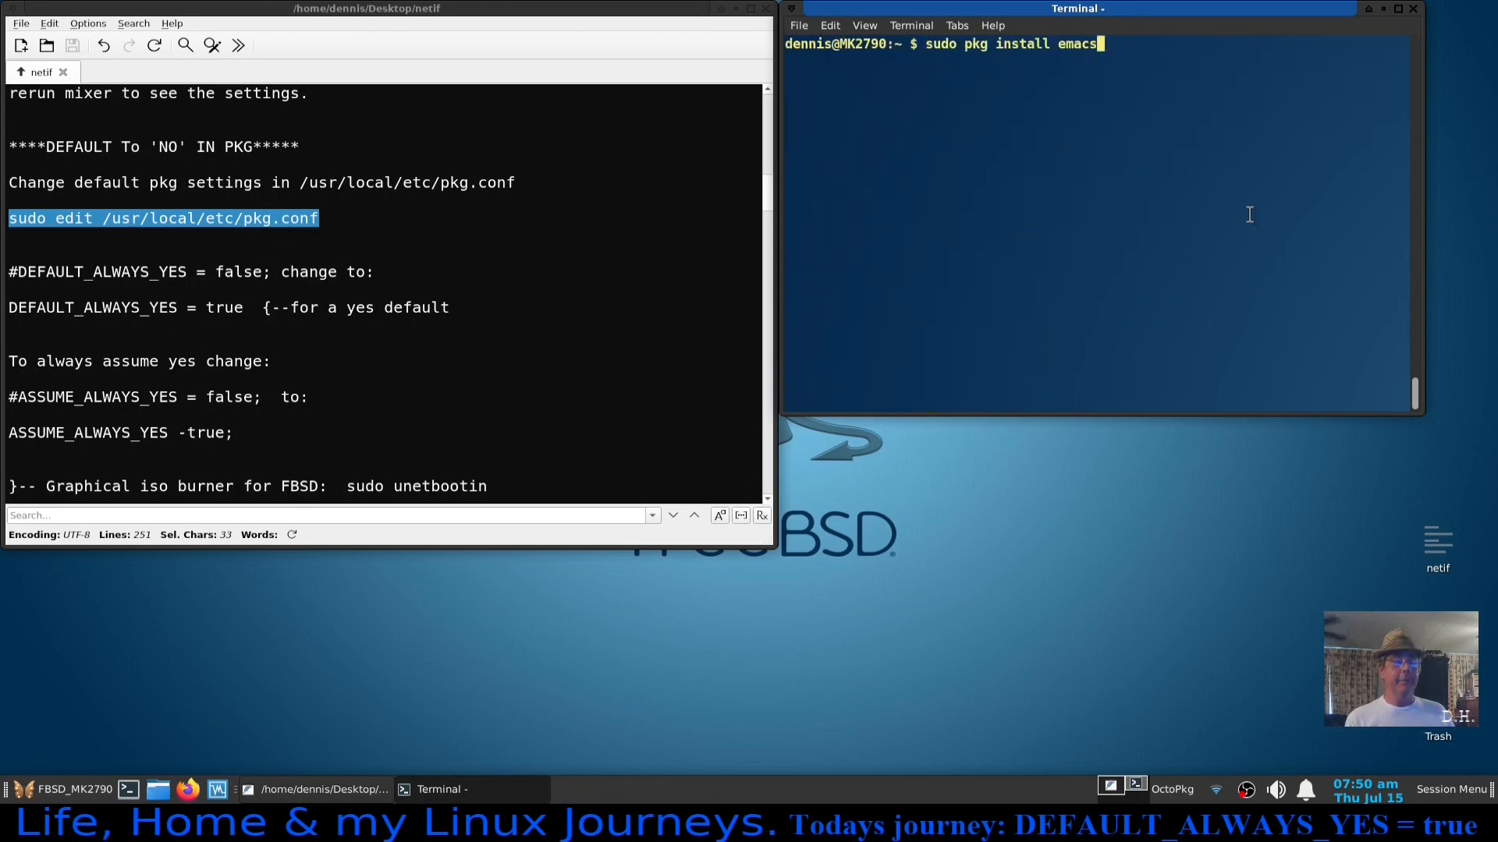
{"action": "key", "text": "Return"}
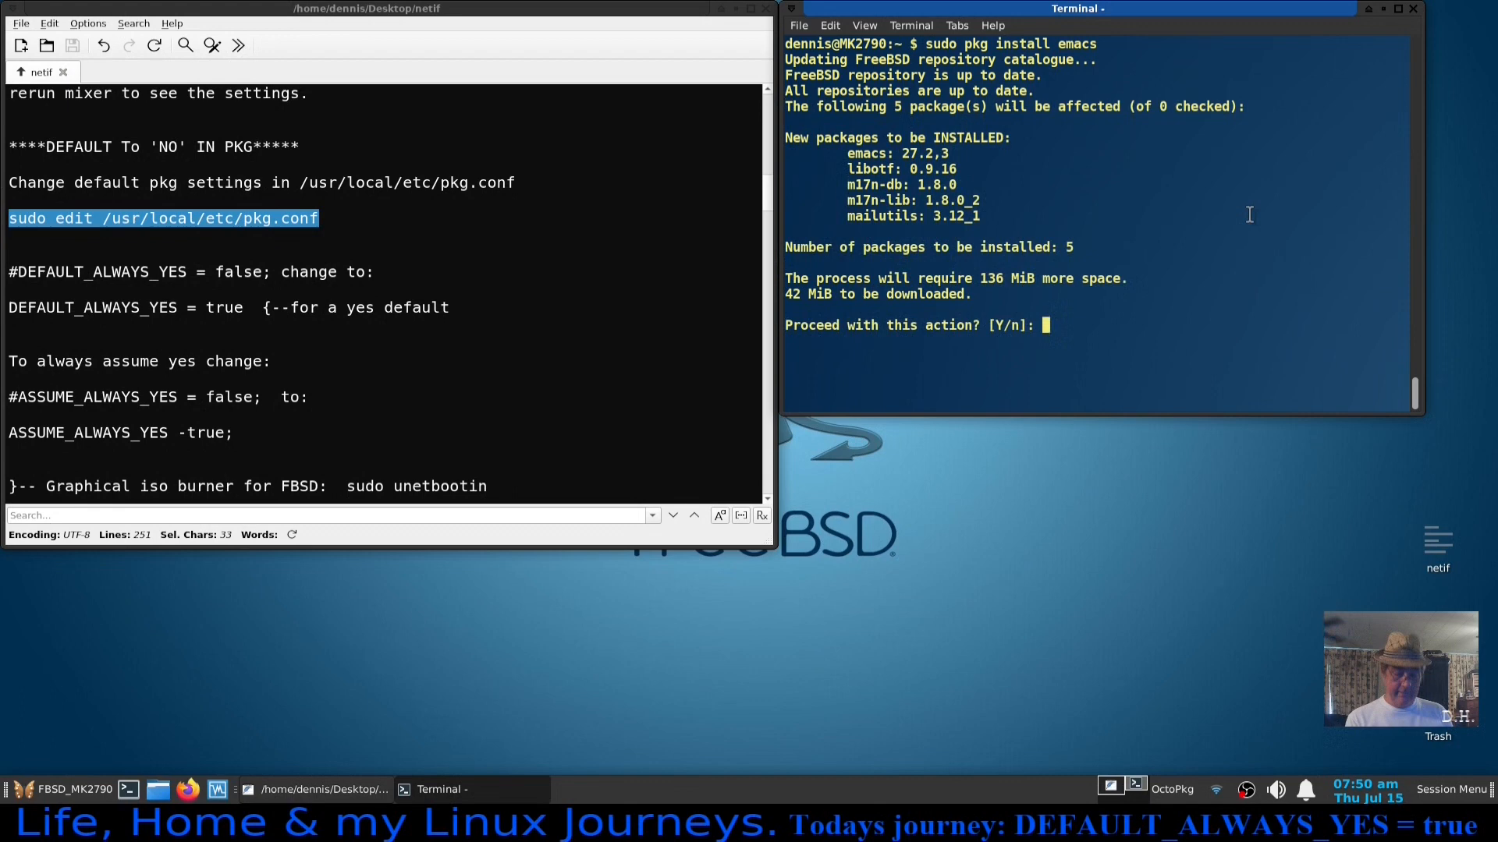
{"action": "type", "text": "n"}
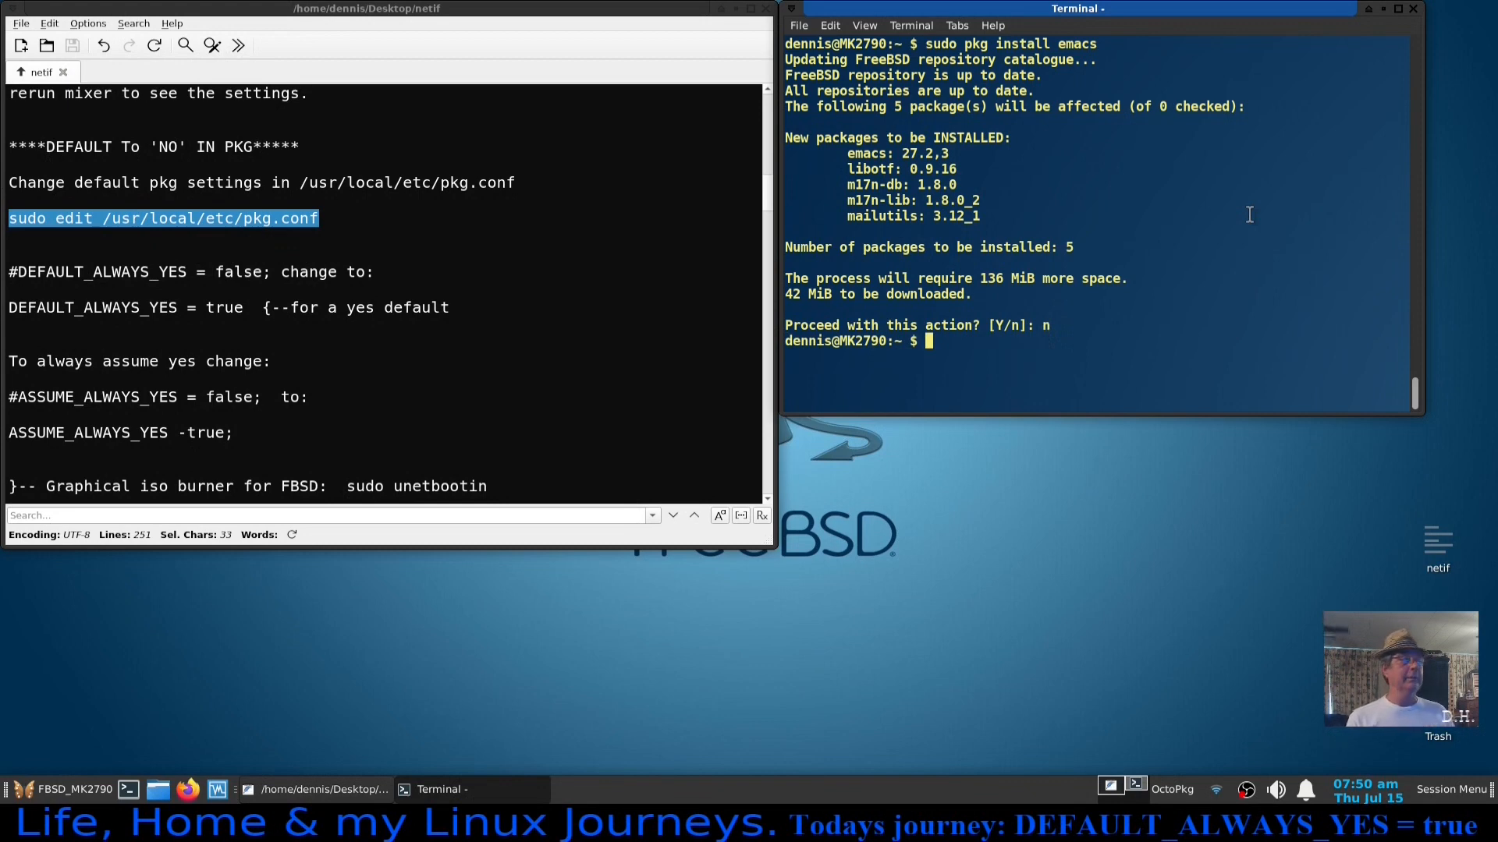
{"action": "mouse_move", "coordinate": [1018, 392]}
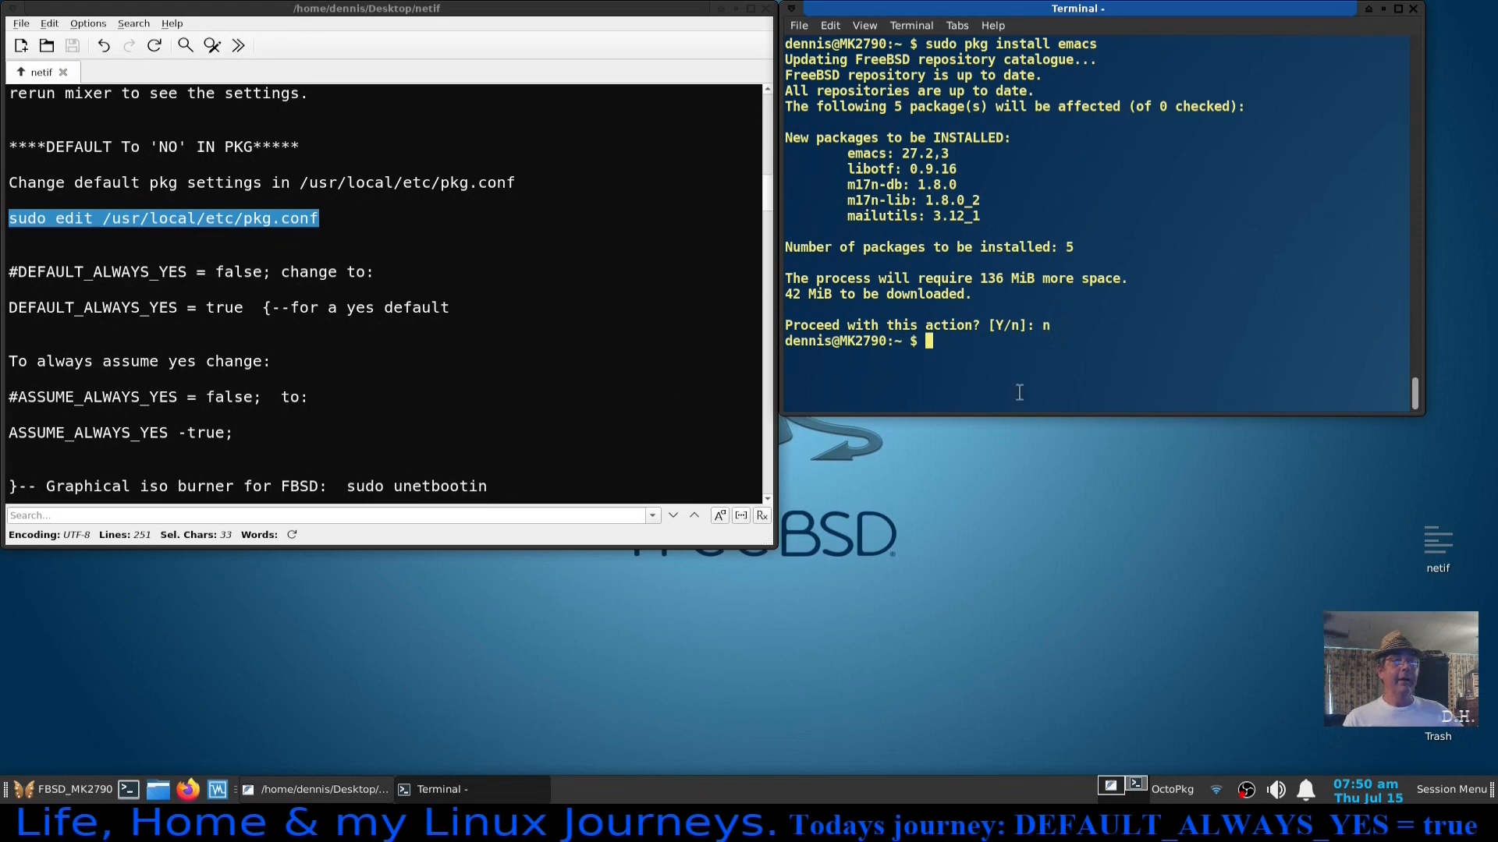
{"action": "scroll", "scroll_direction": "down", "scroll_amount": 3}
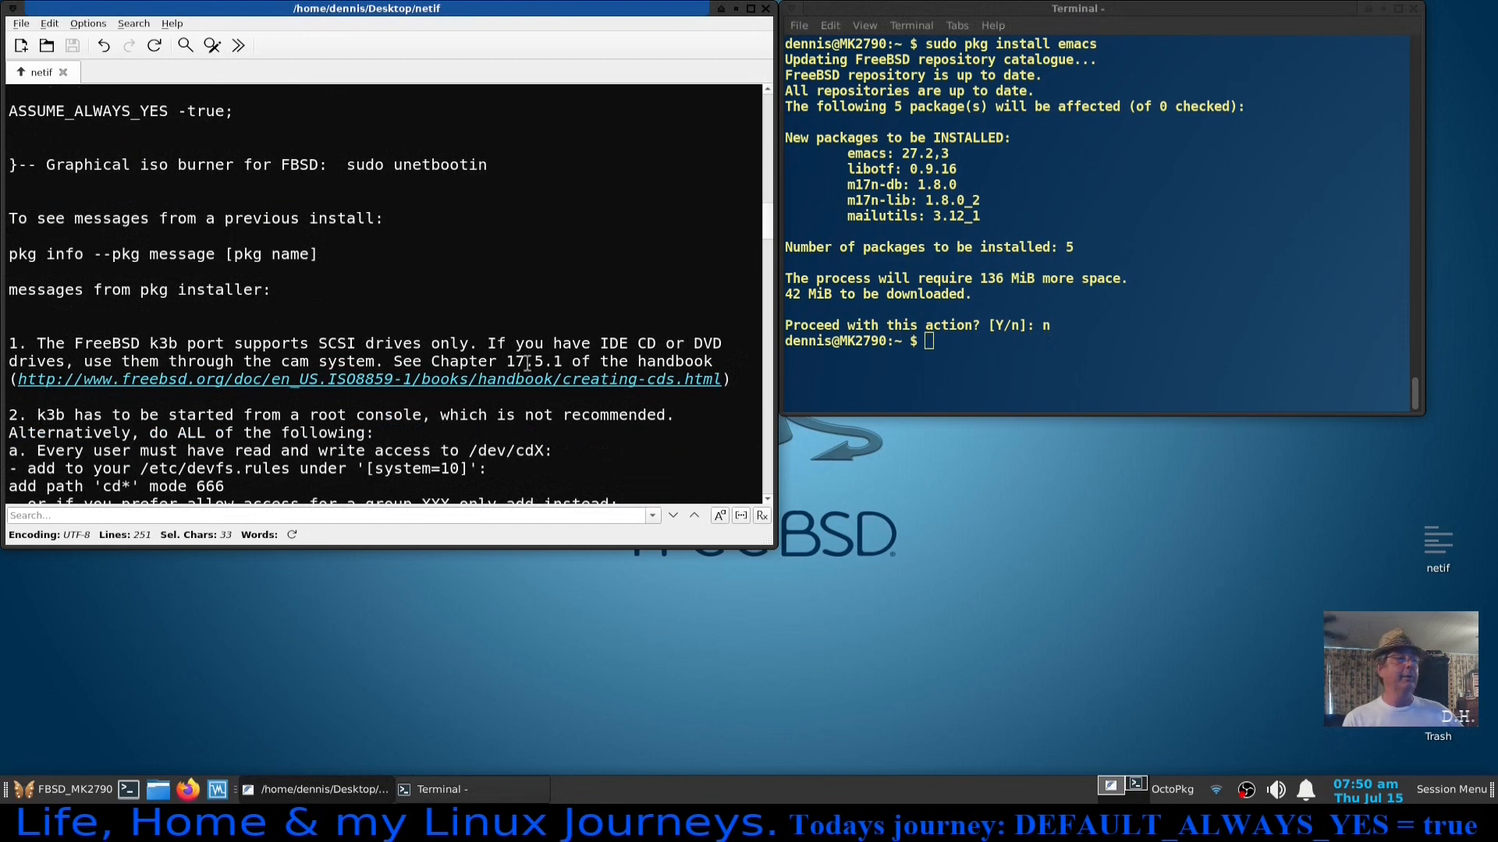
Run sudo unetbootin from the notes to launch the UNetbootin ISO burner.
{"action": "scroll", "scroll_direction": "up", "scroll_amount": 3}
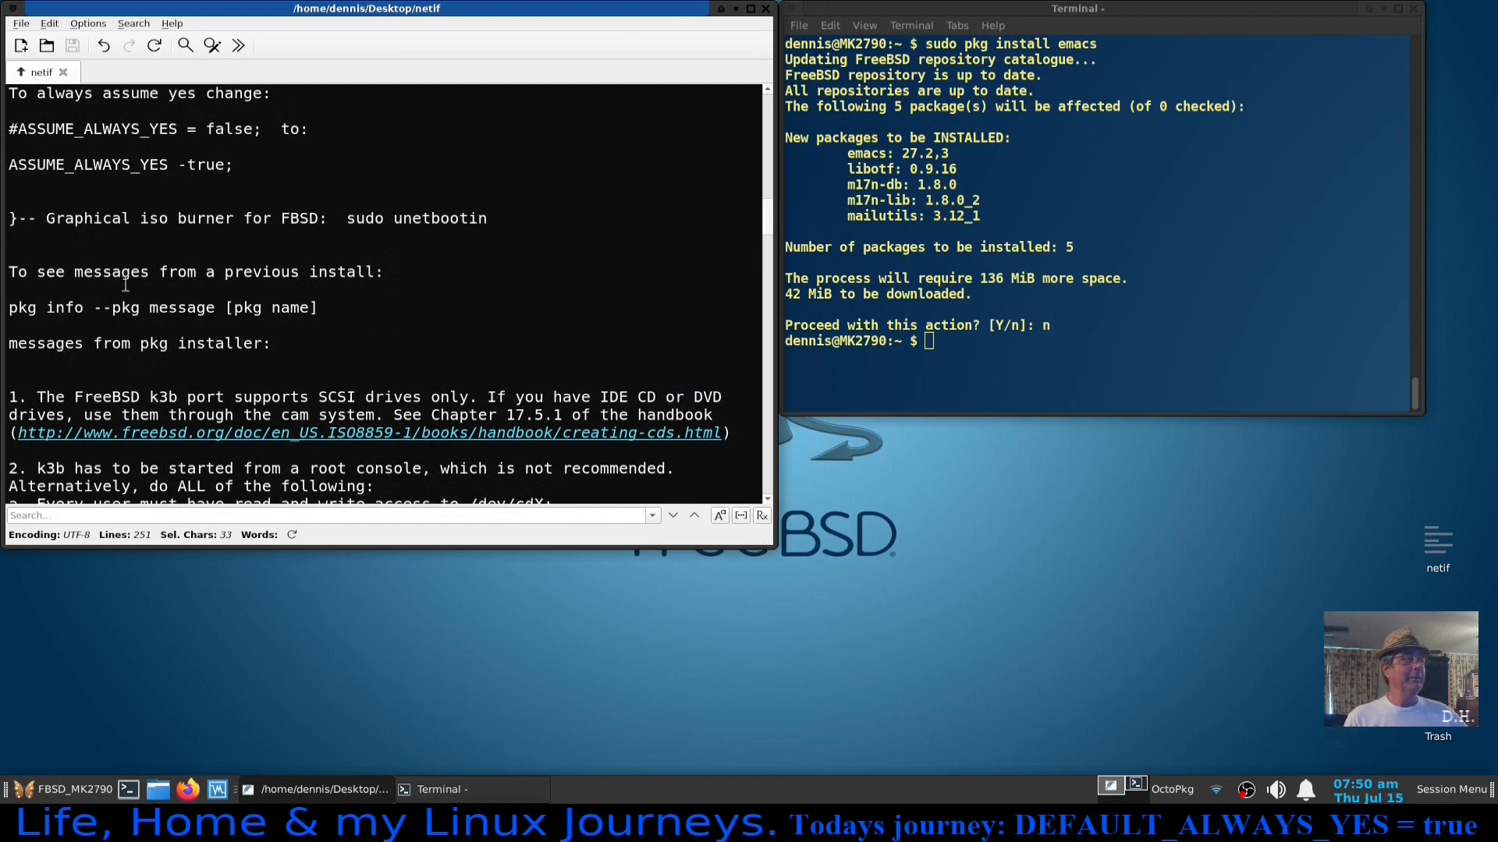
{"action": "mouse_move", "coordinate": [423, 243]}
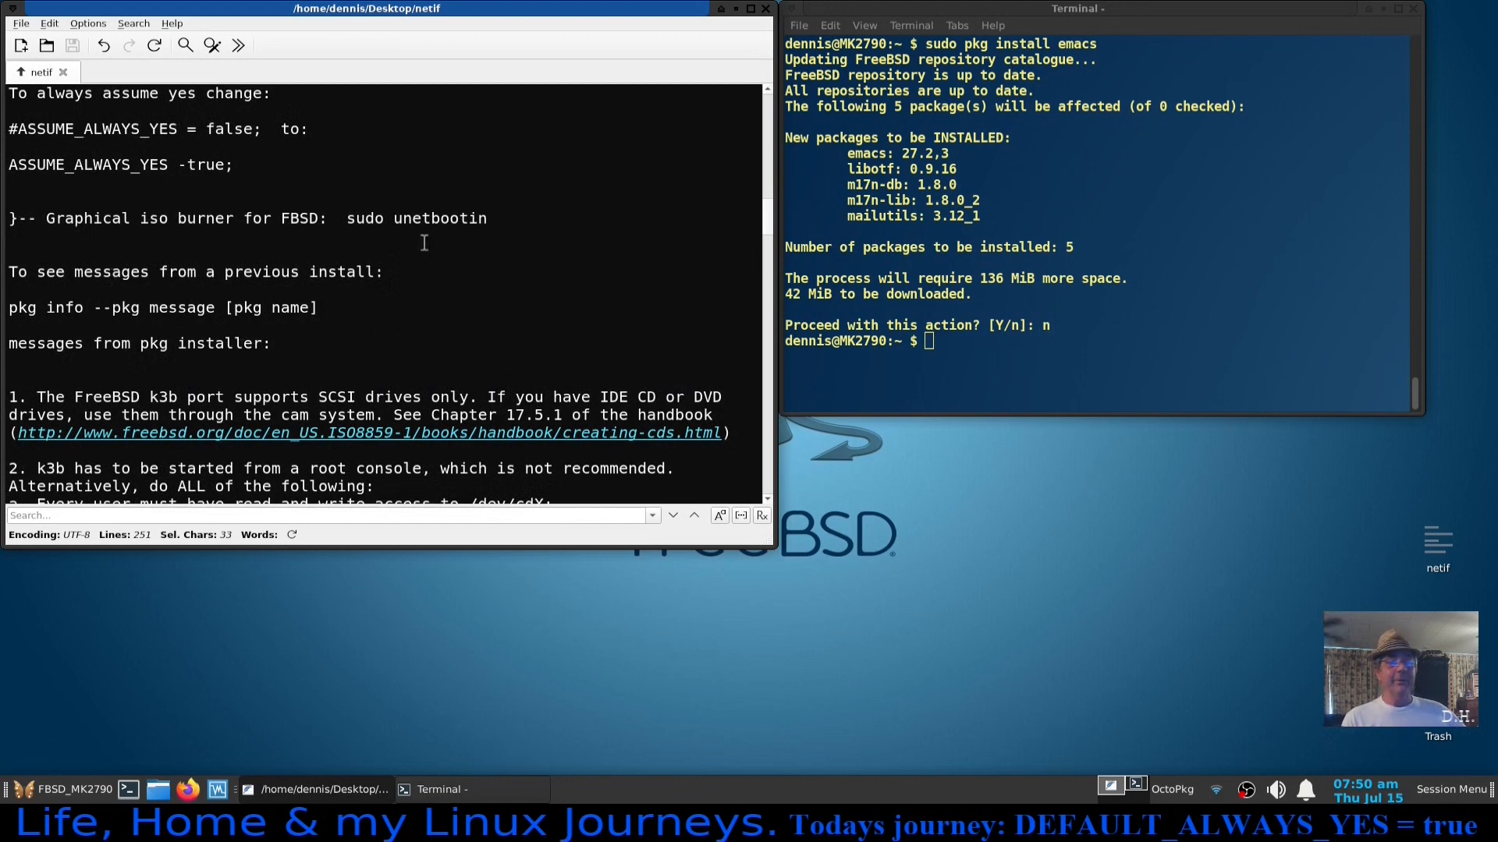
{"action": "mouse_move", "coordinate": [431, 330]}
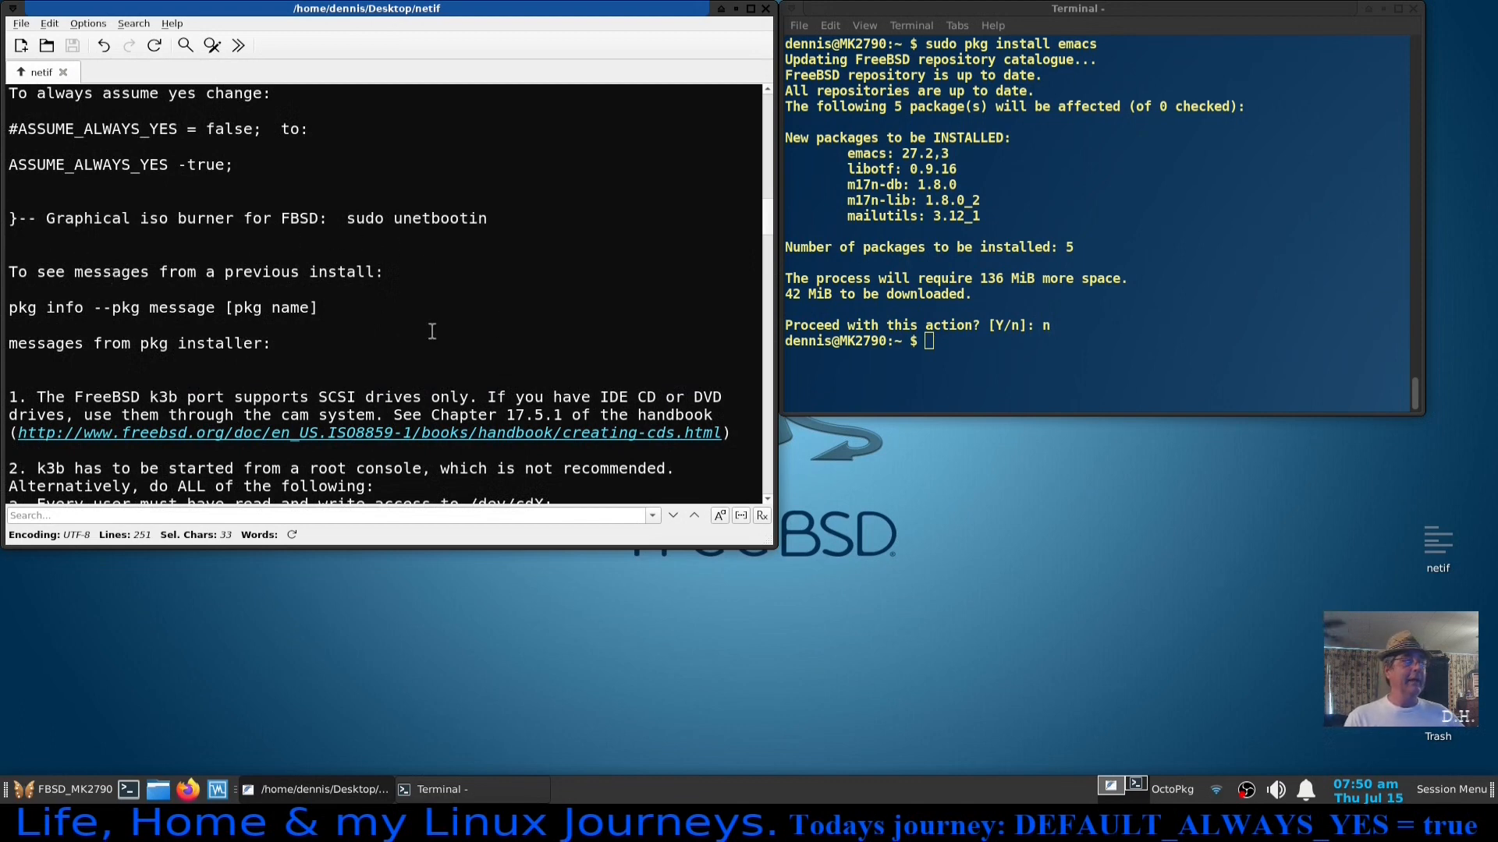
{"action": "mouse_move", "coordinate": [543, 266]}
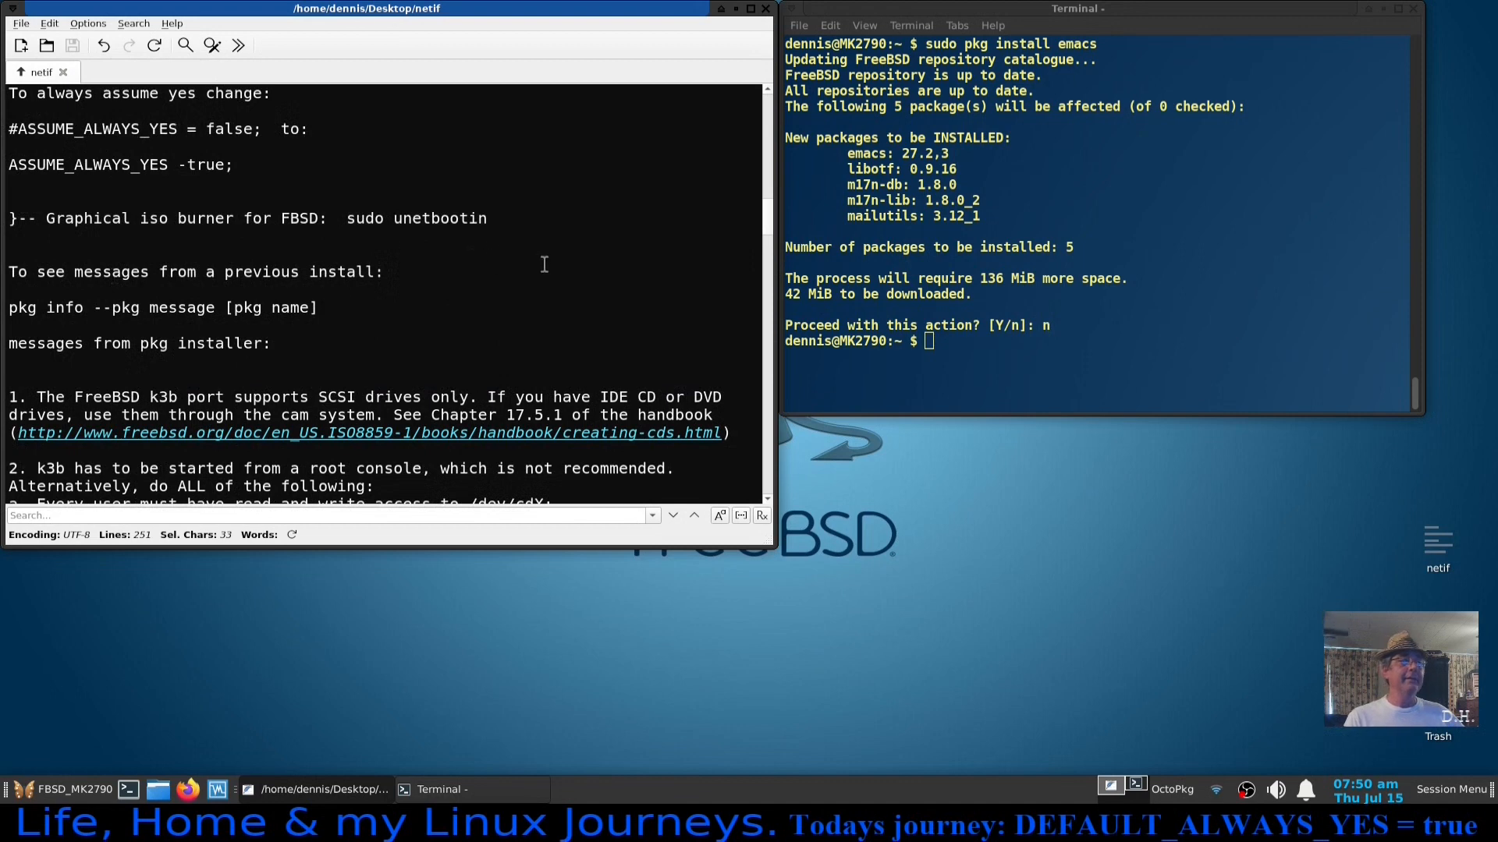
{"action": "mouse_move", "coordinate": [472, 268]}
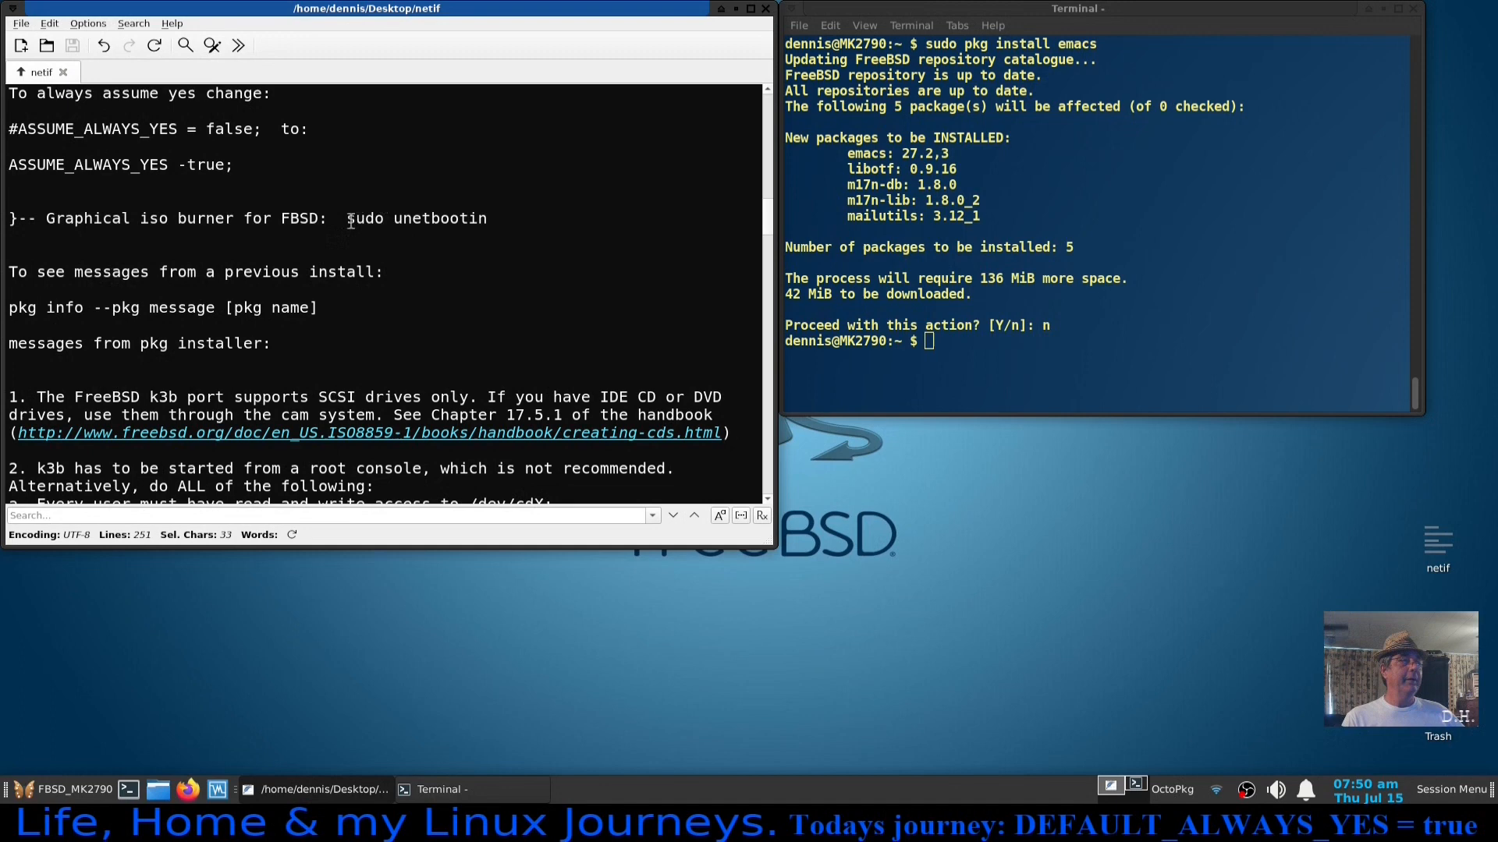
{"action": "left_click_drag", "start_coordinate": [348, 218], "coordinate": [487, 218]}
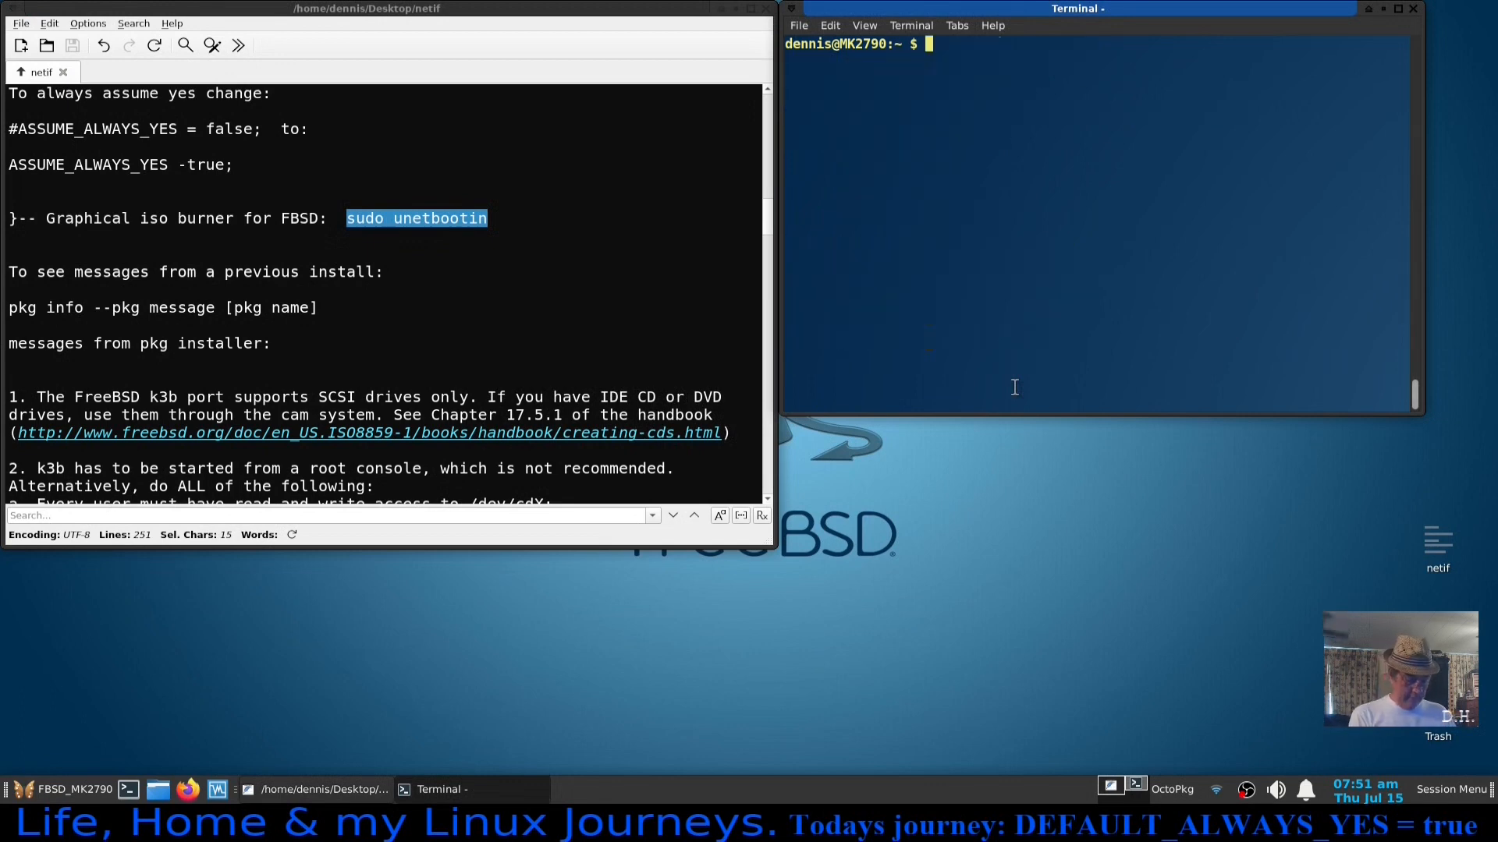
{"action": "type", "text": "sudo unetbootin"}
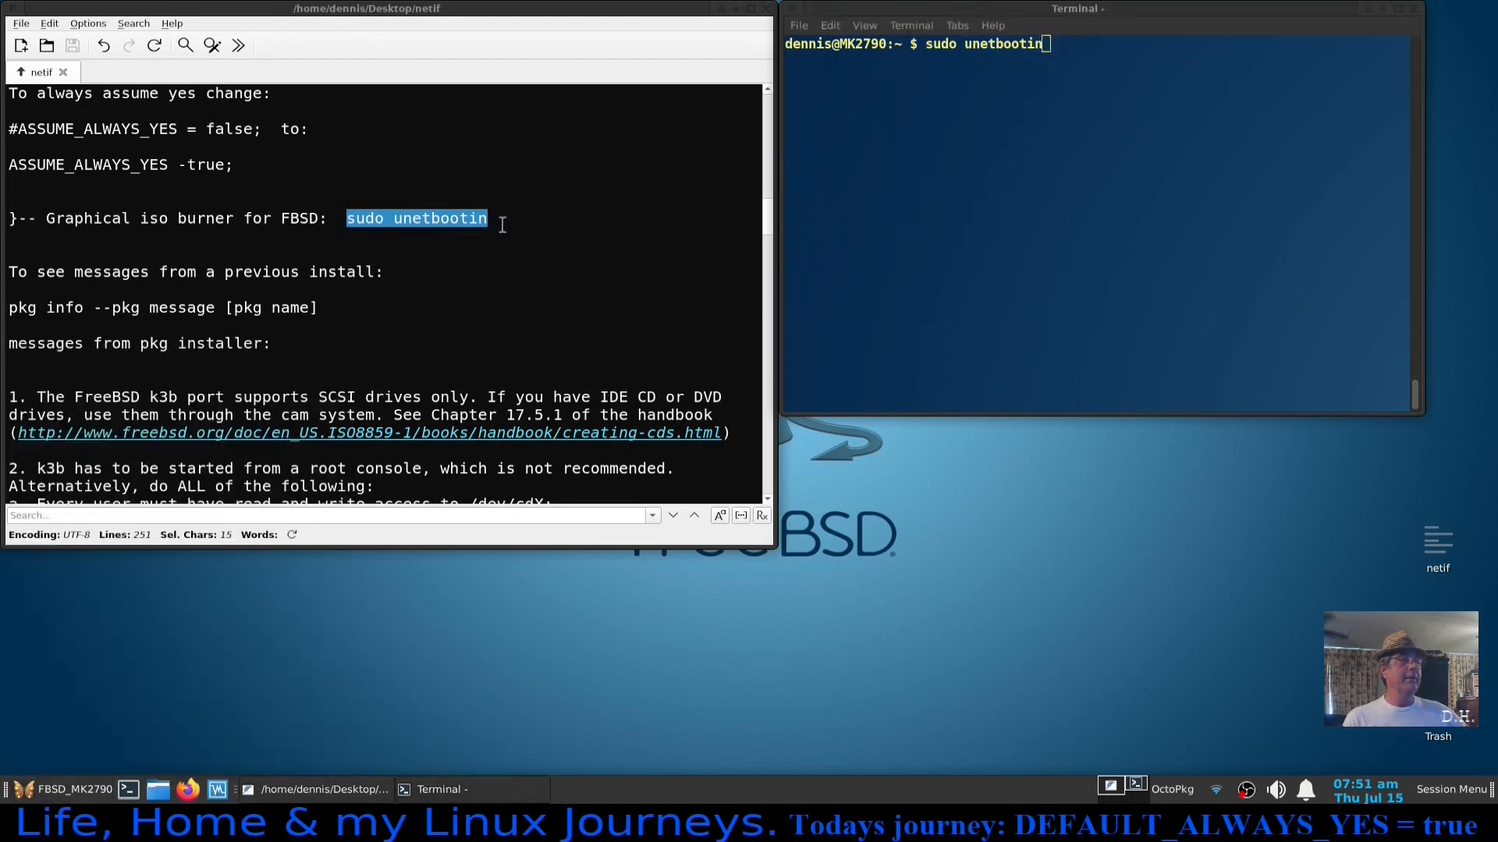
{"action": "mouse_move", "coordinate": [951, 86]}
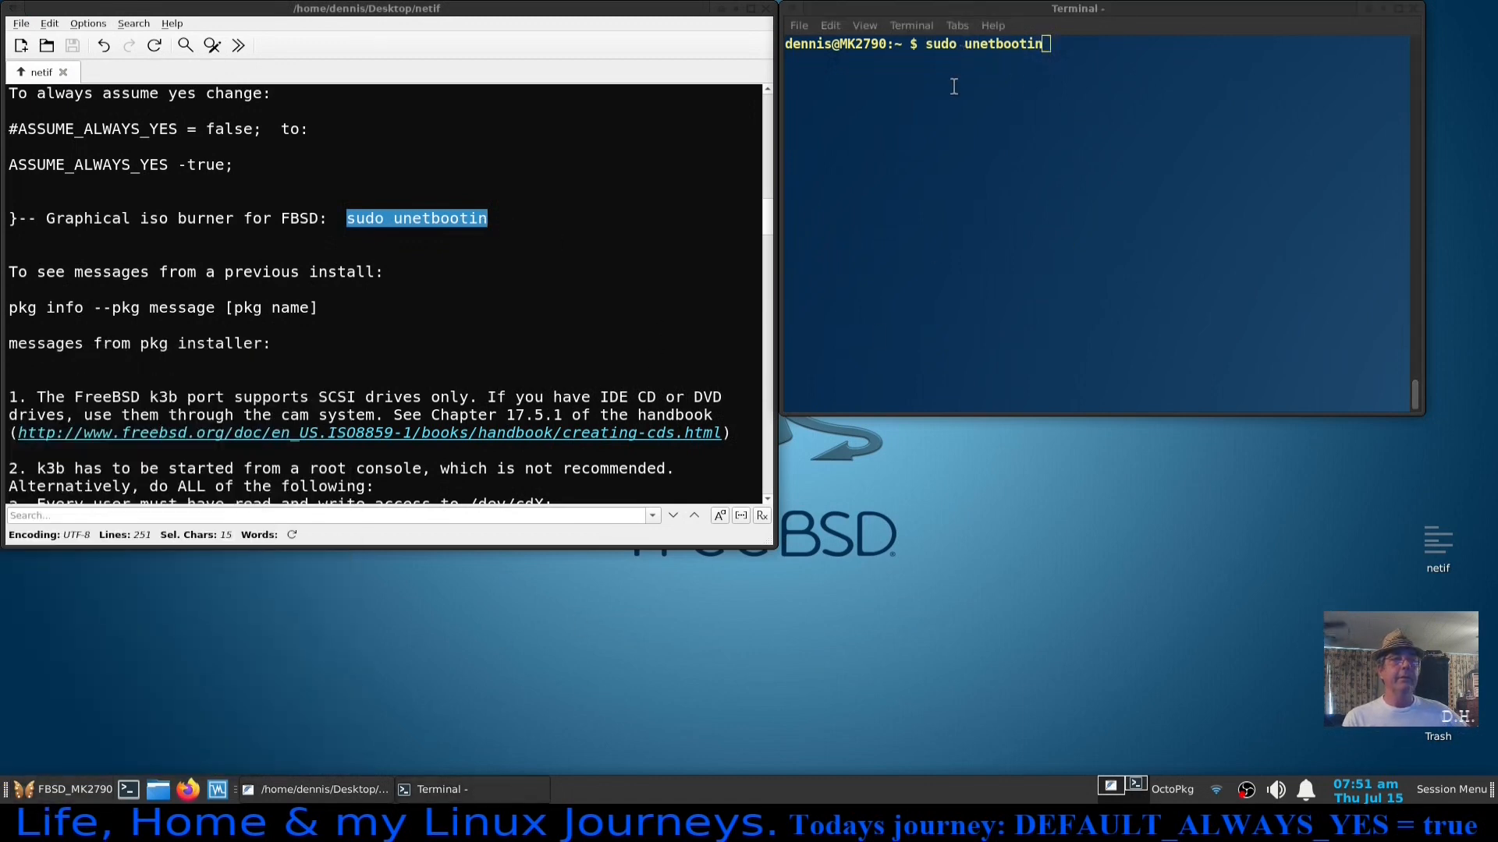
{"action": "mouse_move", "coordinate": [1078, 86]}
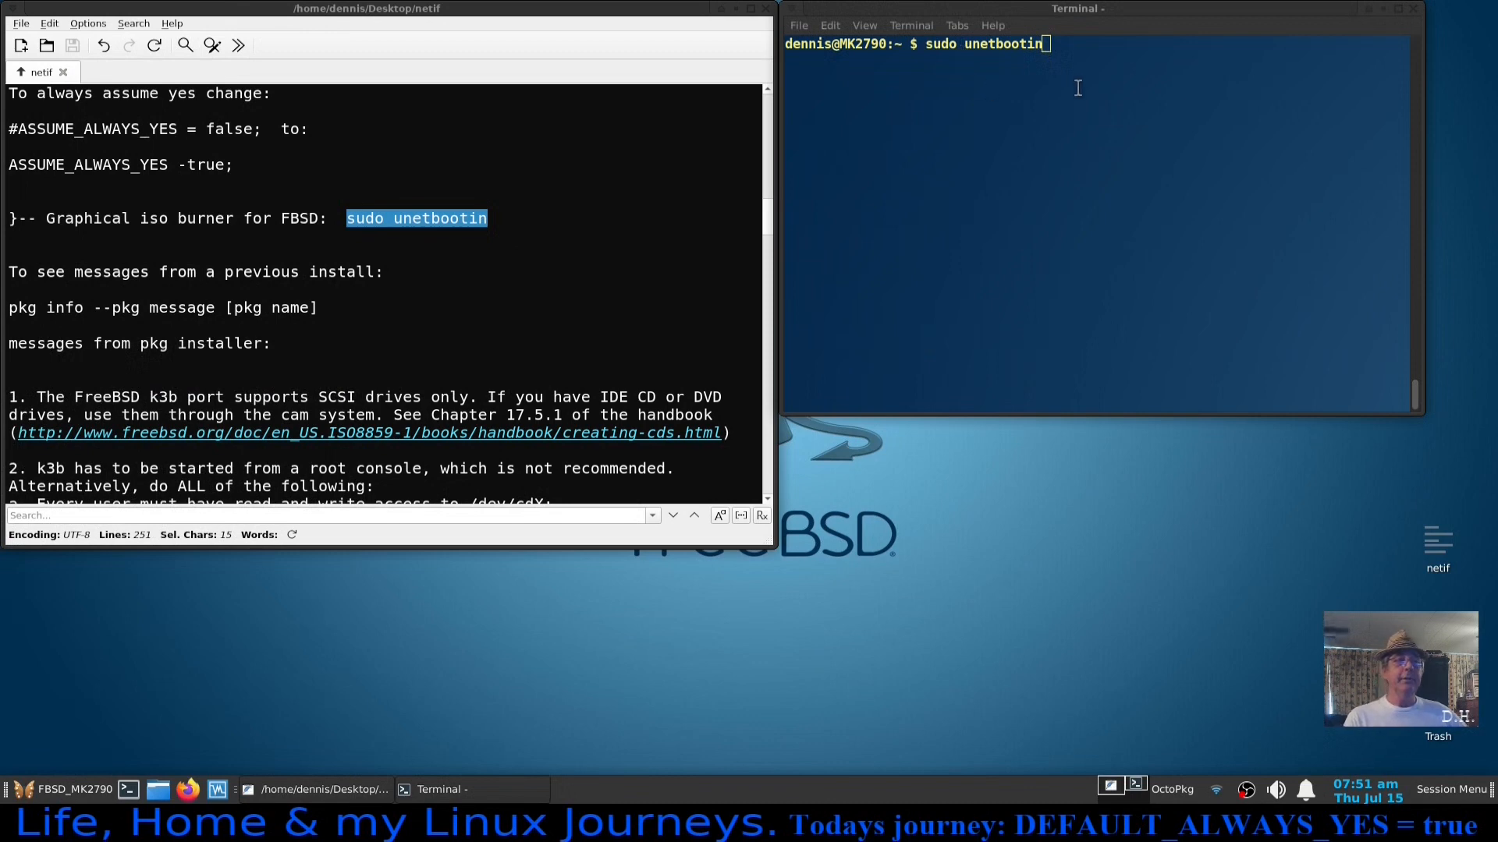
{"action": "mouse_move", "coordinate": [1193, 110]}
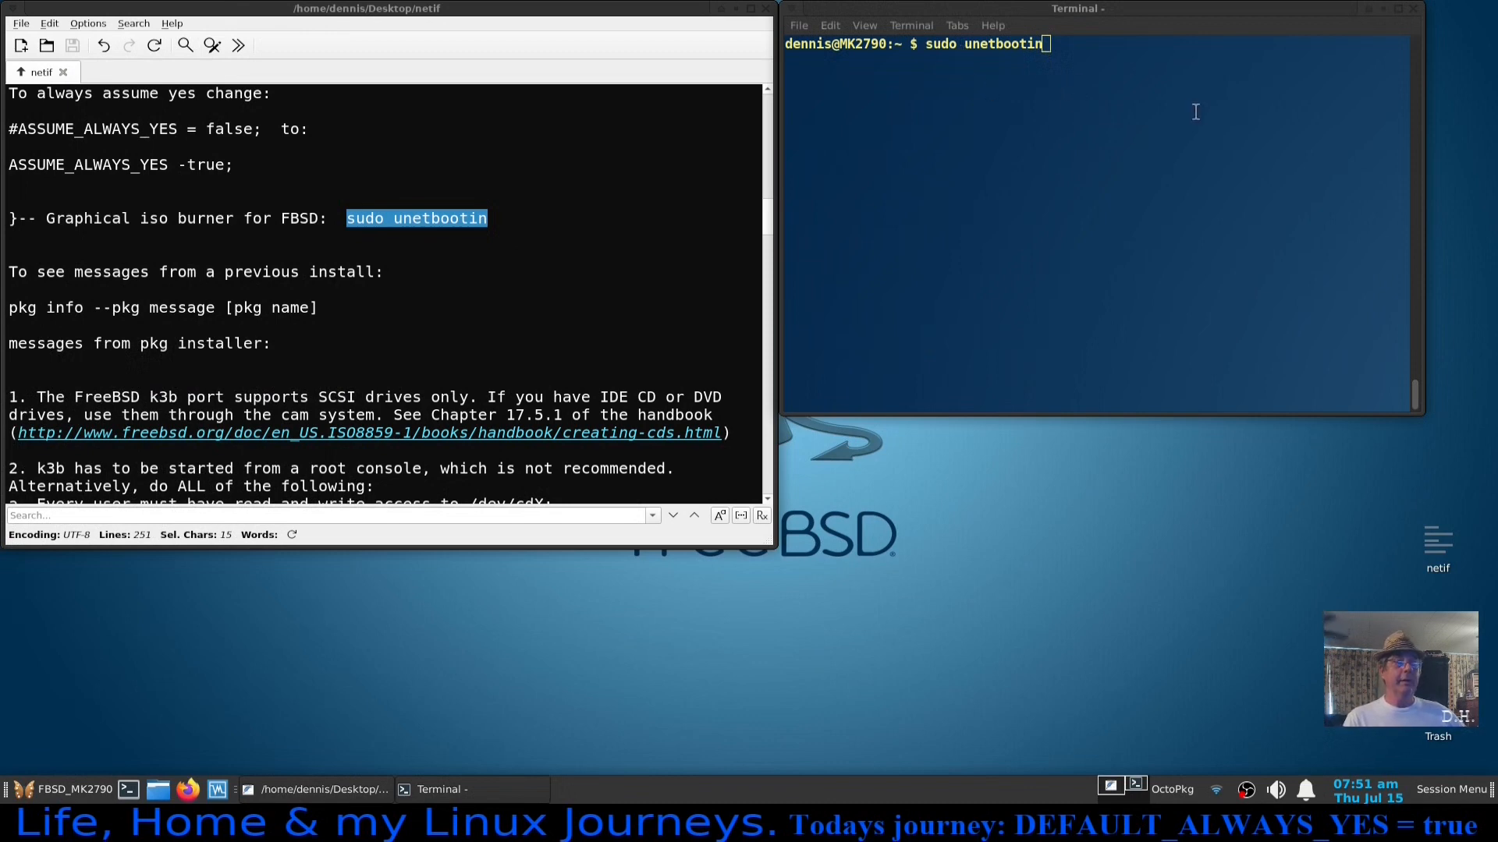
{"action": "mouse_move", "coordinate": [1237, 248]}
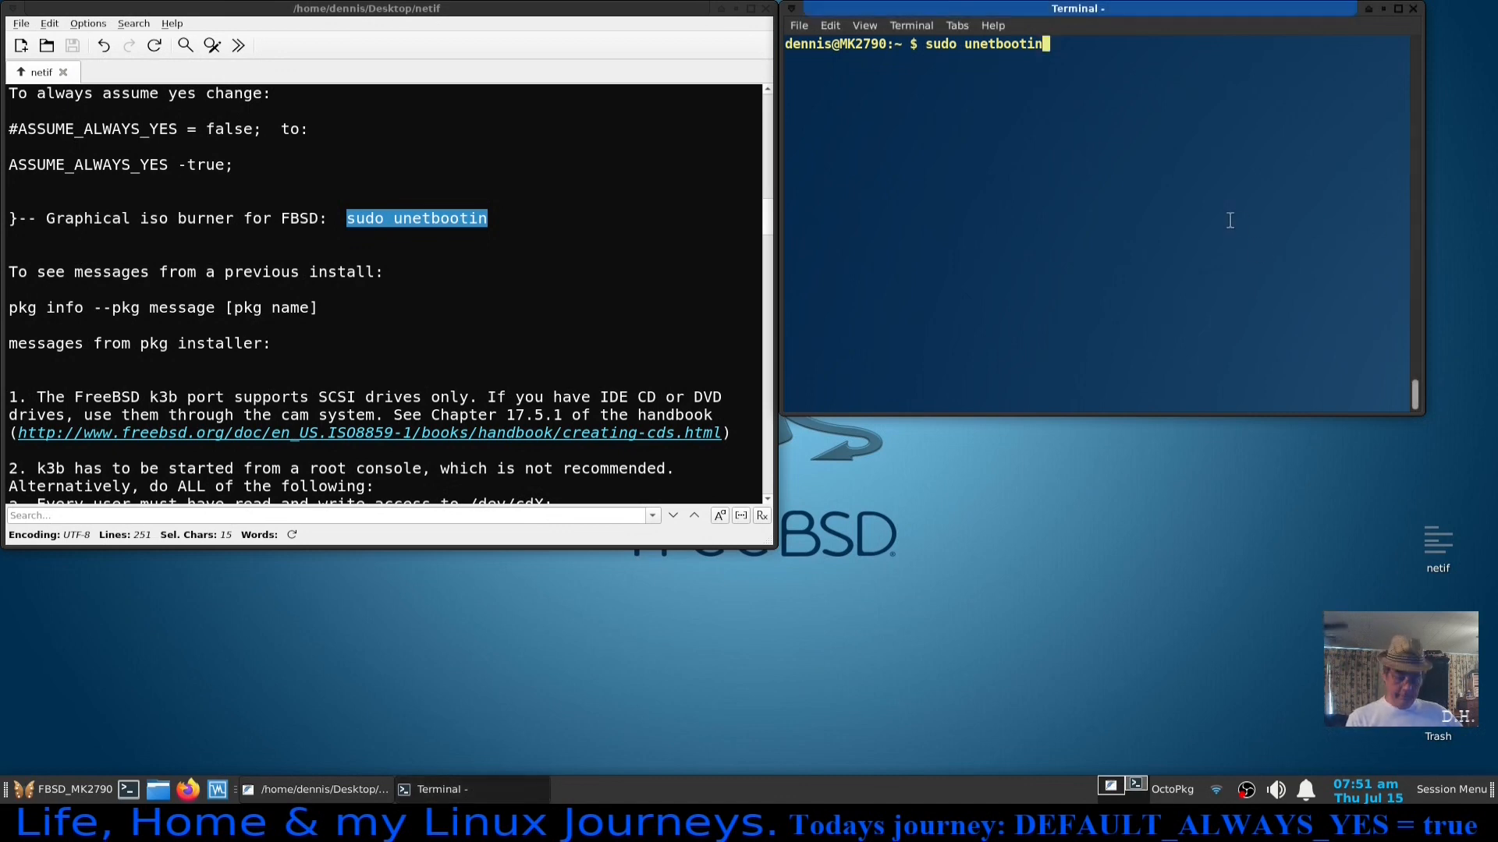
{"action": "key", "text": "Return"}
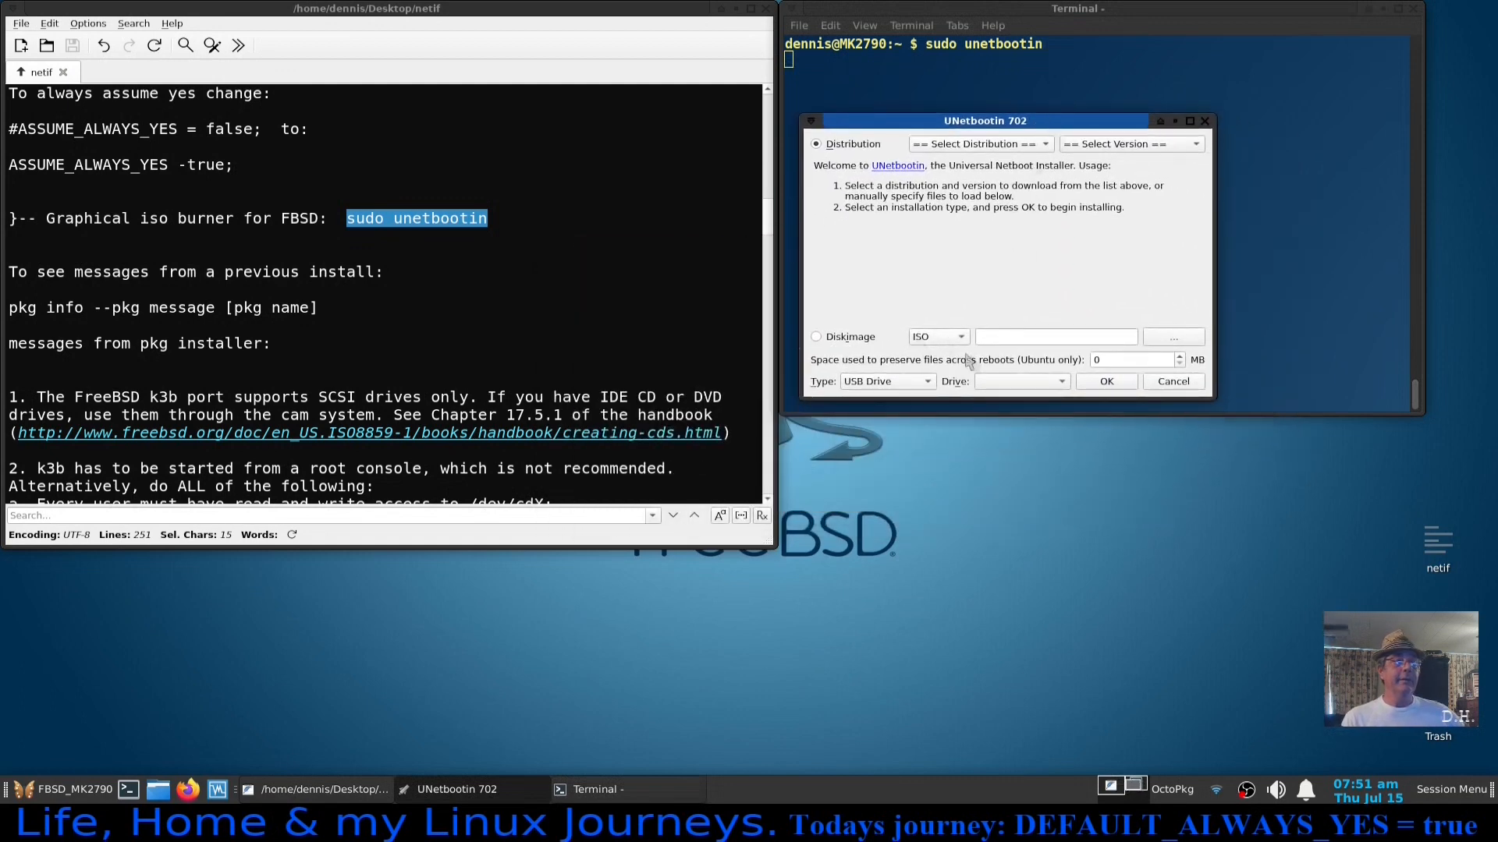
{"action": "mouse_move", "coordinate": [1002, 399]}
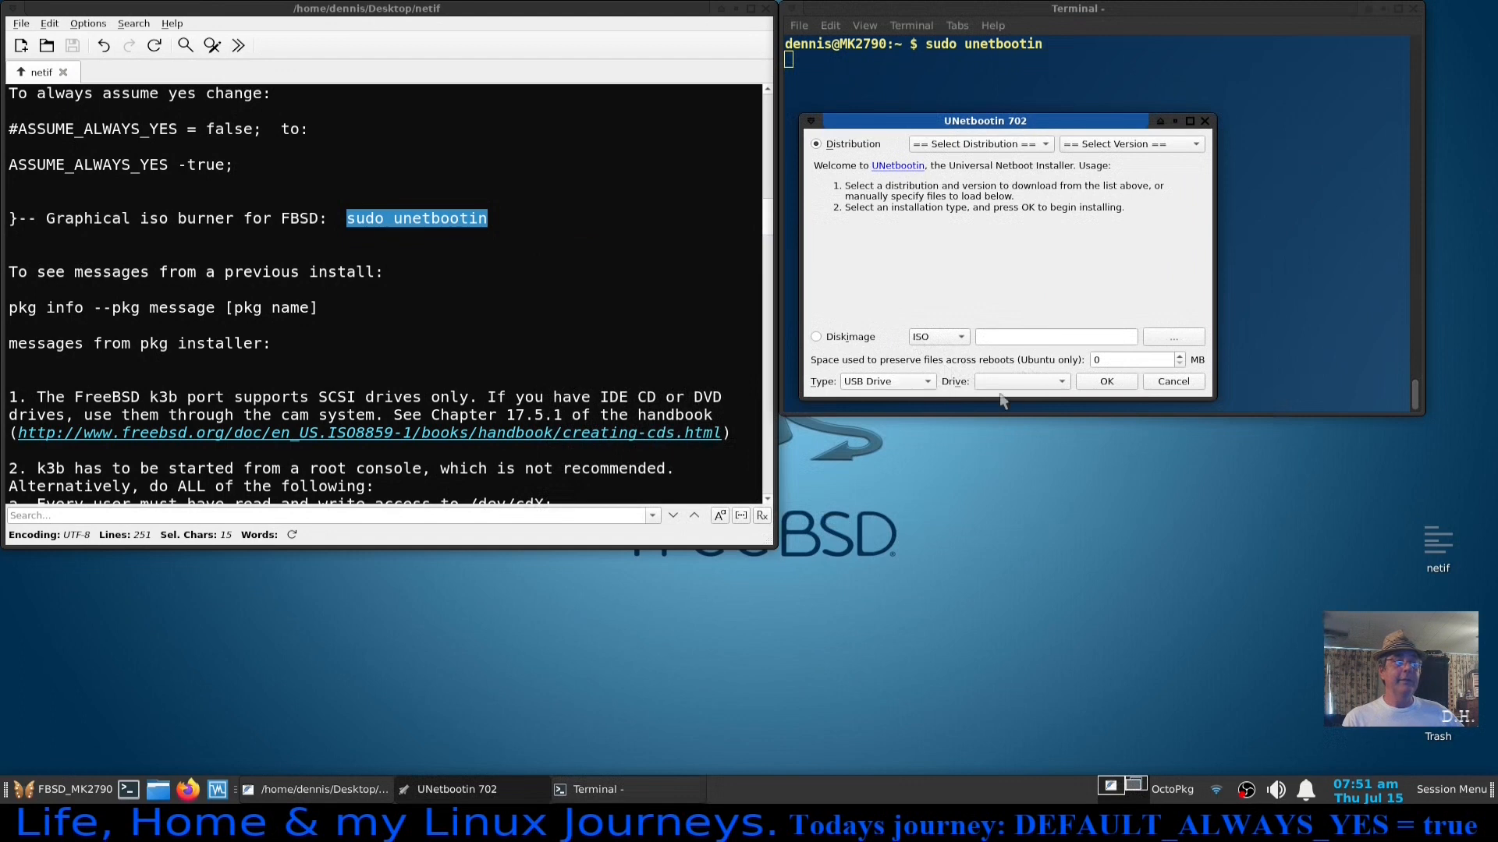
Browse UNetbootin's distribution list, then close the window with Cancel.
{"action": "left_click", "coordinate": [979, 143]}
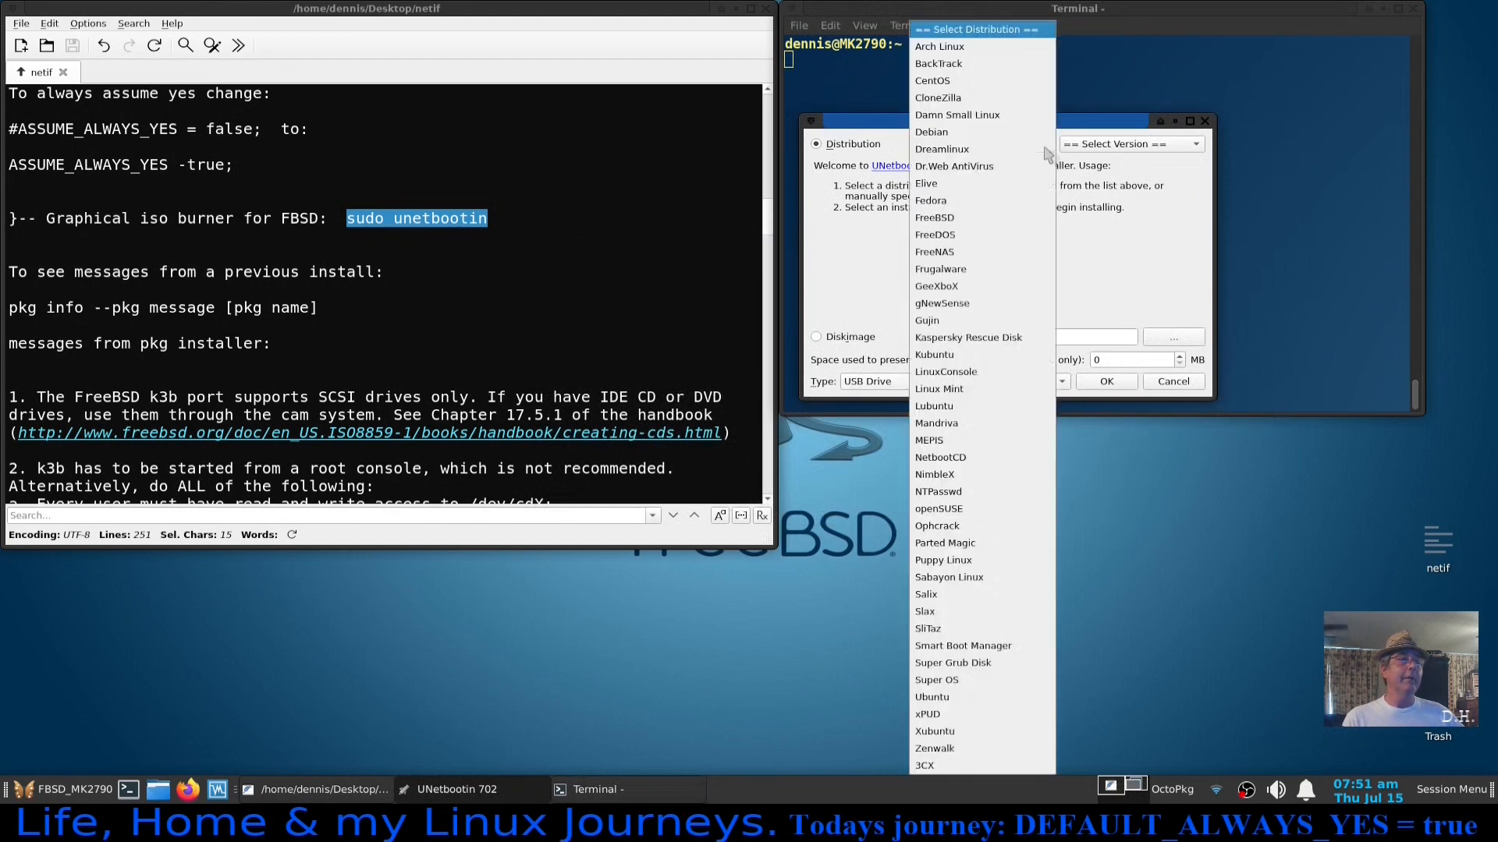
{"action": "mouse_move", "coordinate": [981, 150]}
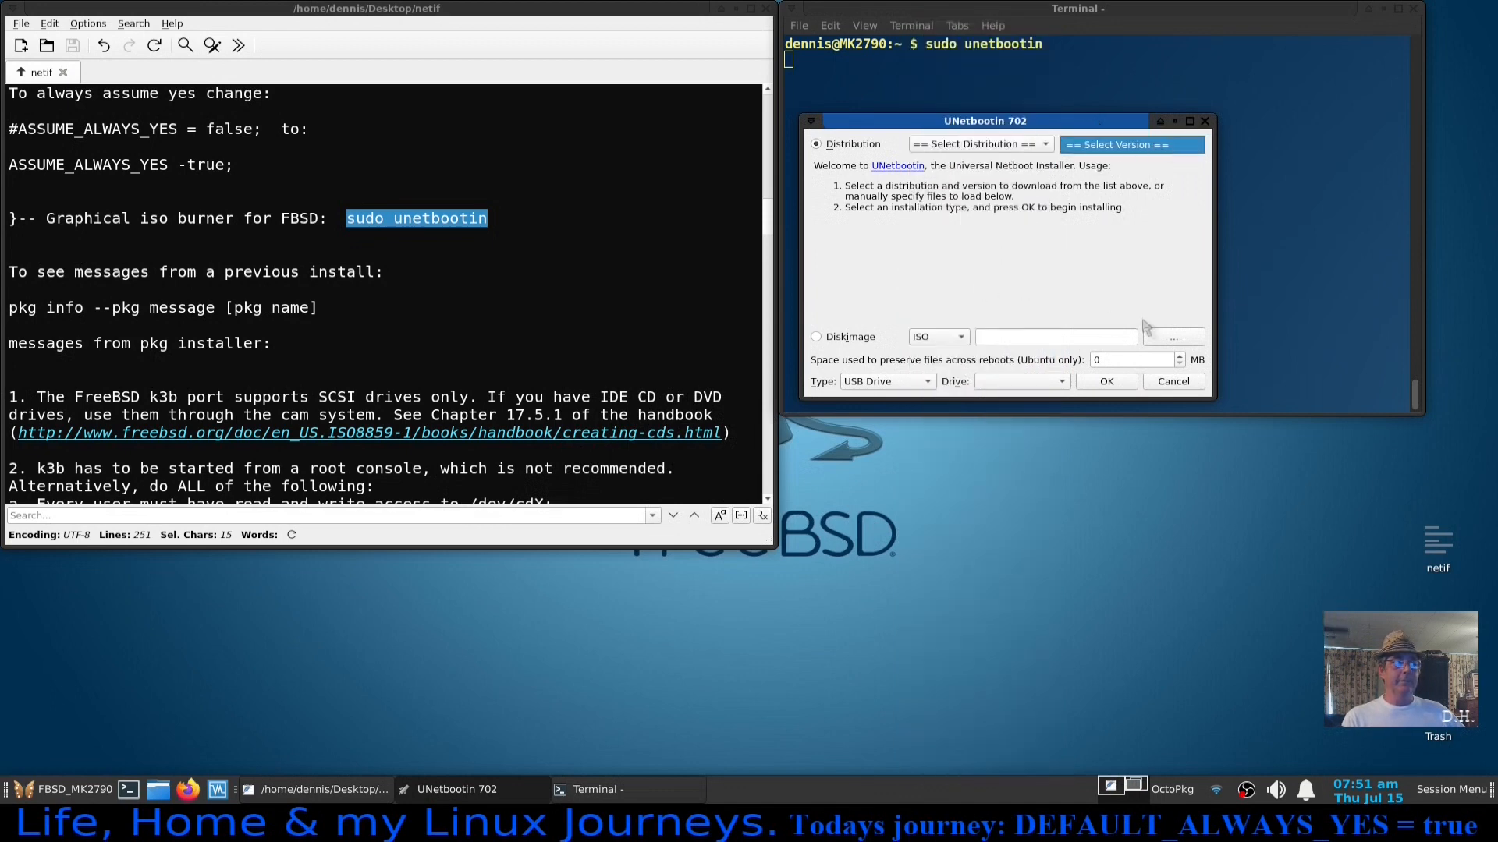
{"action": "mouse_move", "coordinate": [1175, 391]}
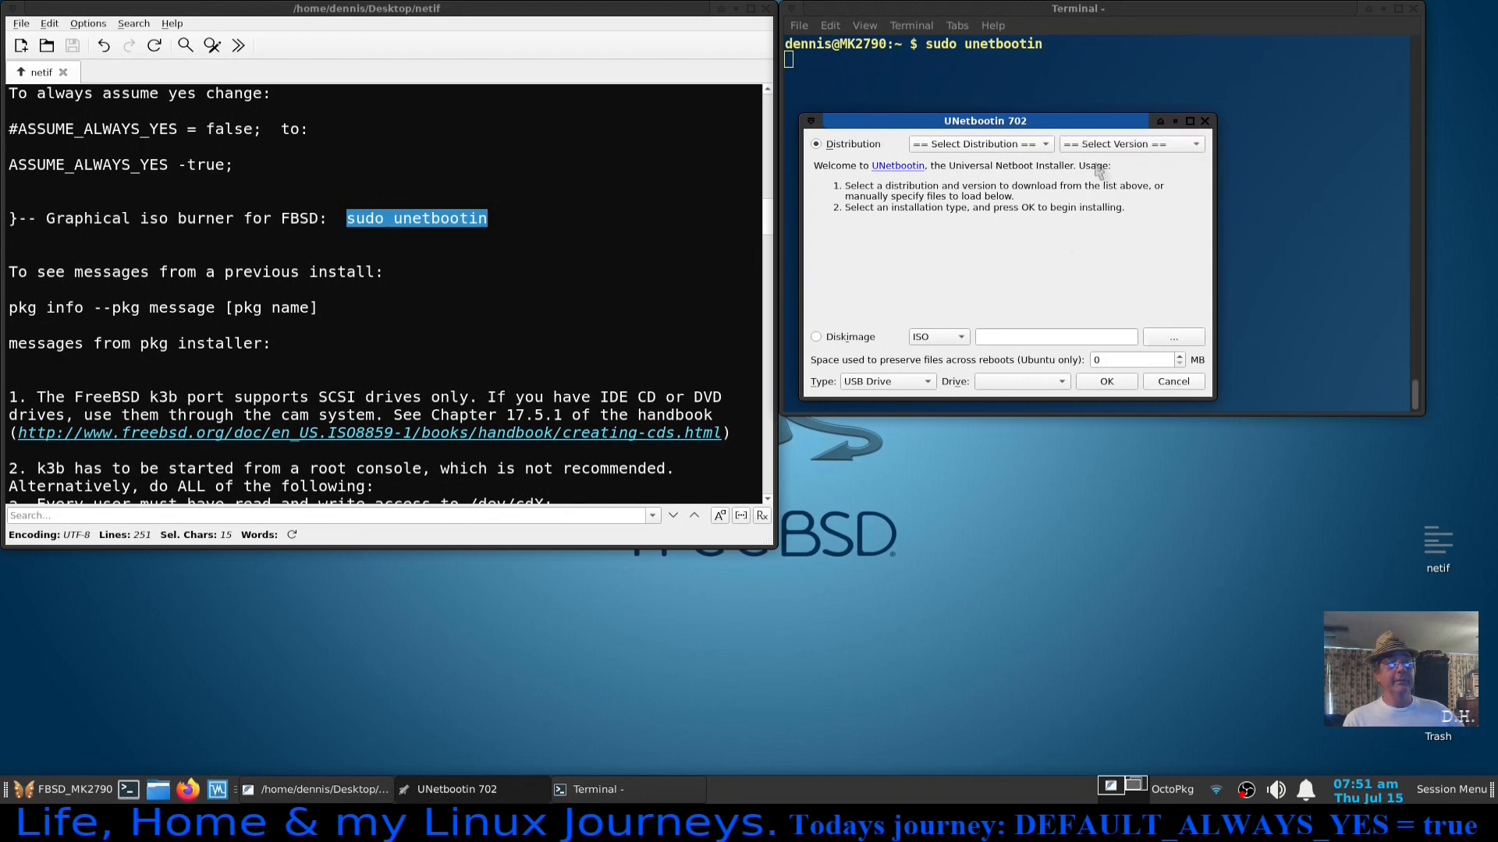
{"action": "left_click", "coordinate": [1171, 380]}
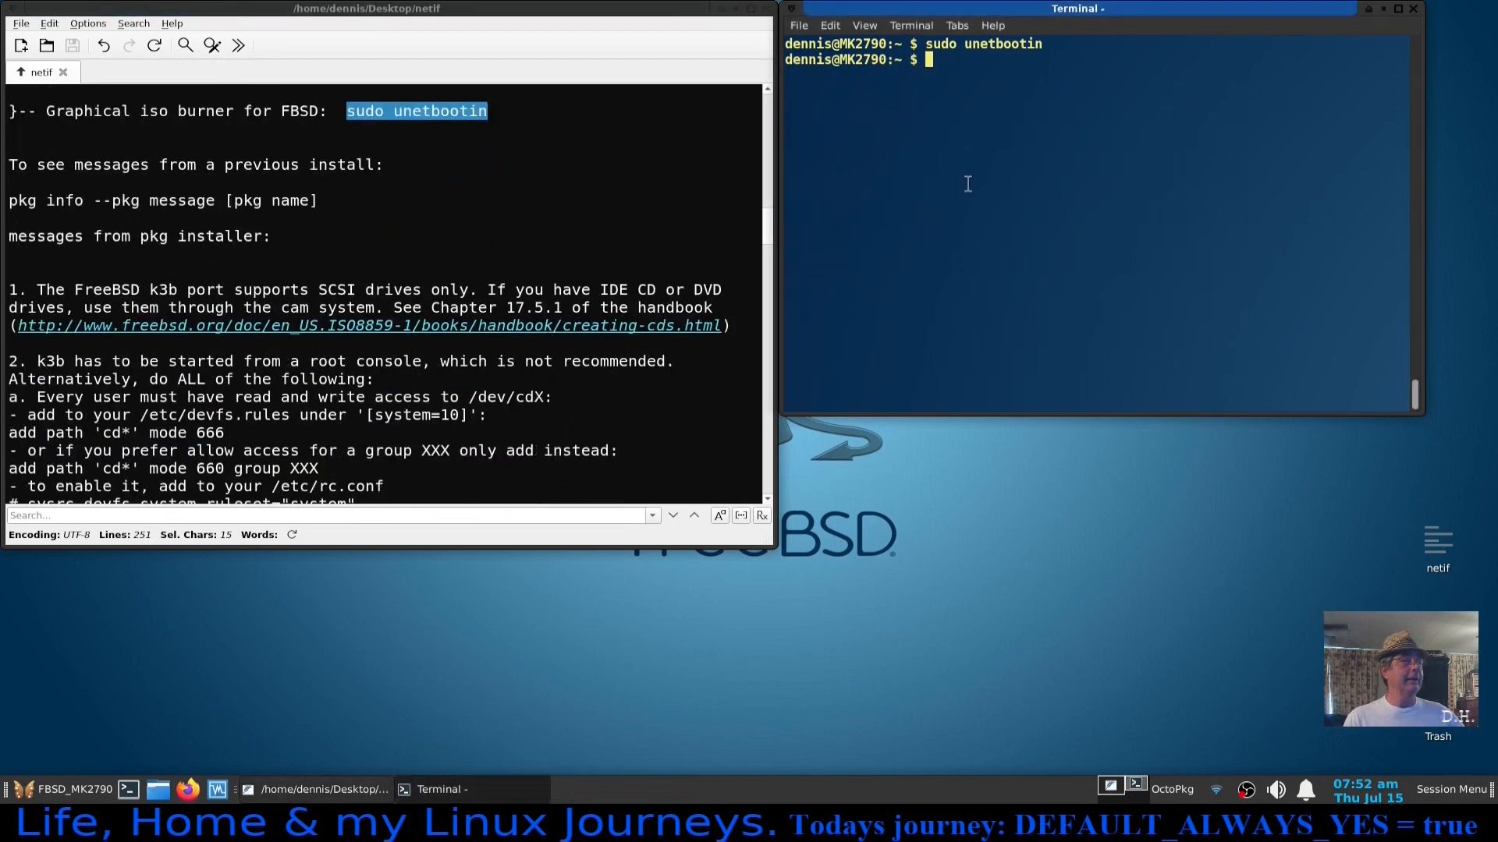
{"action": "mouse_move", "coordinate": [992, 188]}
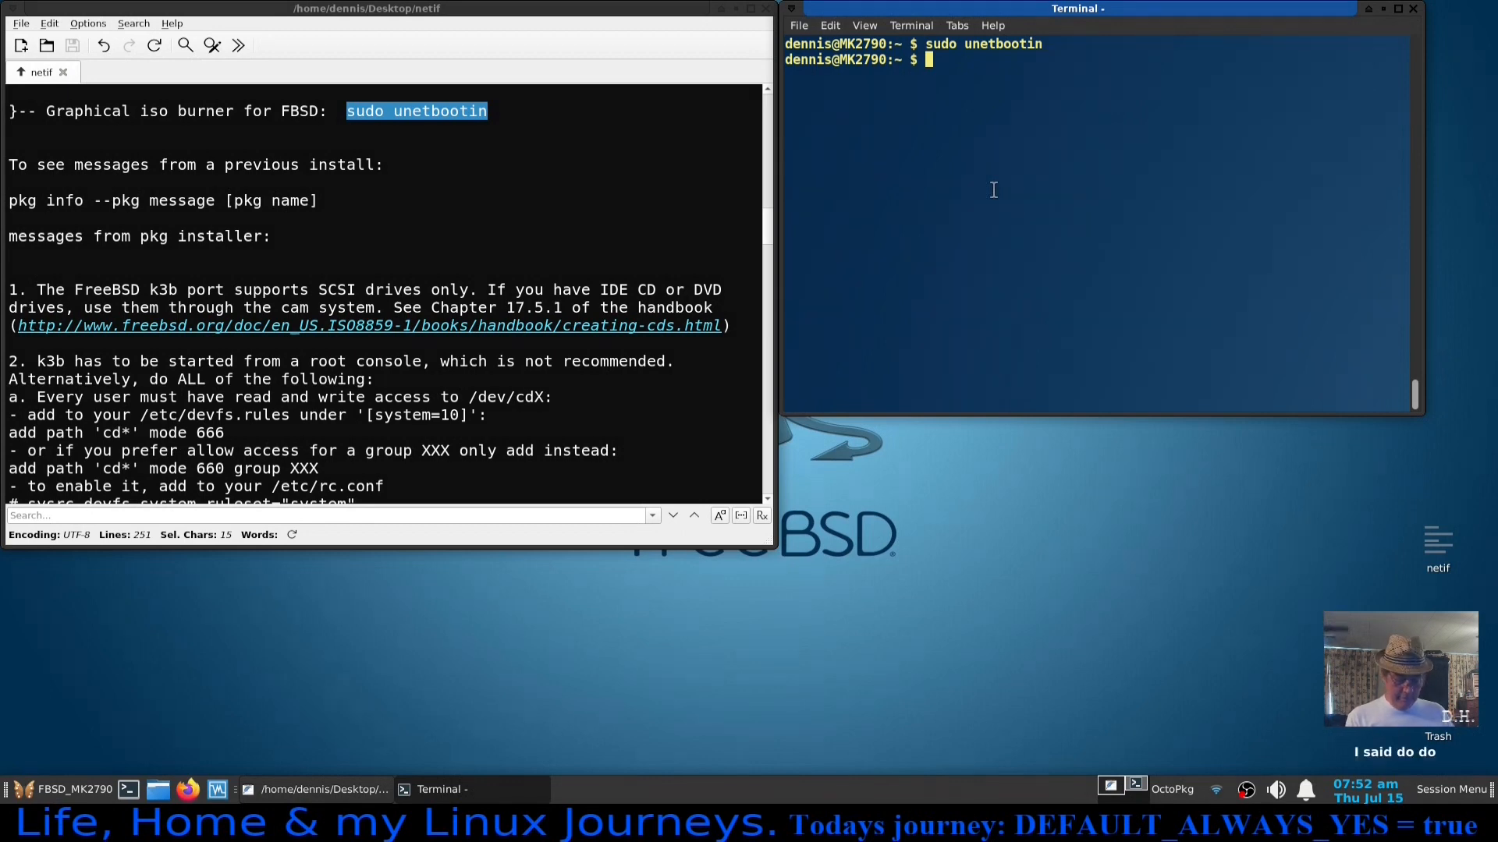
Run sudo pkg install emacs a third time and answer n at the 5-package prompt.
{"action": "type", "text": "sudo pkg install emacs"}
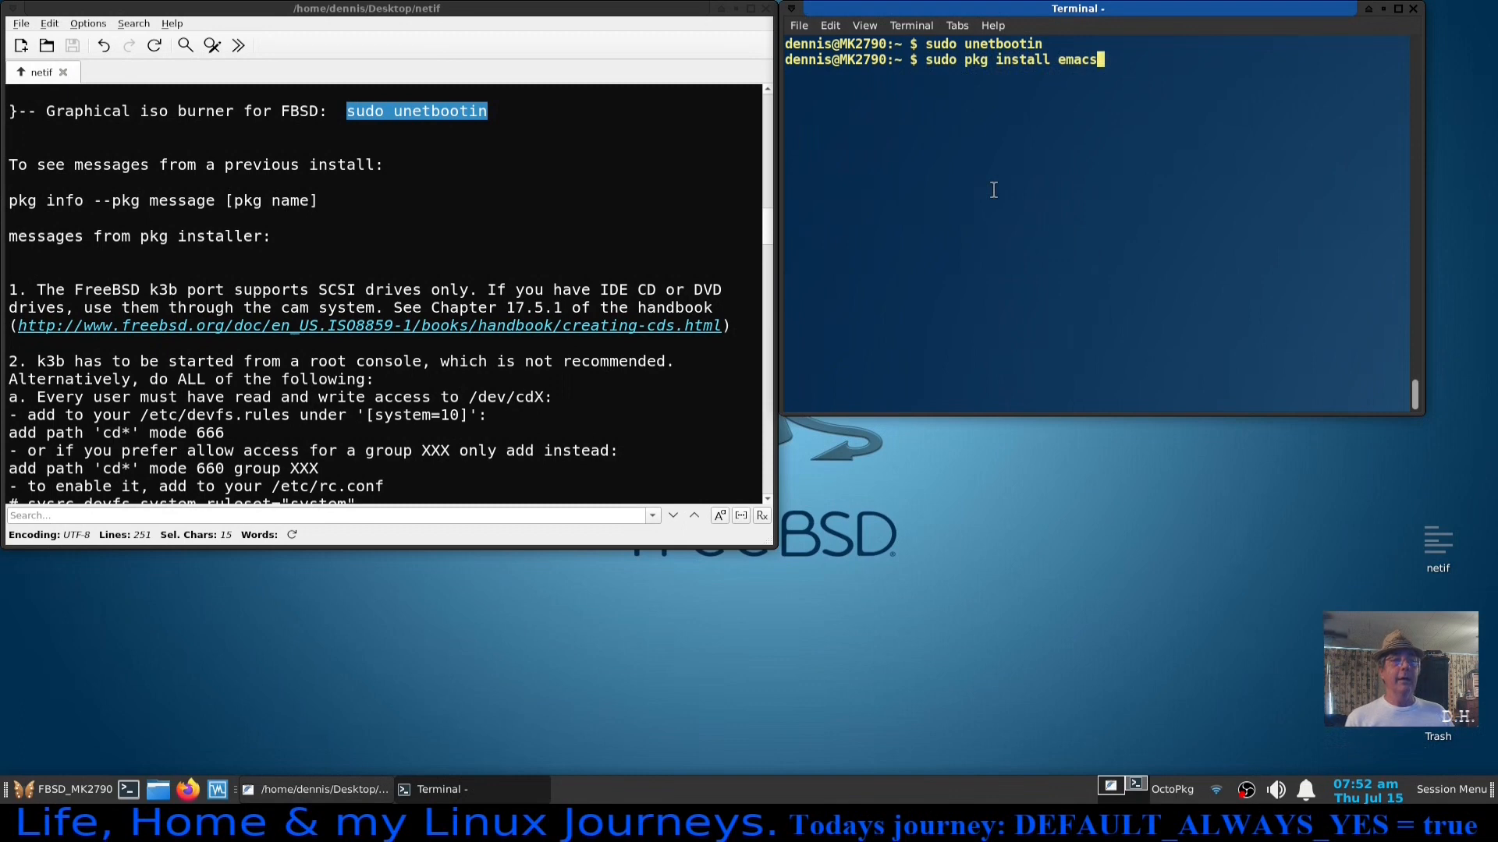
{"action": "key", "text": "Return"}
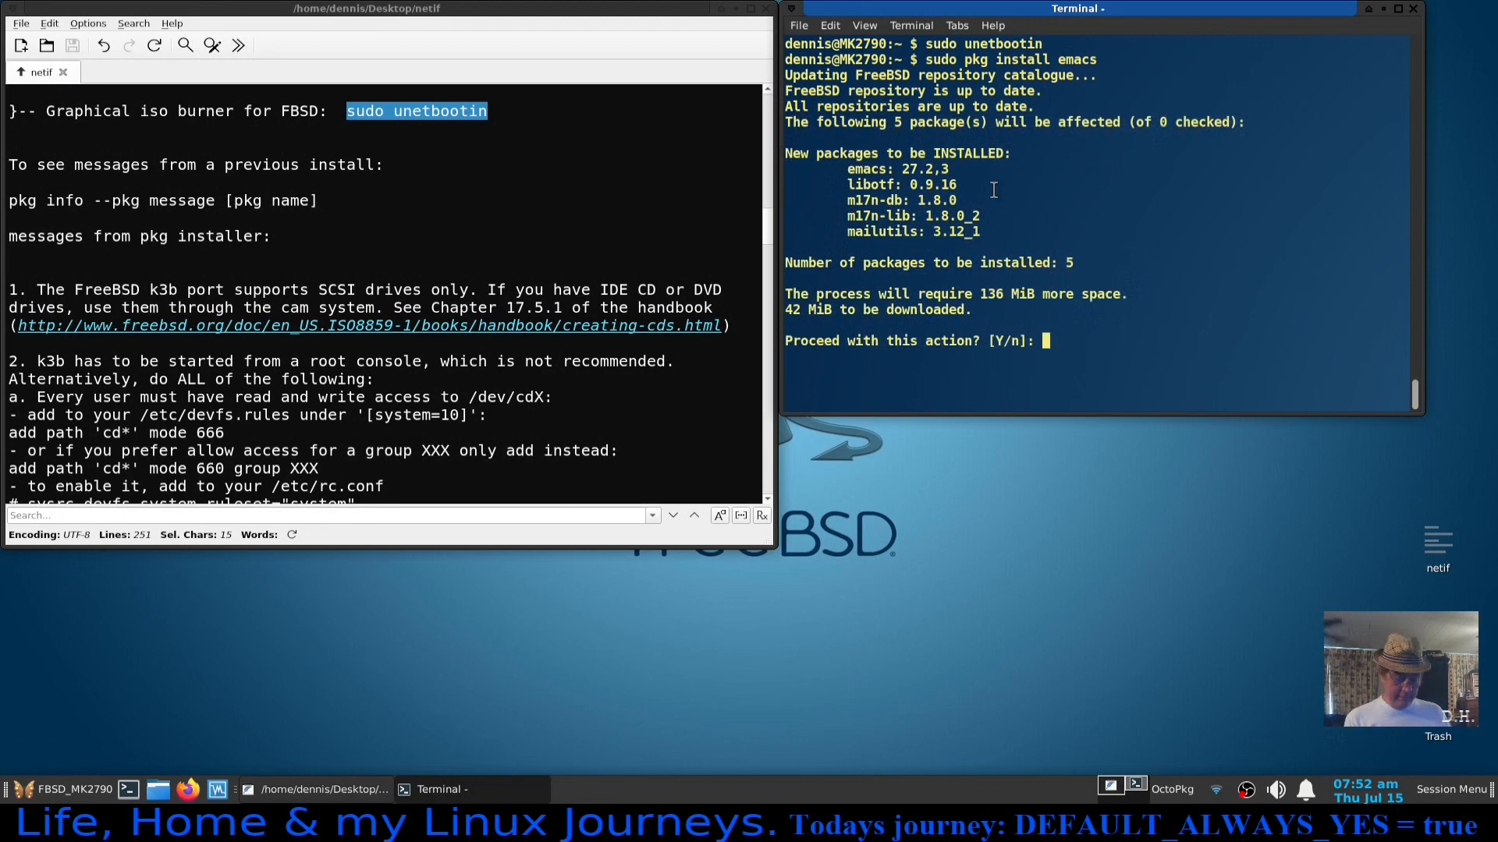
{"action": "type", "text": "n"}
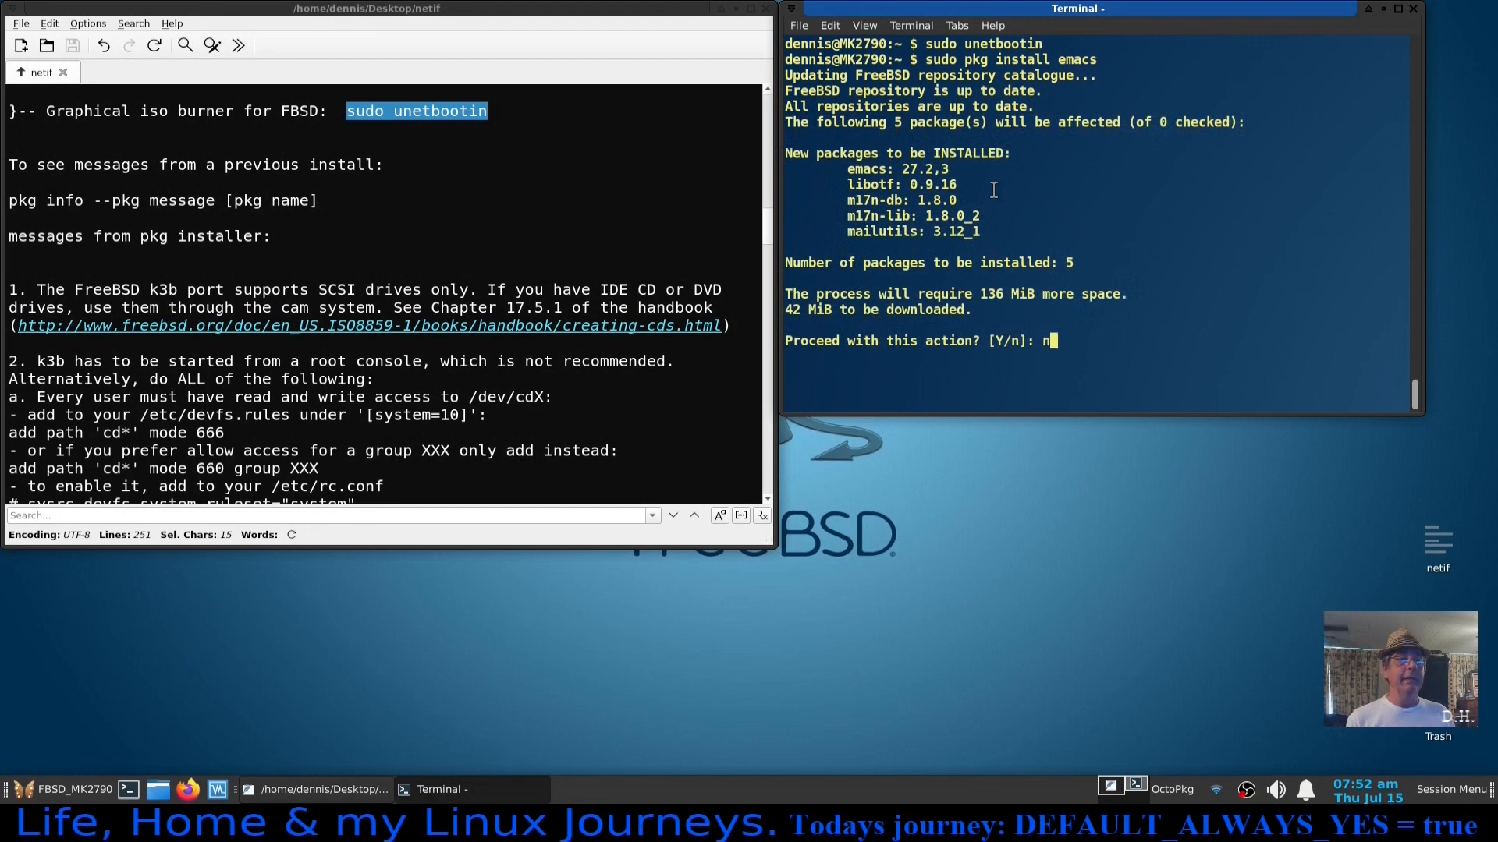
{"action": "key", "text": "Return"}
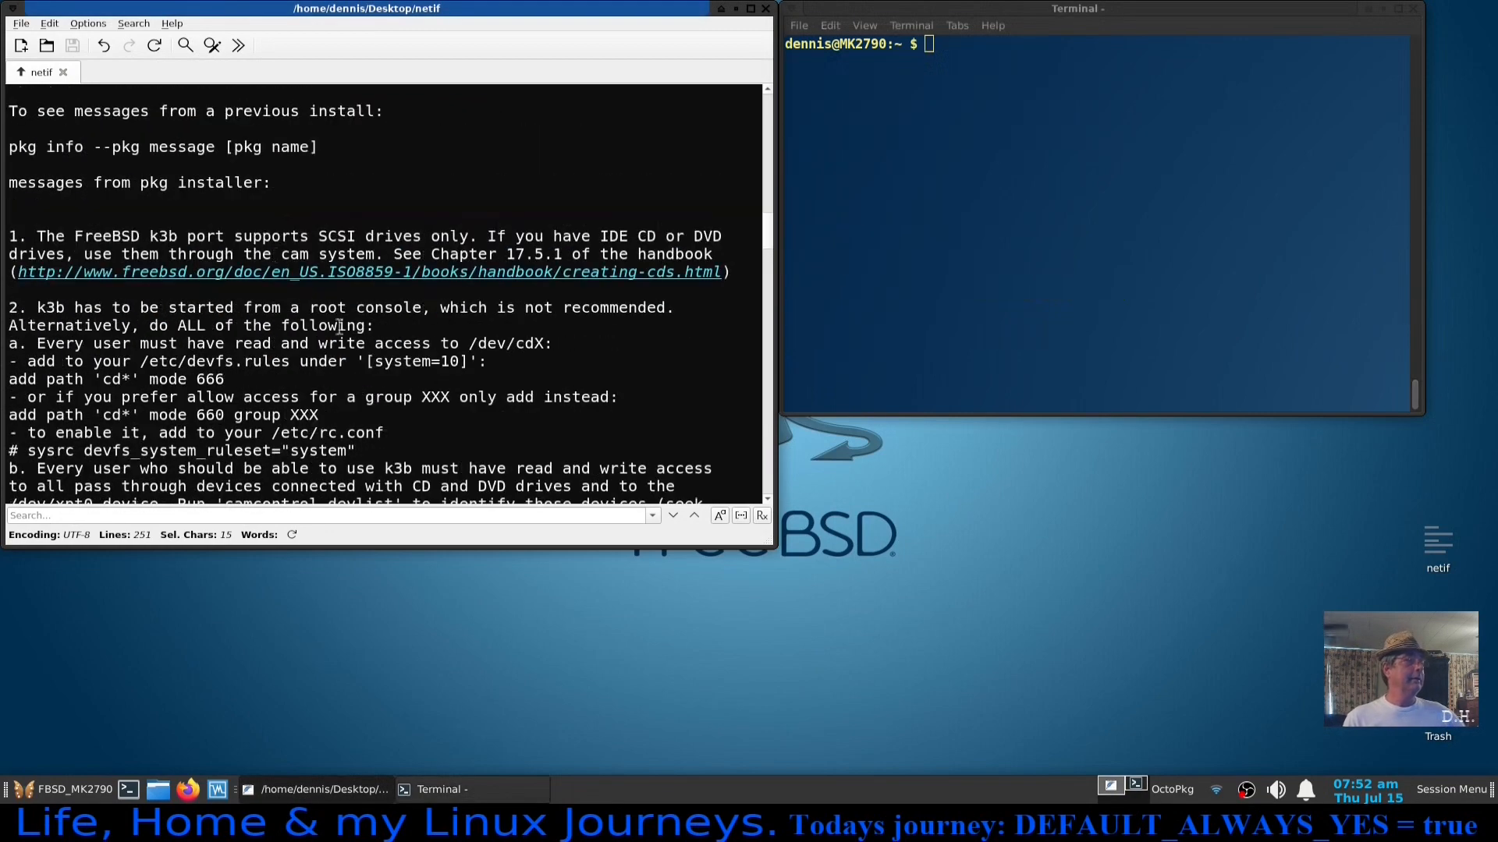
{"action": "scroll", "scroll_direction": "down", "scroll_amount": 3}
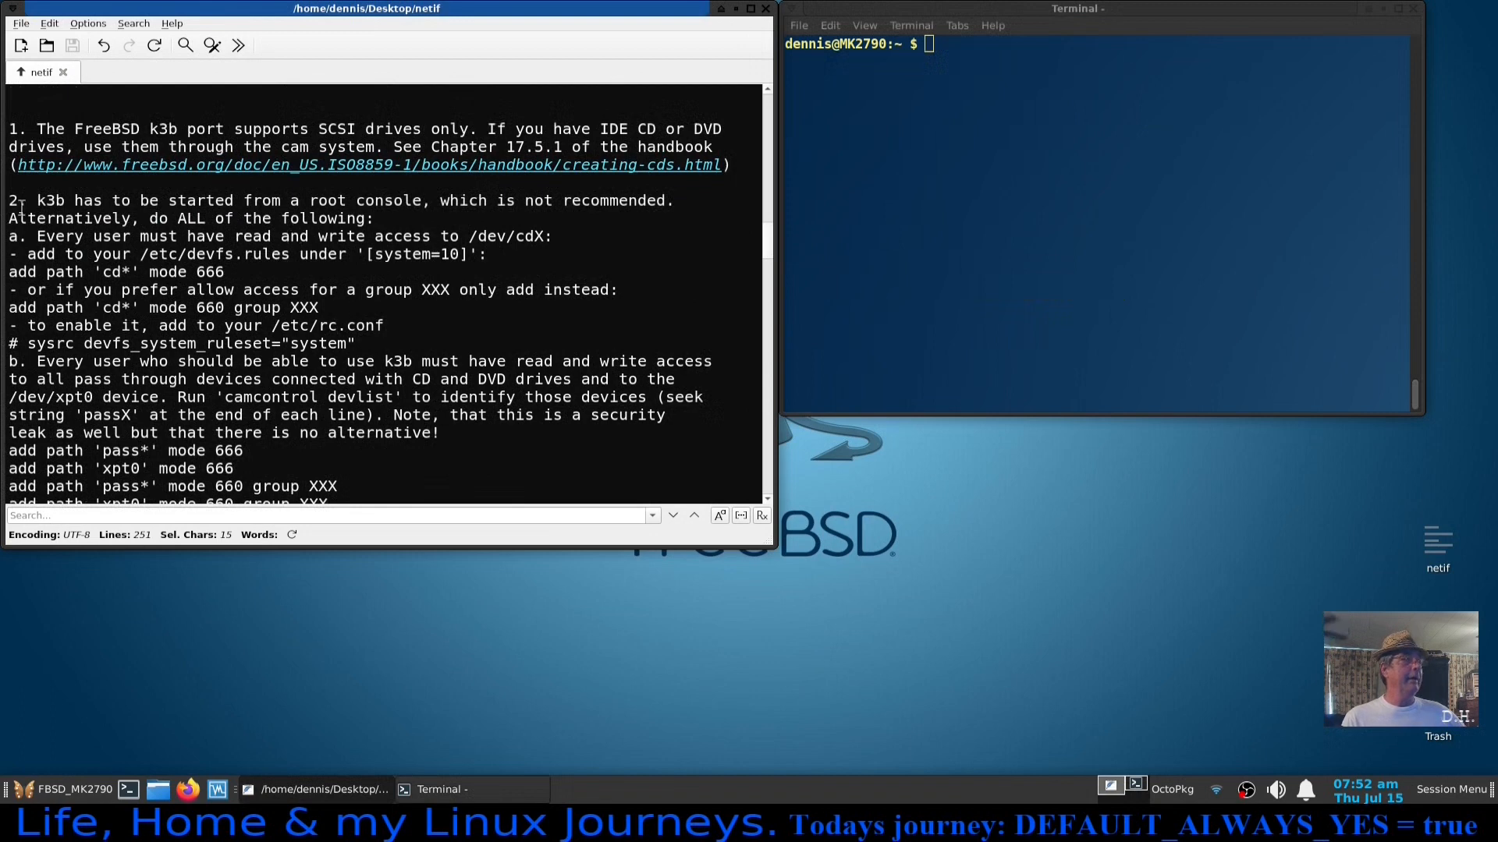
{"action": "mouse_move", "coordinate": [308, 270]}
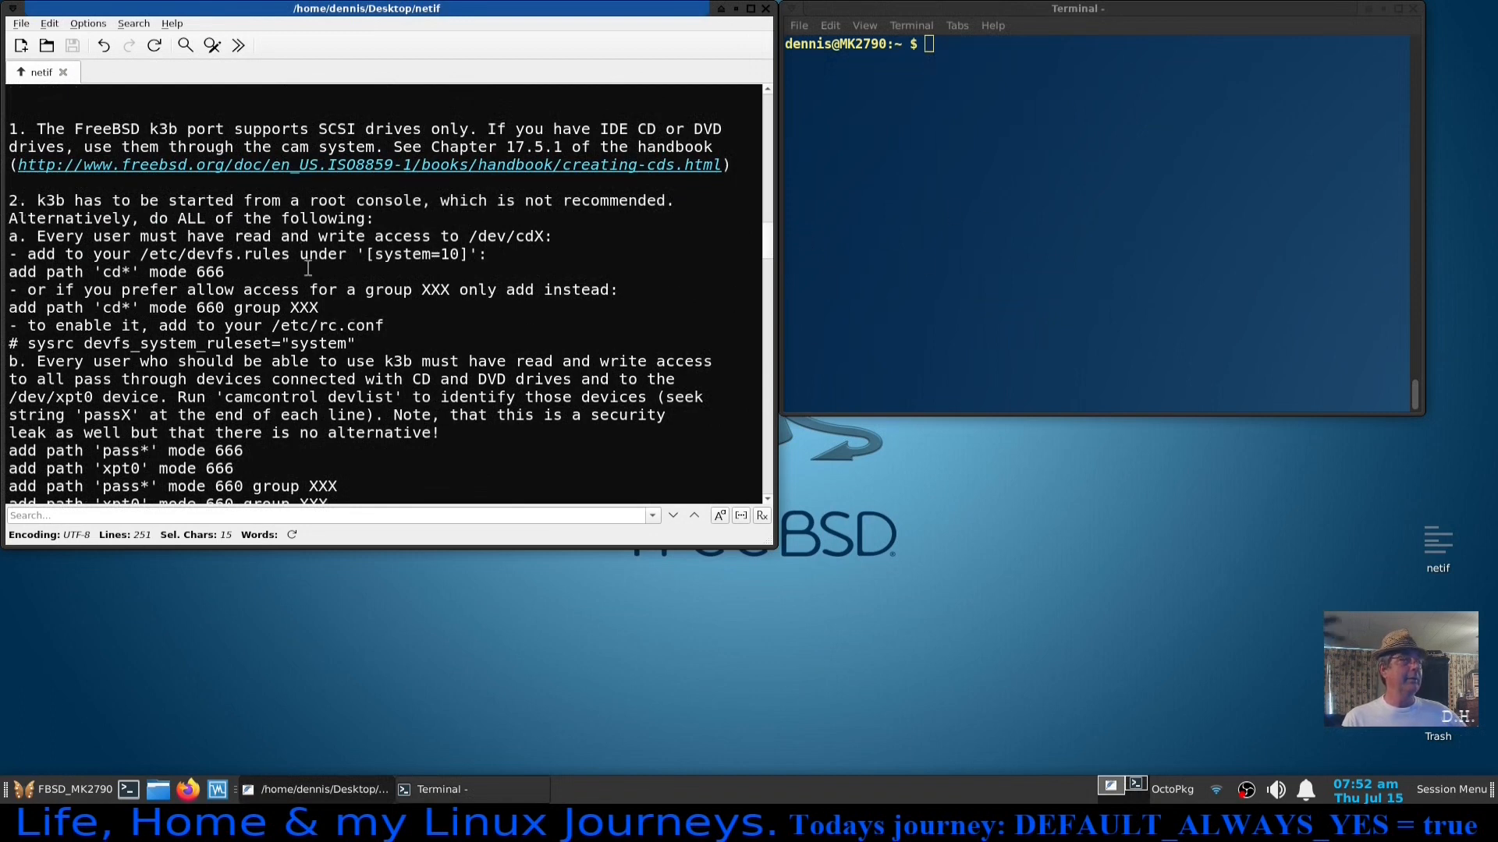
{"action": "scroll", "scroll_direction": "down", "scroll_amount": 3}
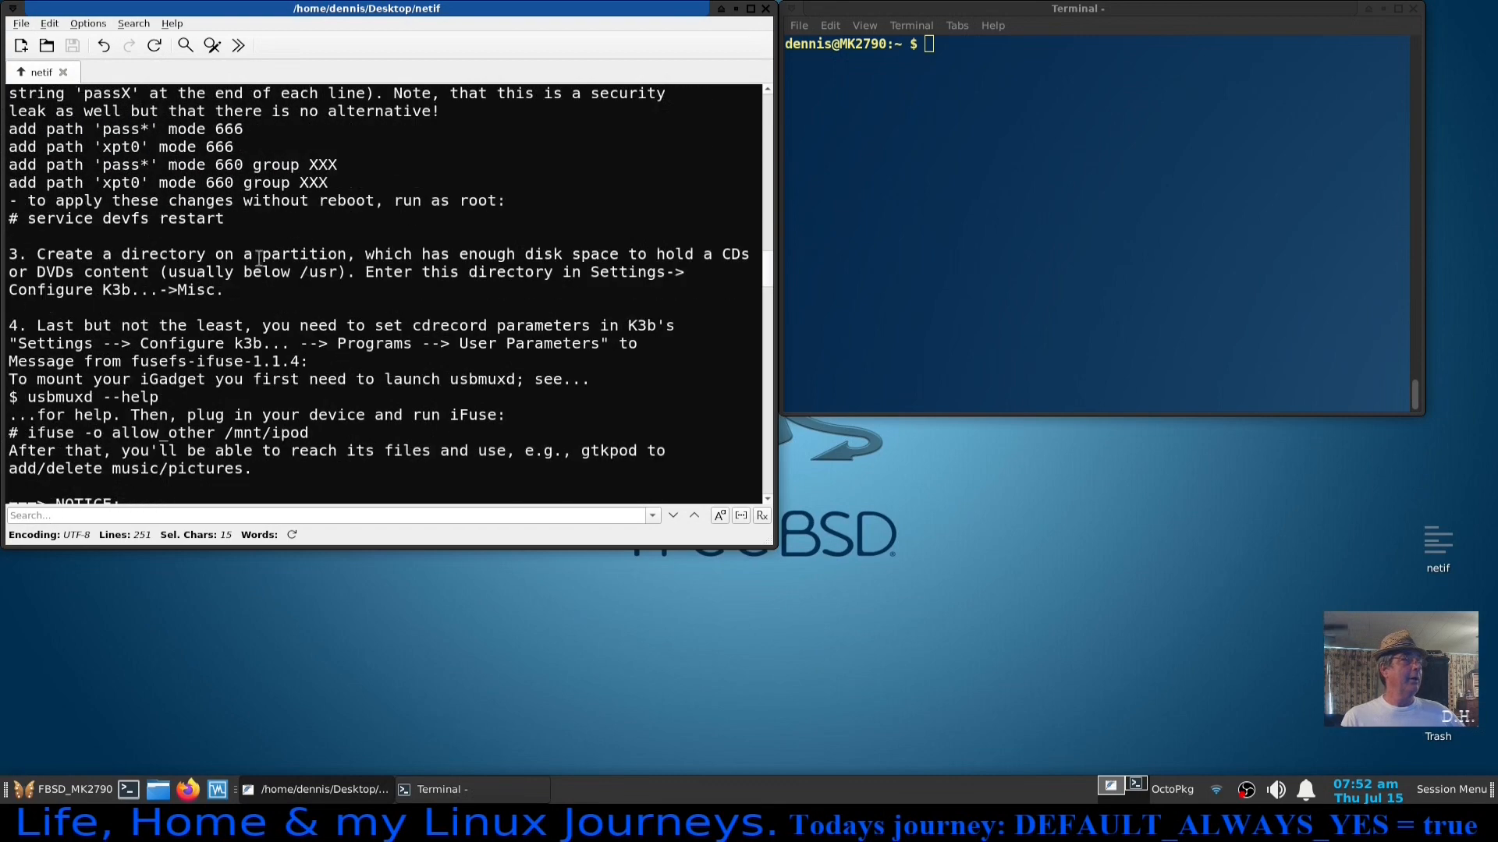
{"action": "scroll", "scroll_direction": "up", "scroll_amount": 3}
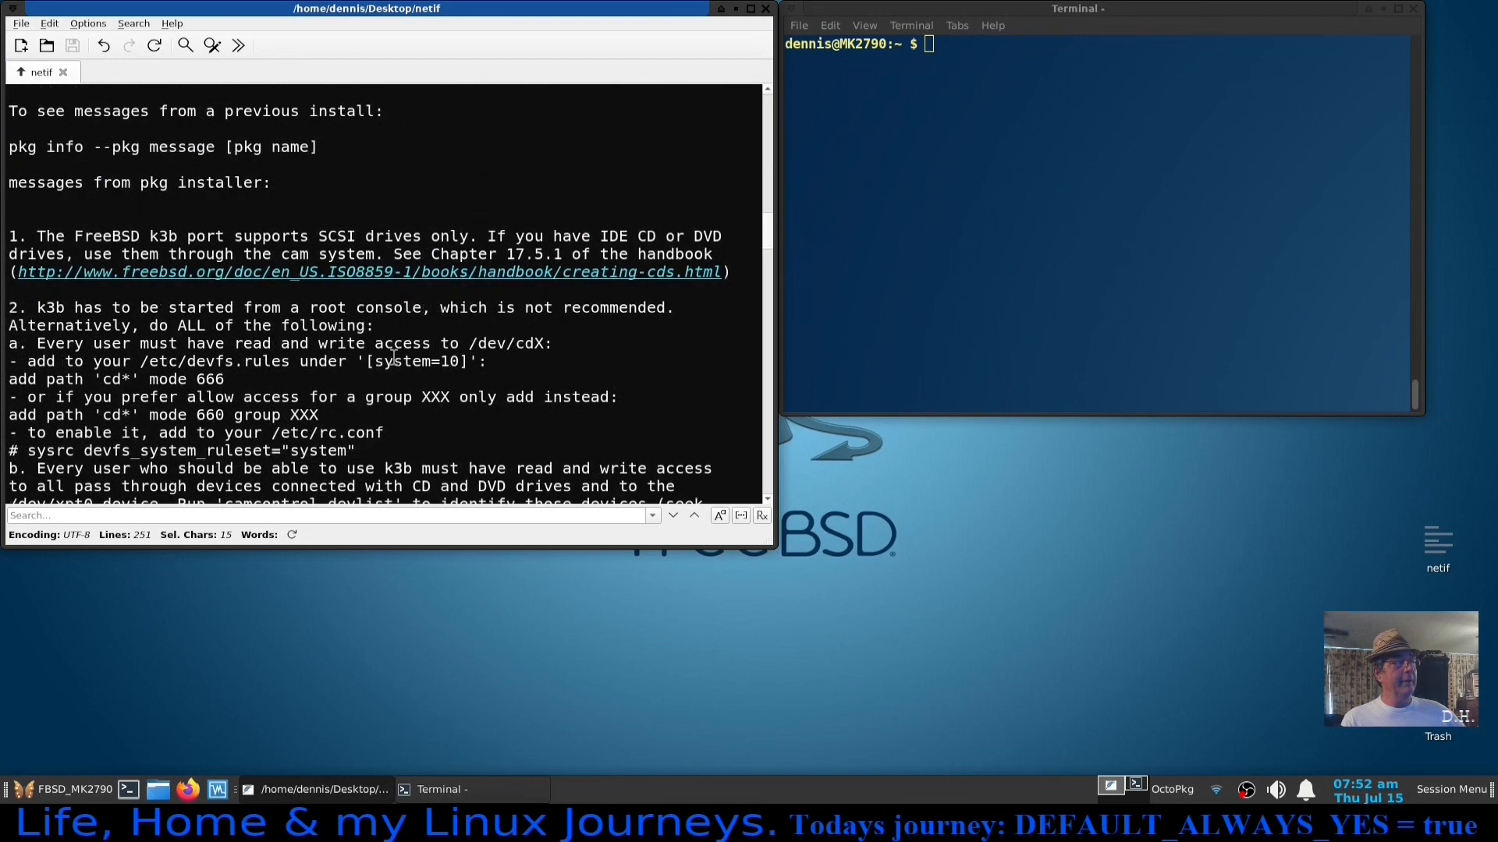
{"action": "scroll", "scroll_direction": "down", "scroll_amount": 3}
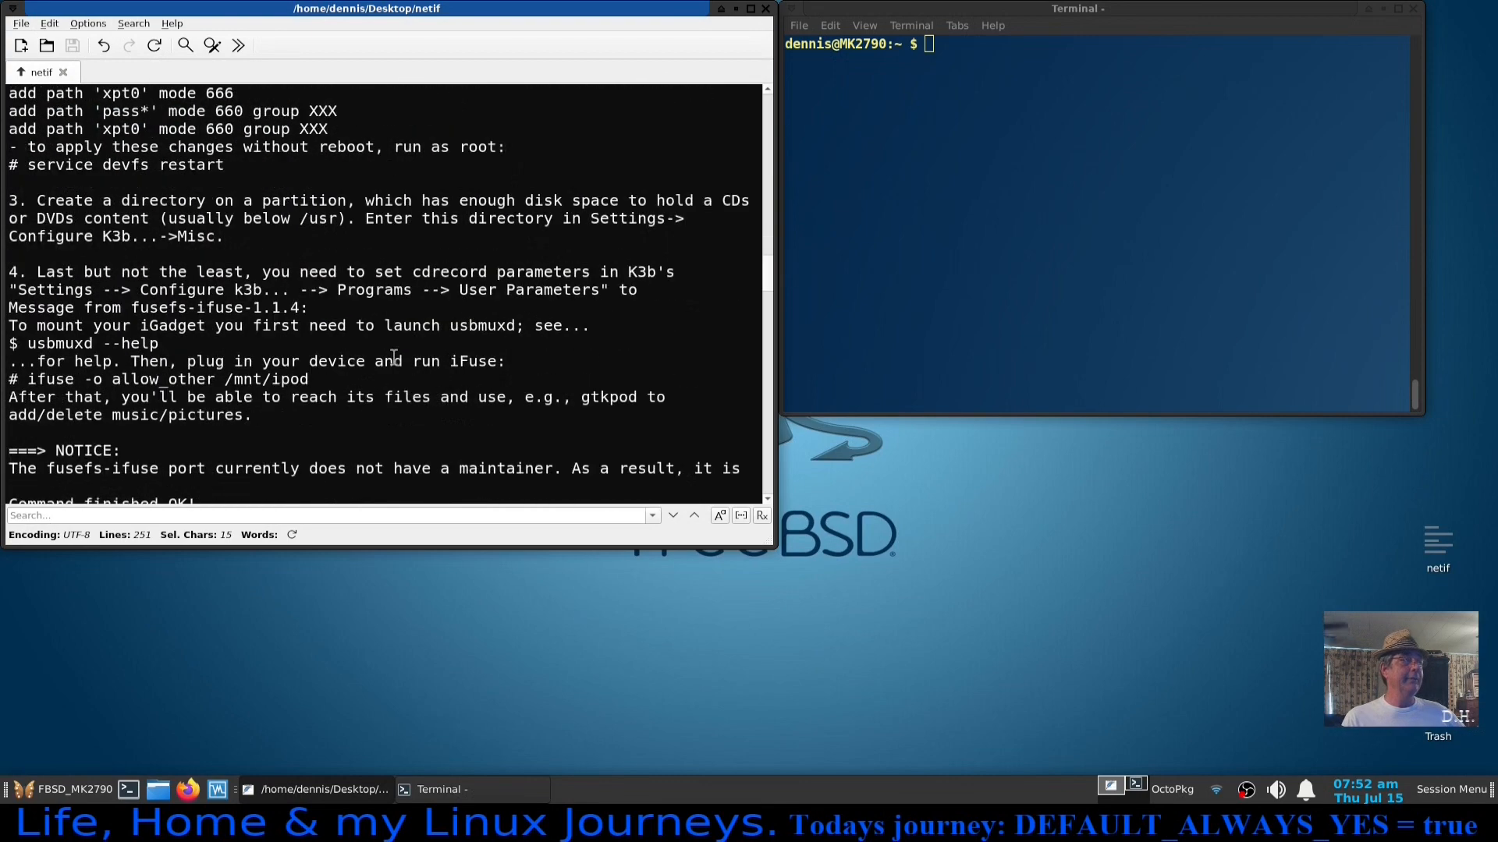
{"action": "mouse_move", "coordinate": [409, 299]}
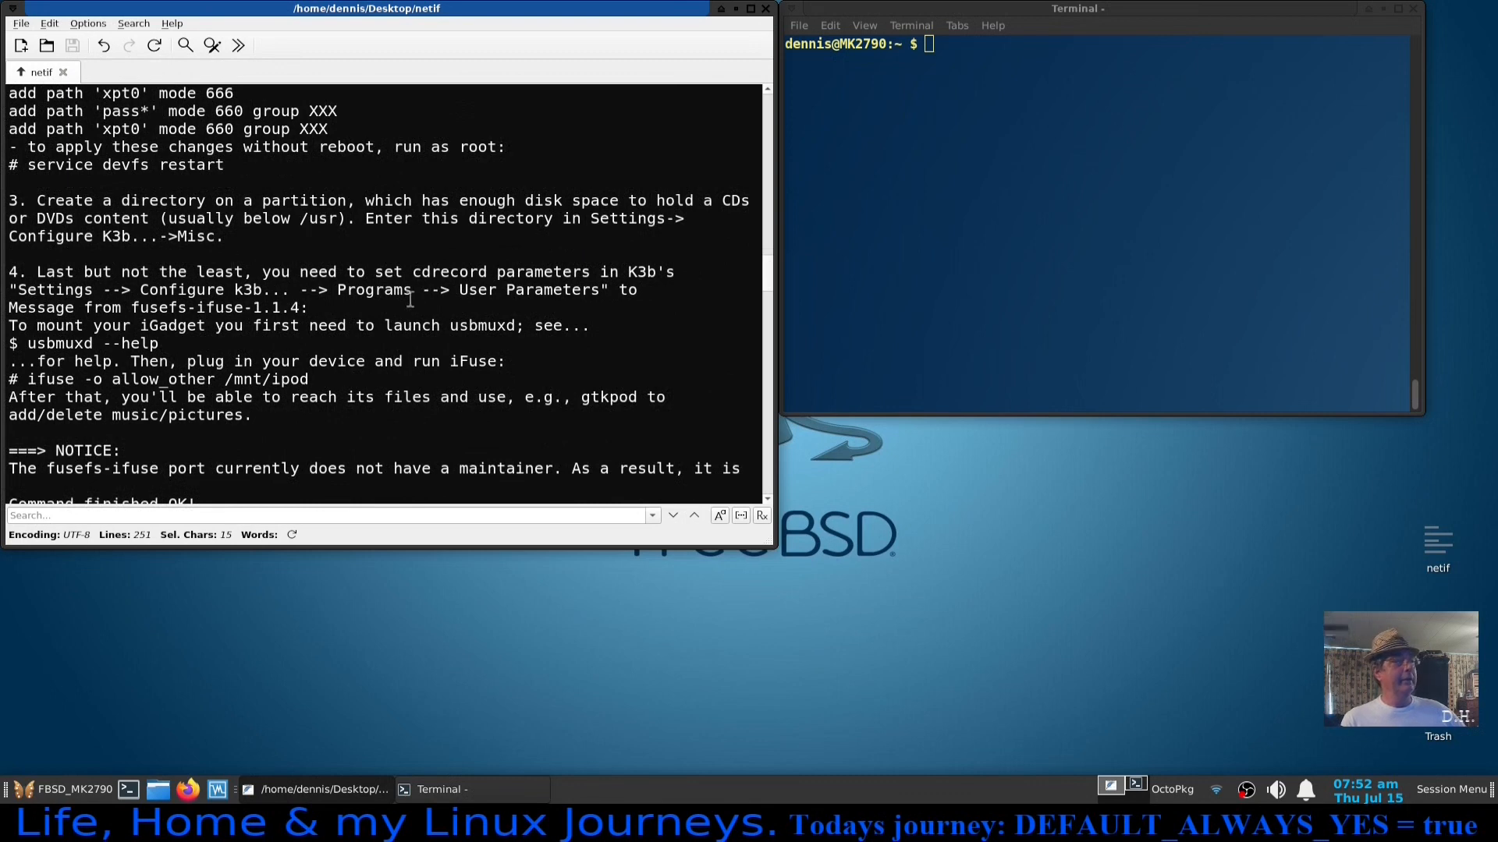
{"action": "scroll", "scroll_direction": "down", "scroll_amount": 3}
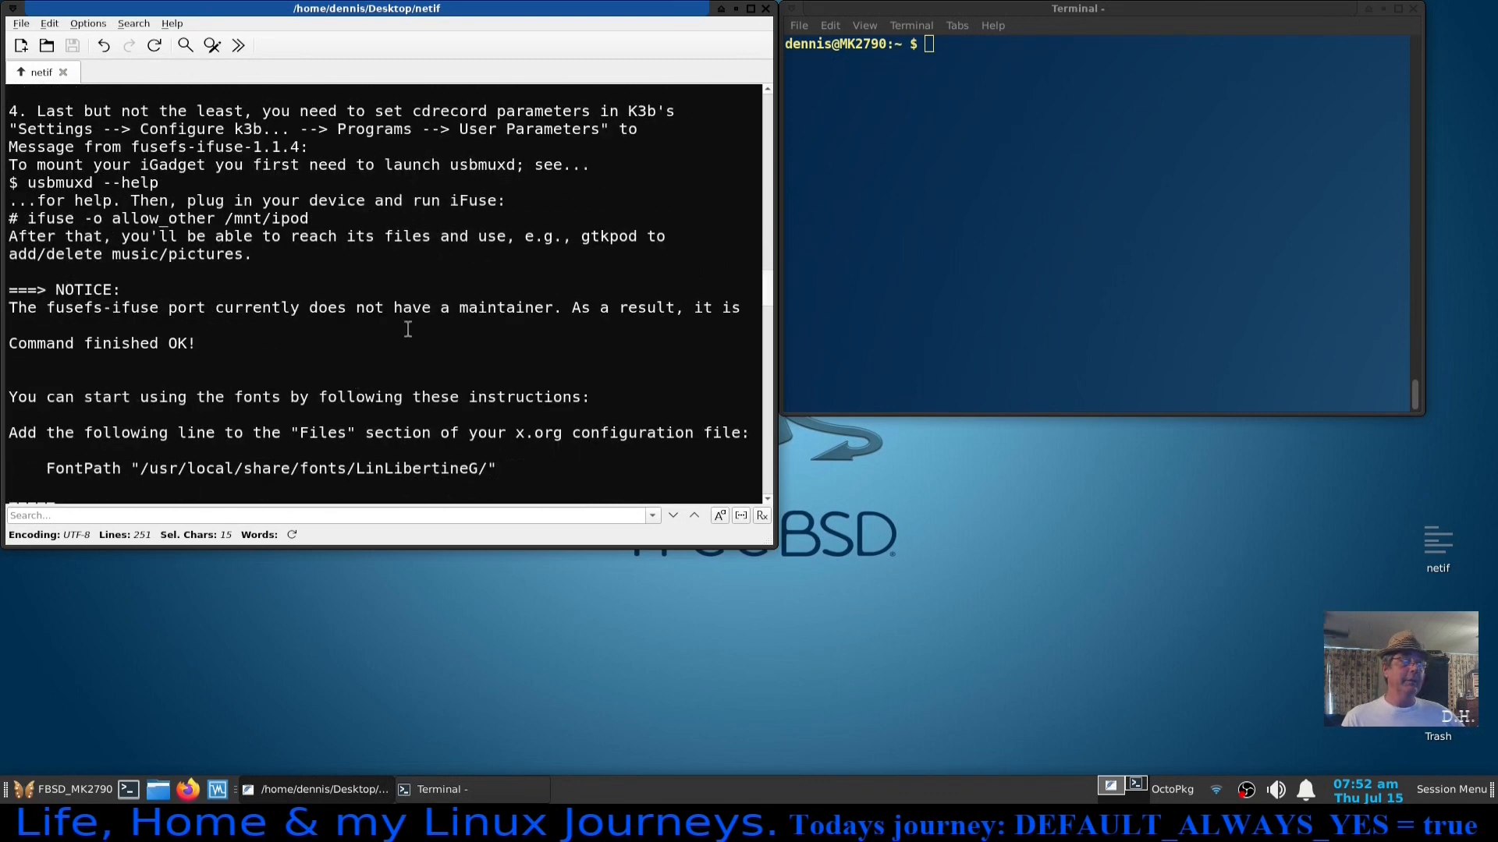
{"action": "mouse_move", "coordinate": [458, 351]}
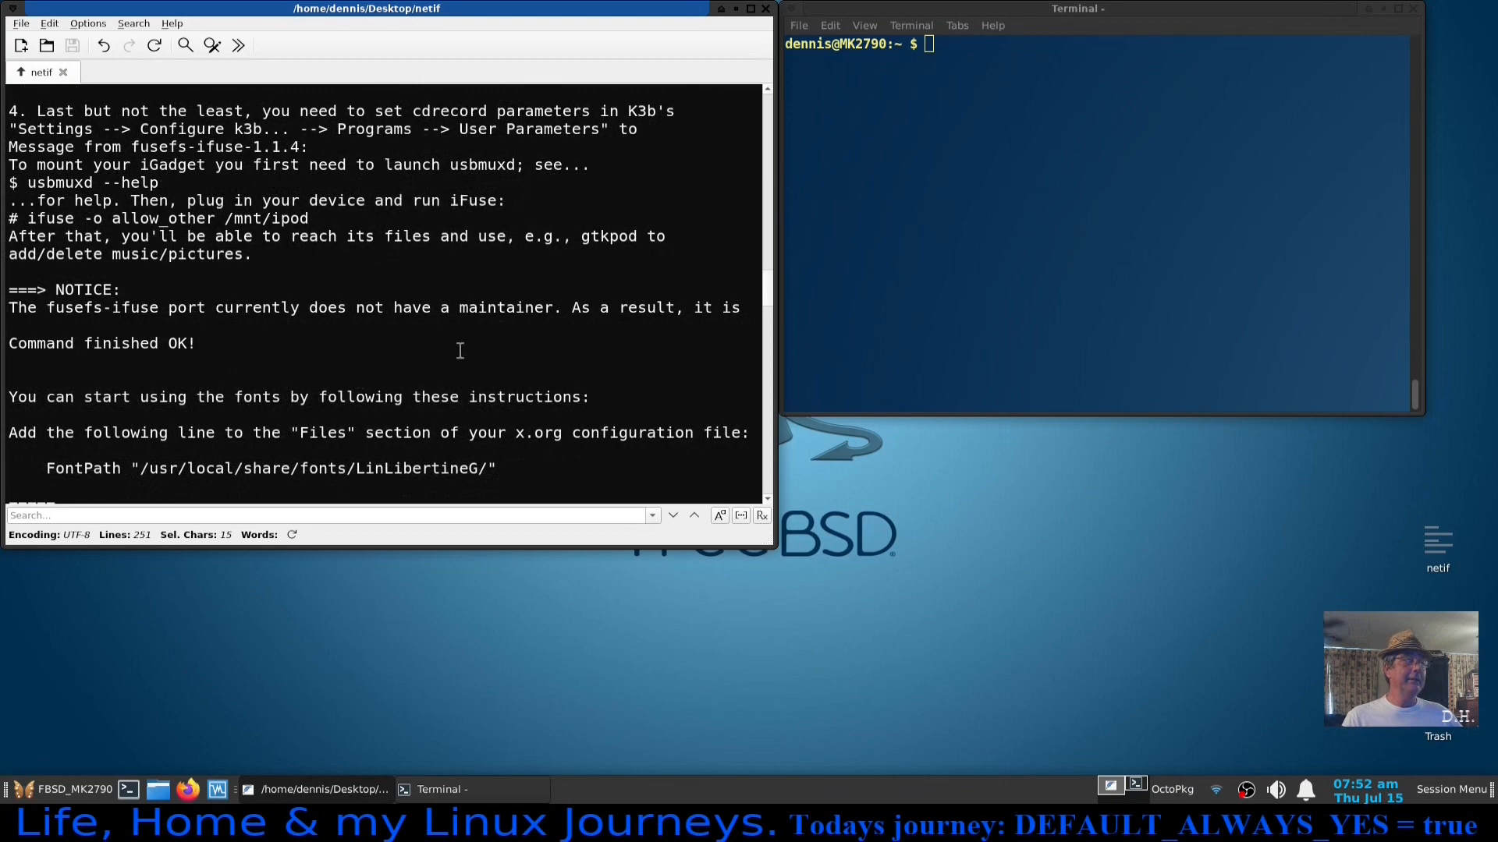
{"action": "scroll", "scroll_direction": "up", "scroll_amount": 3}
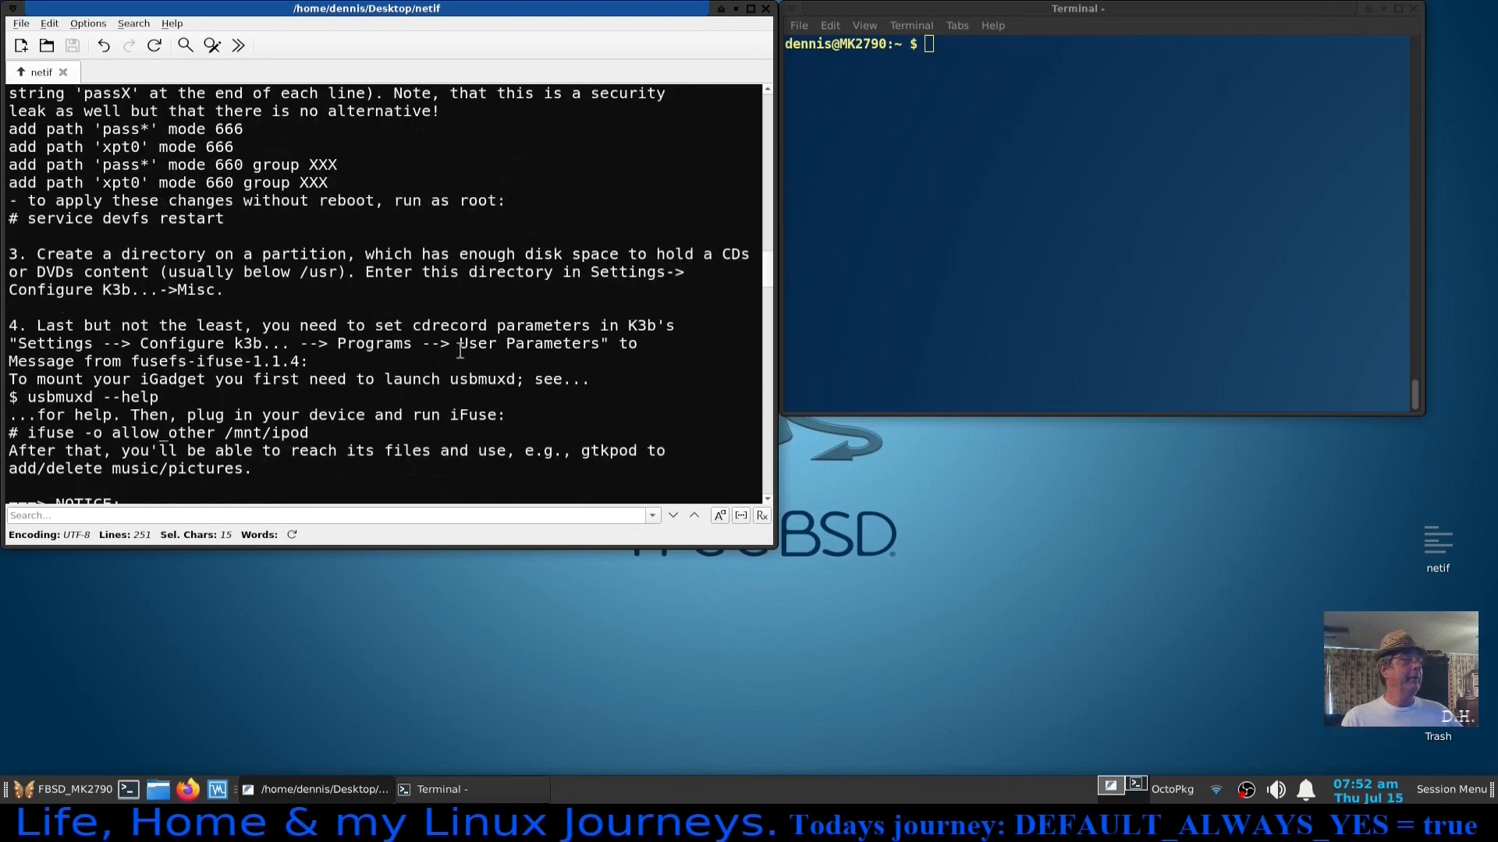
{"action": "scroll", "scroll_direction": "up", "scroll_amount": 3}
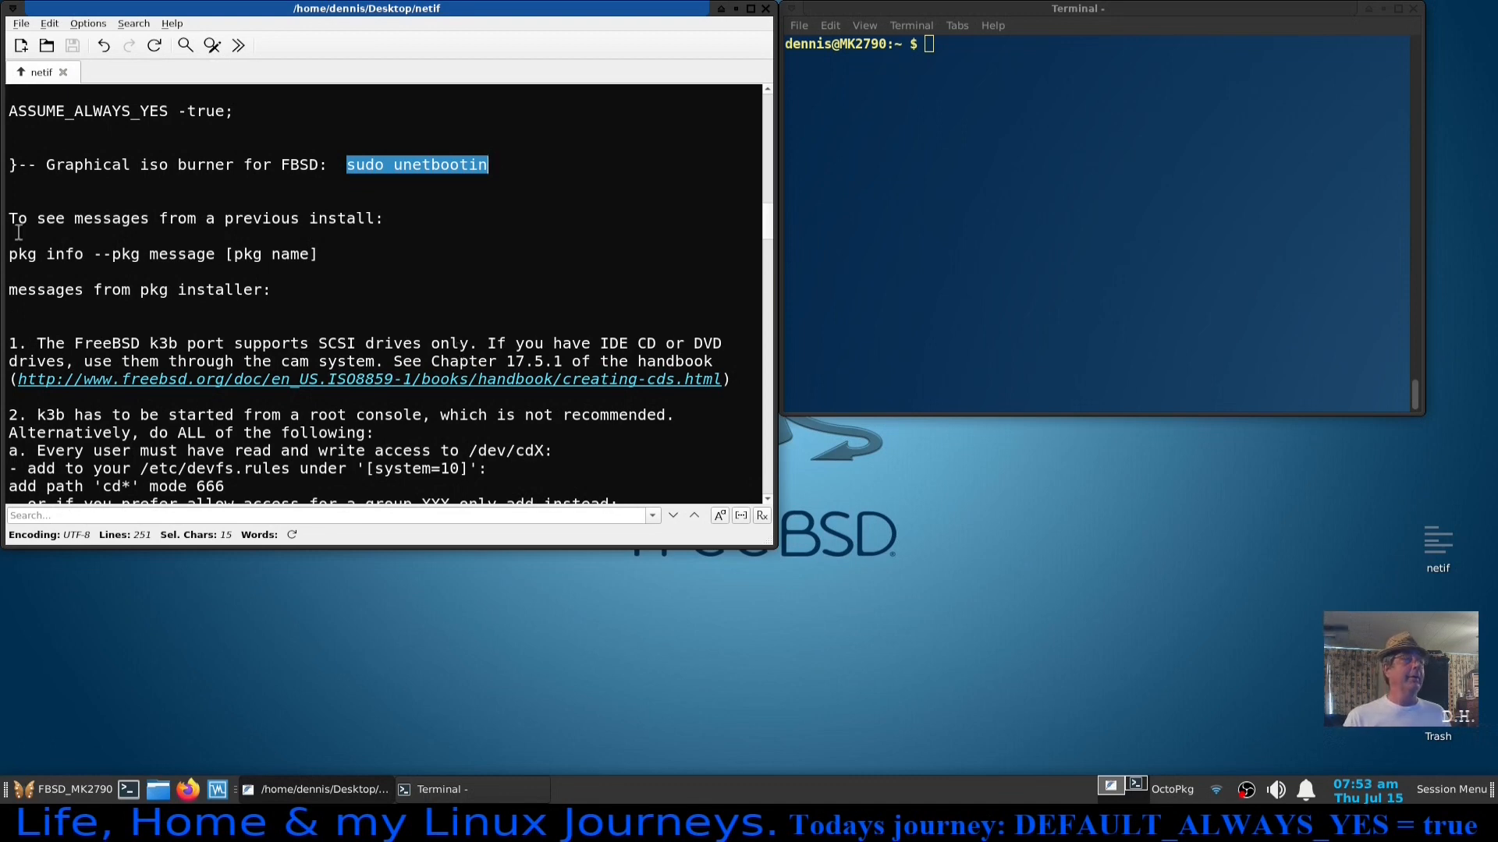
Paste 'pkg info --pkg message' from the notes into the terminal and append k3b.
{"action": "left_click", "coordinate": [11, 254]}
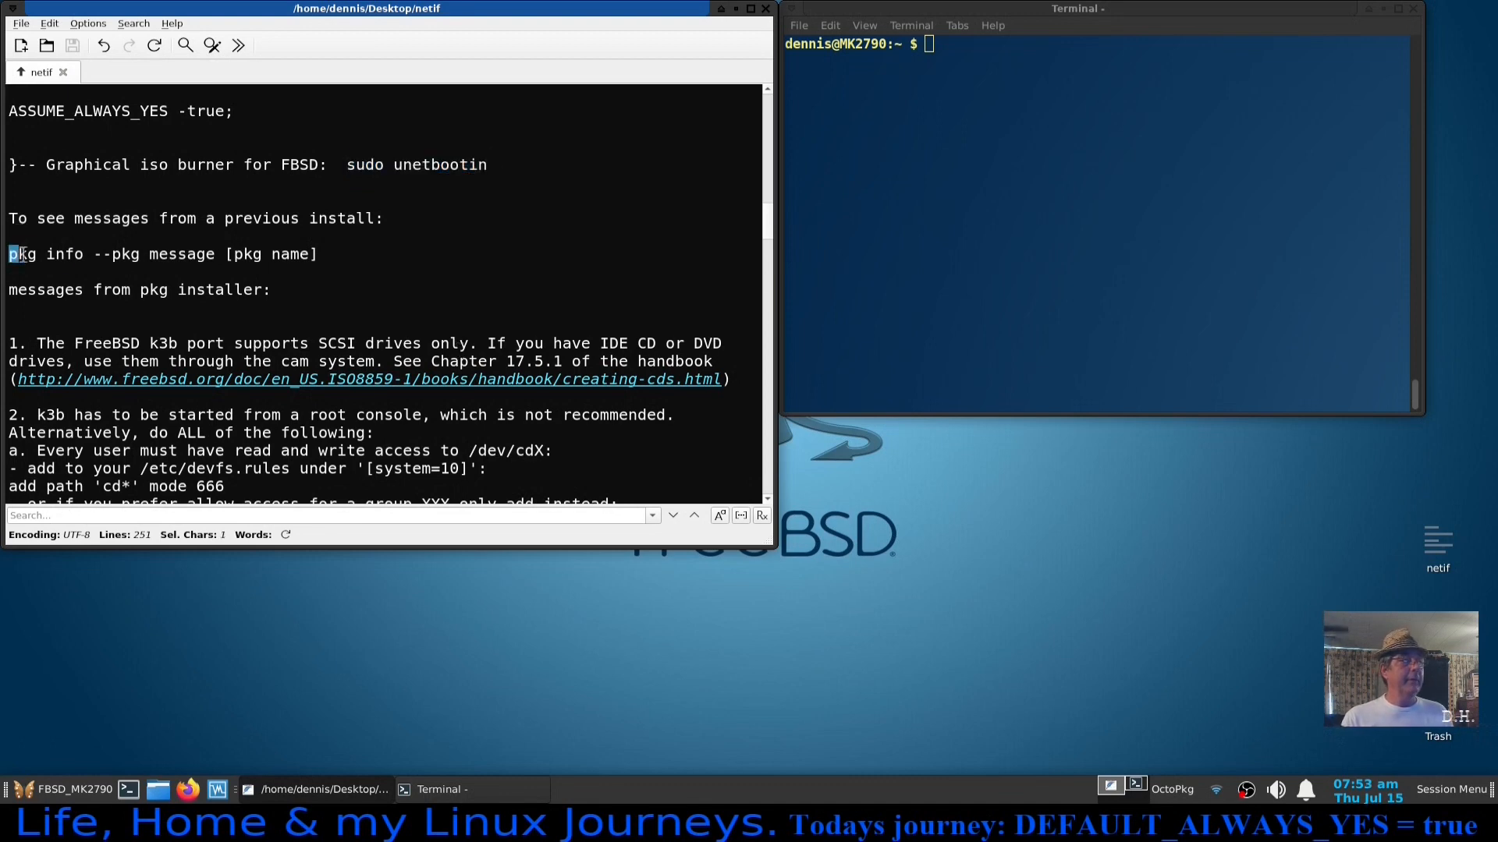
{"action": "left_click_drag", "start_coordinate": [9, 254], "coordinate": [224, 254]}
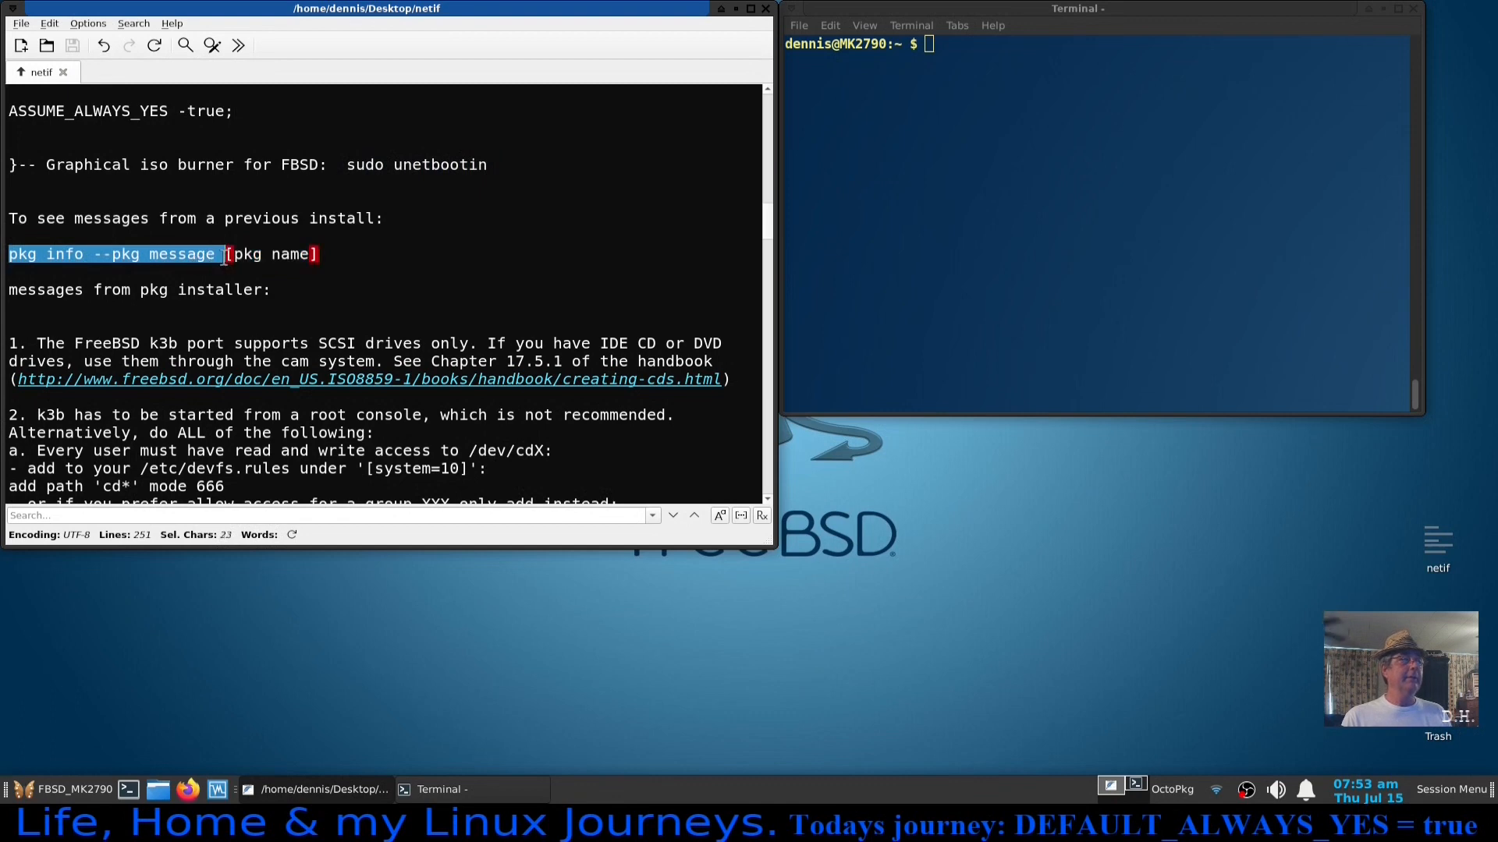
{"action": "right_click", "coordinate": [114, 267]}
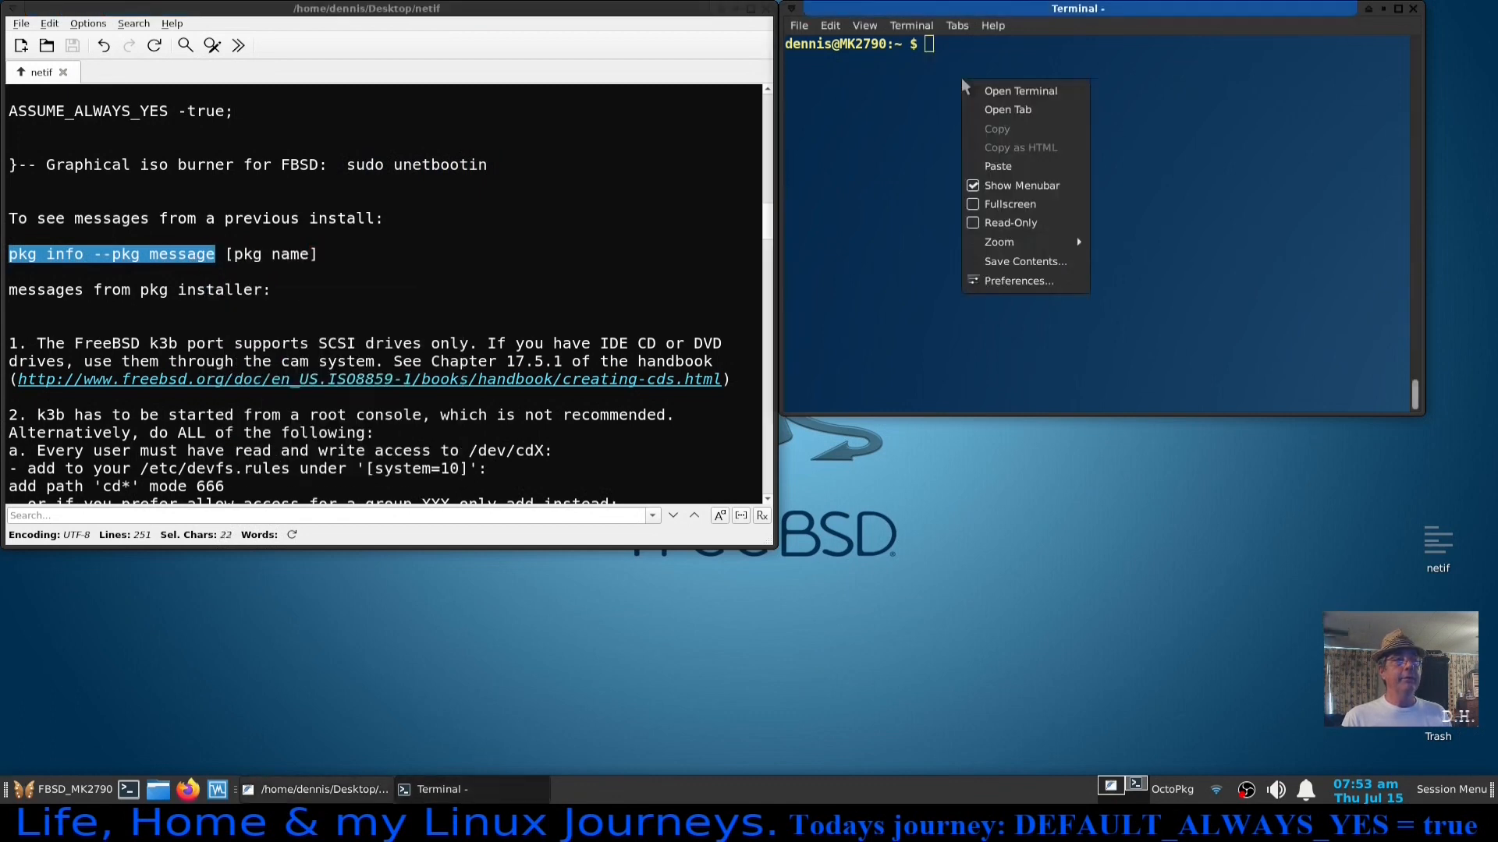
{"action": "left_click", "coordinate": [996, 166]}
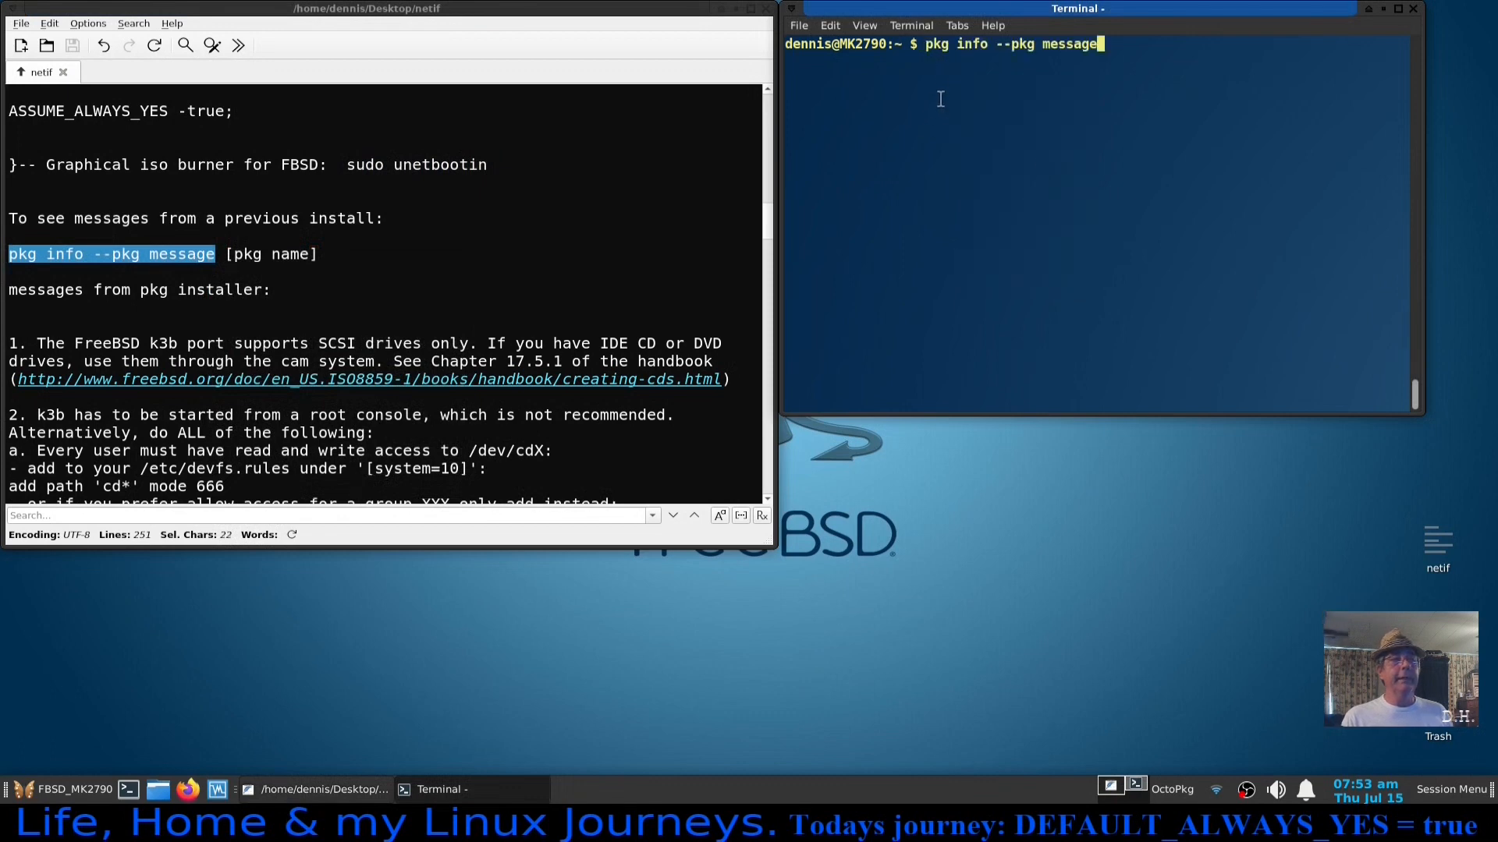
{"action": "mouse_move", "coordinate": [980, 79]}
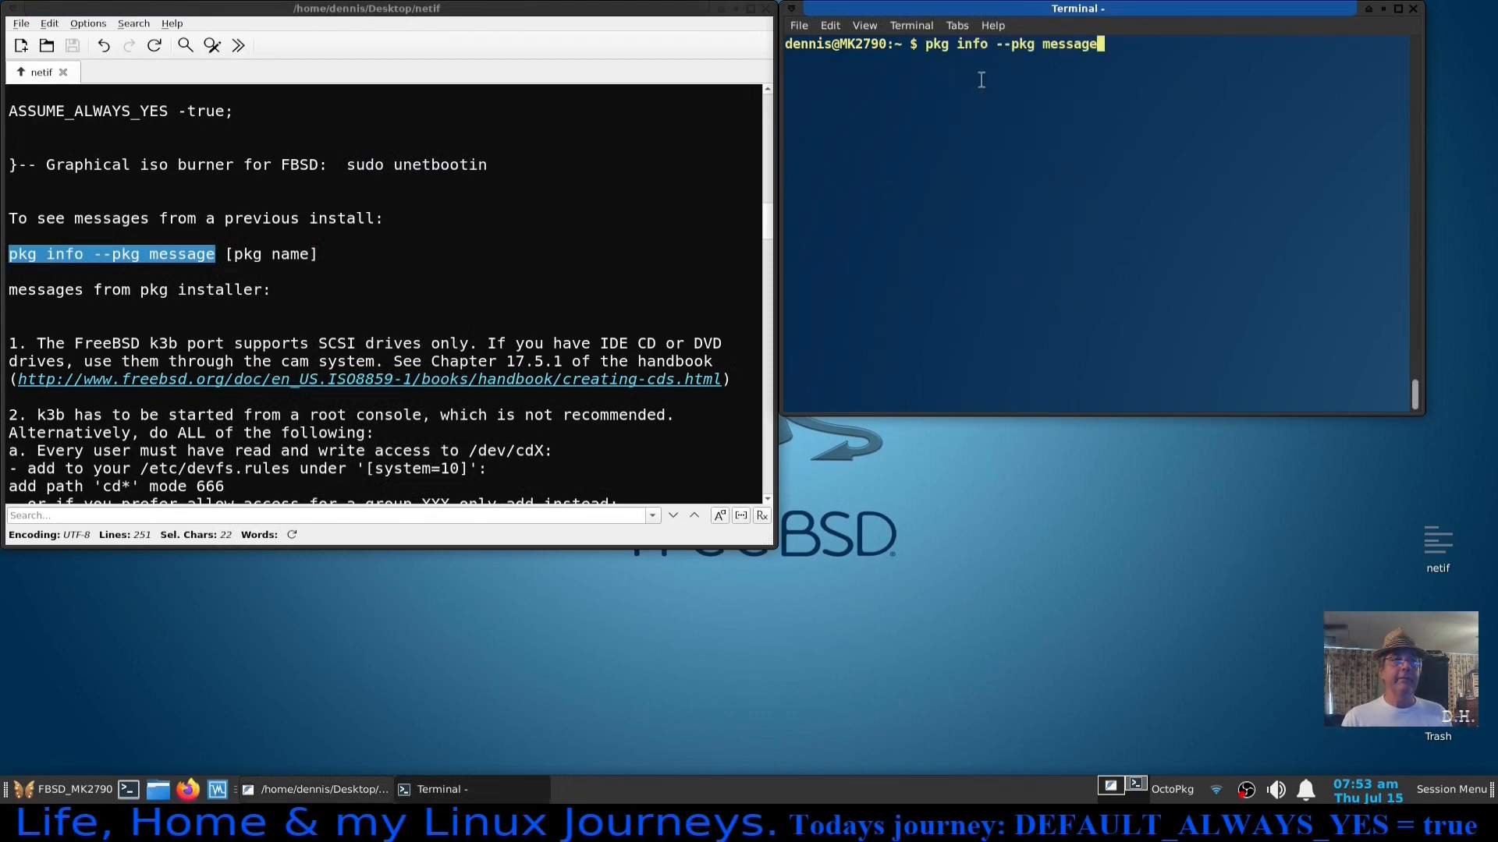
{"action": "mouse_move", "coordinate": [1015, 84]}
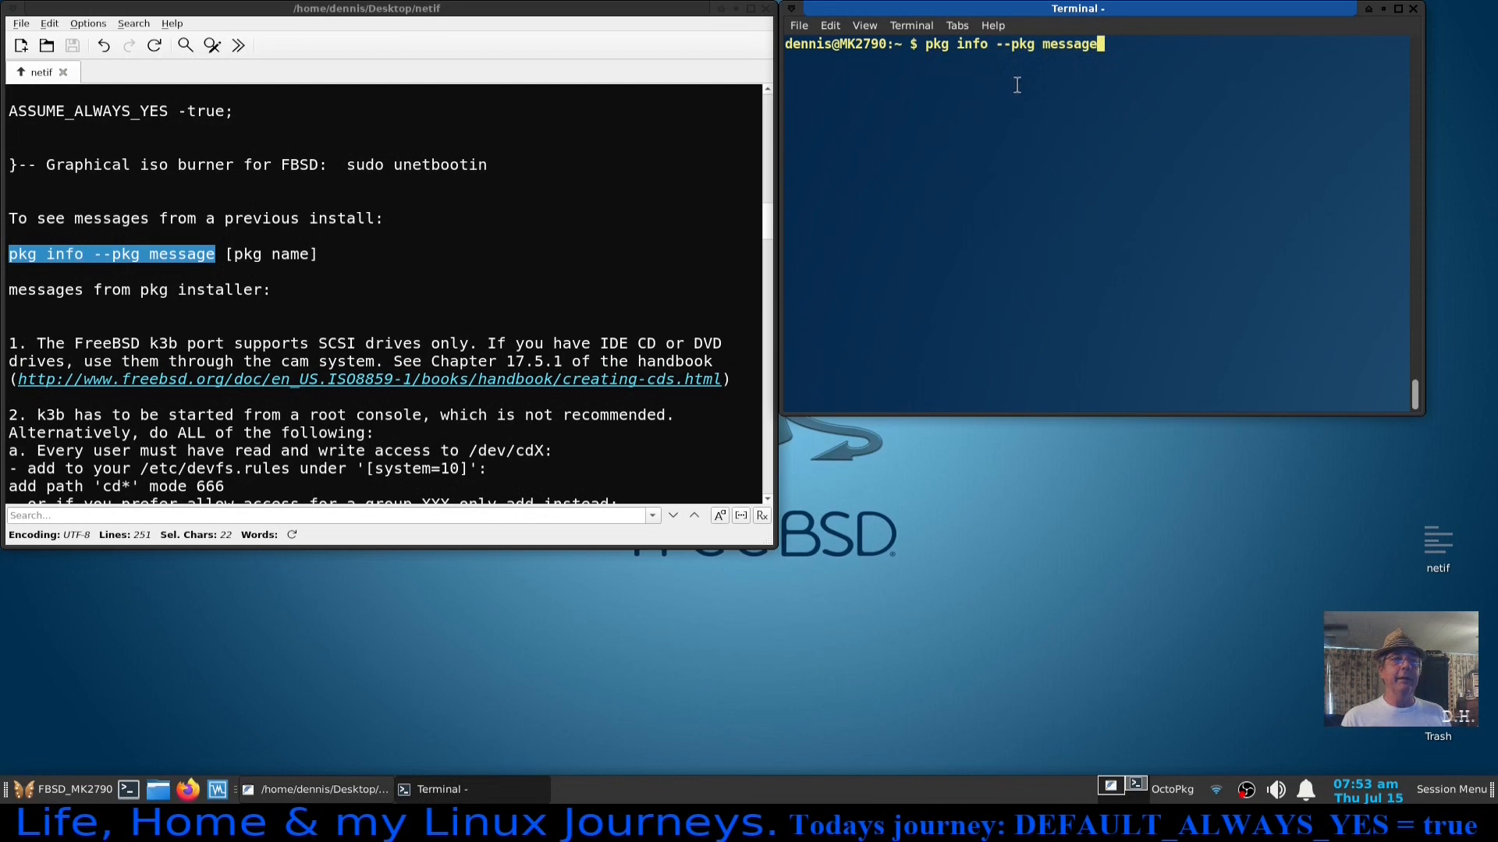
{"action": "mouse_move", "coordinate": [1041, 63]}
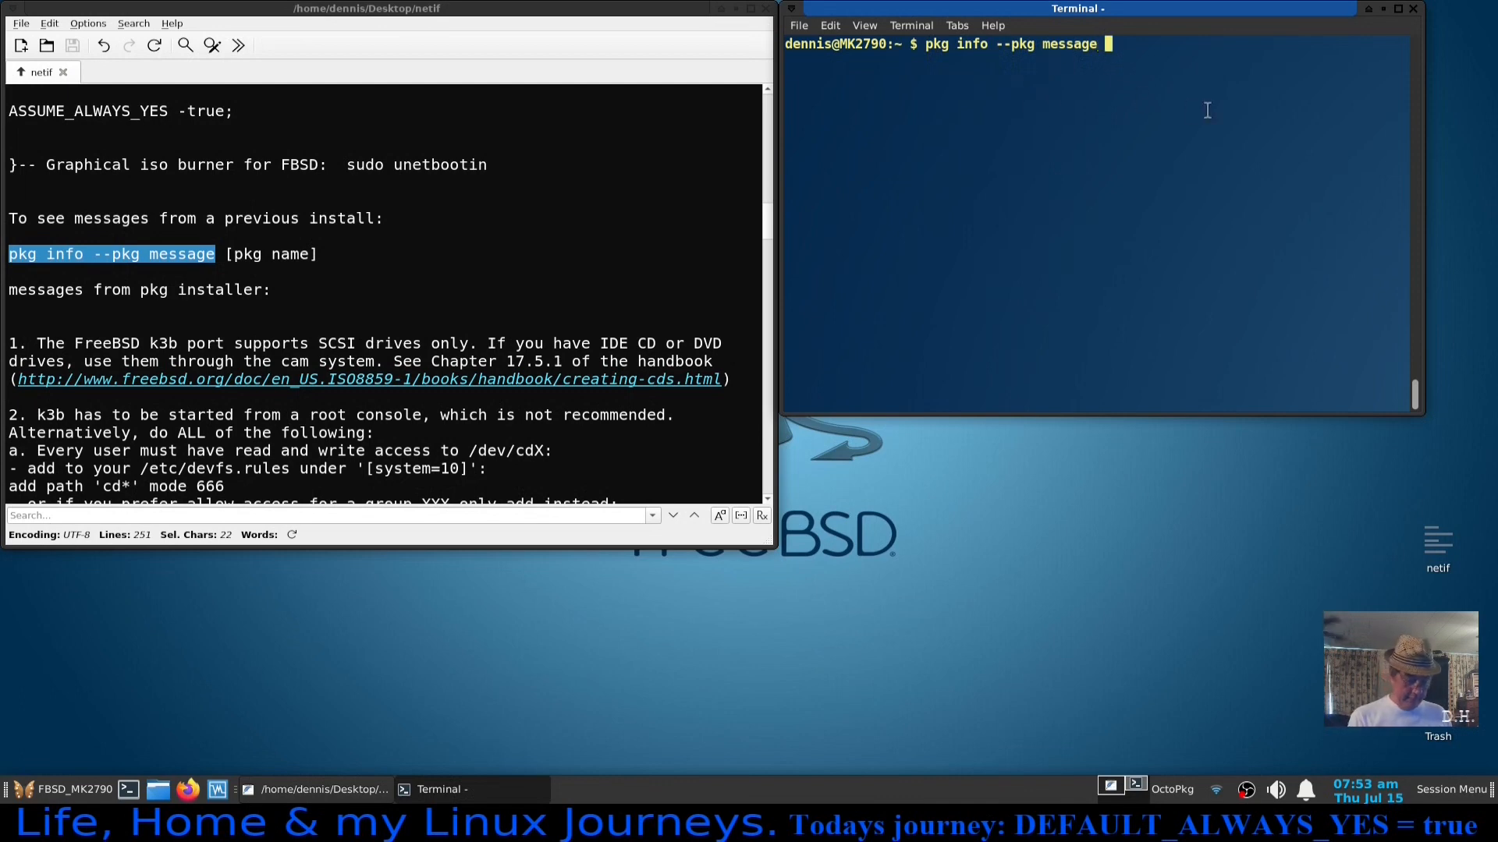
{"action": "type", "text": "k3"}
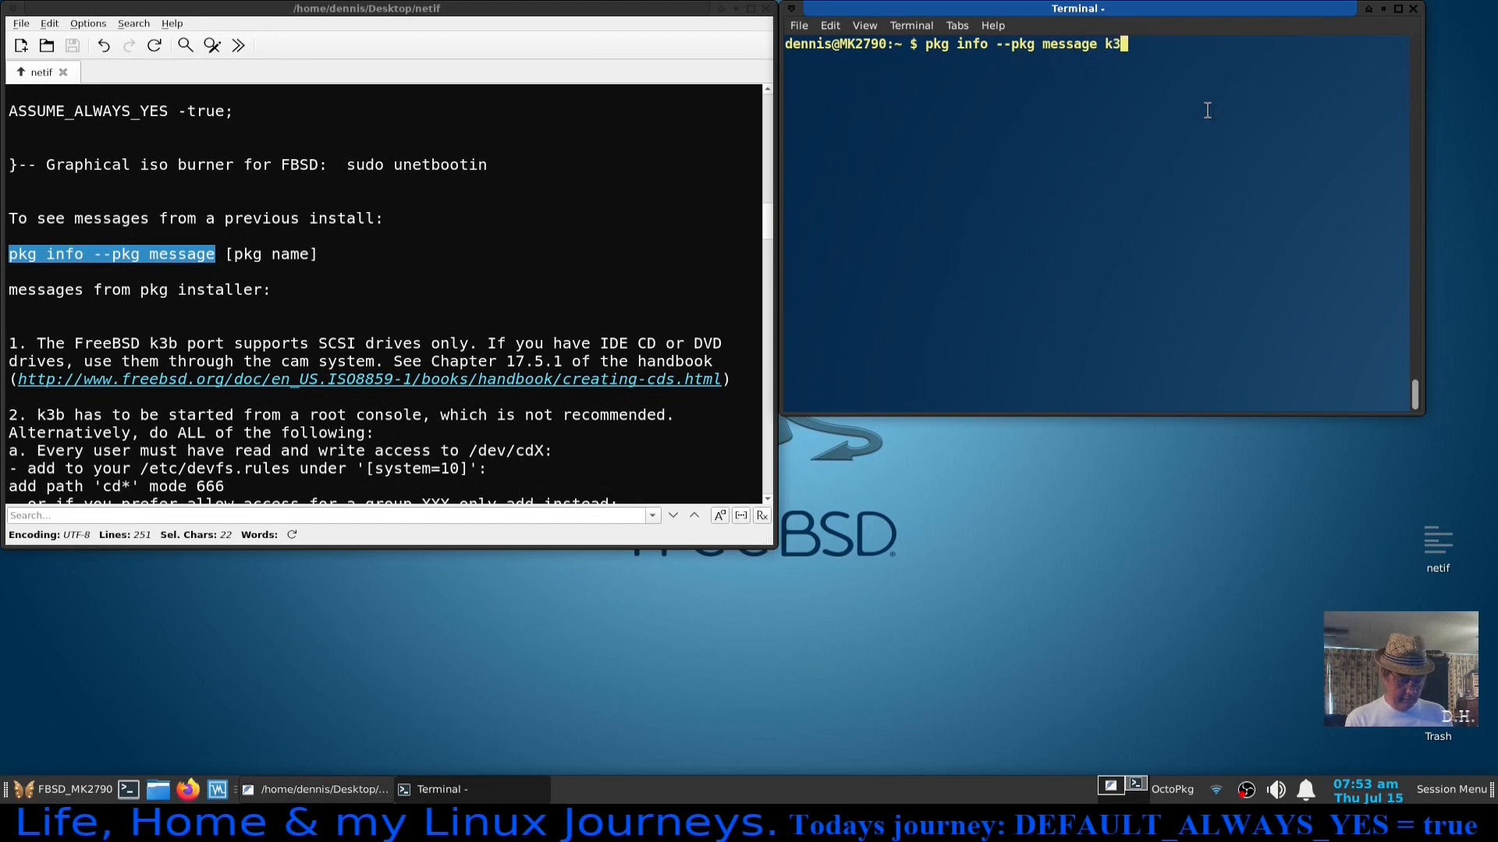
{"action": "type", "text": "b"}
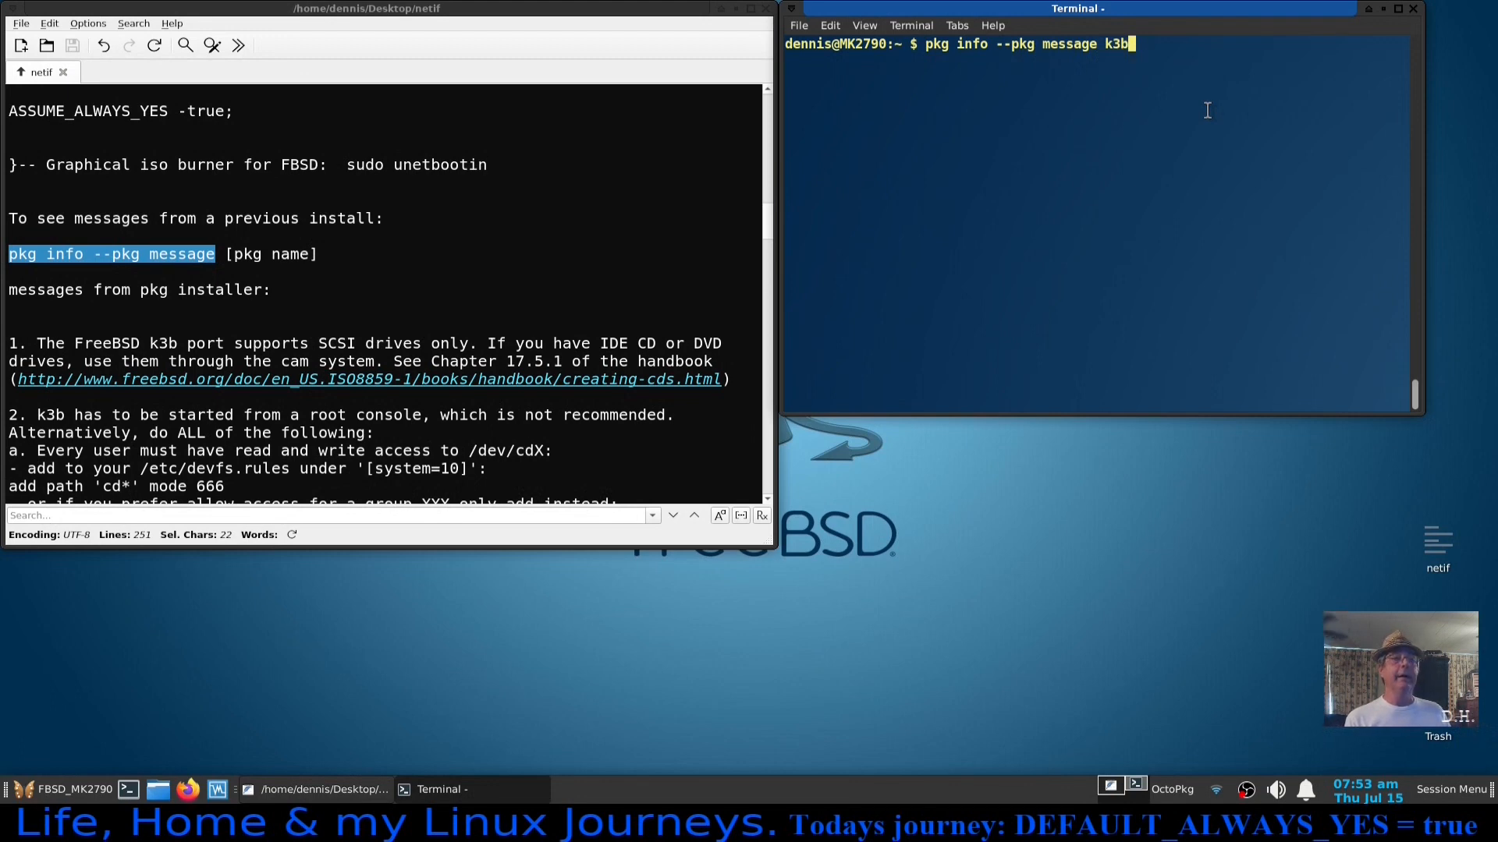
Run pkg info --pkg message k3b and scroll through its install message to the cdrecord step.
{"action": "key", "text": "Return"}
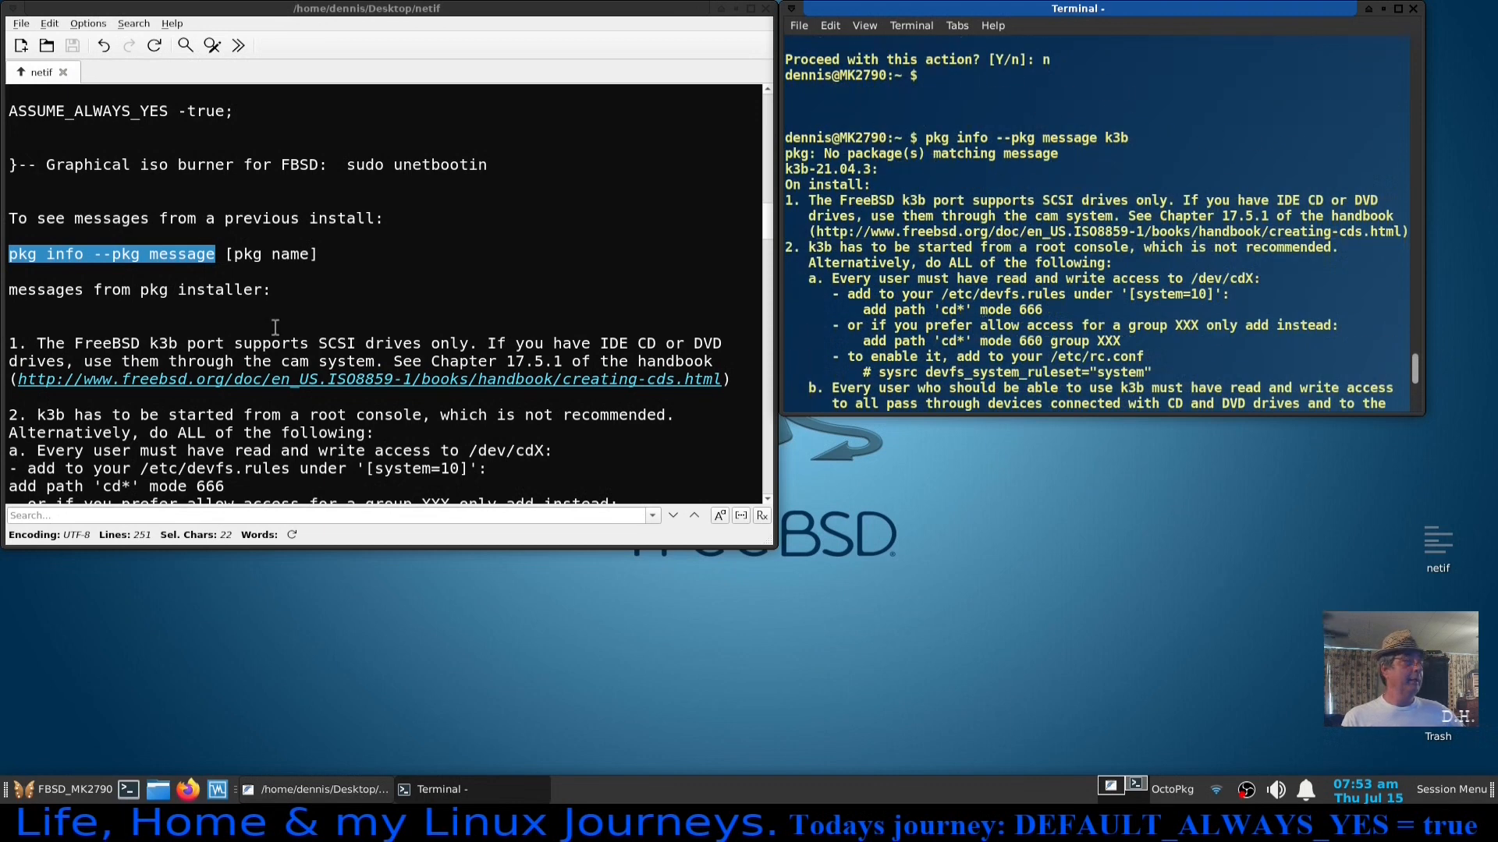
{"action": "scroll", "scroll_direction": "down", "scroll_amount": 3}
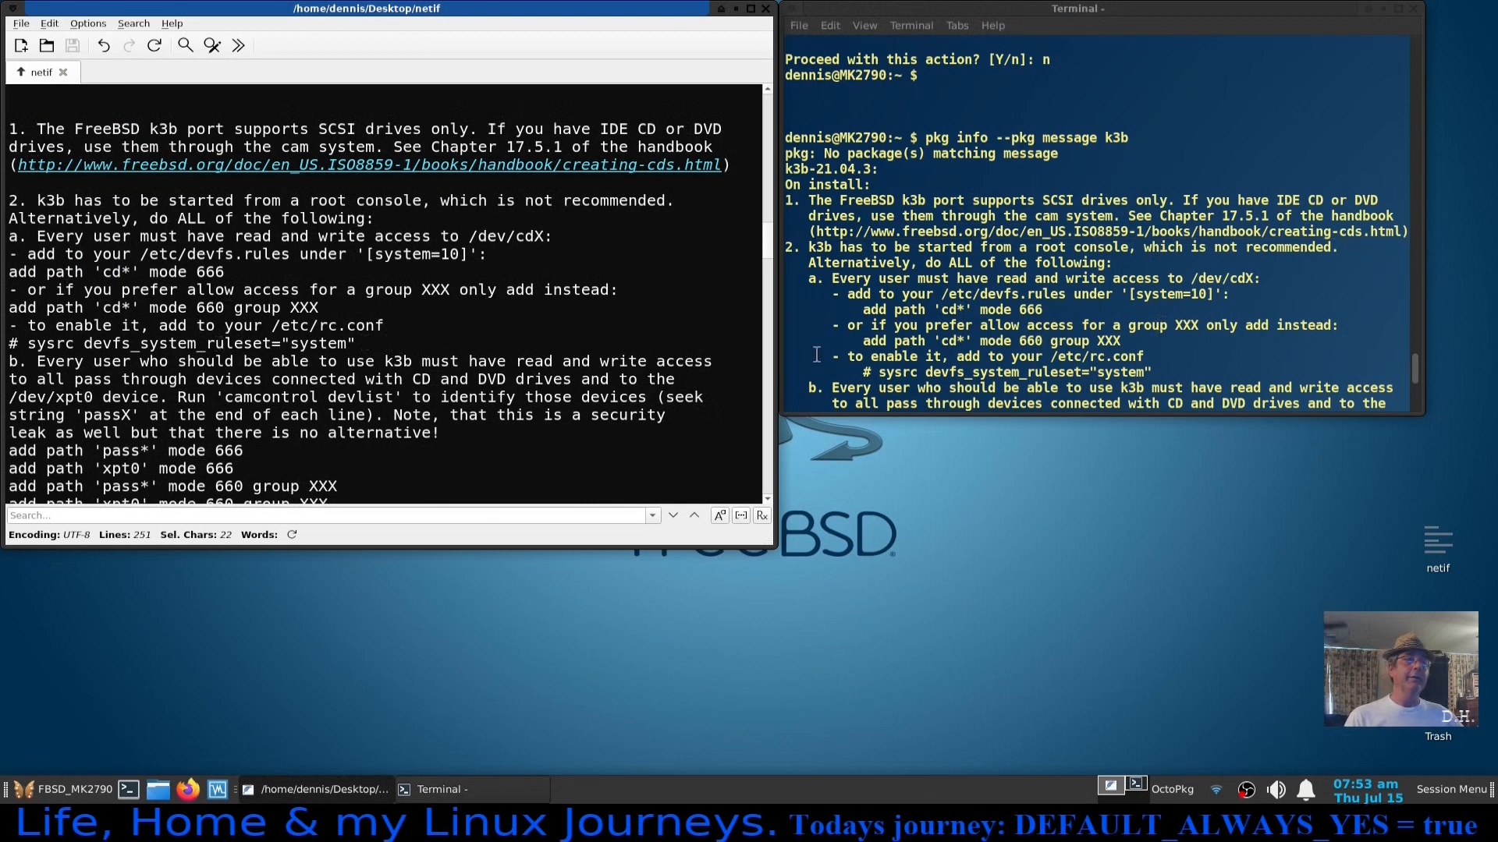
{"action": "scroll", "scroll_direction": "up", "scroll_amount": 3}
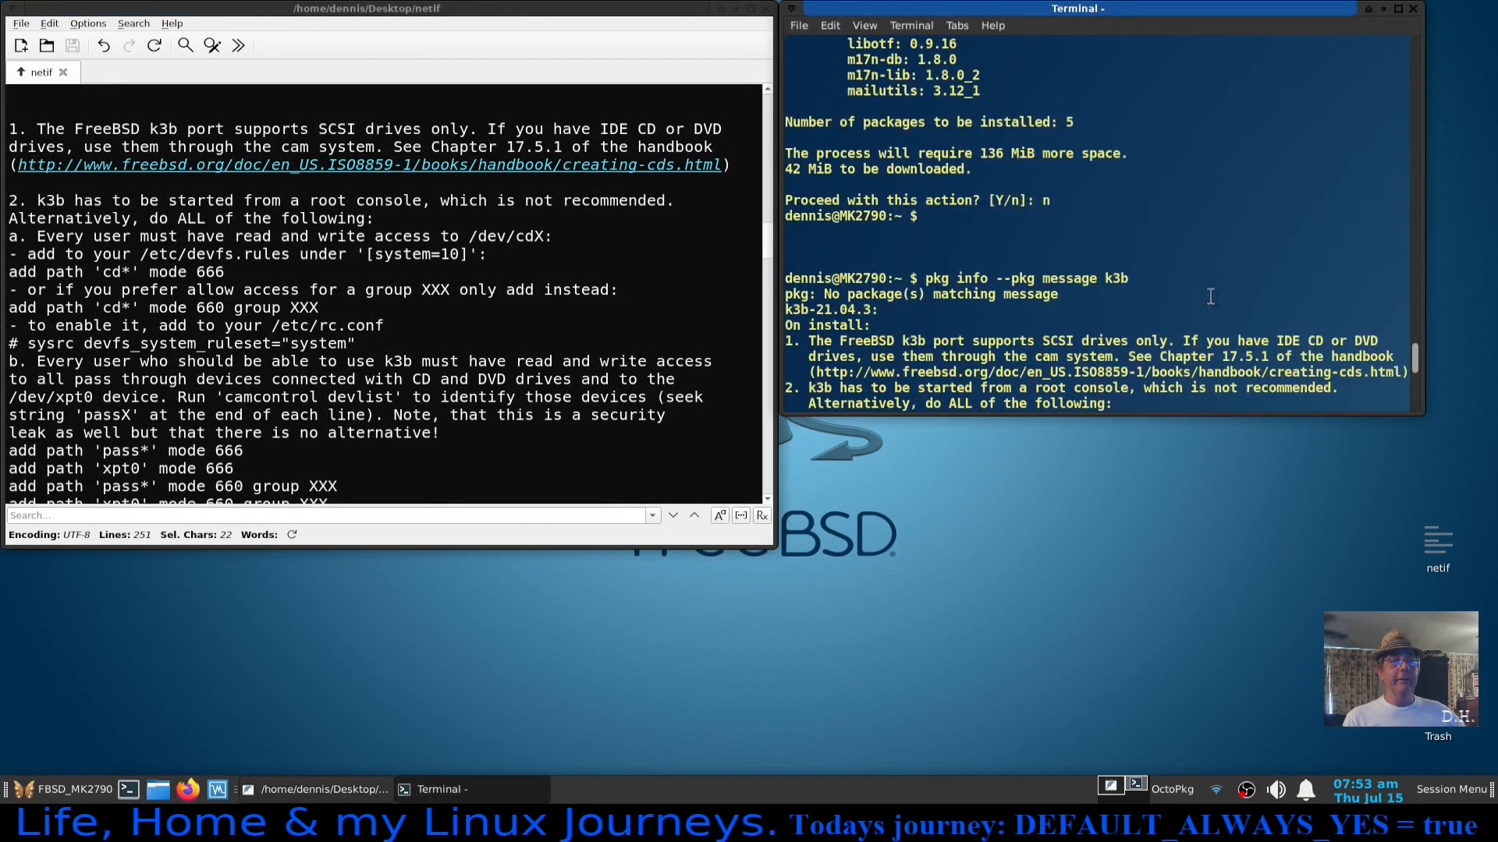
{"action": "scroll", "scroll_direction": "down", "scroll_amount": 3}
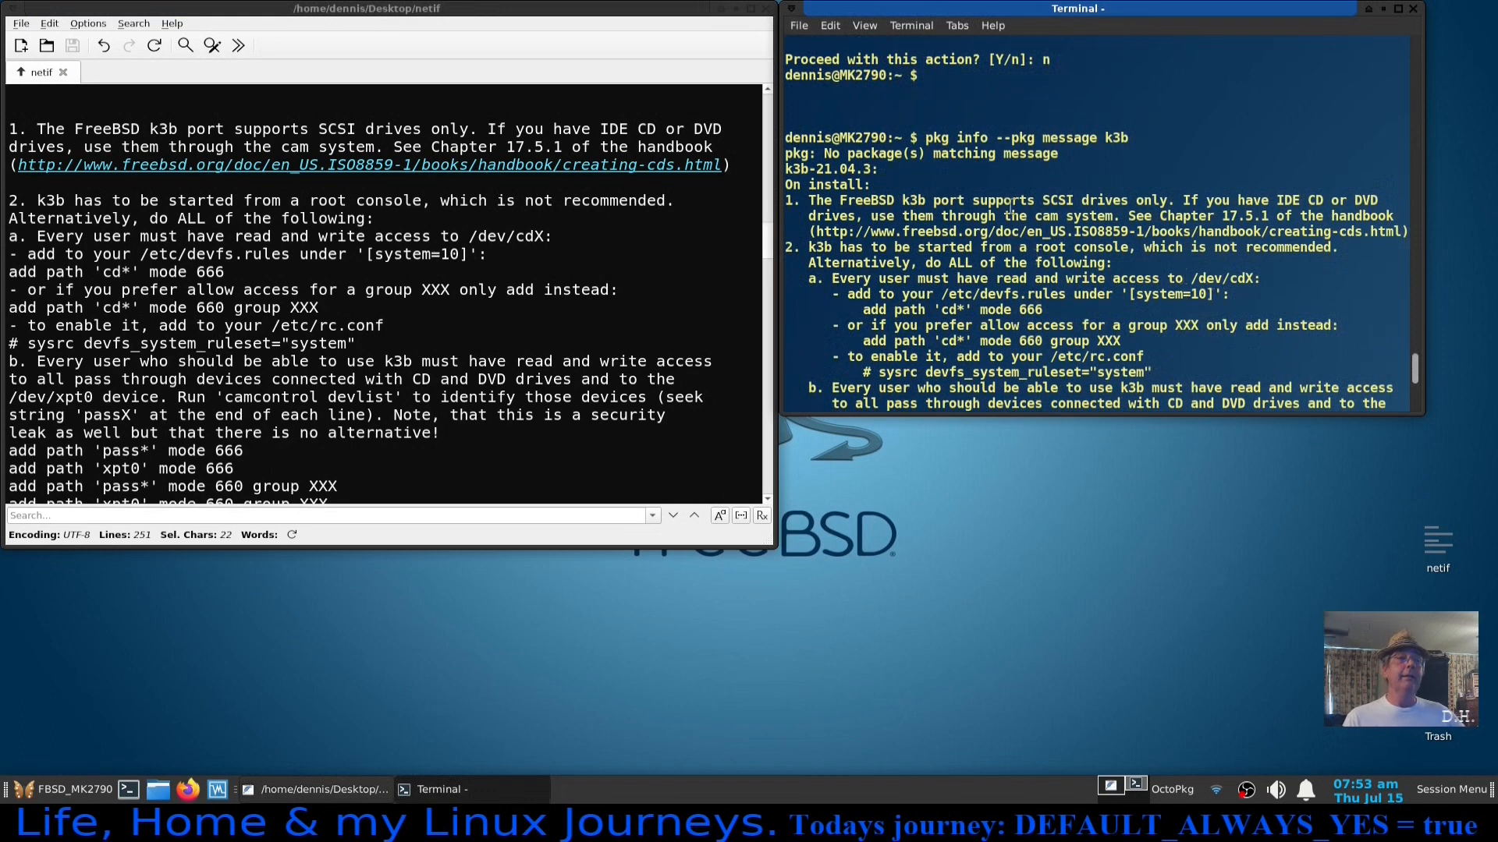
{"action": "mouse_move", "coordinate": [967, 173]}
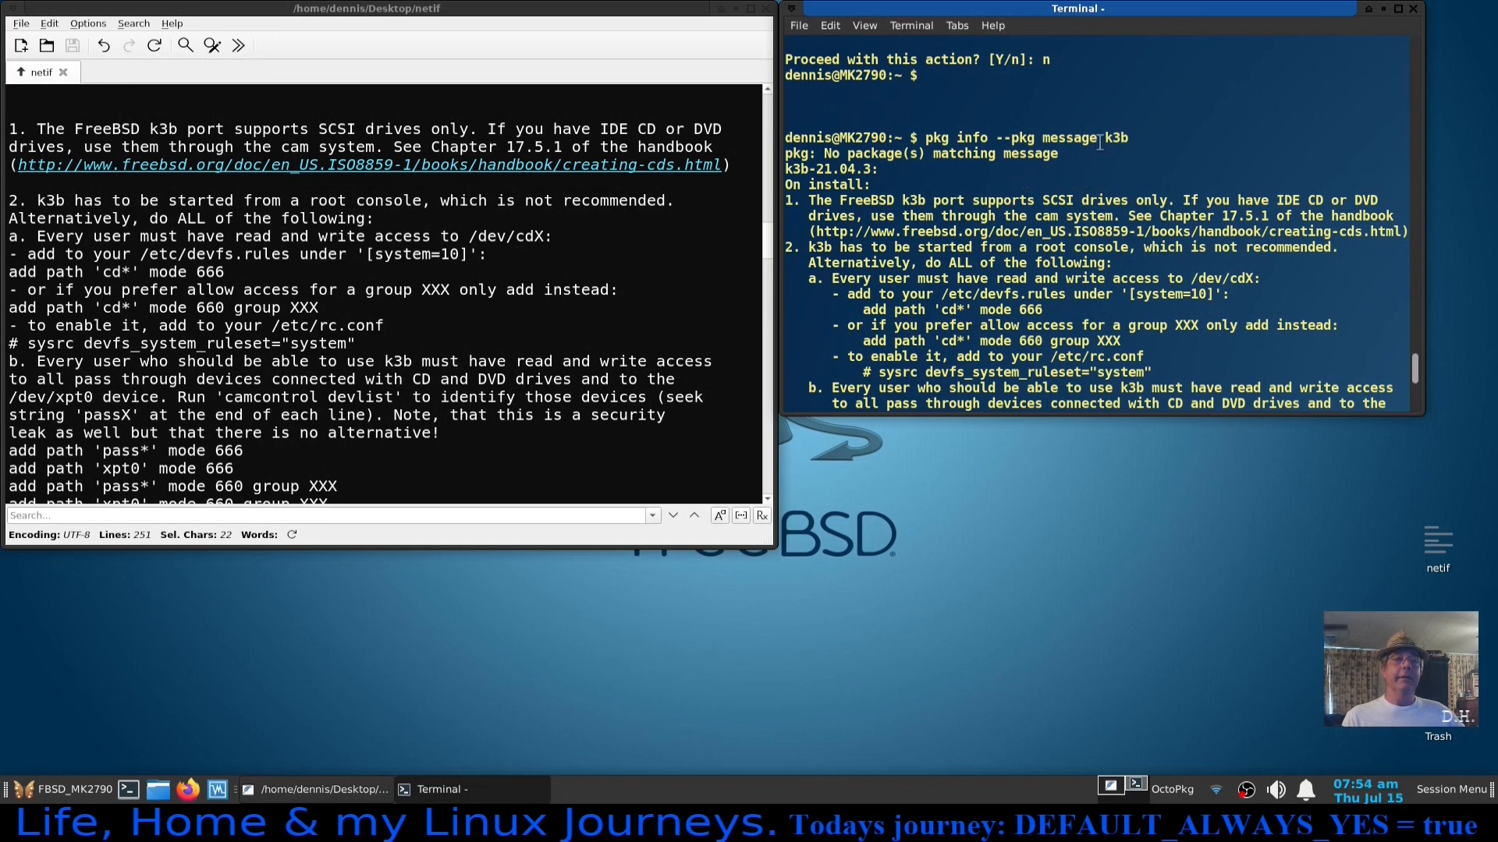
{"action": "scroll", "scroll_direction": "down", "scroll_amount": 3}
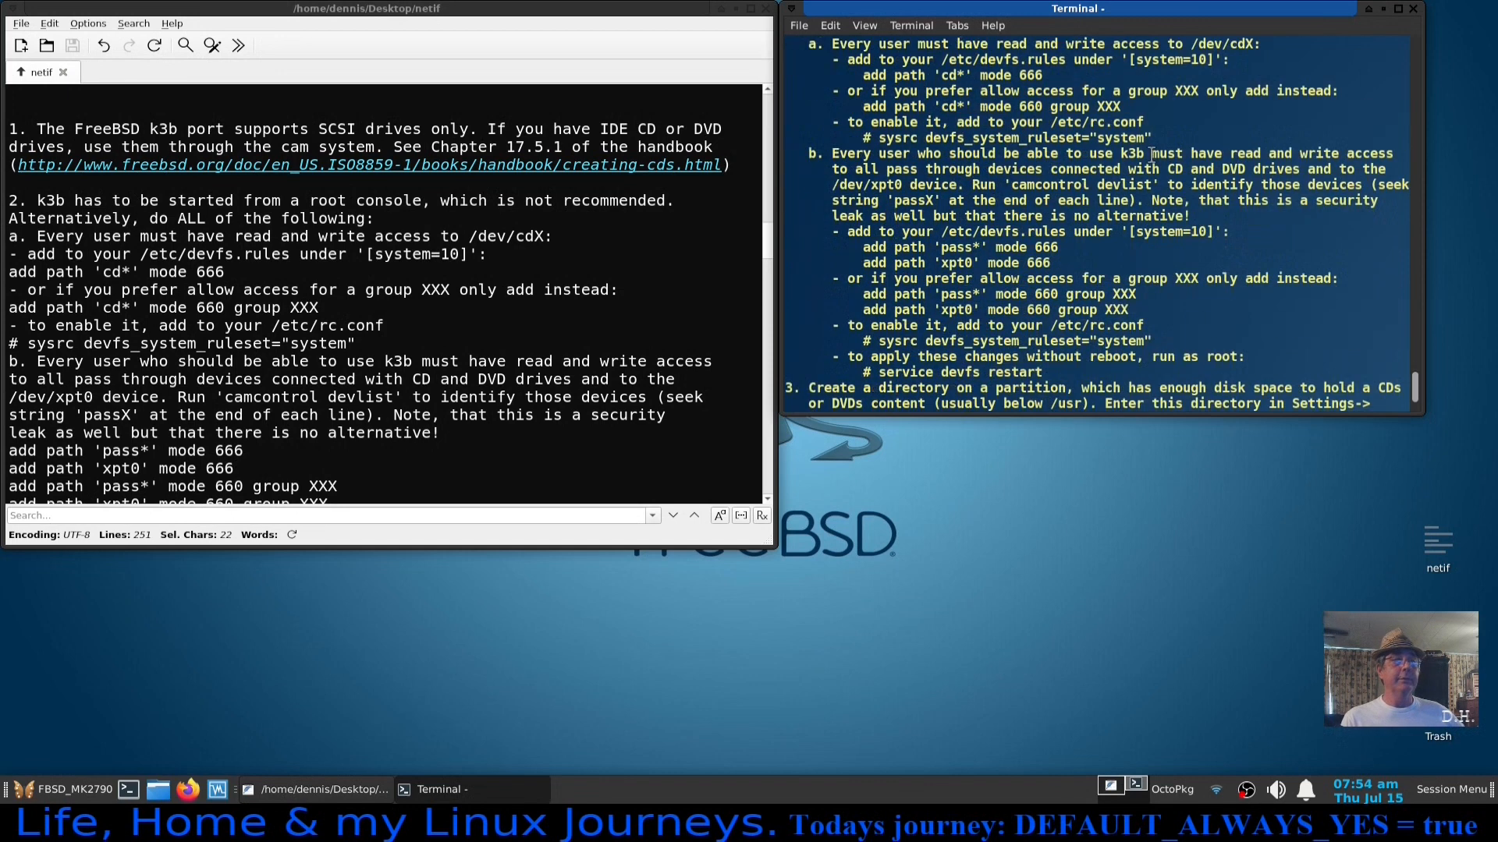
{"action": "scroll", "scroll_direction": "up", "scroll_amount": 3}
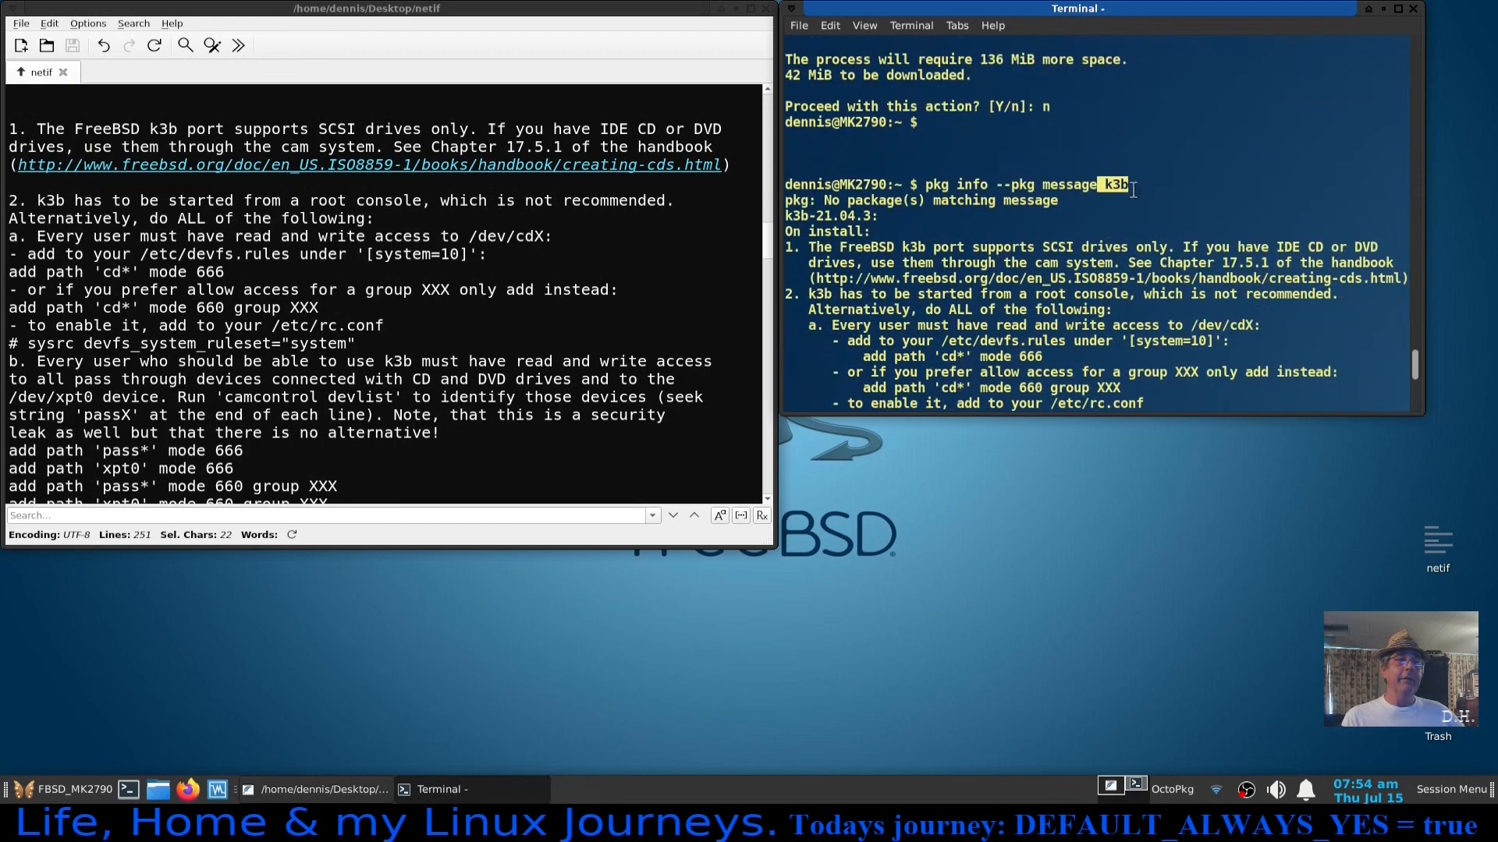
{"action": "scroll", "scroll_direction": "down", "scroll_amount": 3}
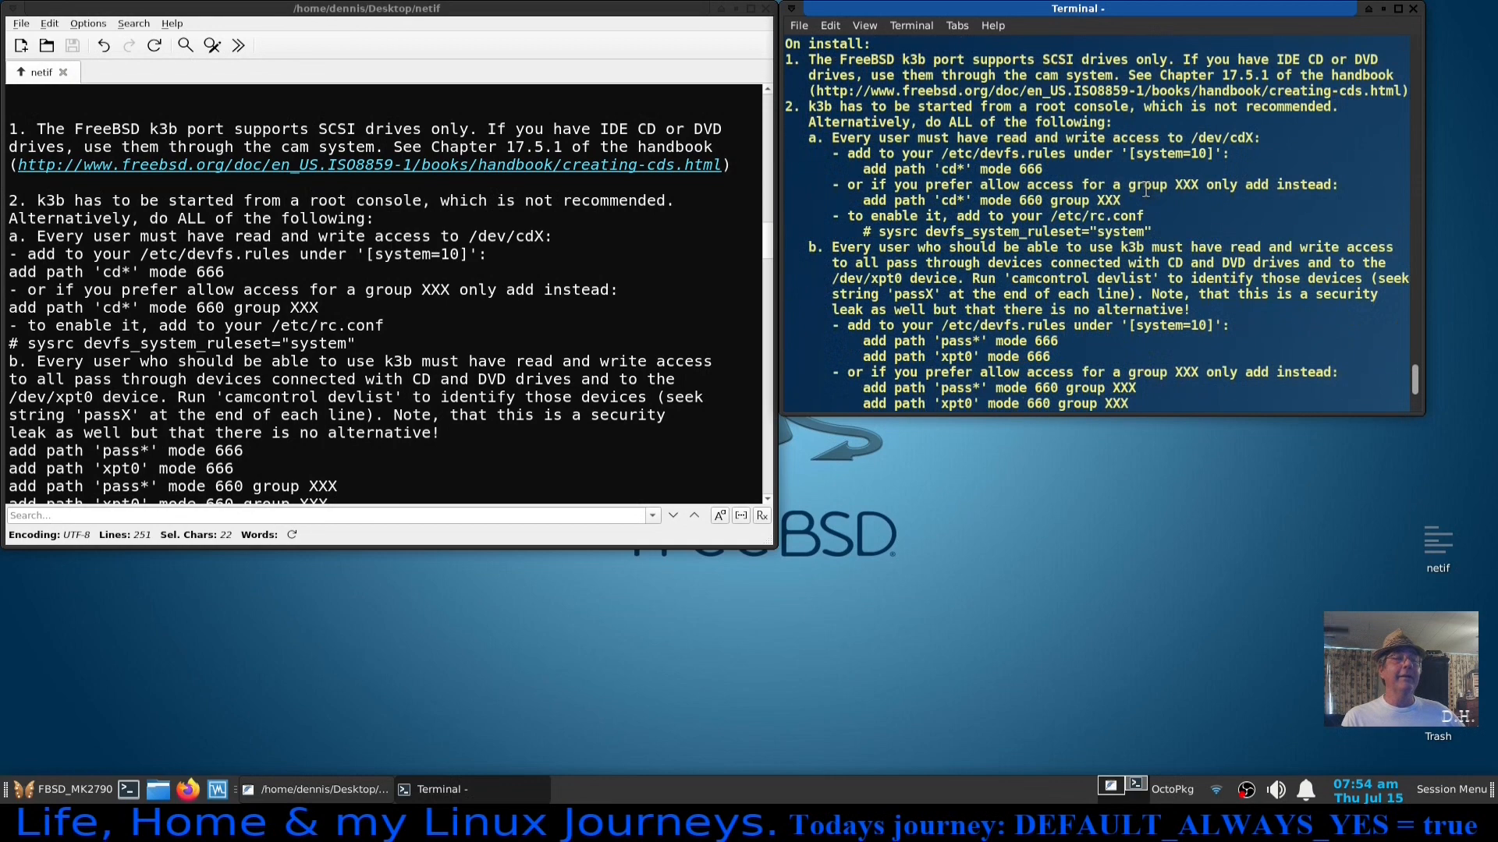
{"action": "scroll", "scroll_direction": "down", "scroll_amount": 3}
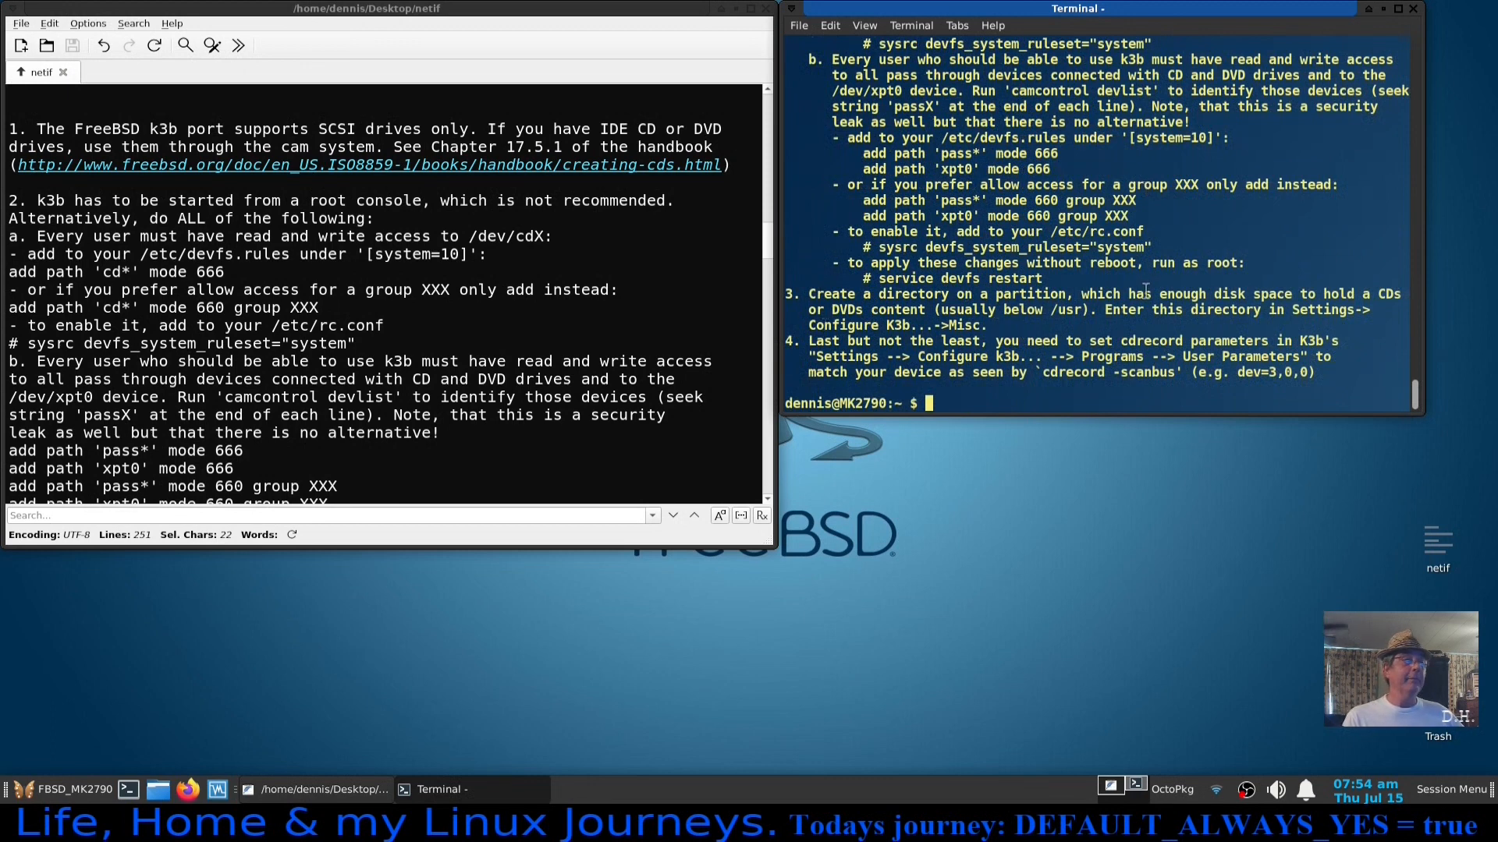
Clear the terminal and scroll the netif notes to k3b's devfs.rules ruleset line.
{"action": "key", "text": "Return"}
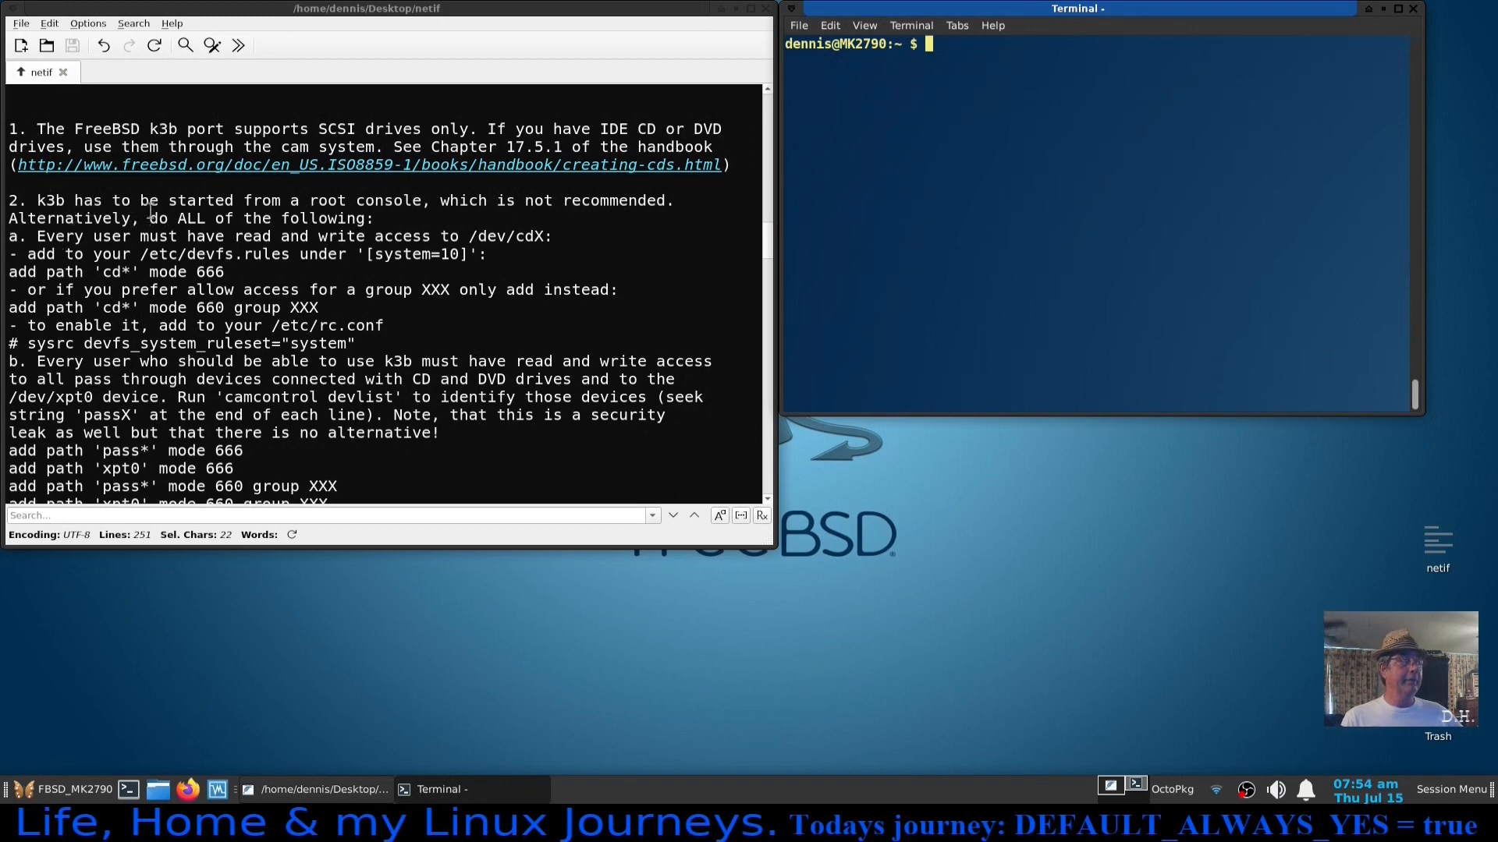
{"action": "mouse_move", "coordinate": [451, 354]}
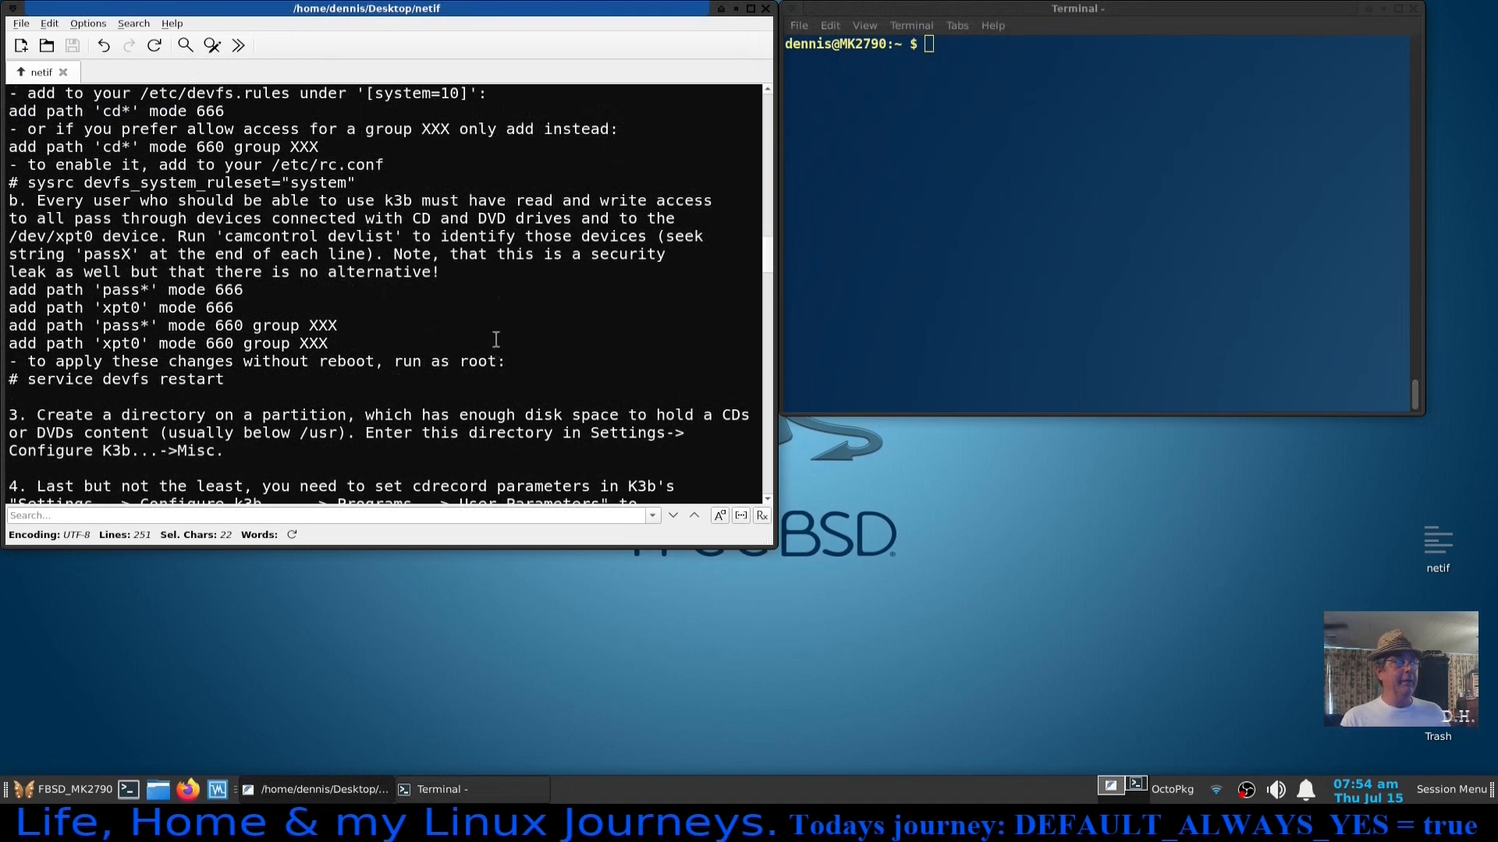
{"action": "mouse_move", "coordinate": [346, 324]}
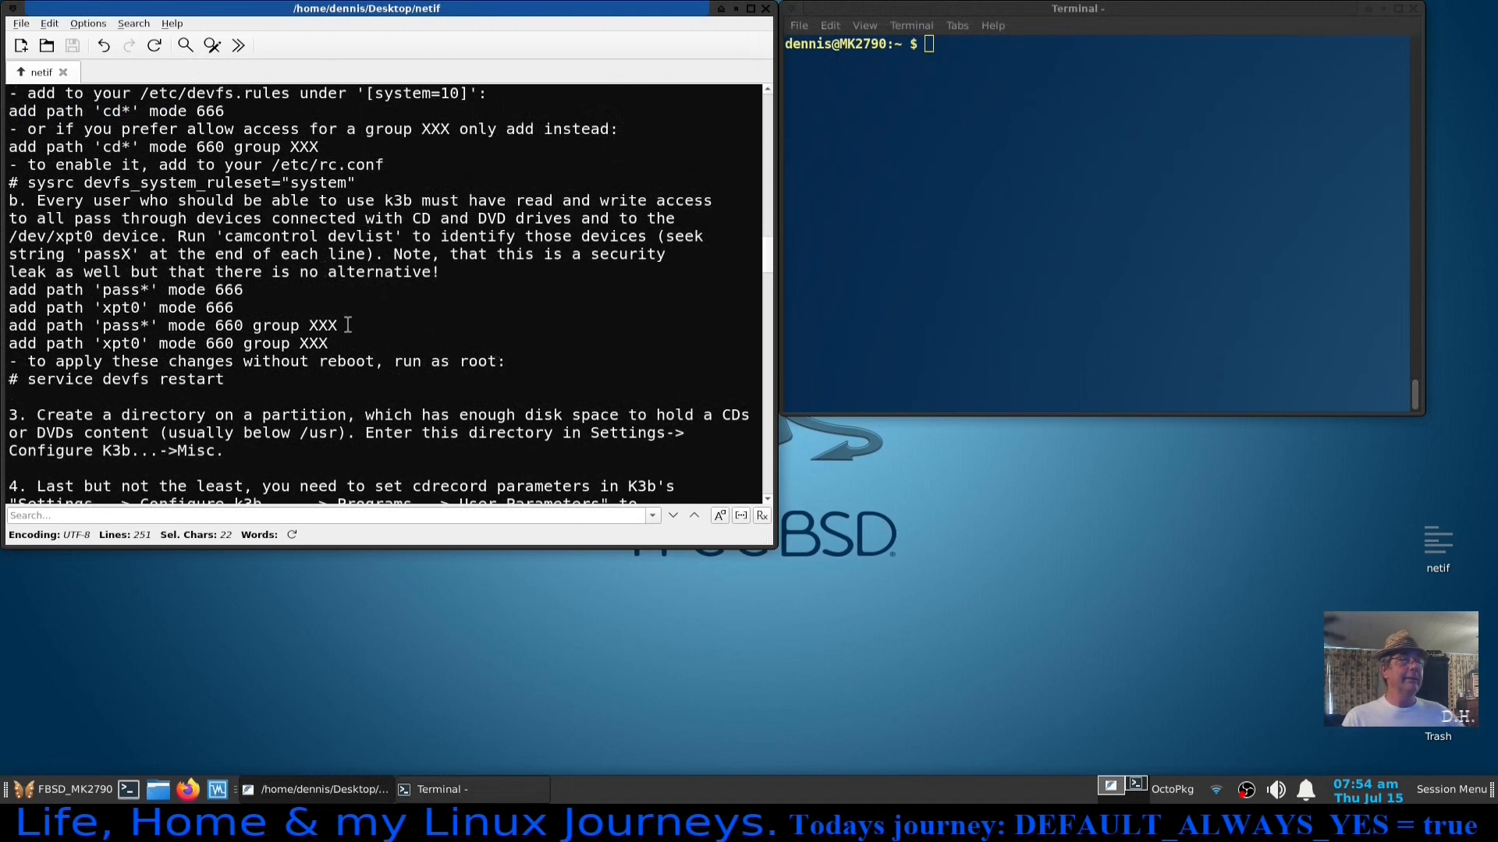
{"action": "mouse_move", "coordinate": [553, 296]}
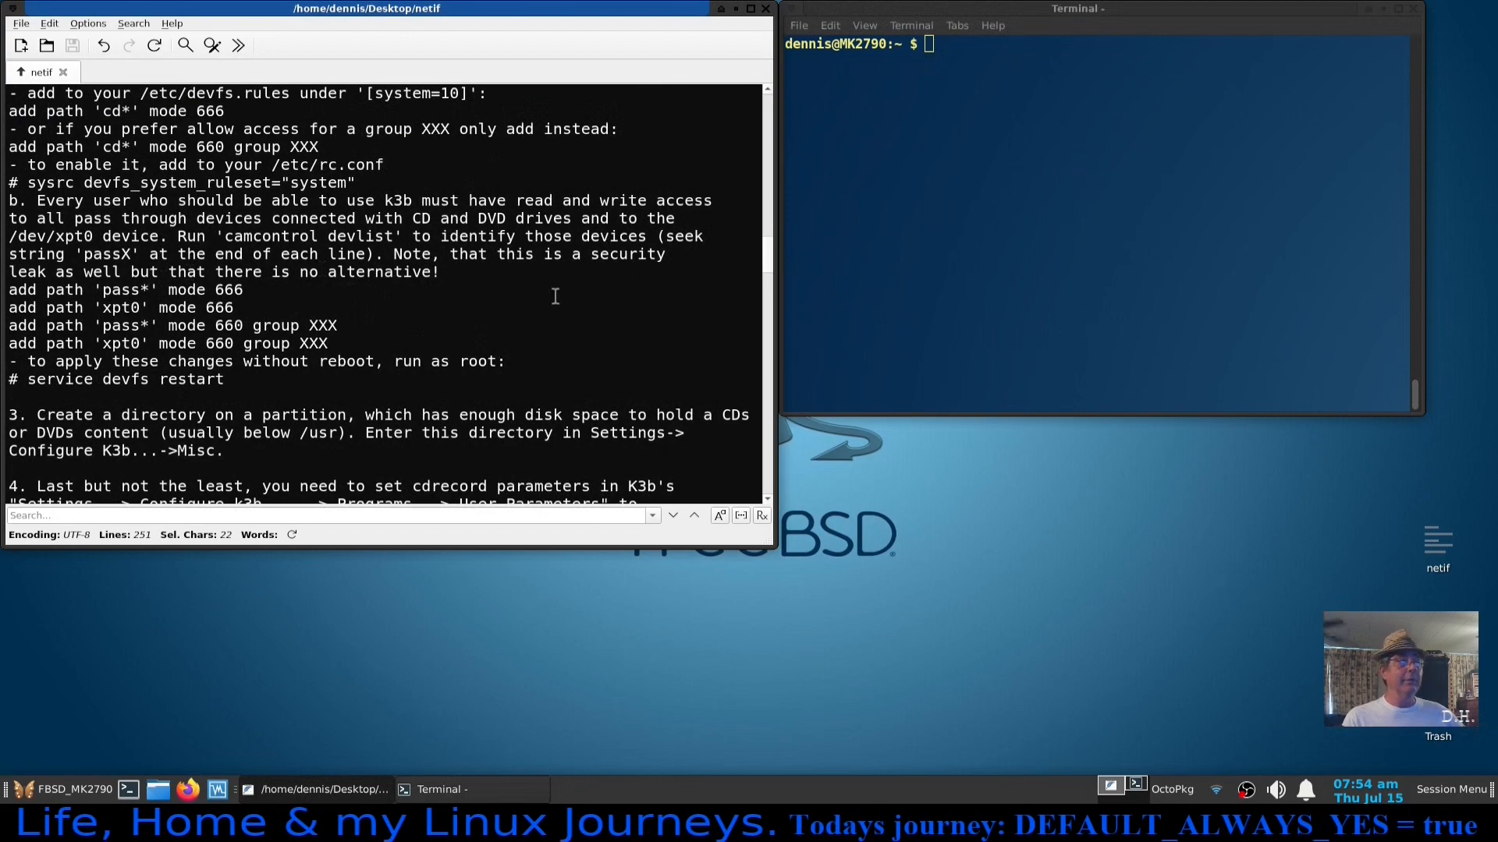
{"action": "scroll", "scroll_direction": "down", "scroll_amount": 3}
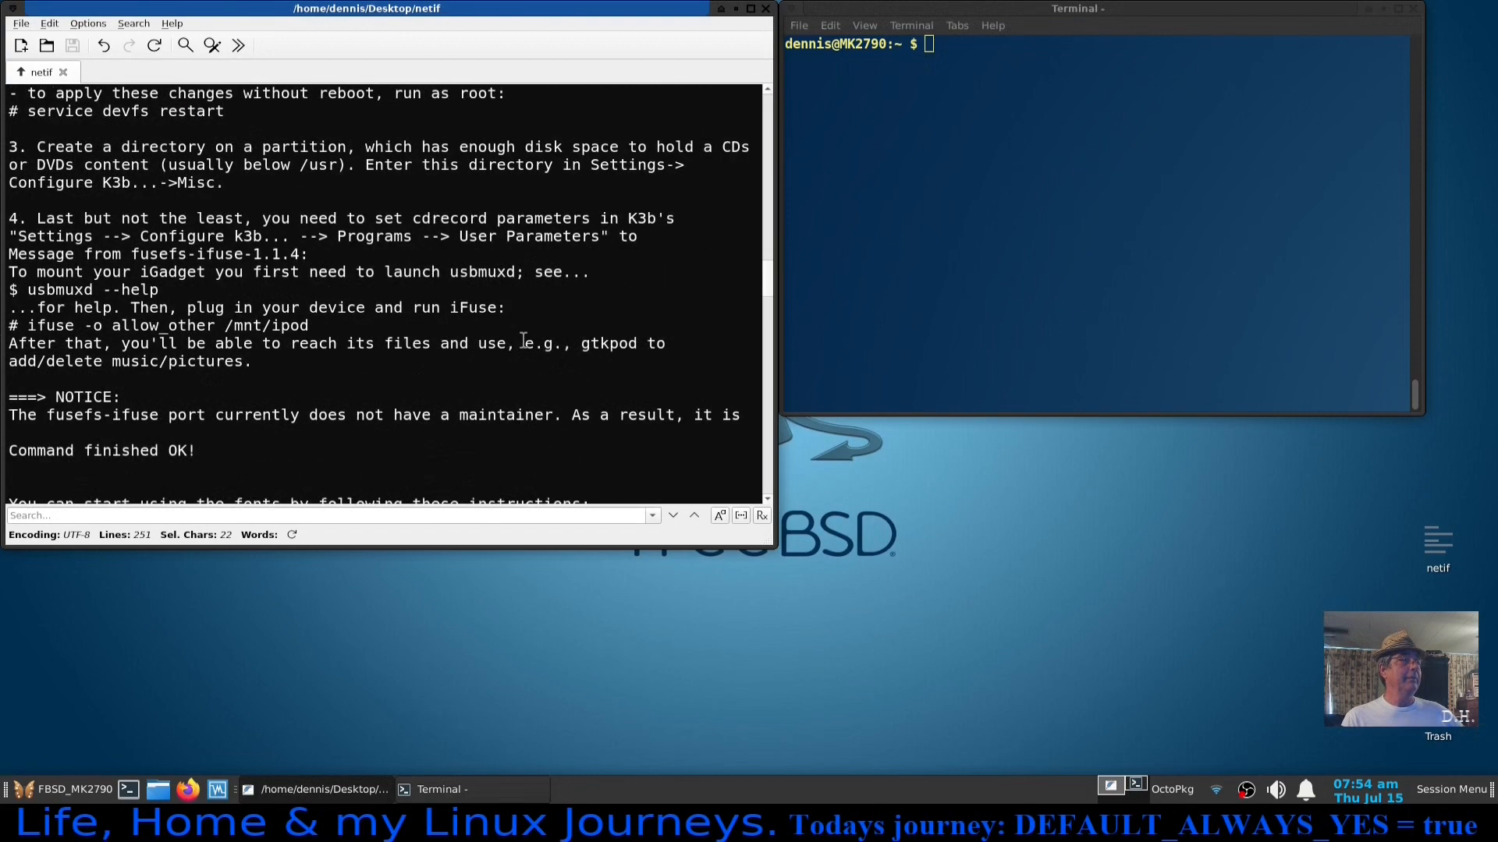
{"action": "scroll", "scroll_direction": "up", "scroll_amount": 3}
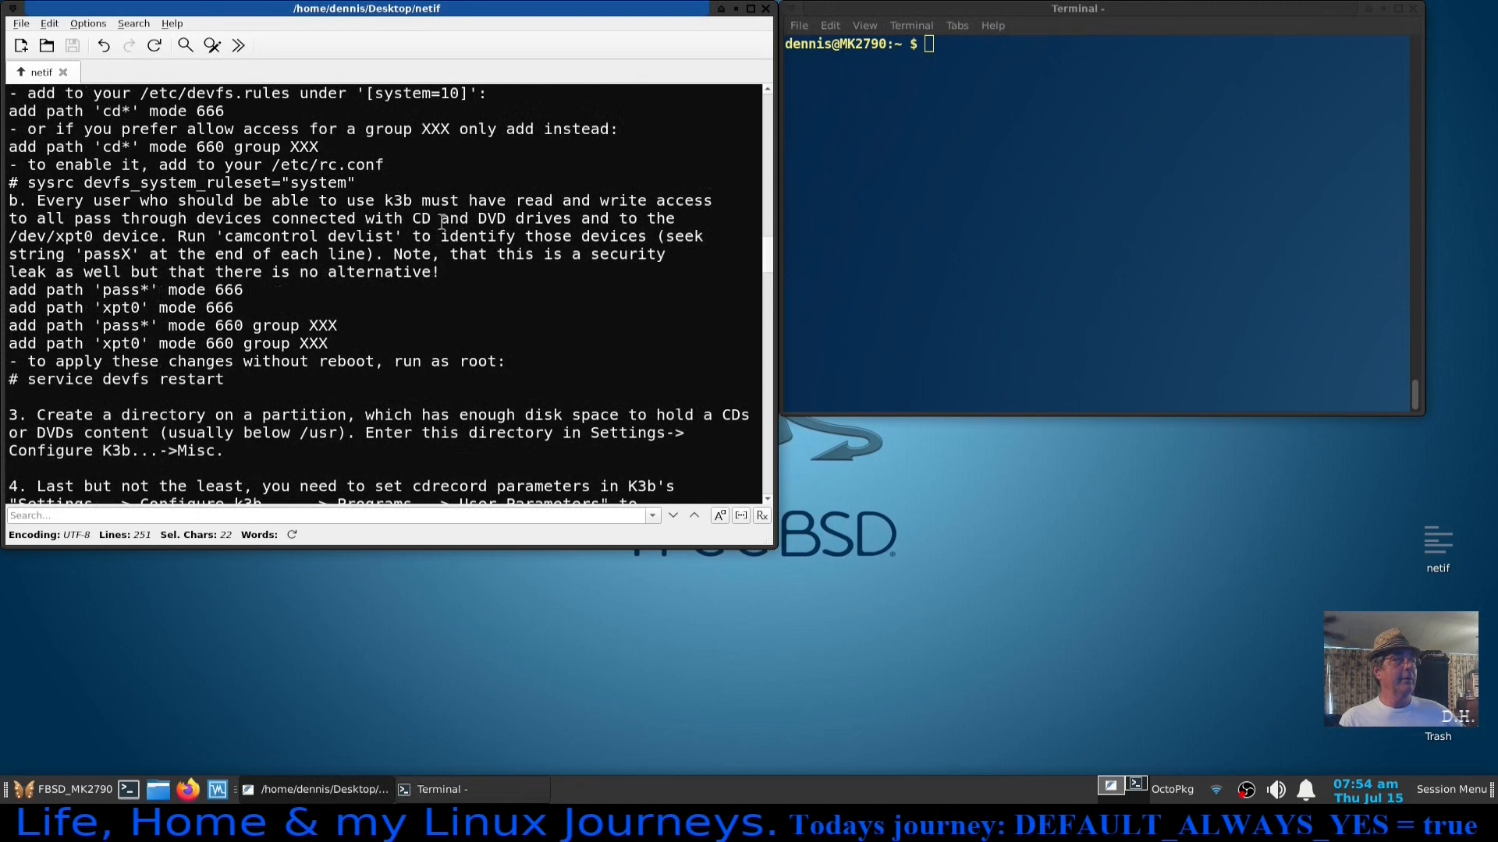
{"action": "scroll", "scroll_direction": "up", "scroll_amount": 3}
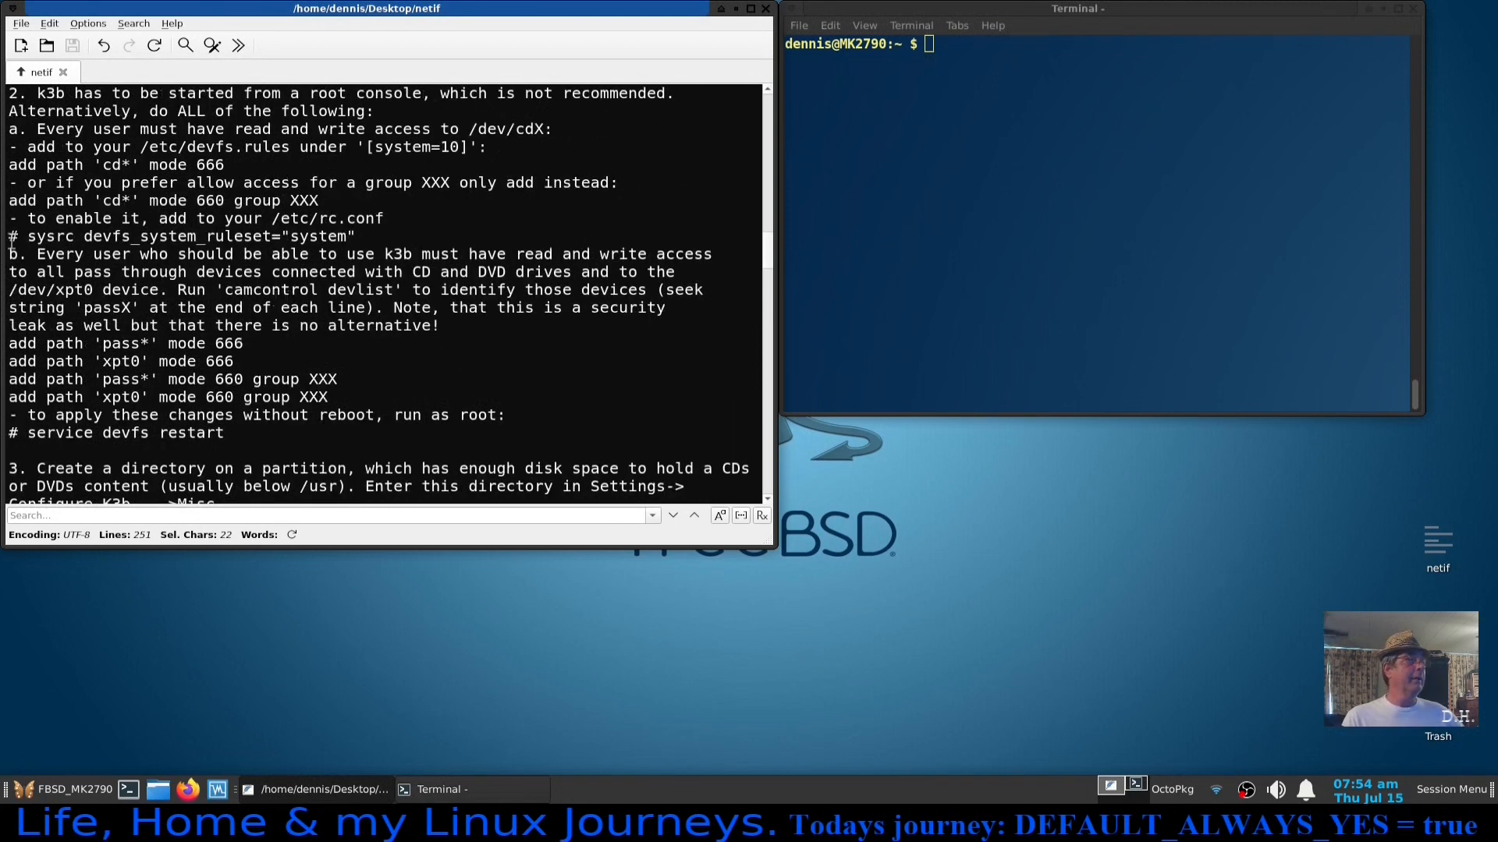
{"action": "left_click", "coordinate": [91, 237]}
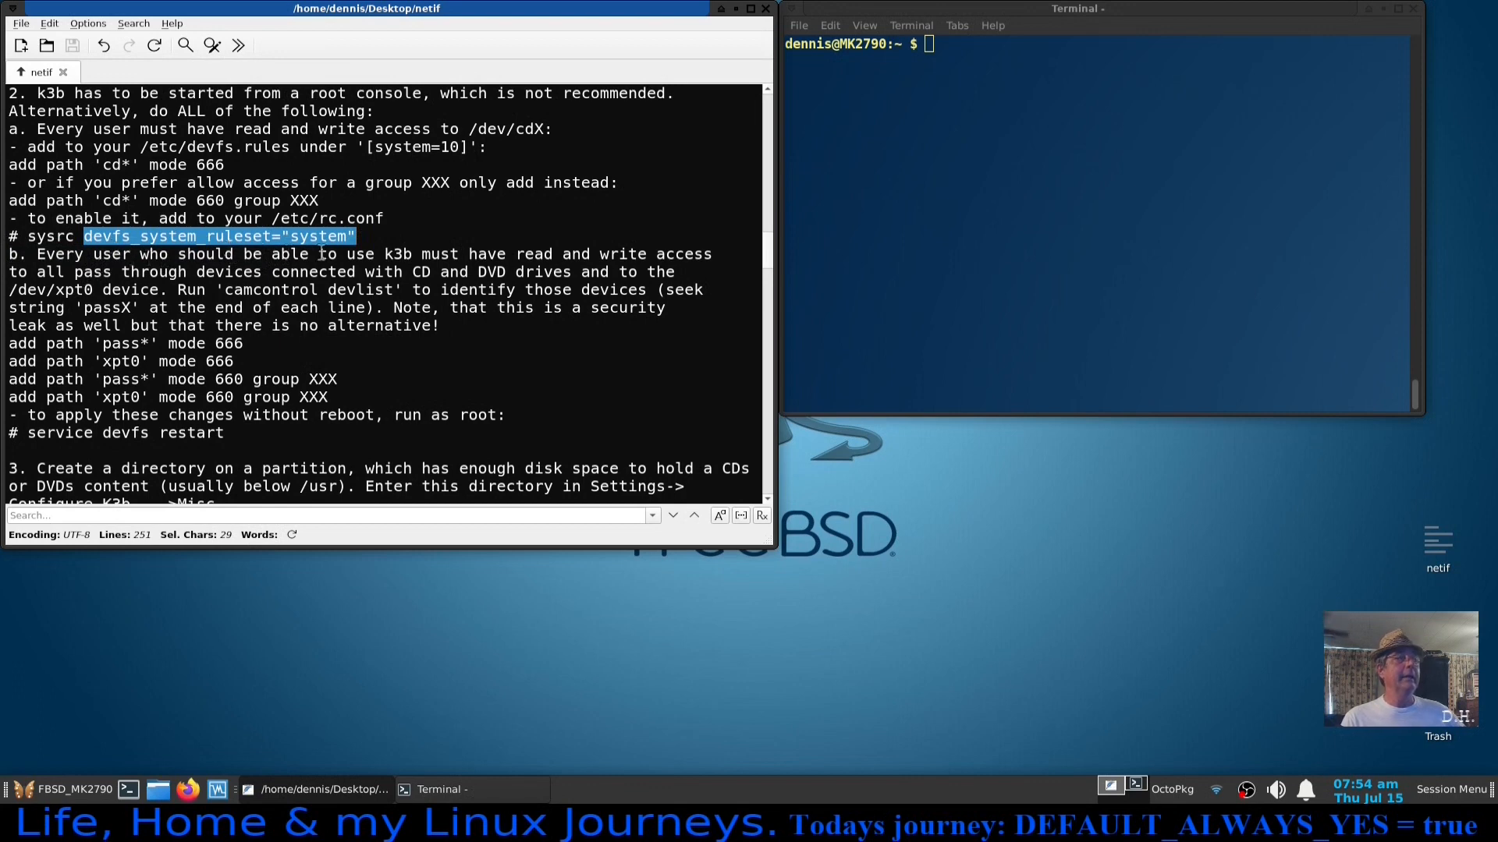
{"action": "left_click", "coordinate": [178, 274]}
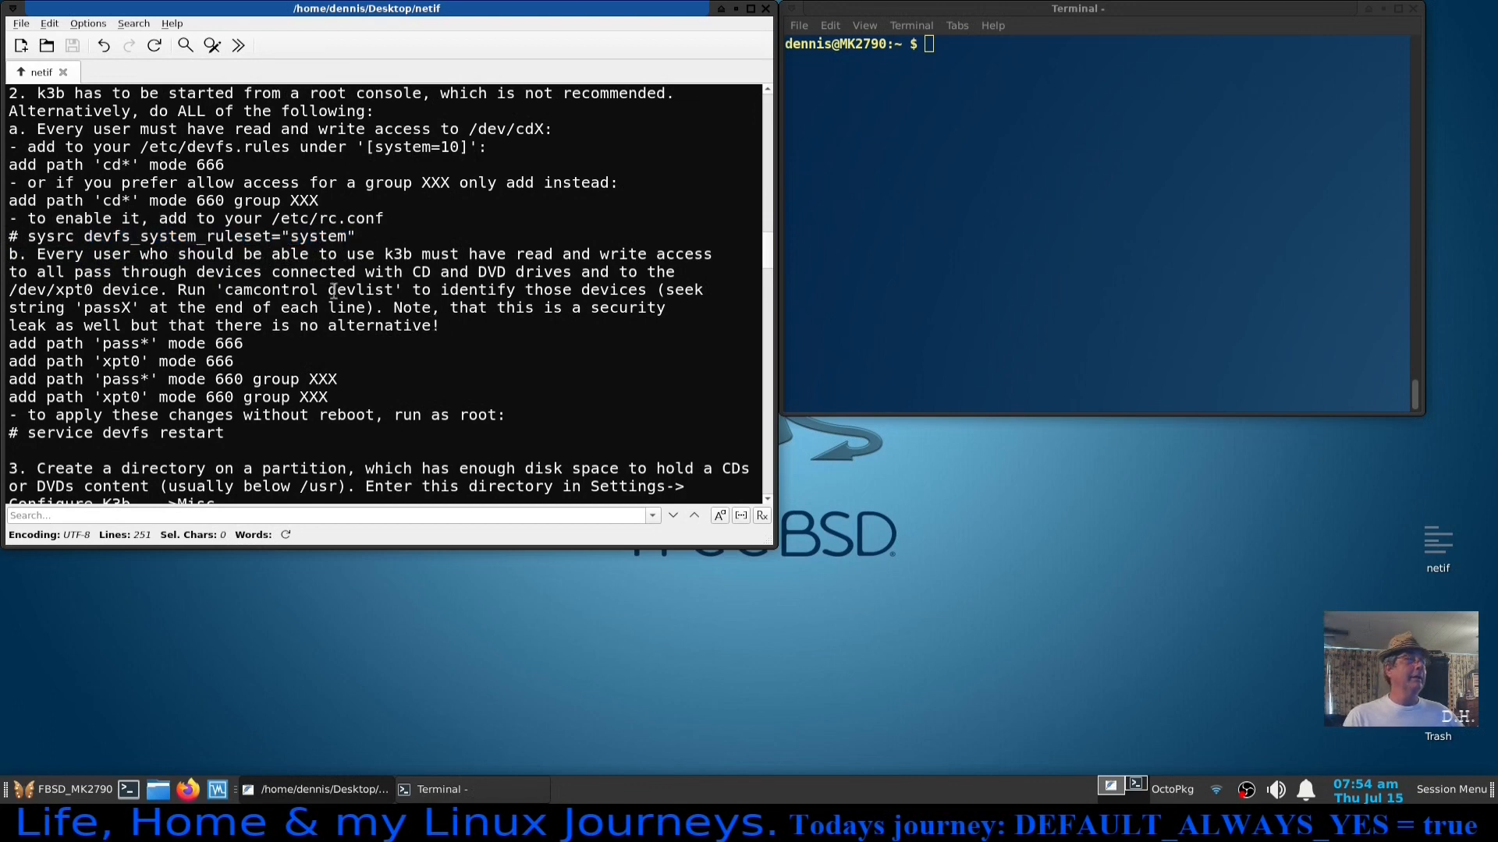
{"action": "mouse_move", "coordinate": [461, 193]}
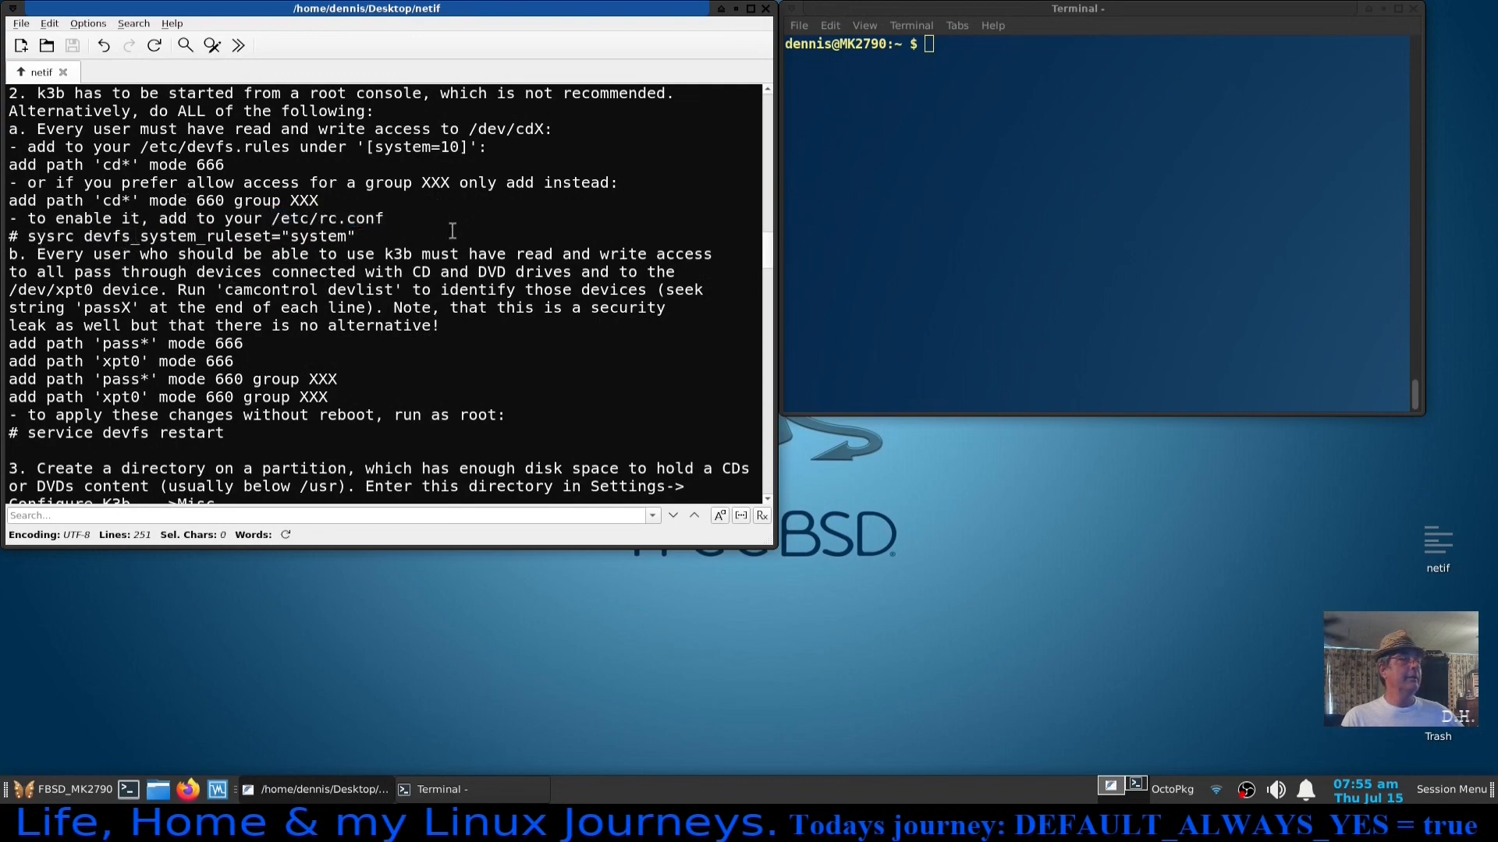
Scroll the netif notes down to the audio & snd section on default sound units and the mixer.
{"action": "scroll", "scroll_direction": "down", "scroll_amount": 3}
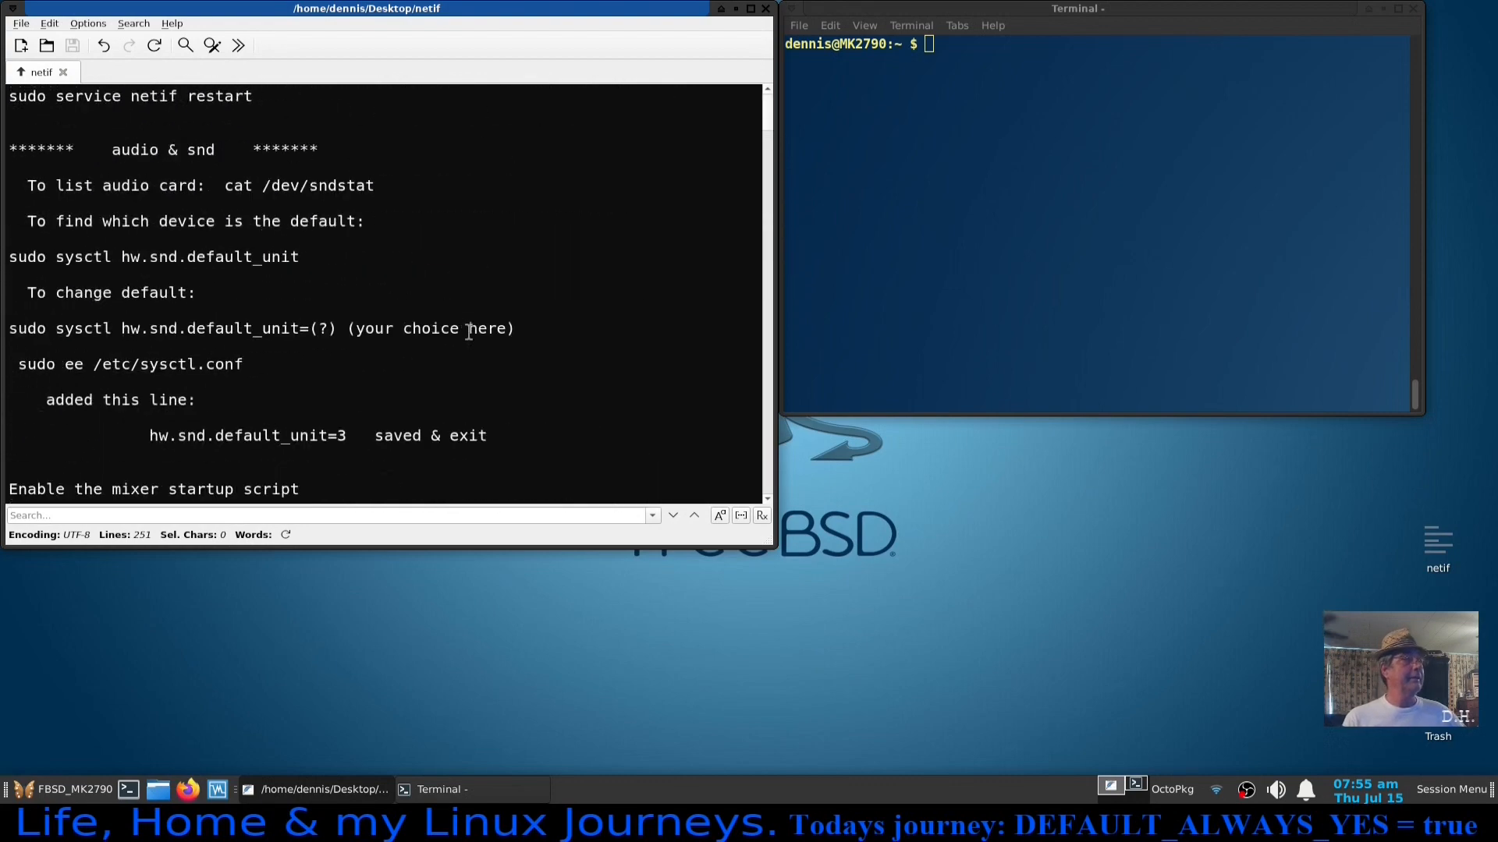
{"action": "mouse_move", "coordinate": [538, 355]}
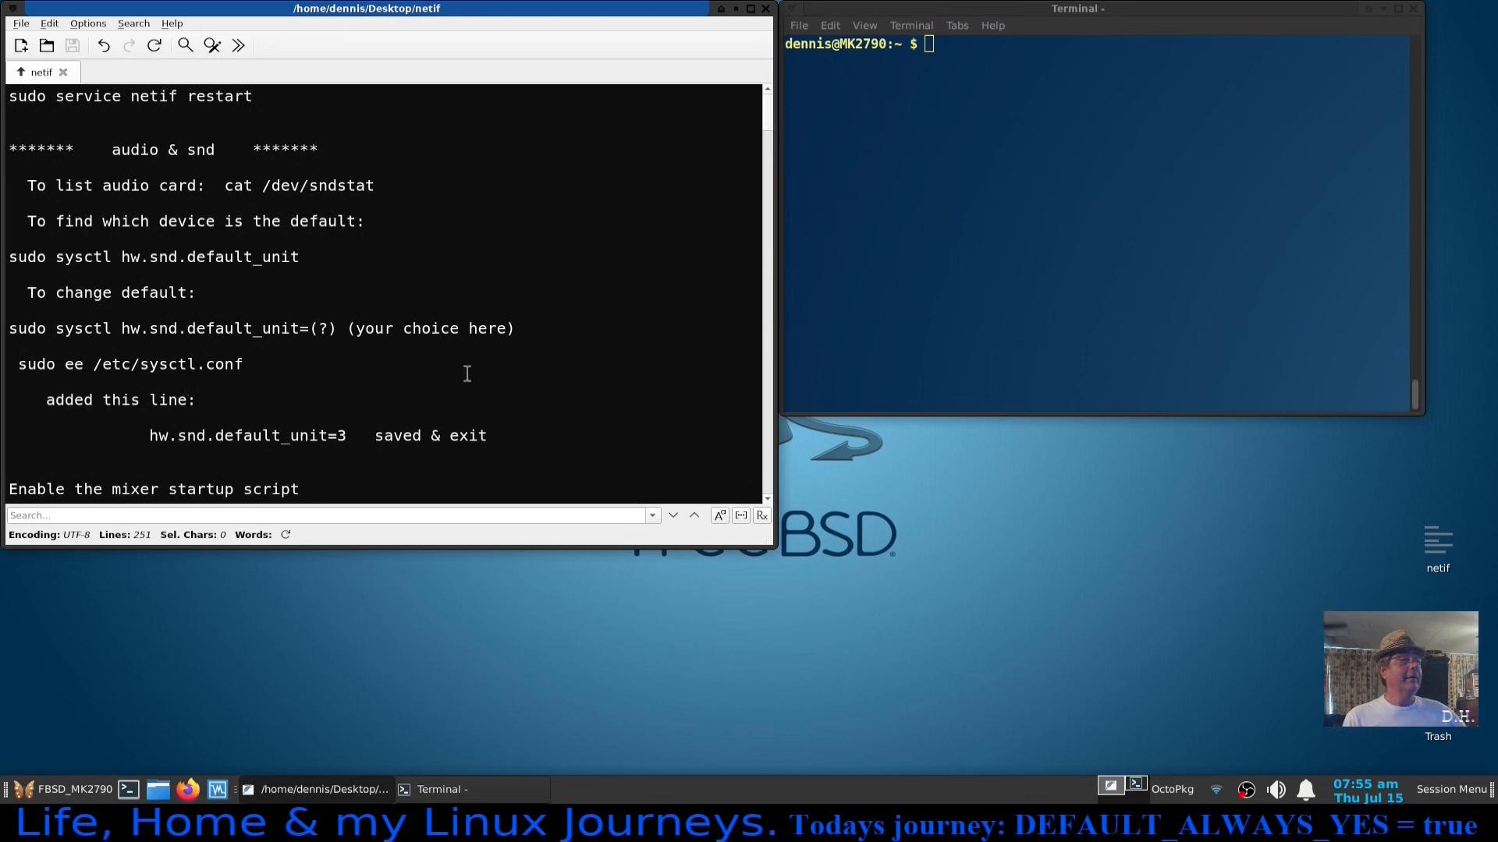
{"action": "scroll", "scroll_direction": "down", "scroll_amount": 3}
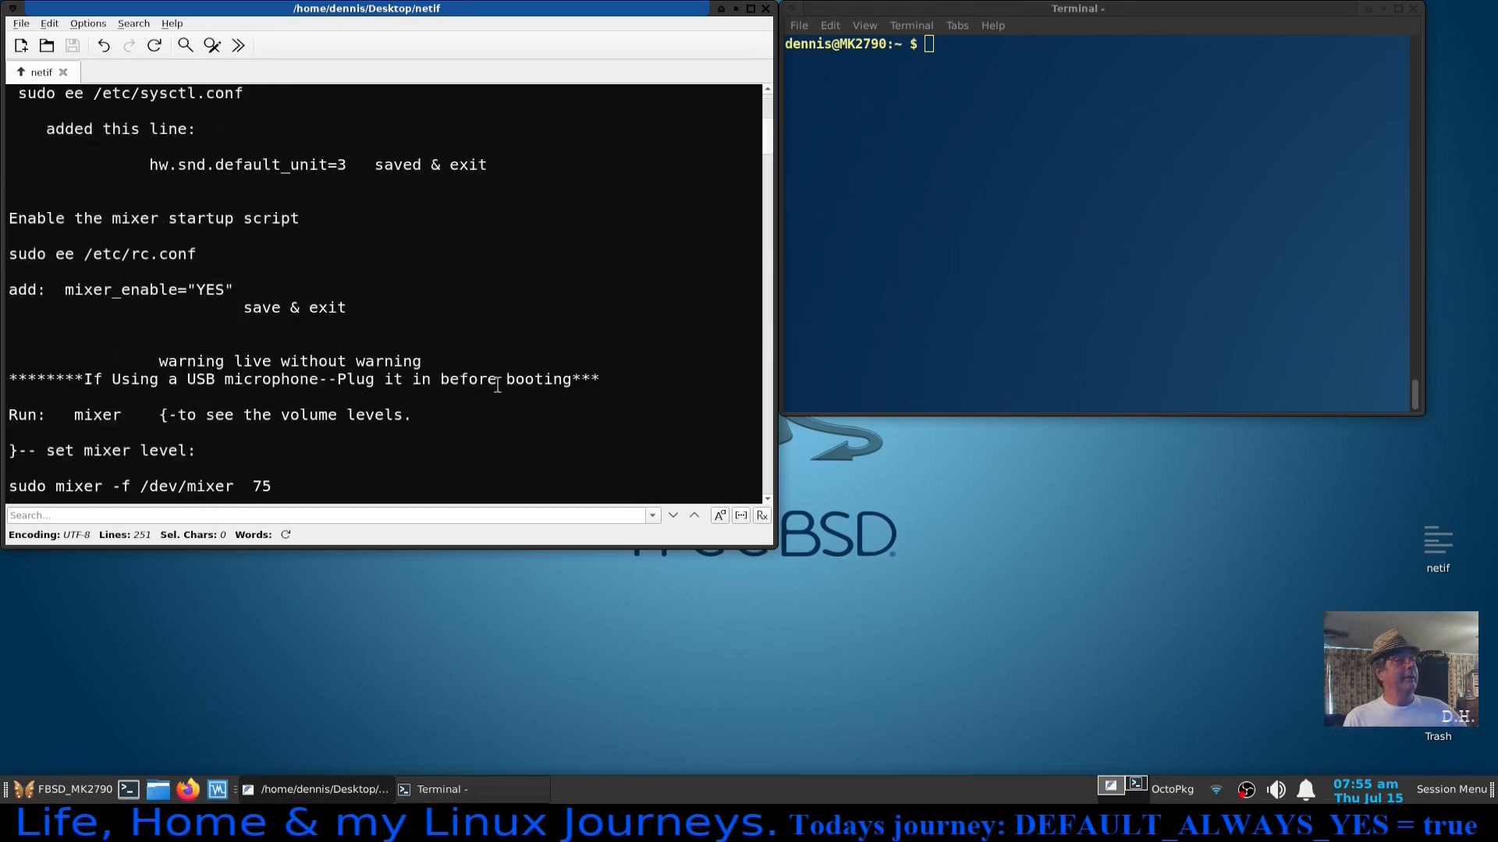
{"action": "scroll", "scroll_direction": "down", "scroll_amount": 3}
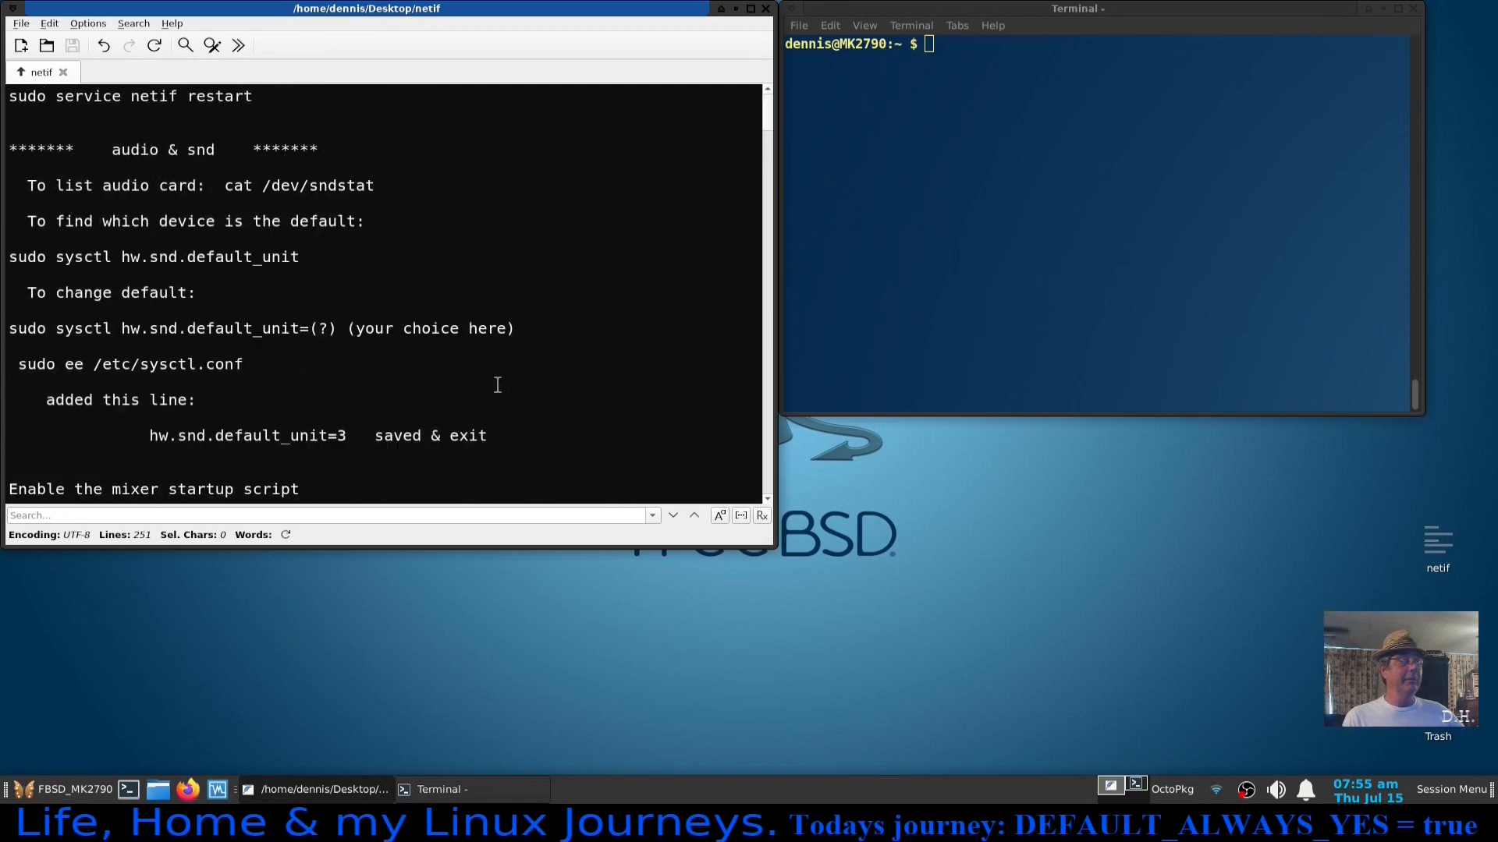
{"action": "mouse_move", "coordinate": [1268, 675]}
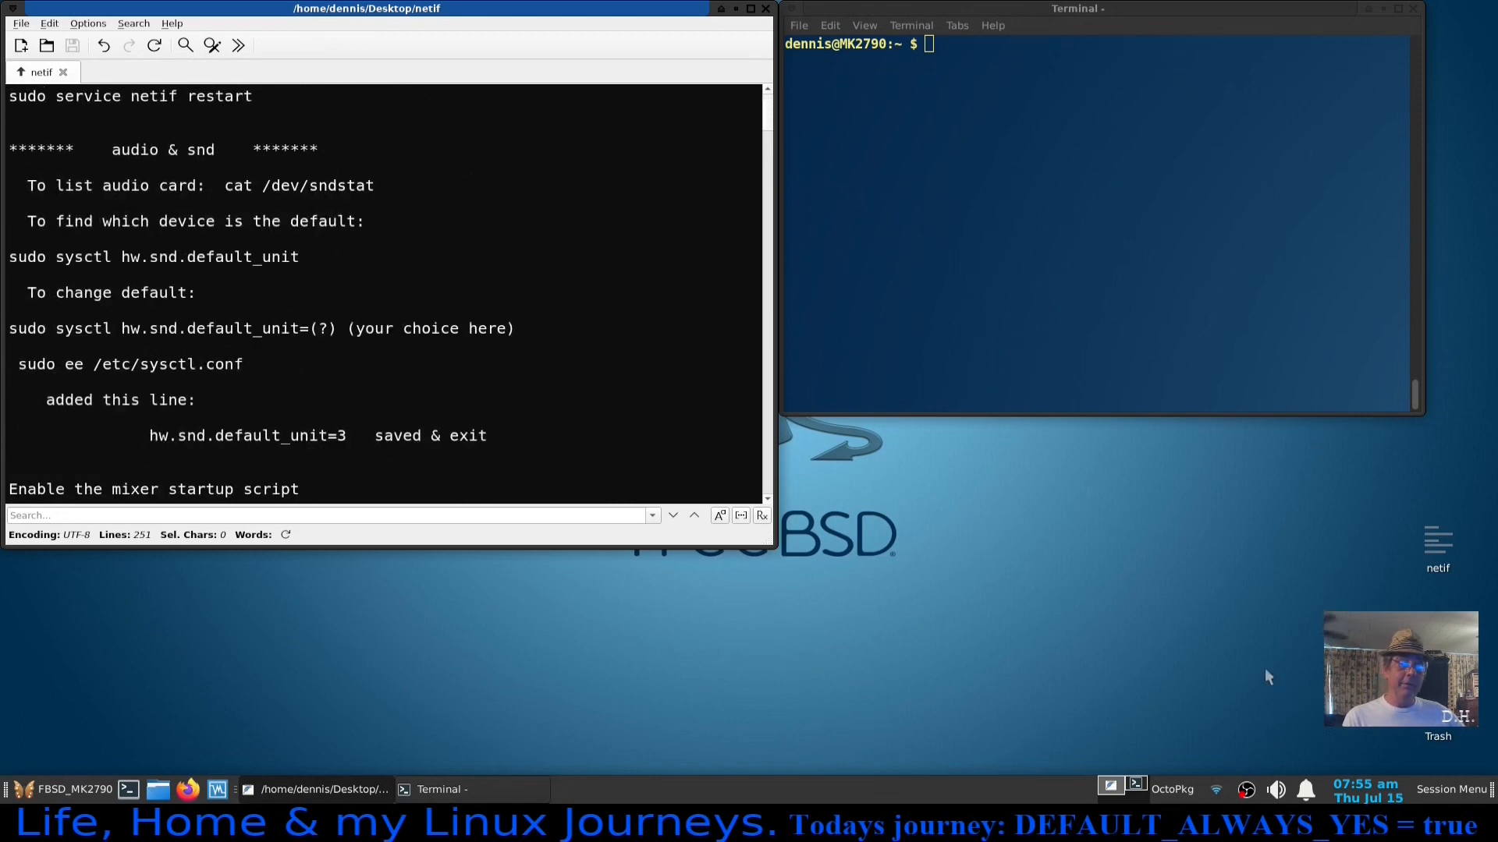
{"action": "mouse_move", "coordinate": [1219, 580]}
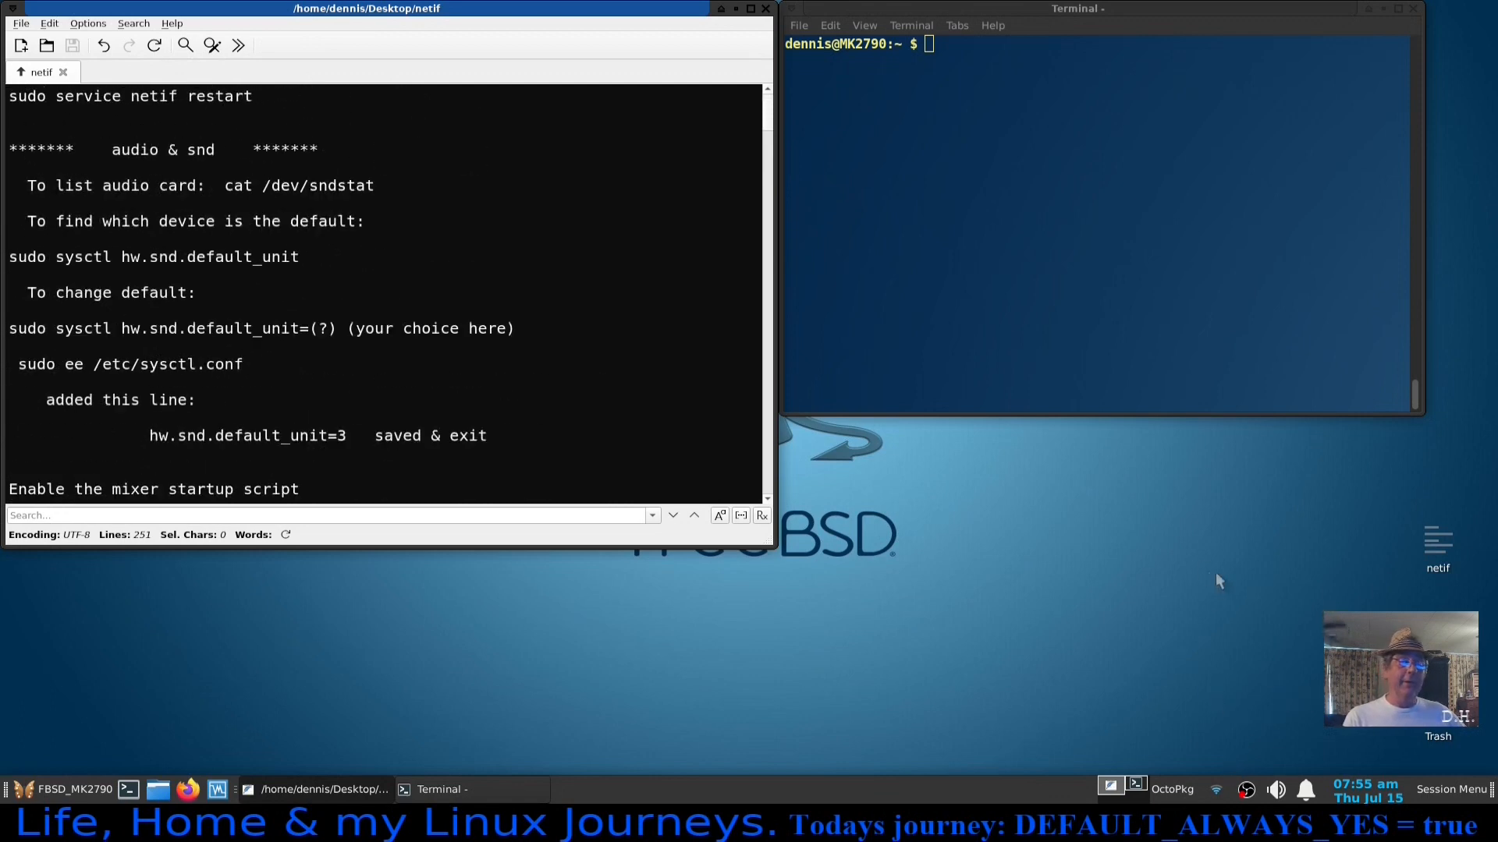
{"action": "mouse_move", "coordinate": [1242, 616]}
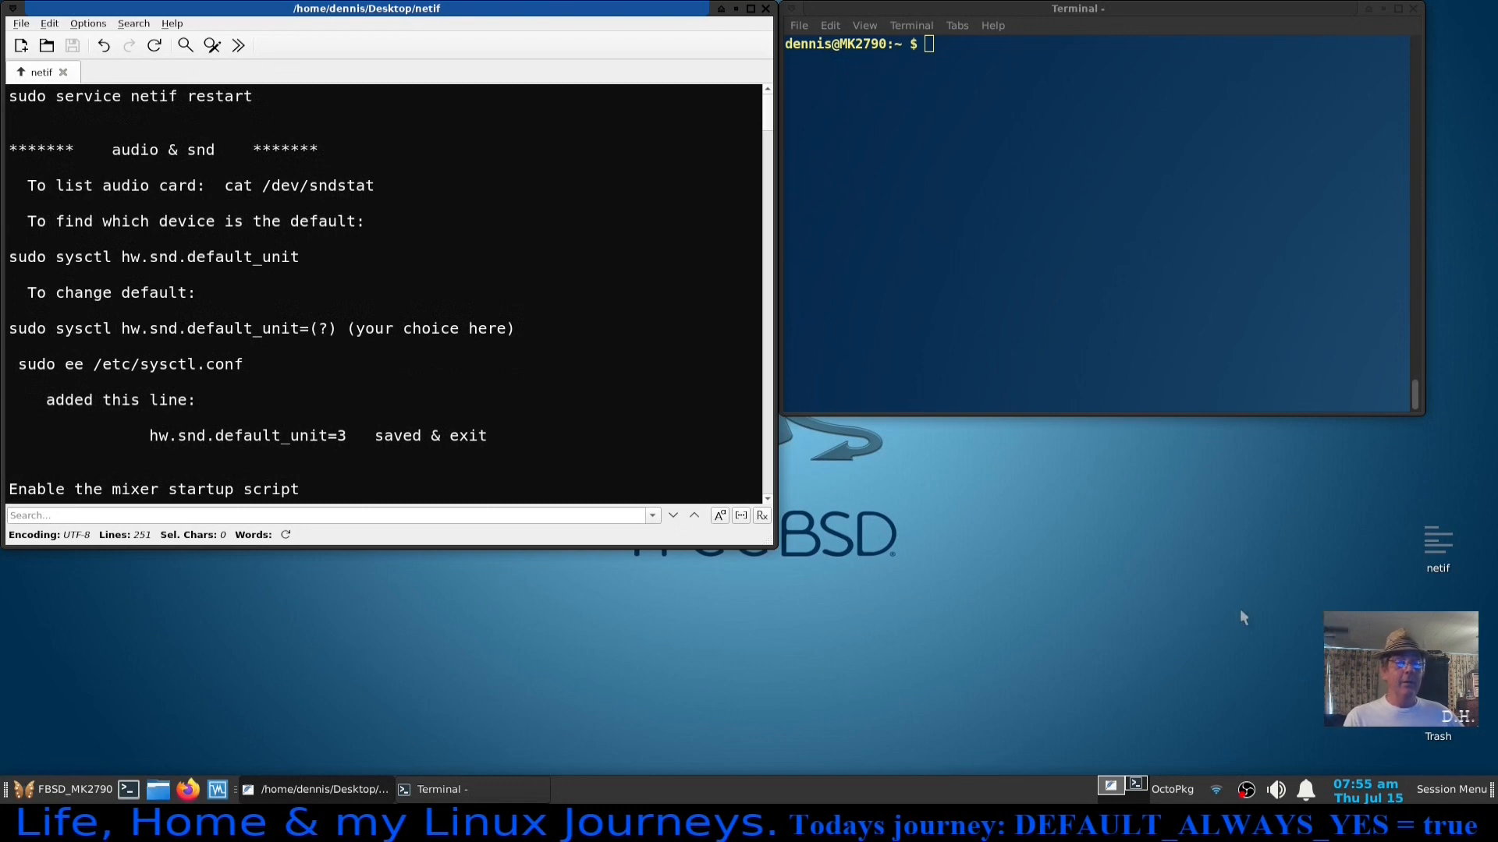
{"action": "scroll", "scroll_direction": "down", "scroll_amount": 3}
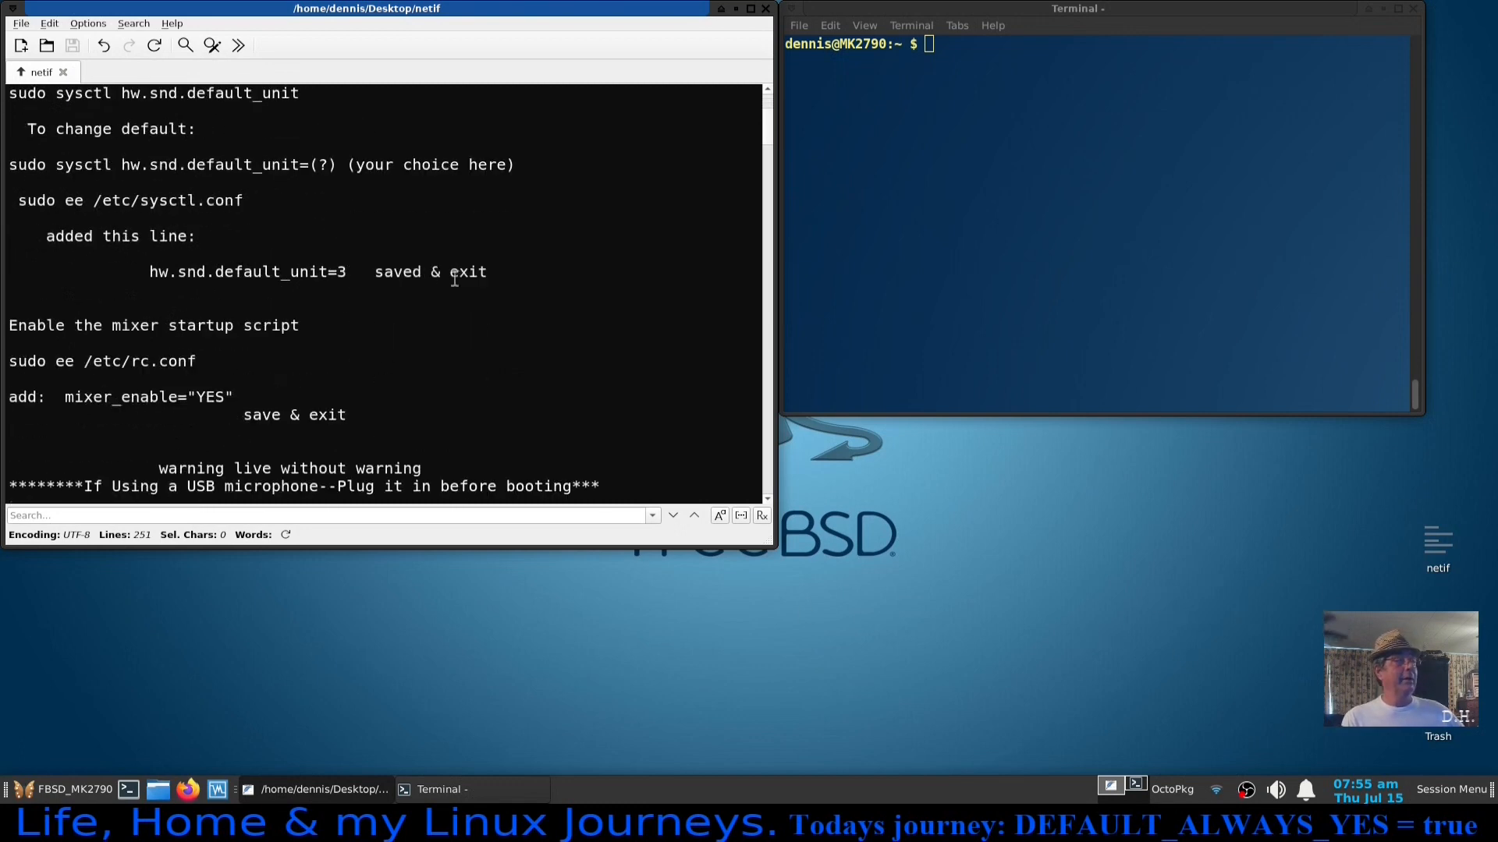
{"action": "scroll", "scroll_direction": "up", "scroll_amount": 3}
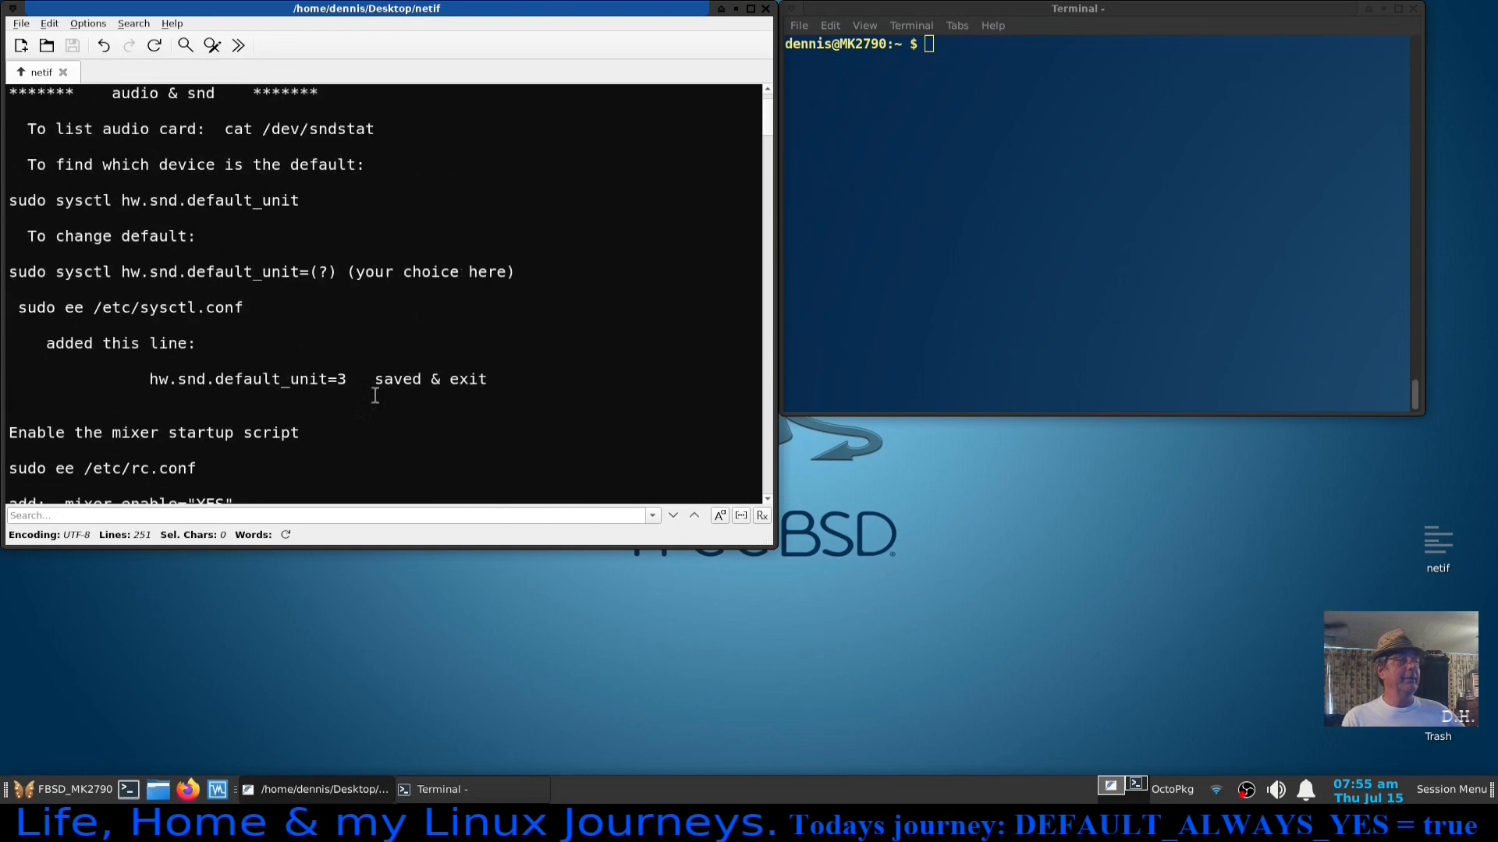
{"action": "scroll", "scroll_direction": "up", "scroll_amount": 3}
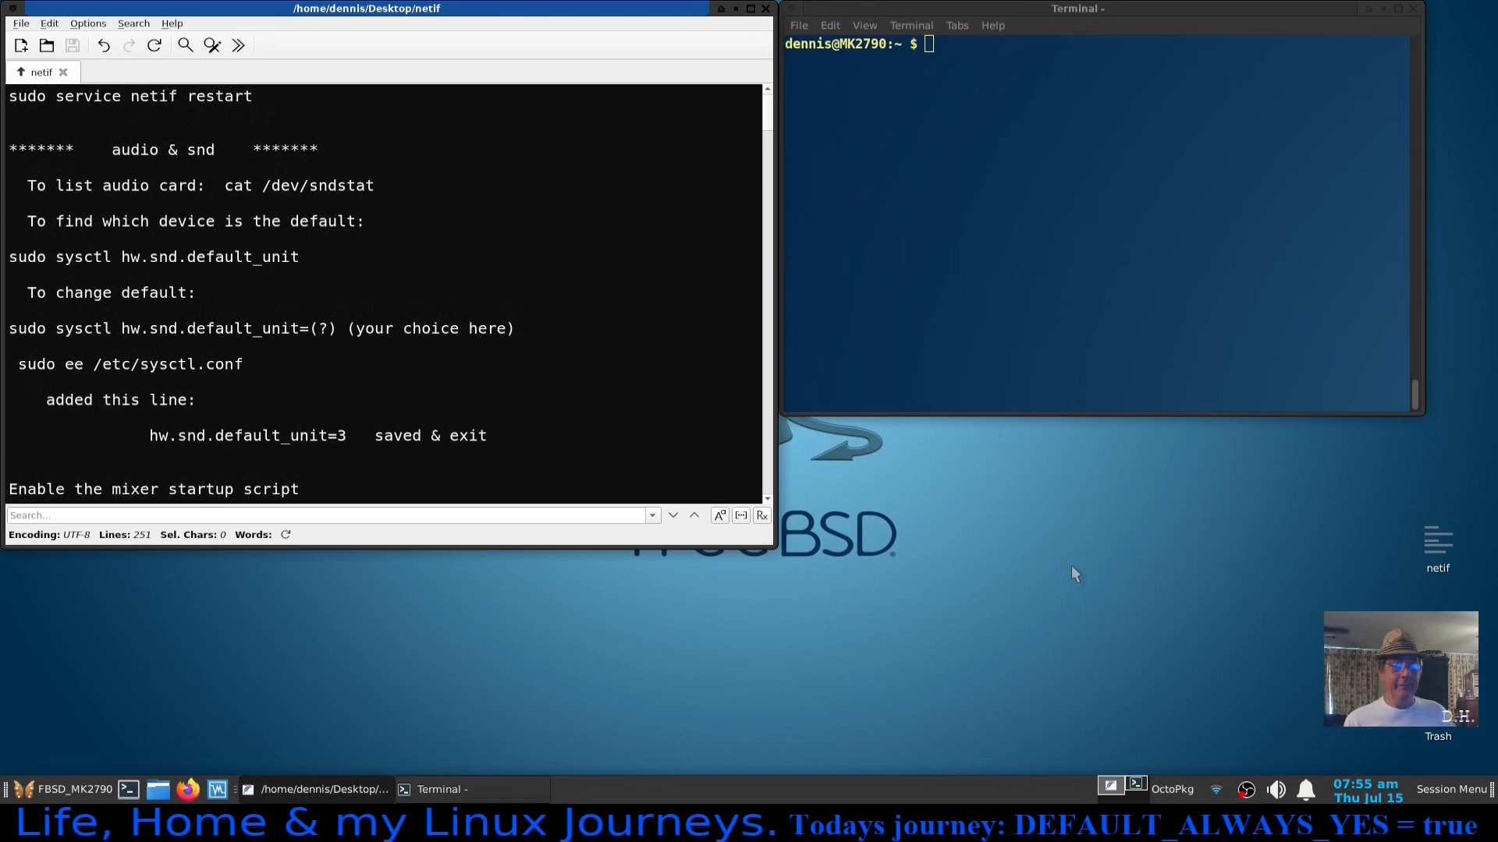
{"action": "mouse_move", "coordinate": [1111, 588]}
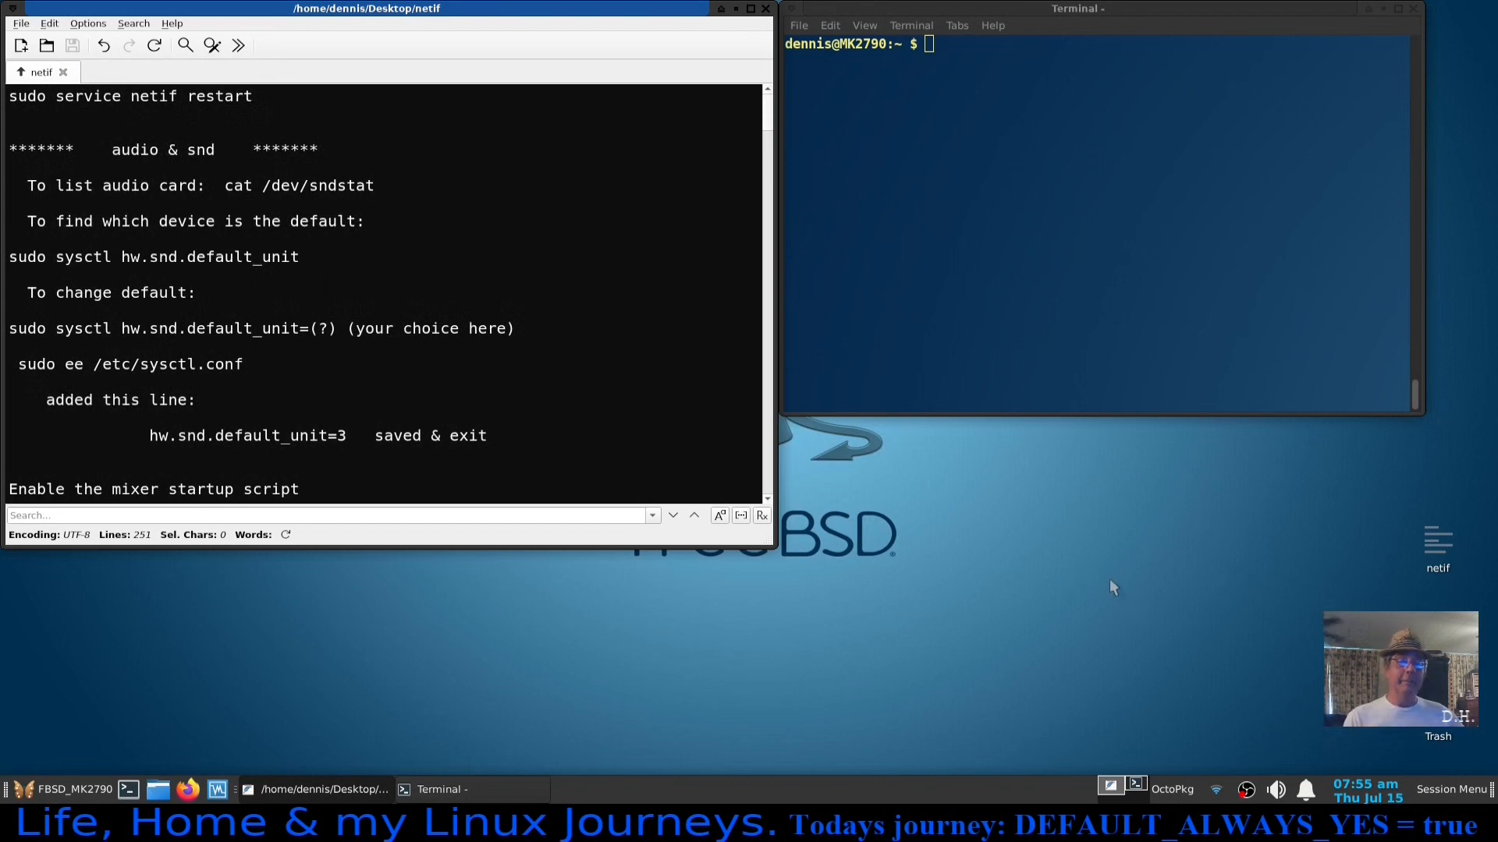
{"action": "mouse_move", "coordinate": [1406, 14]}
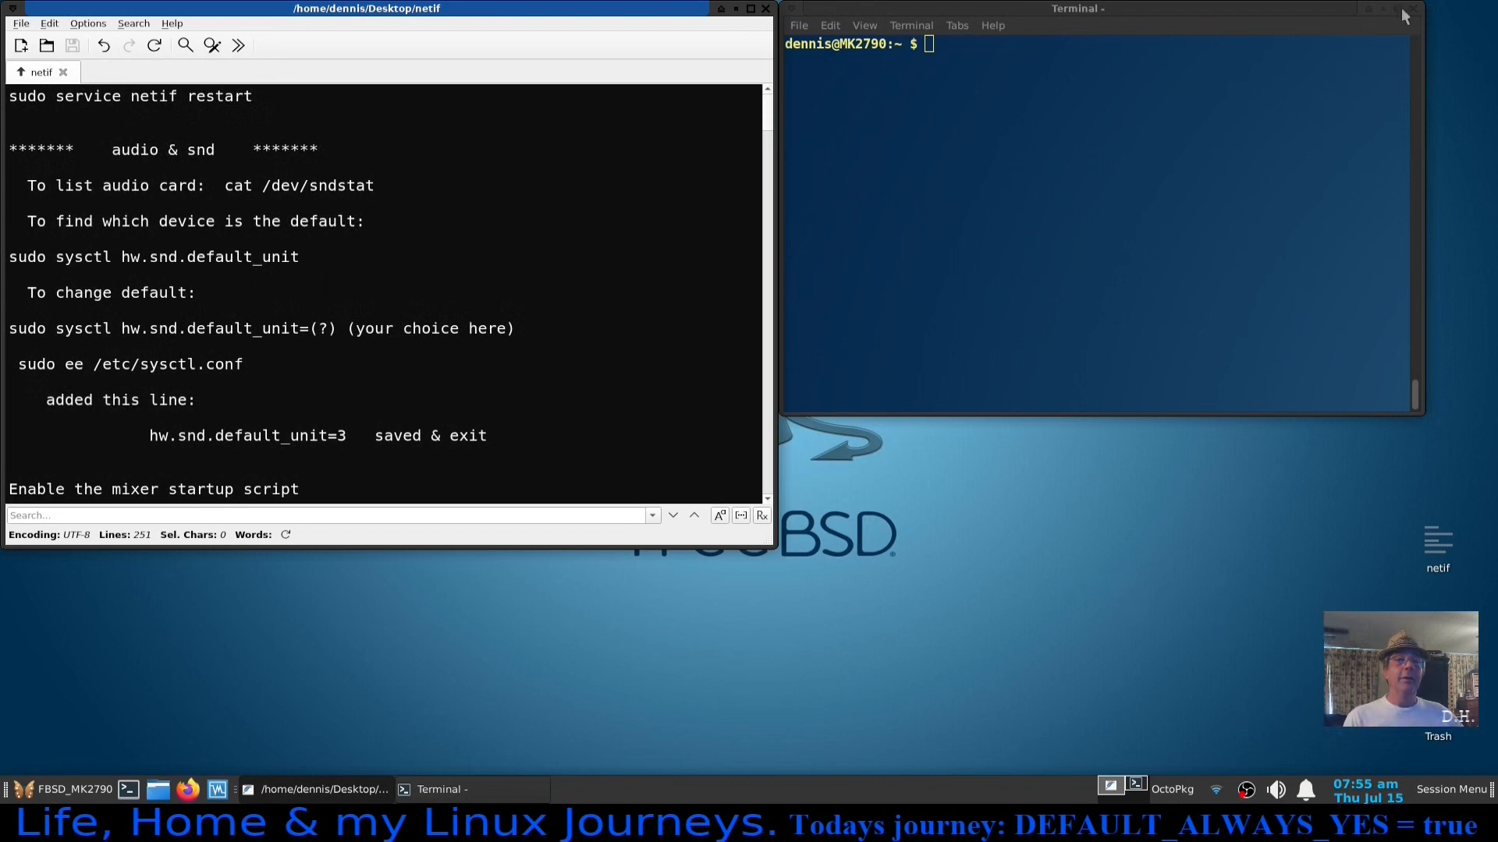